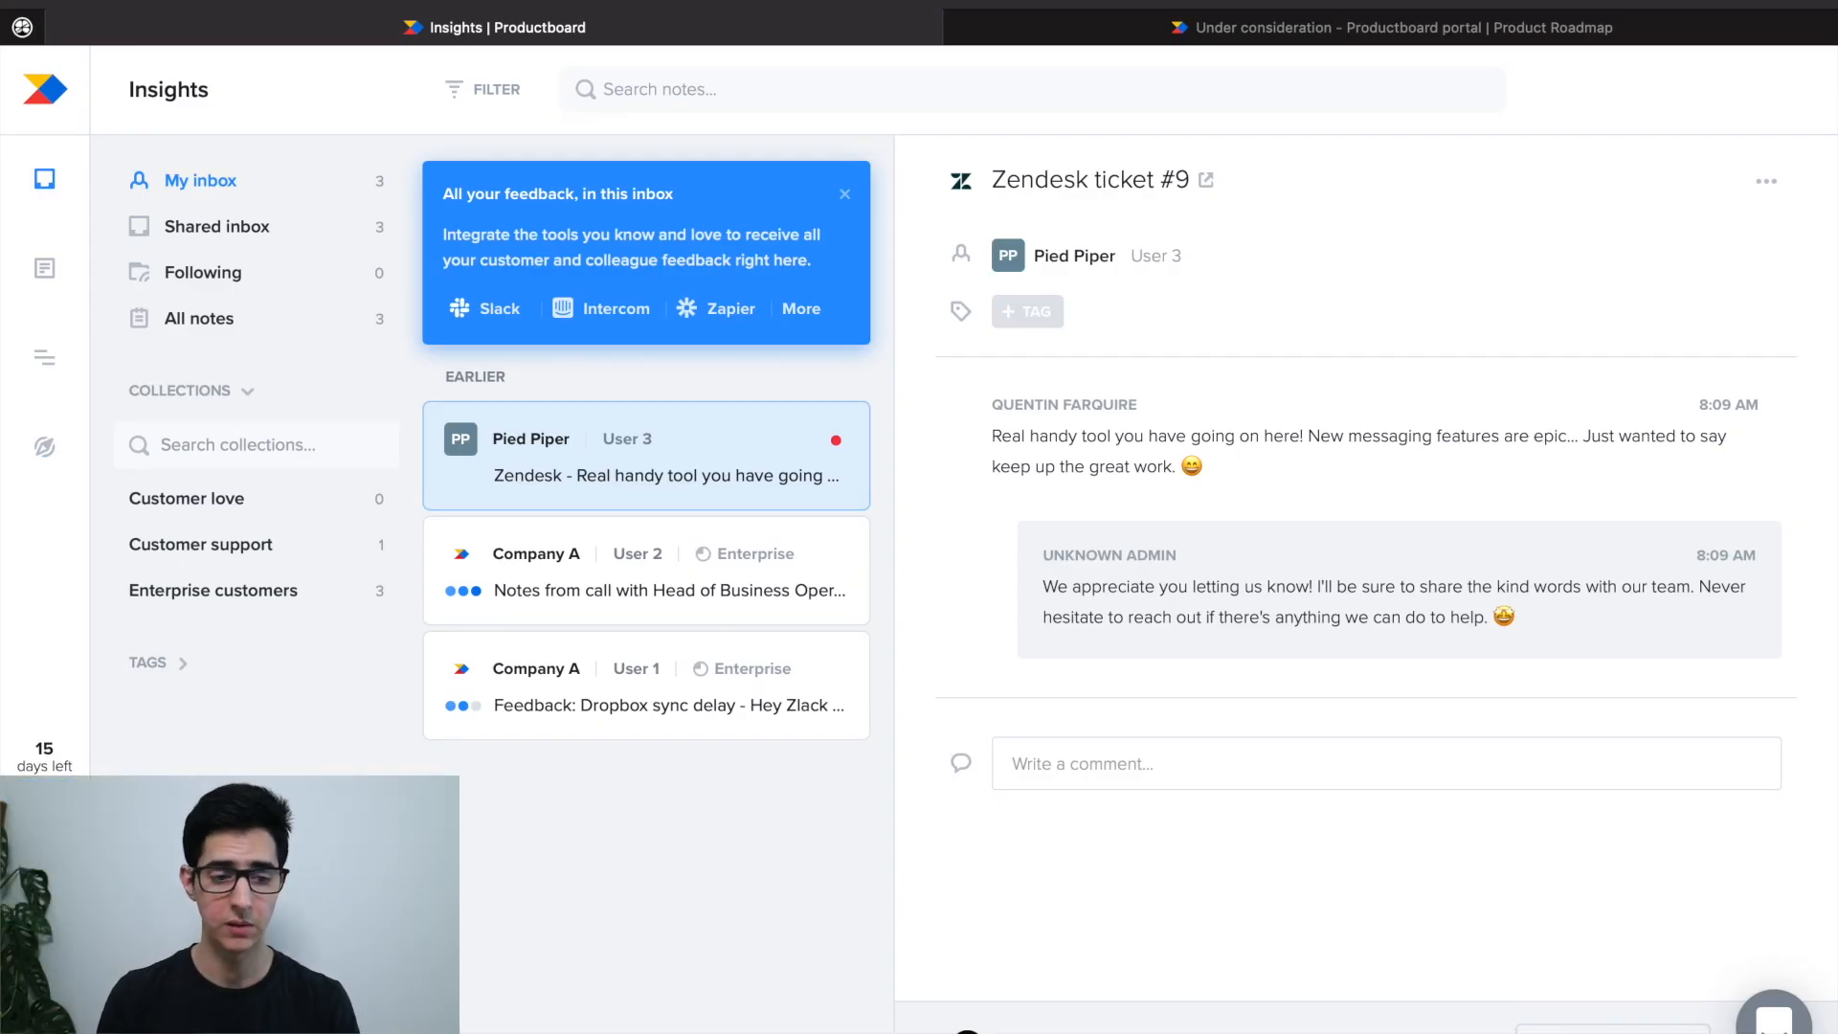
pyautogui.moveTo(44, 180)
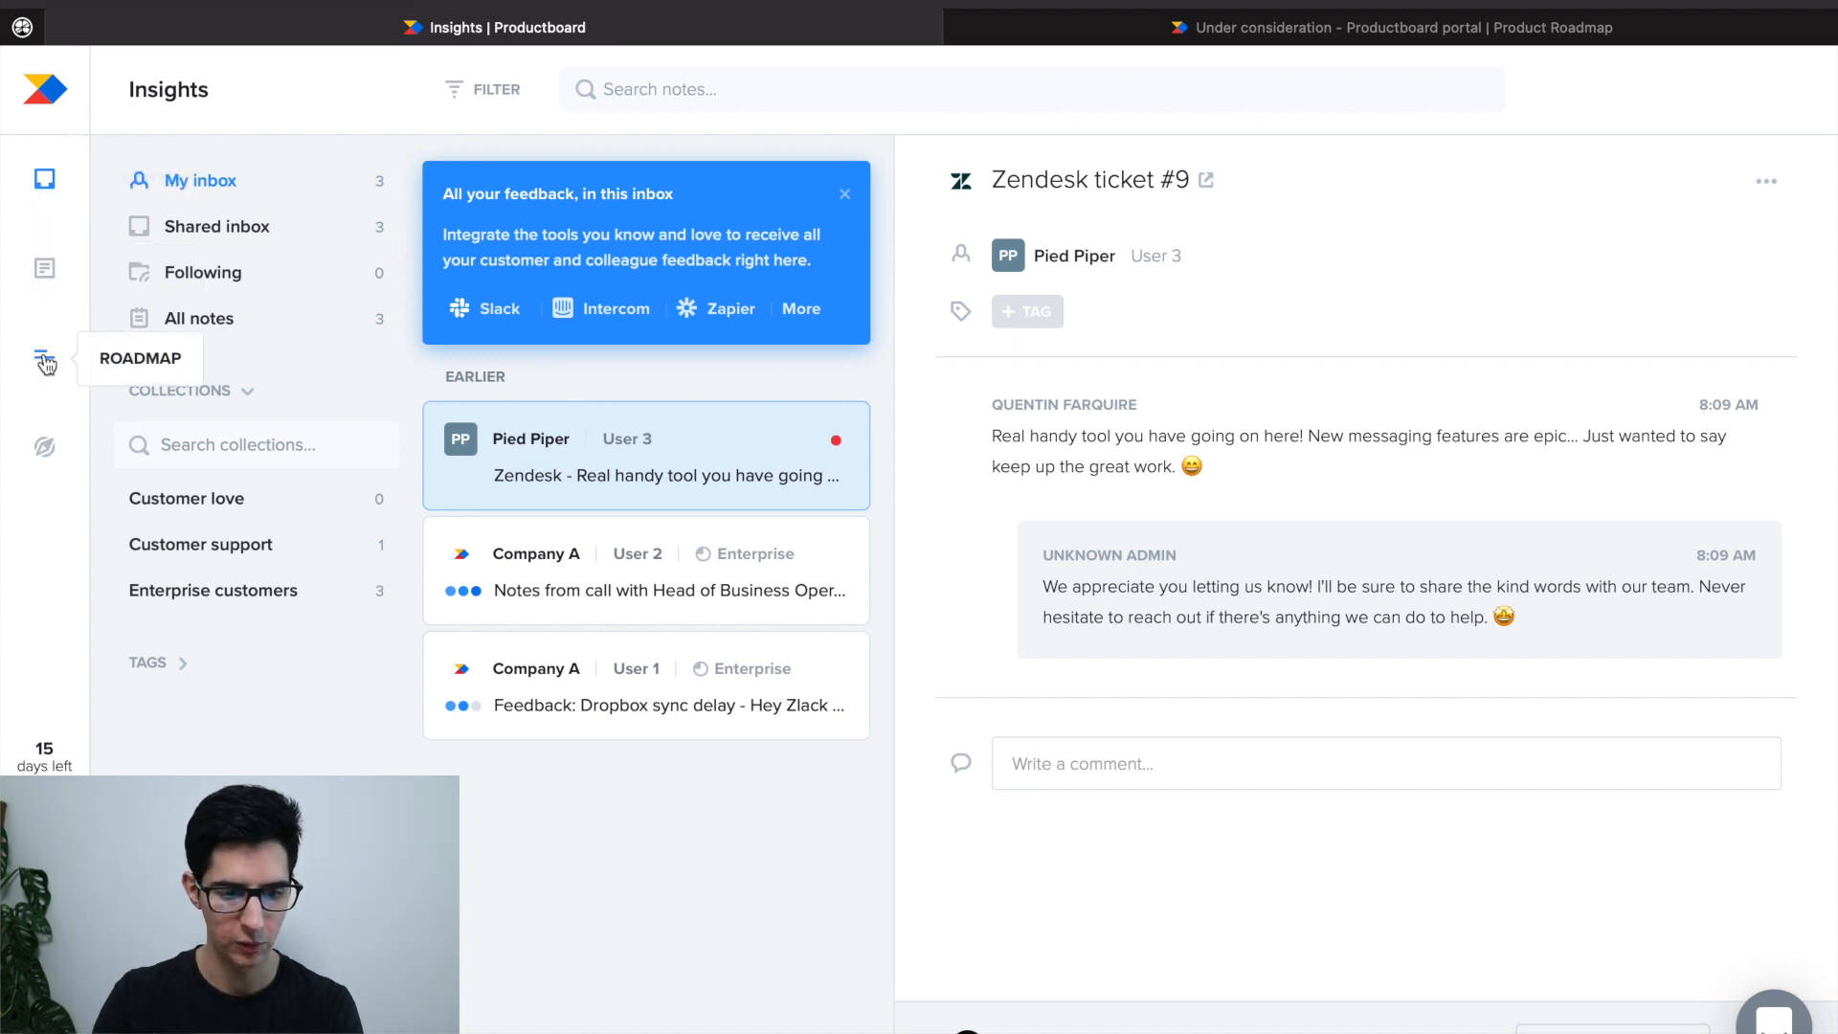
pyautogui.moveTo(44, 446)
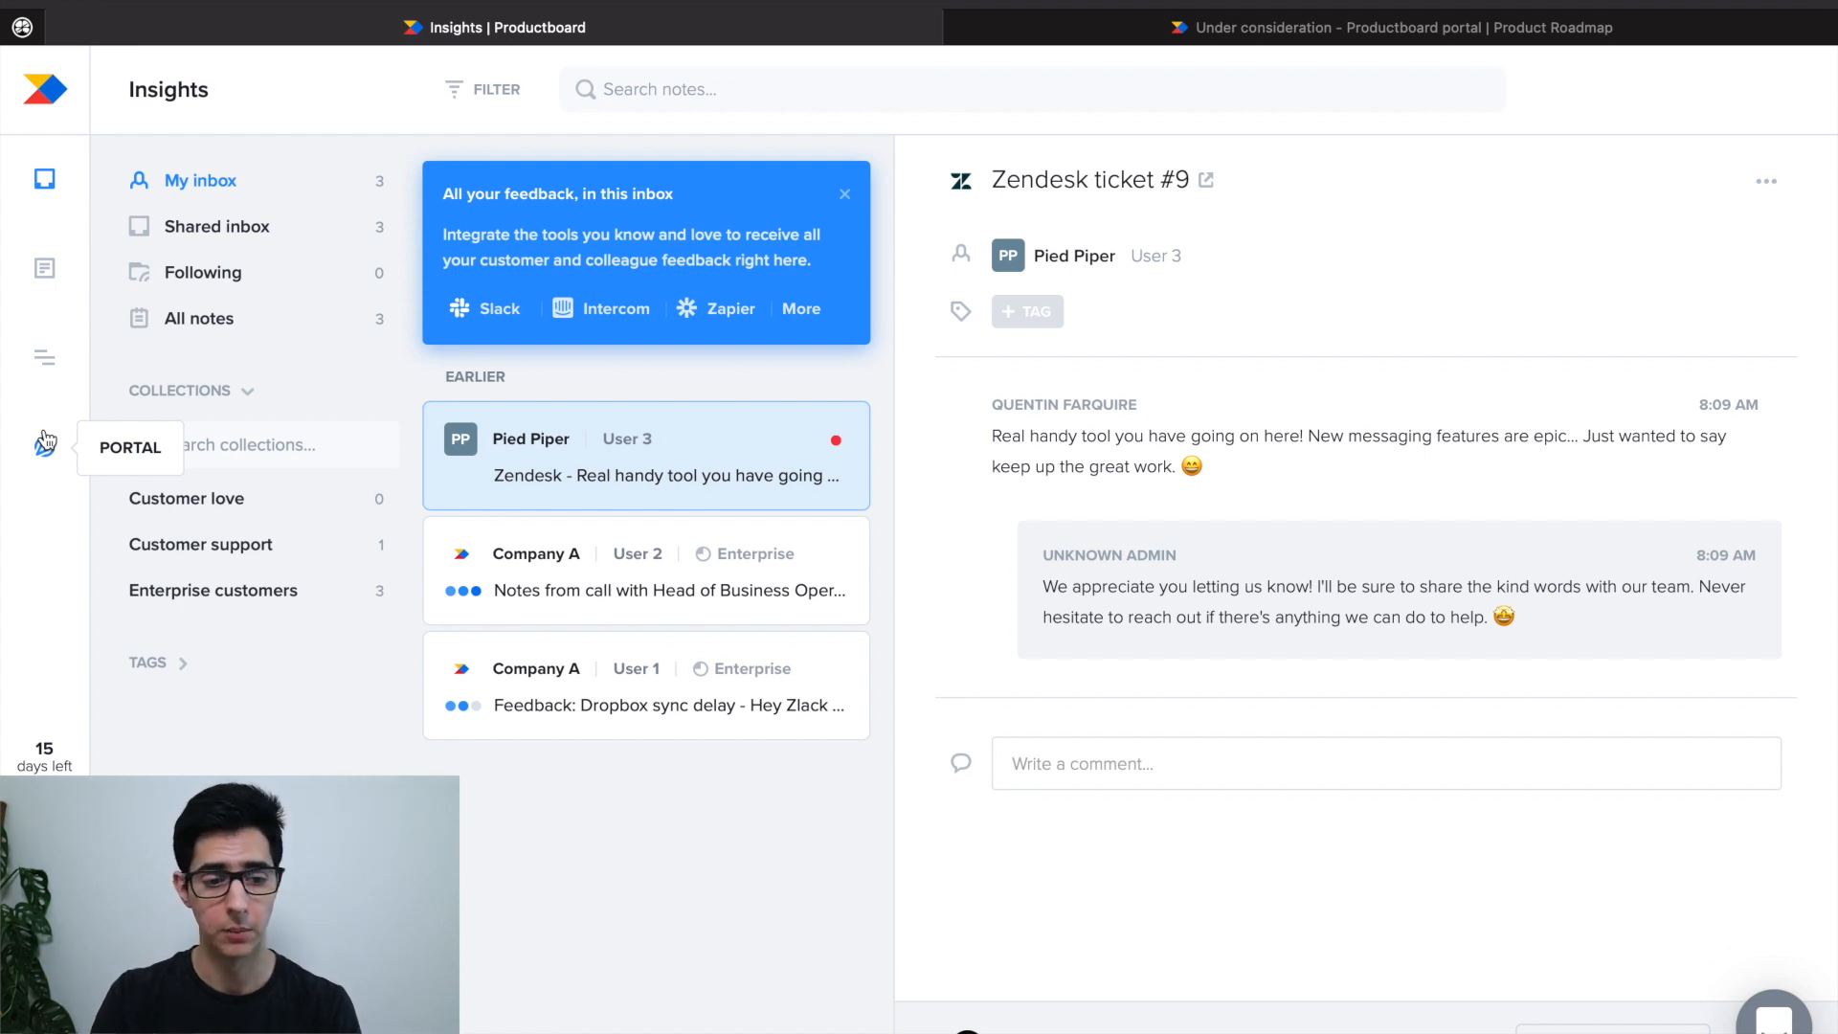
pyautogui.moveTo(44, 187)
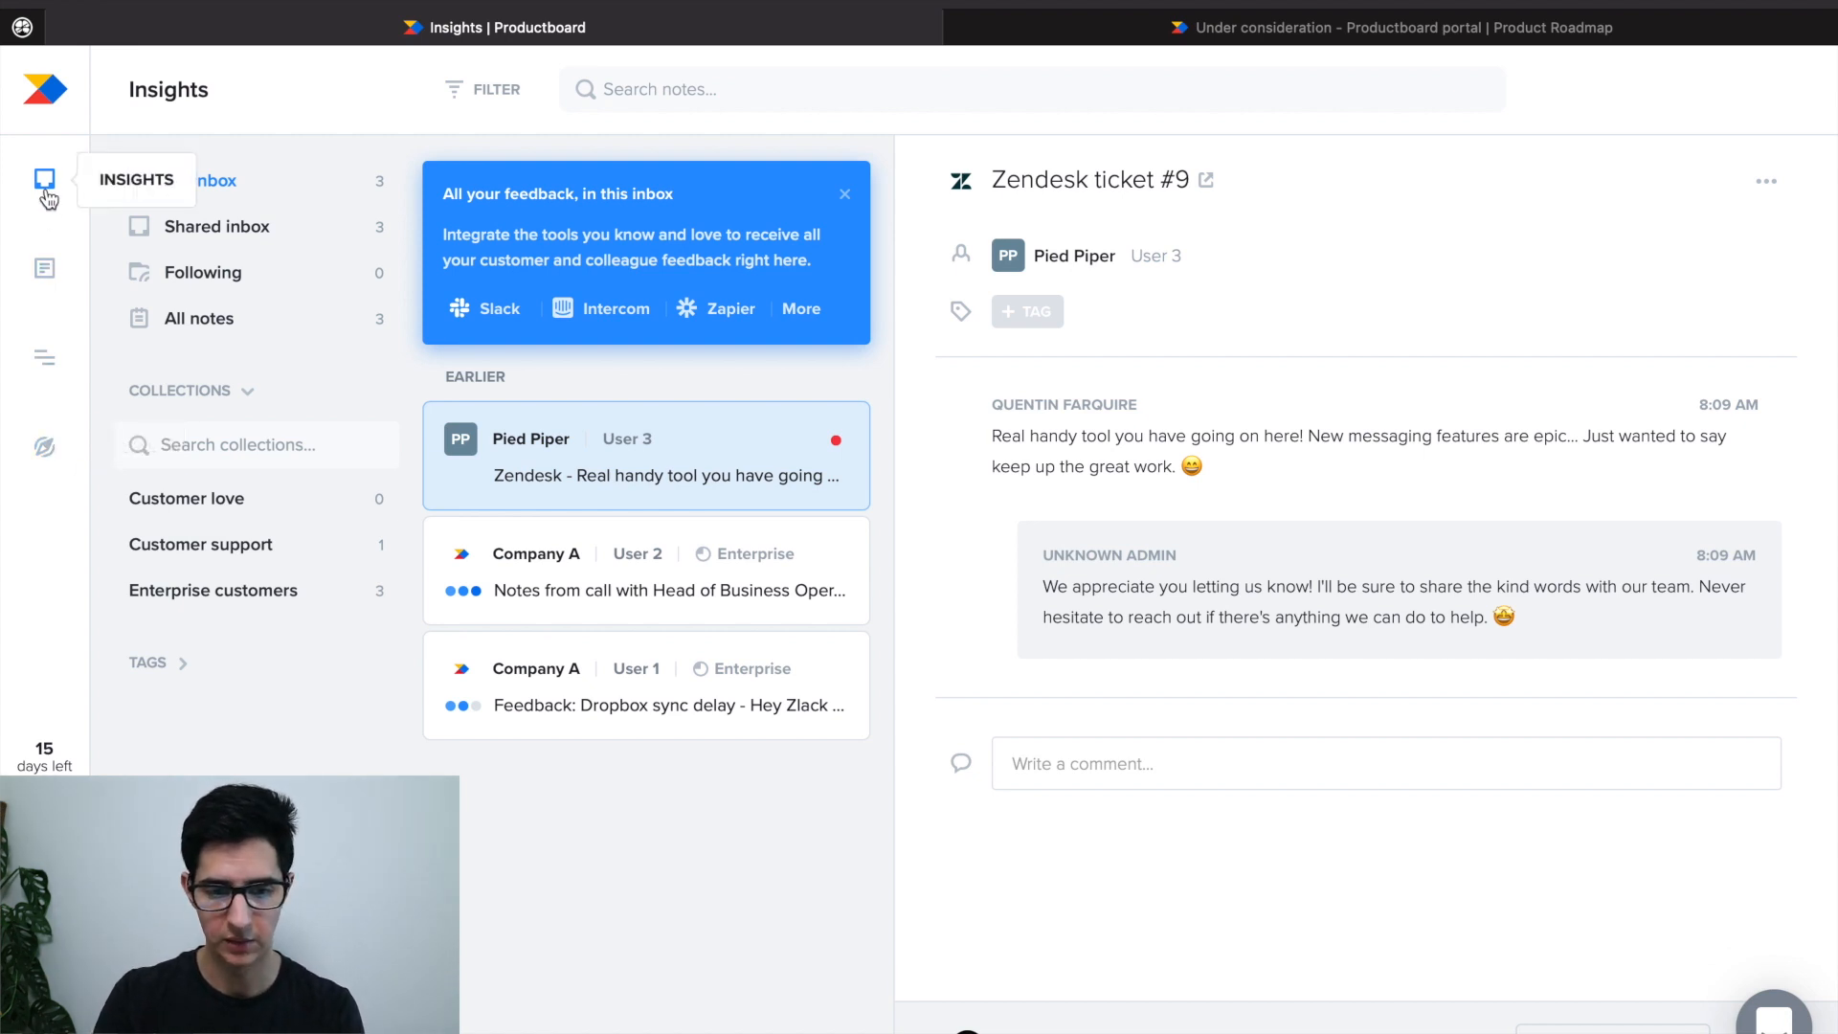
pyautogui.moveTo(98, 195)
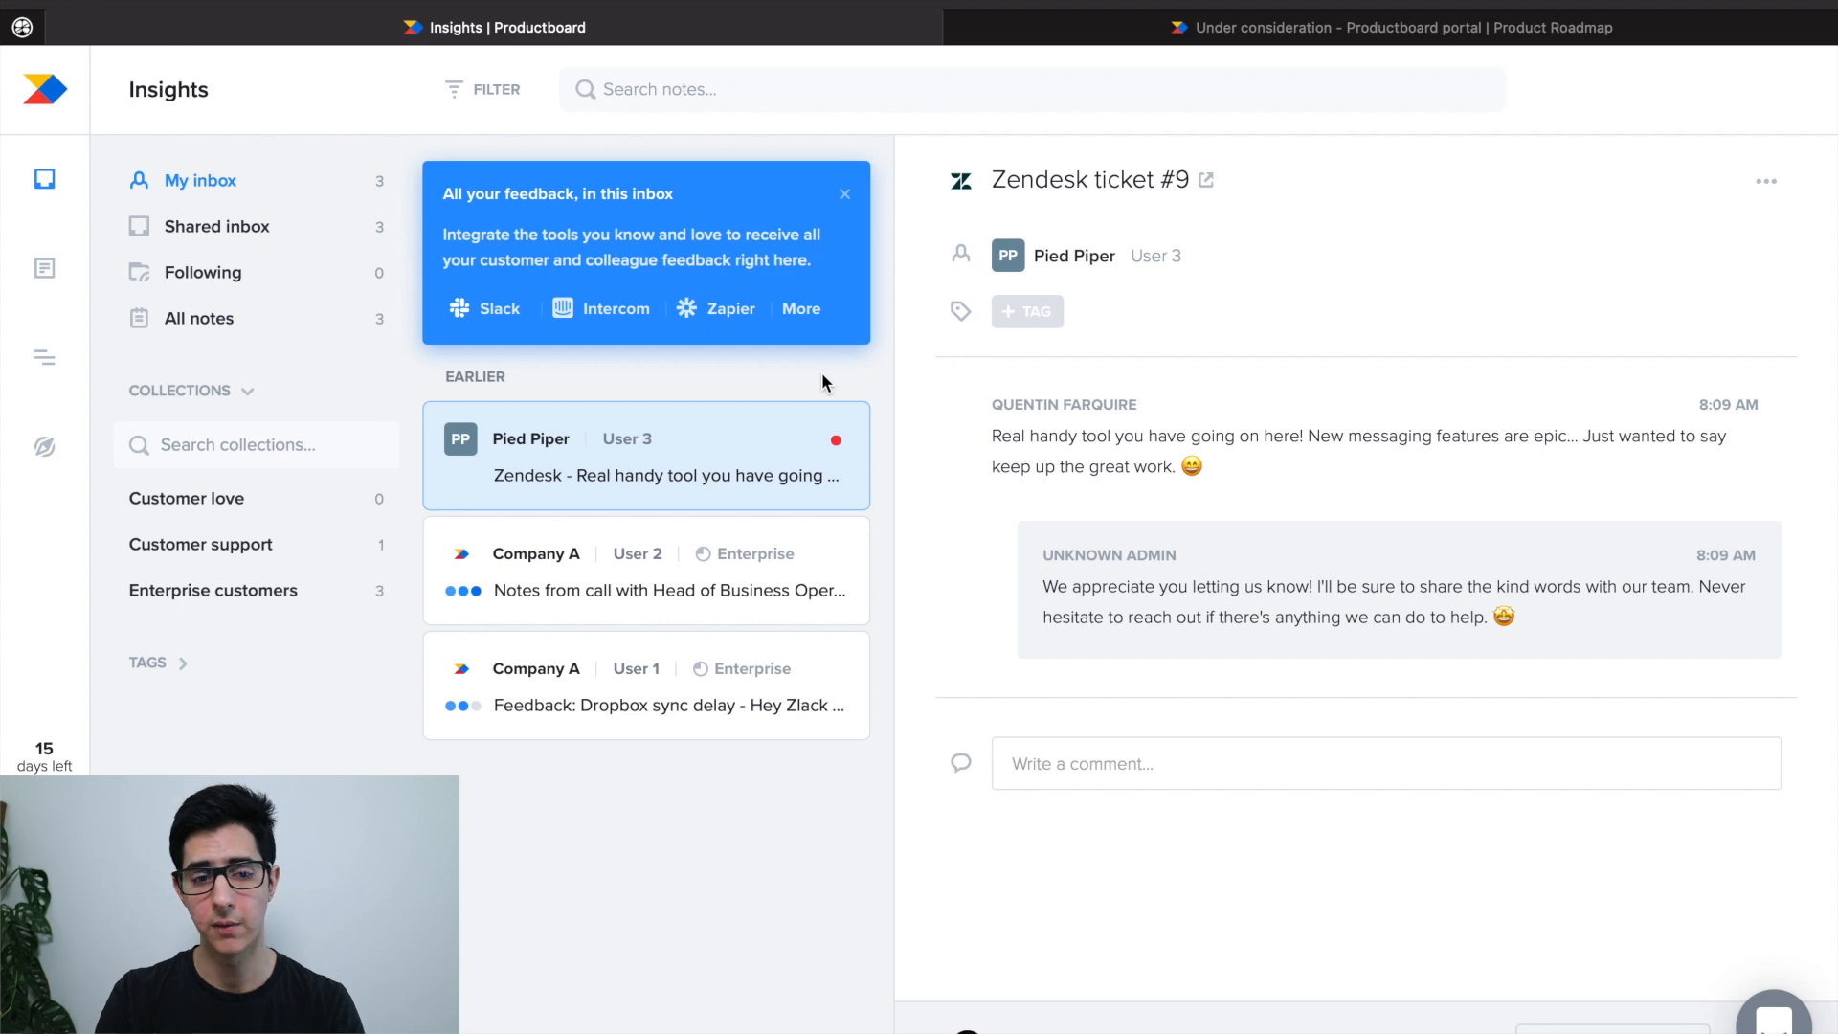
pyautogui.moveTo(586, 352)
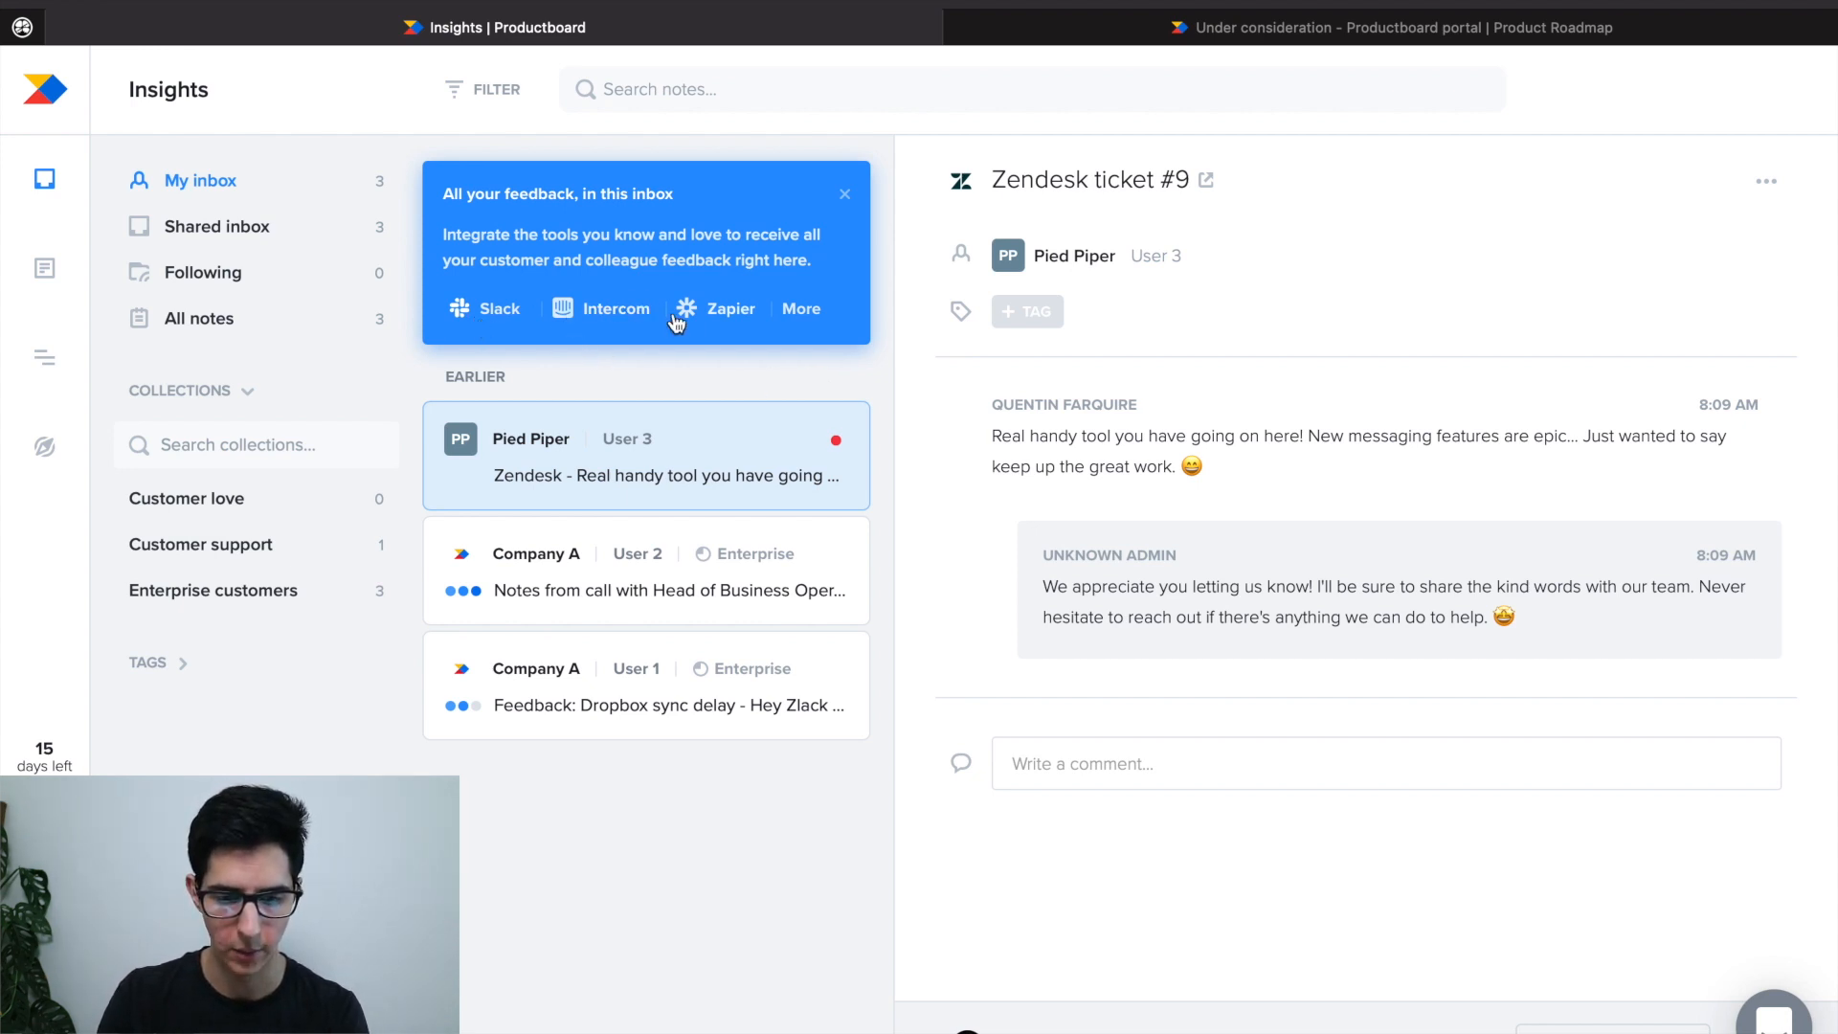
pyautogui.moveTo(573, 306)
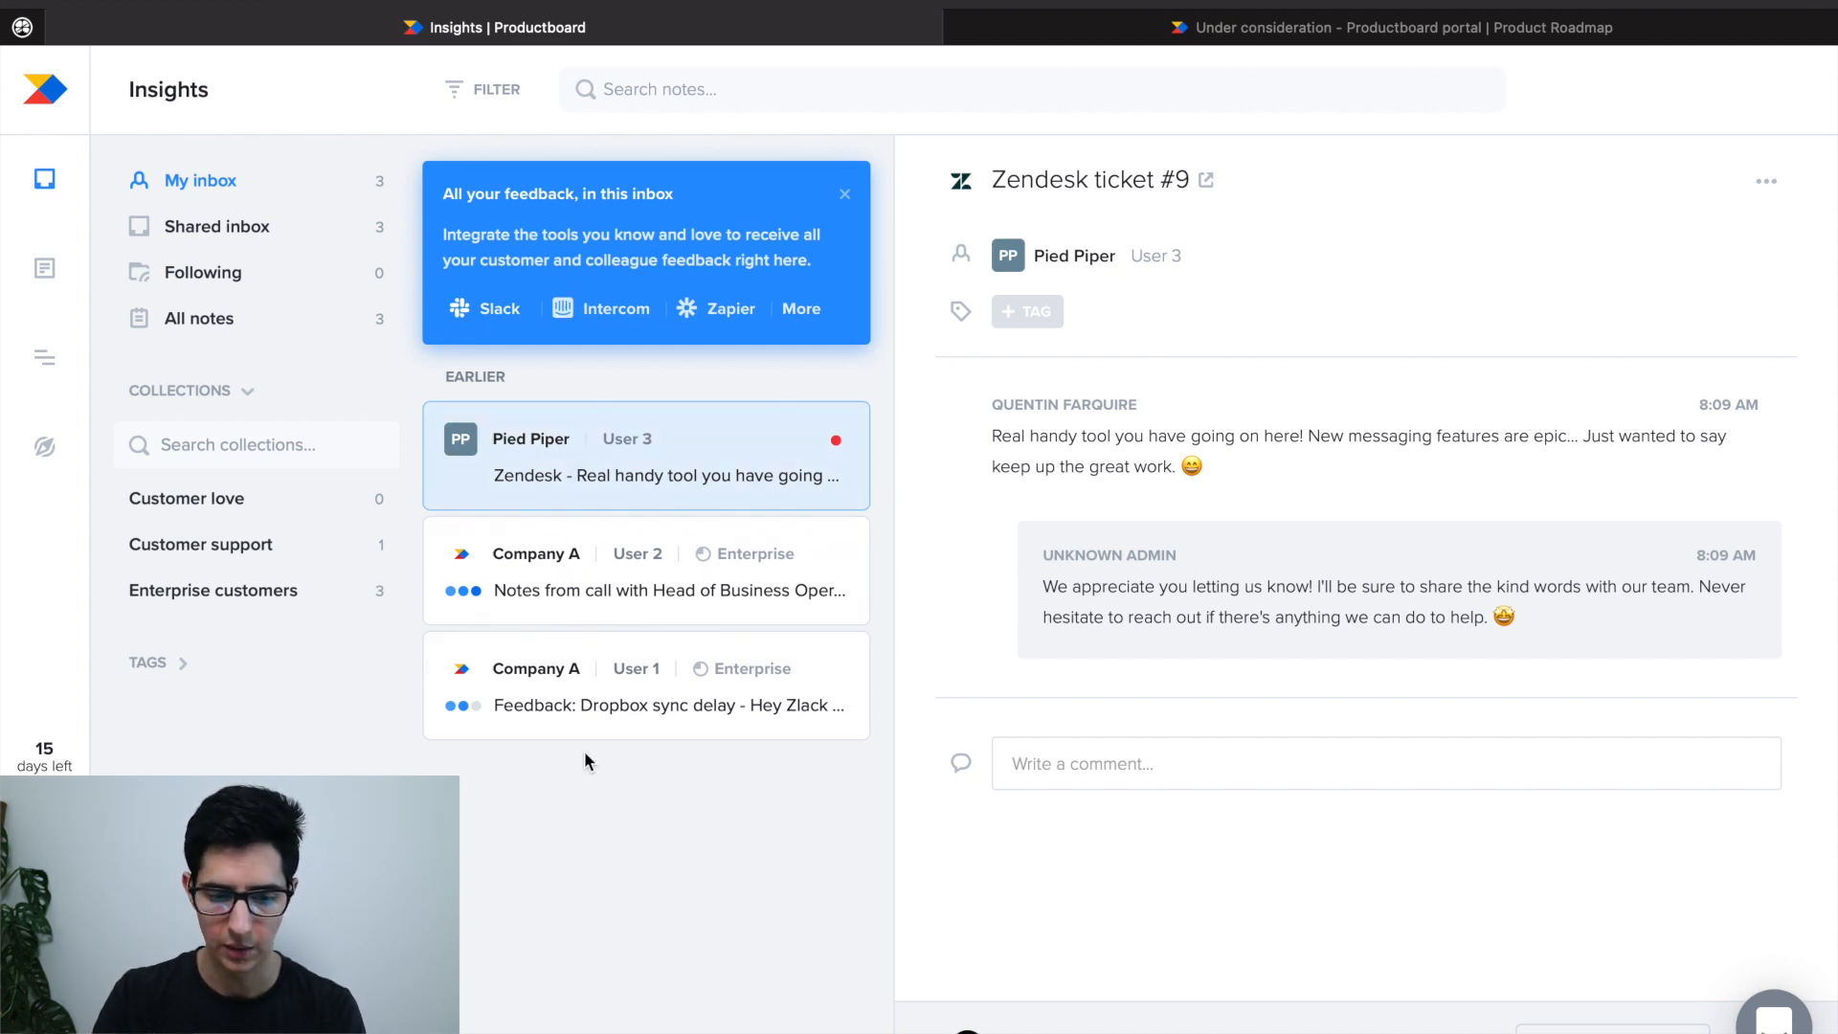
pyautogui.moveTo(596, 377)
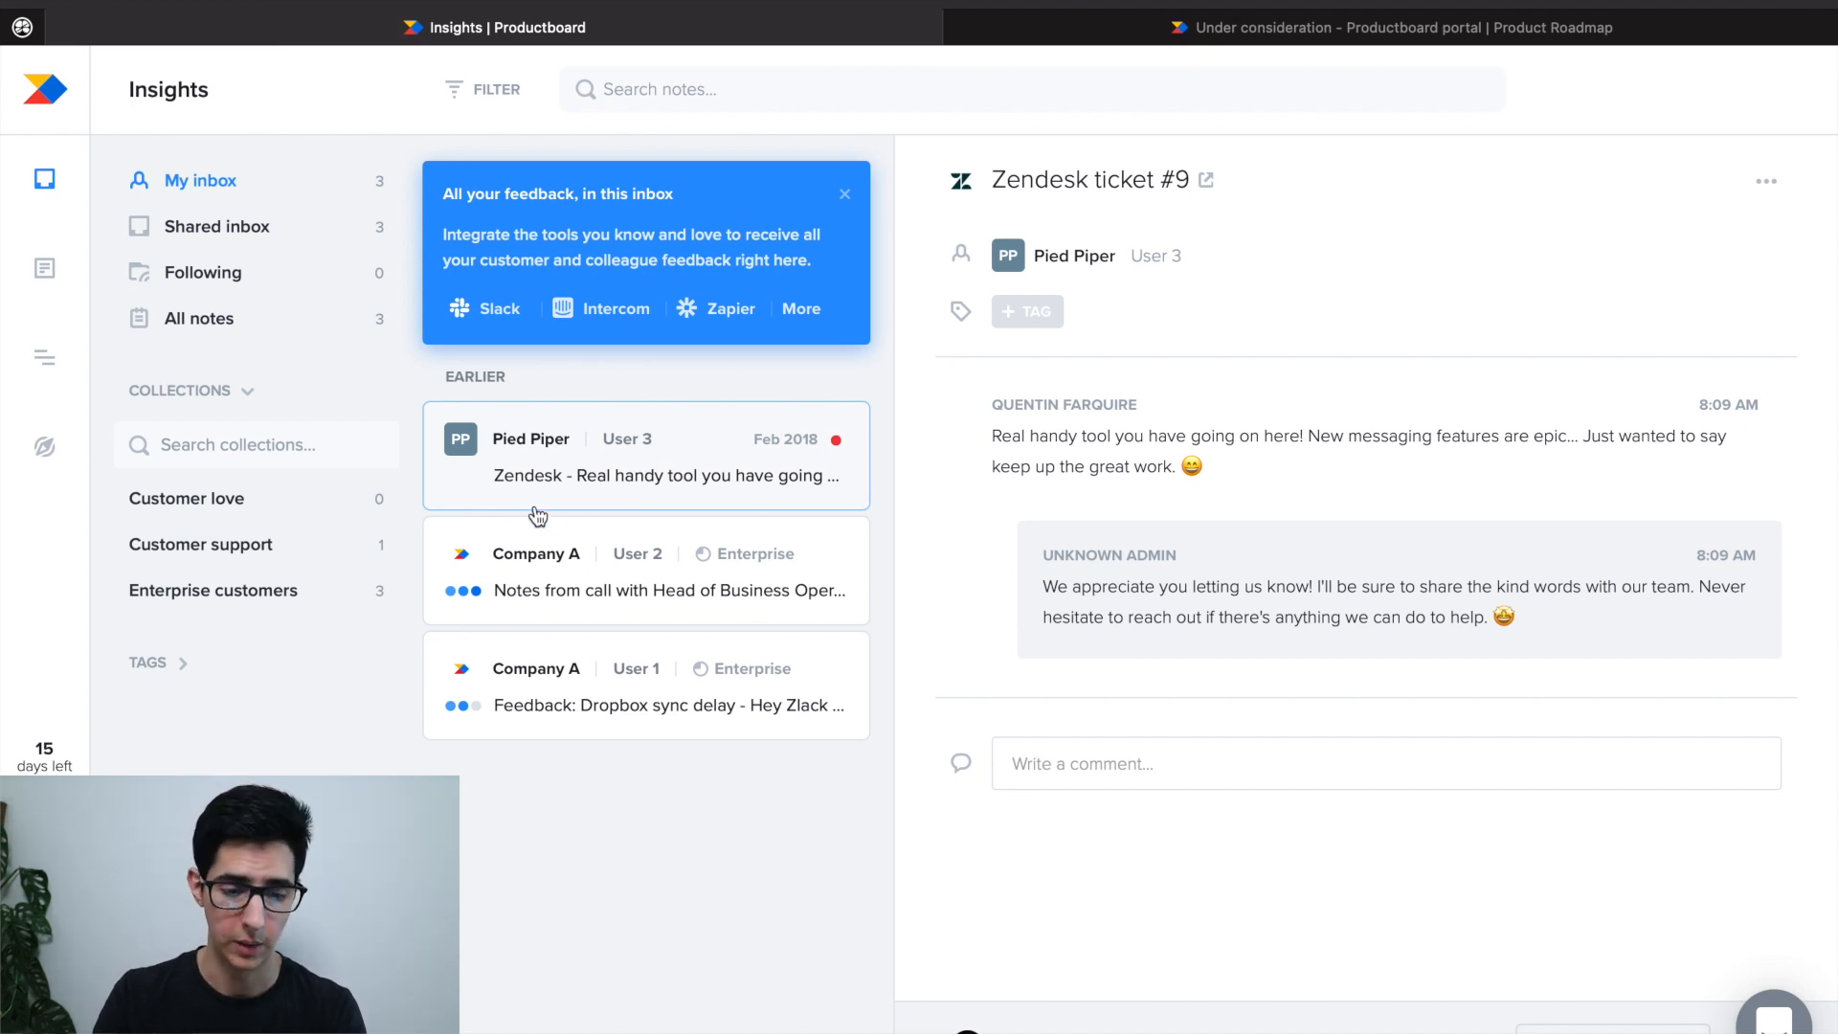
pyautogui.moveTo(689, 442)
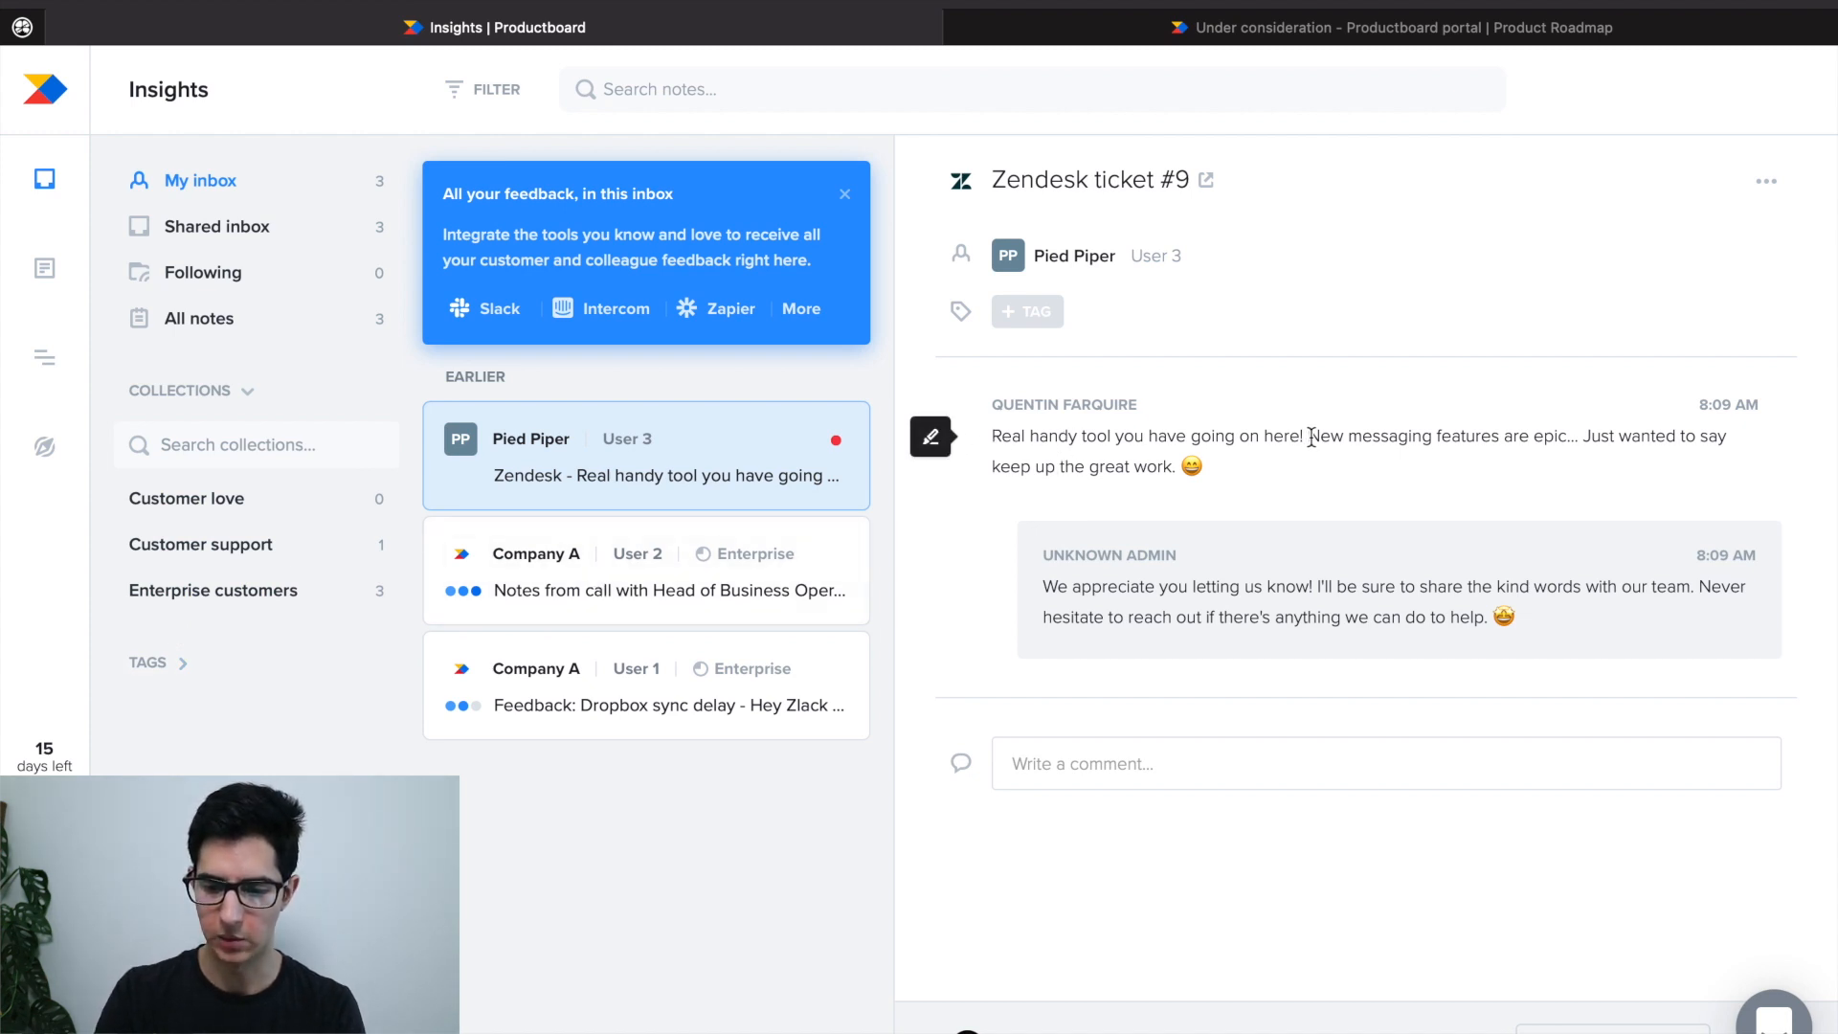
# Step: Link the highlighted messaging-features sentence to the Edit message feature under Zlack Messaging App
pyautogui.moveTo(1308, 435); pyautogui.dragTo(1419, 435)
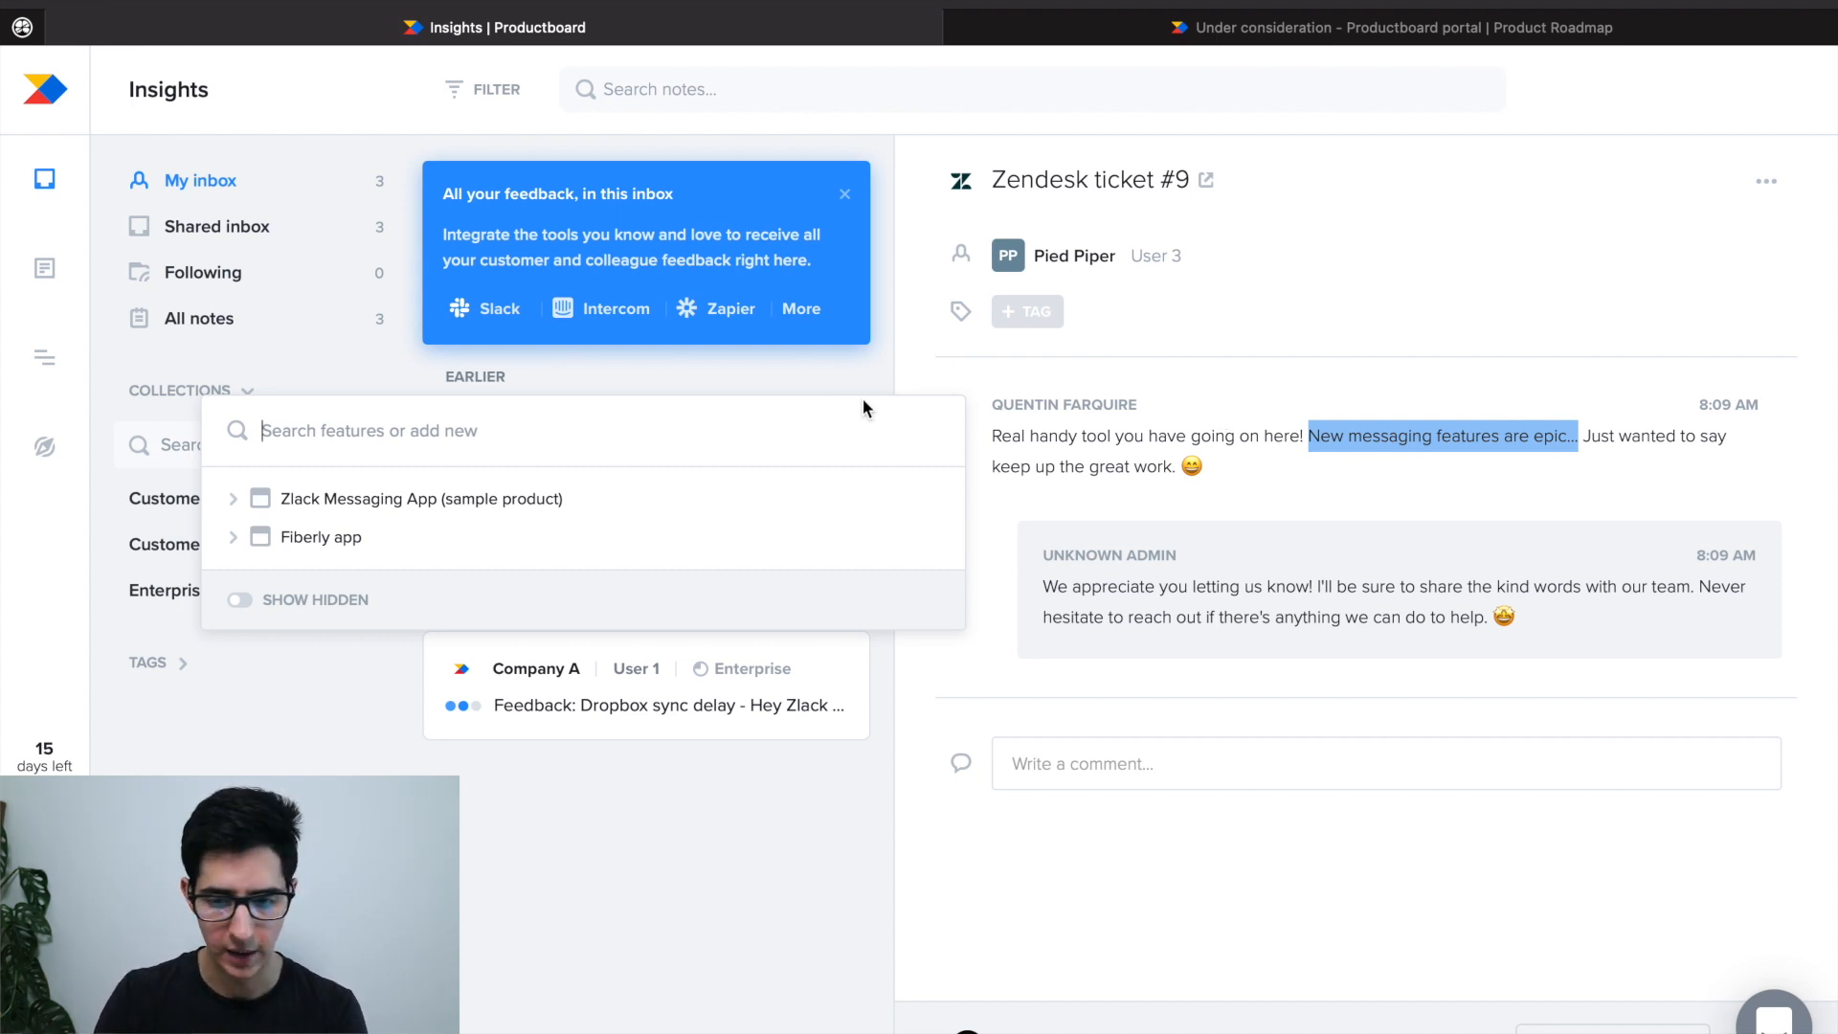
pyautogui.moveTo(407, 482)
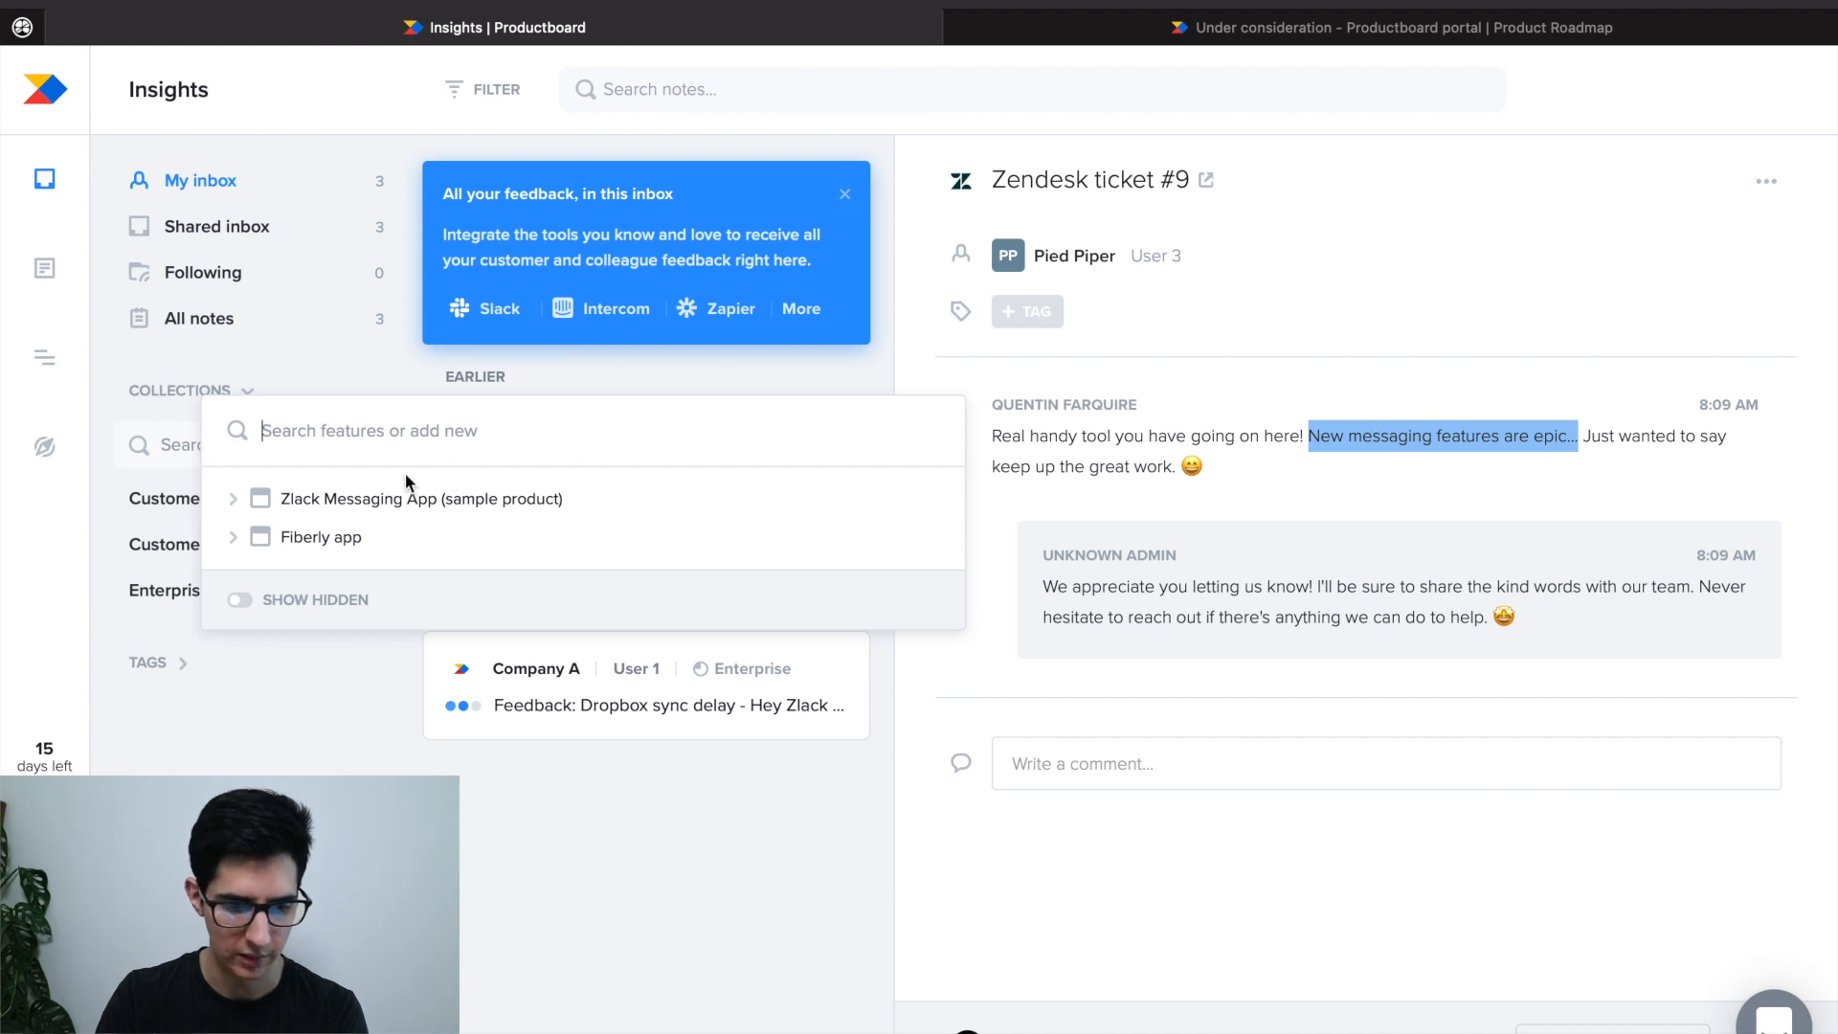
pyautogui.moveTo(320, 536)
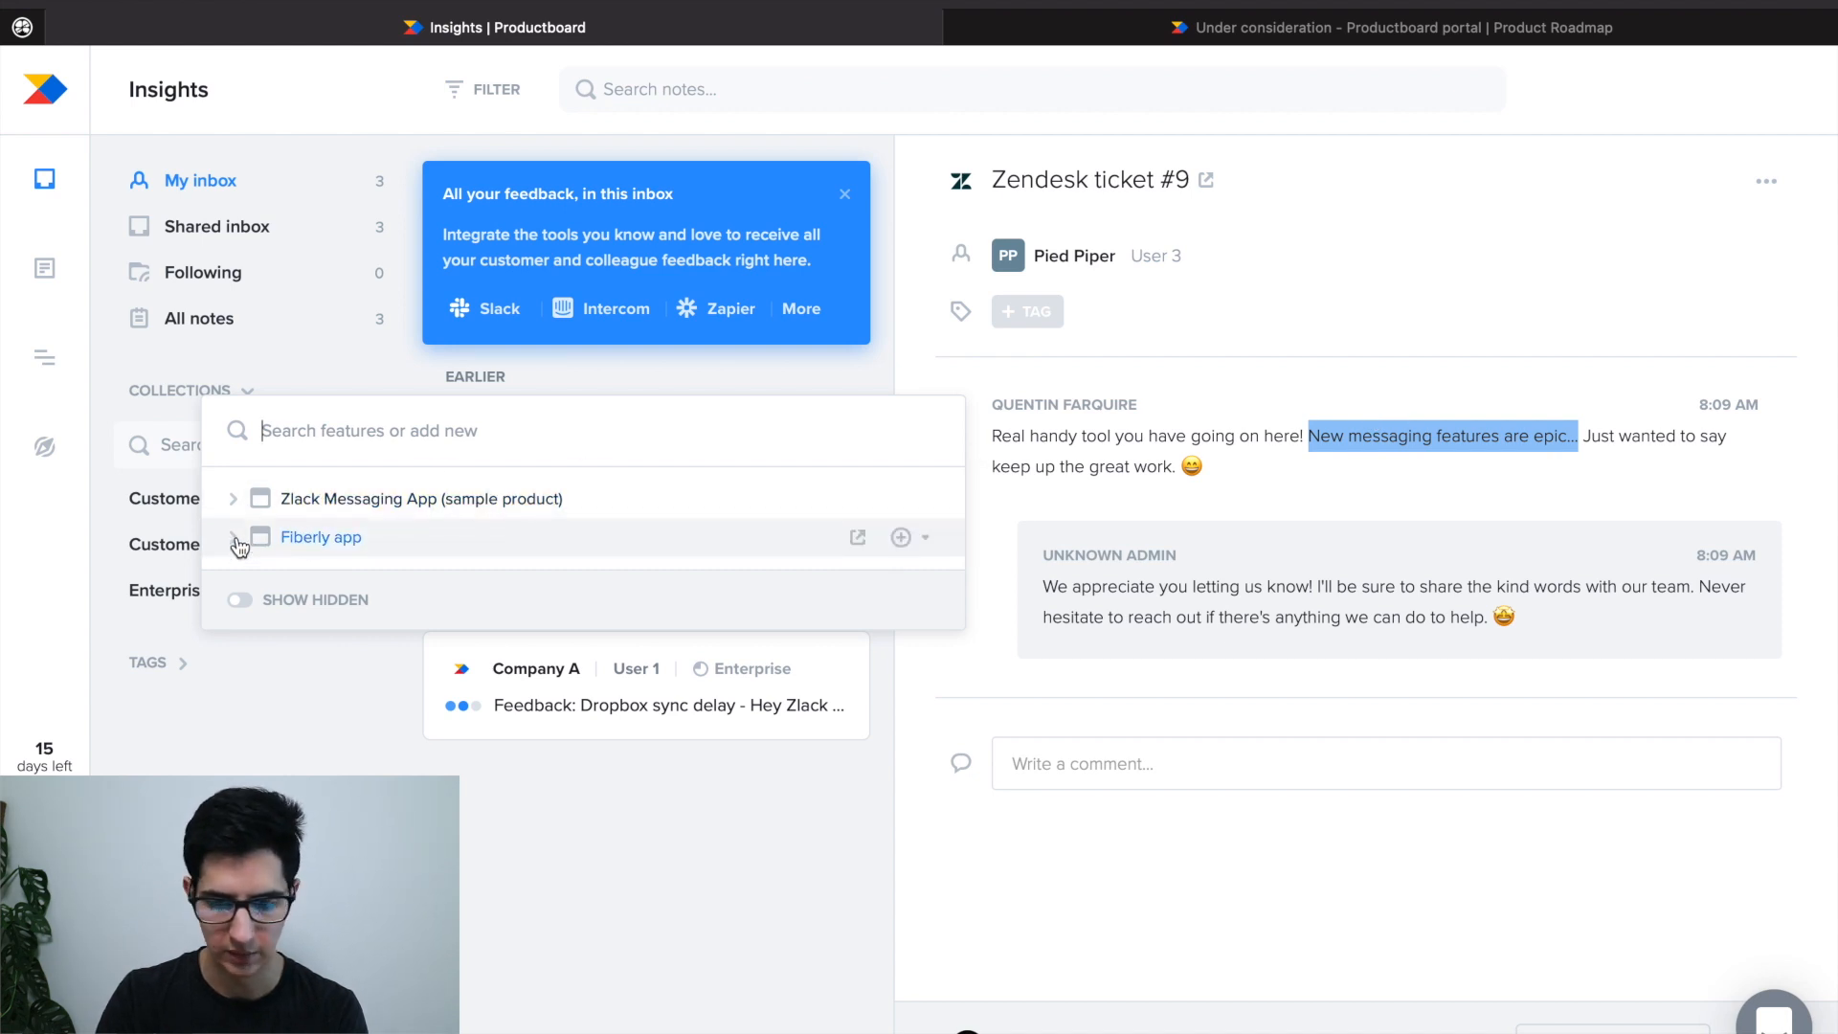
pyautogui.click(233, 498)
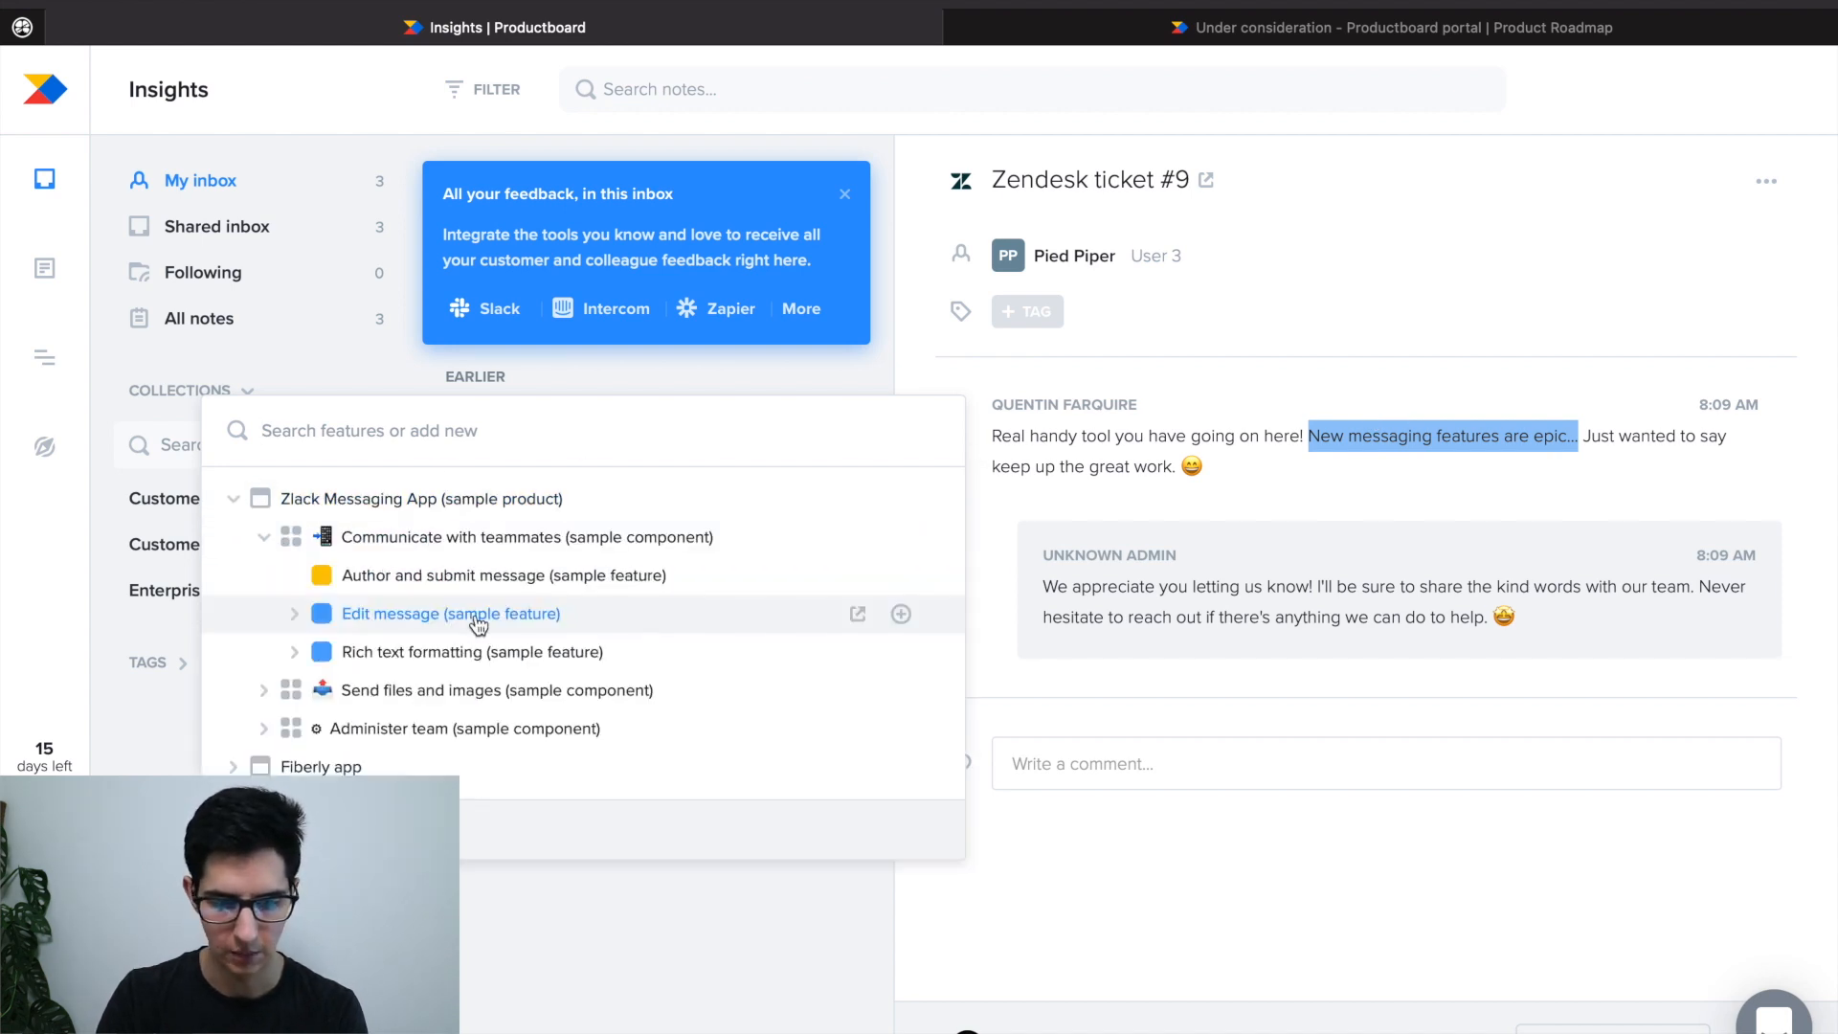
pyautogui.moveTo(429, 624)
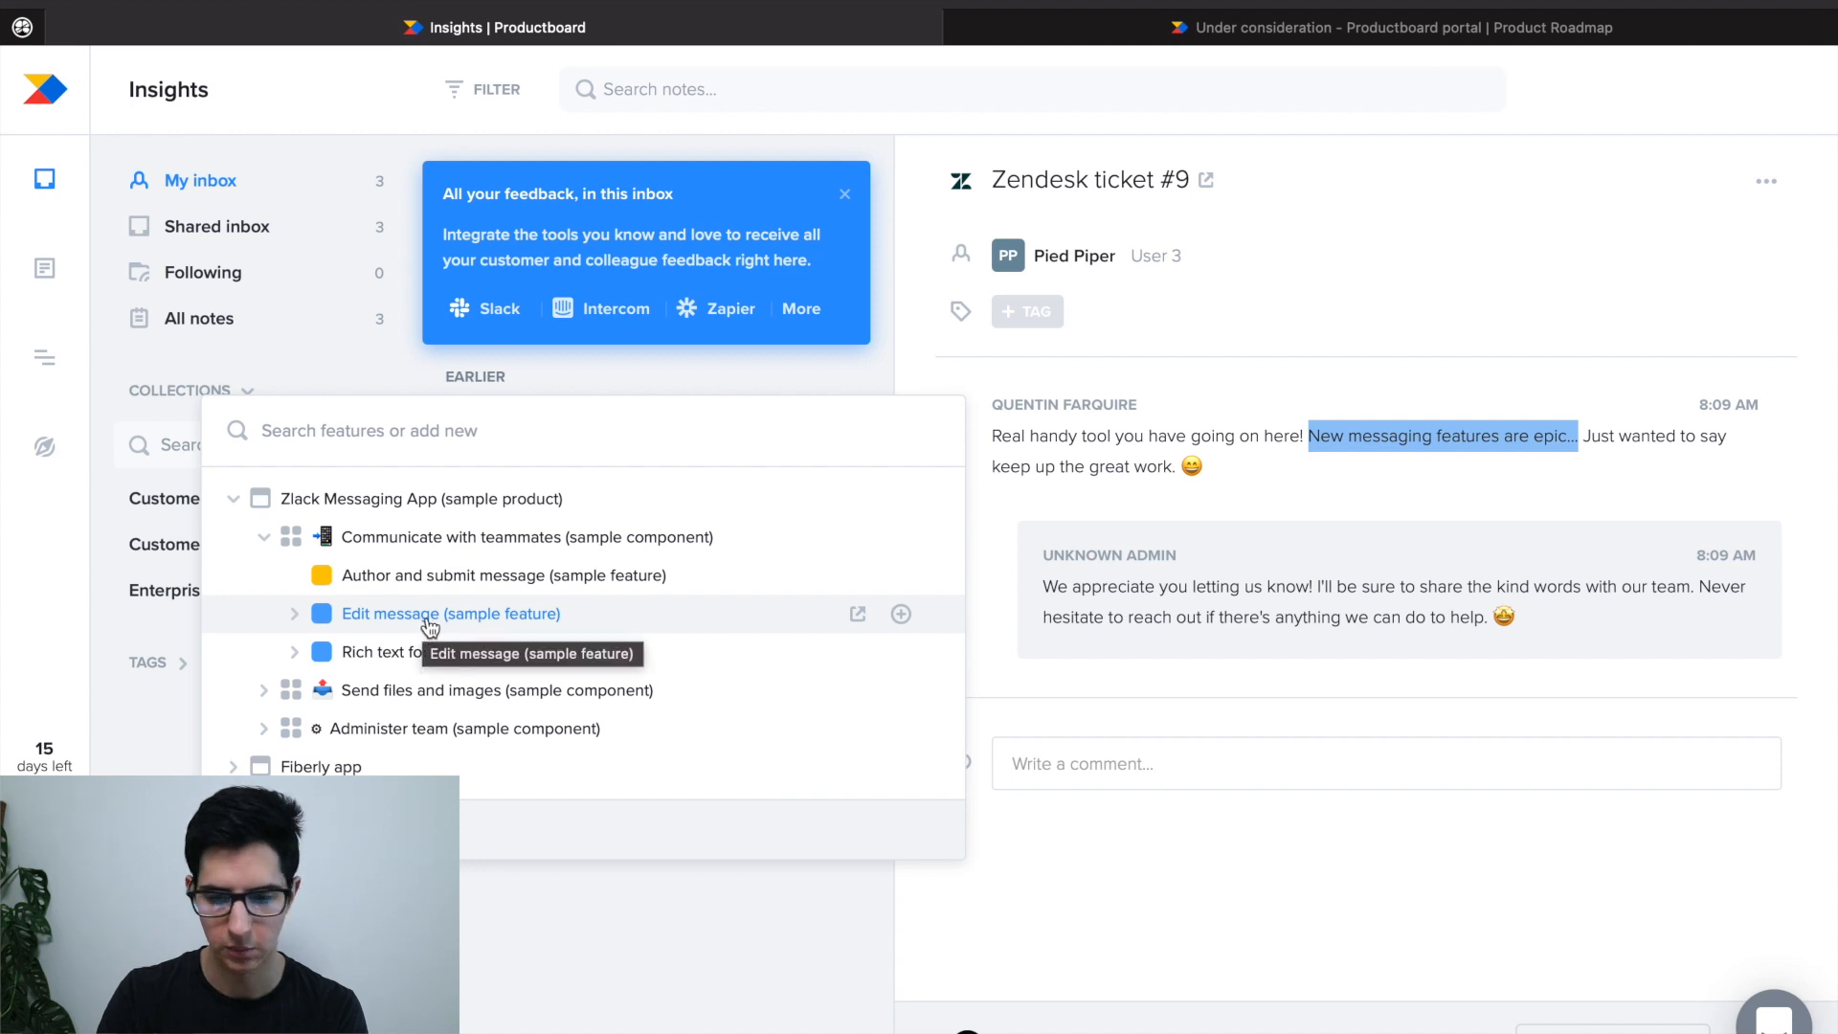
pyautogui.click(450, 612)
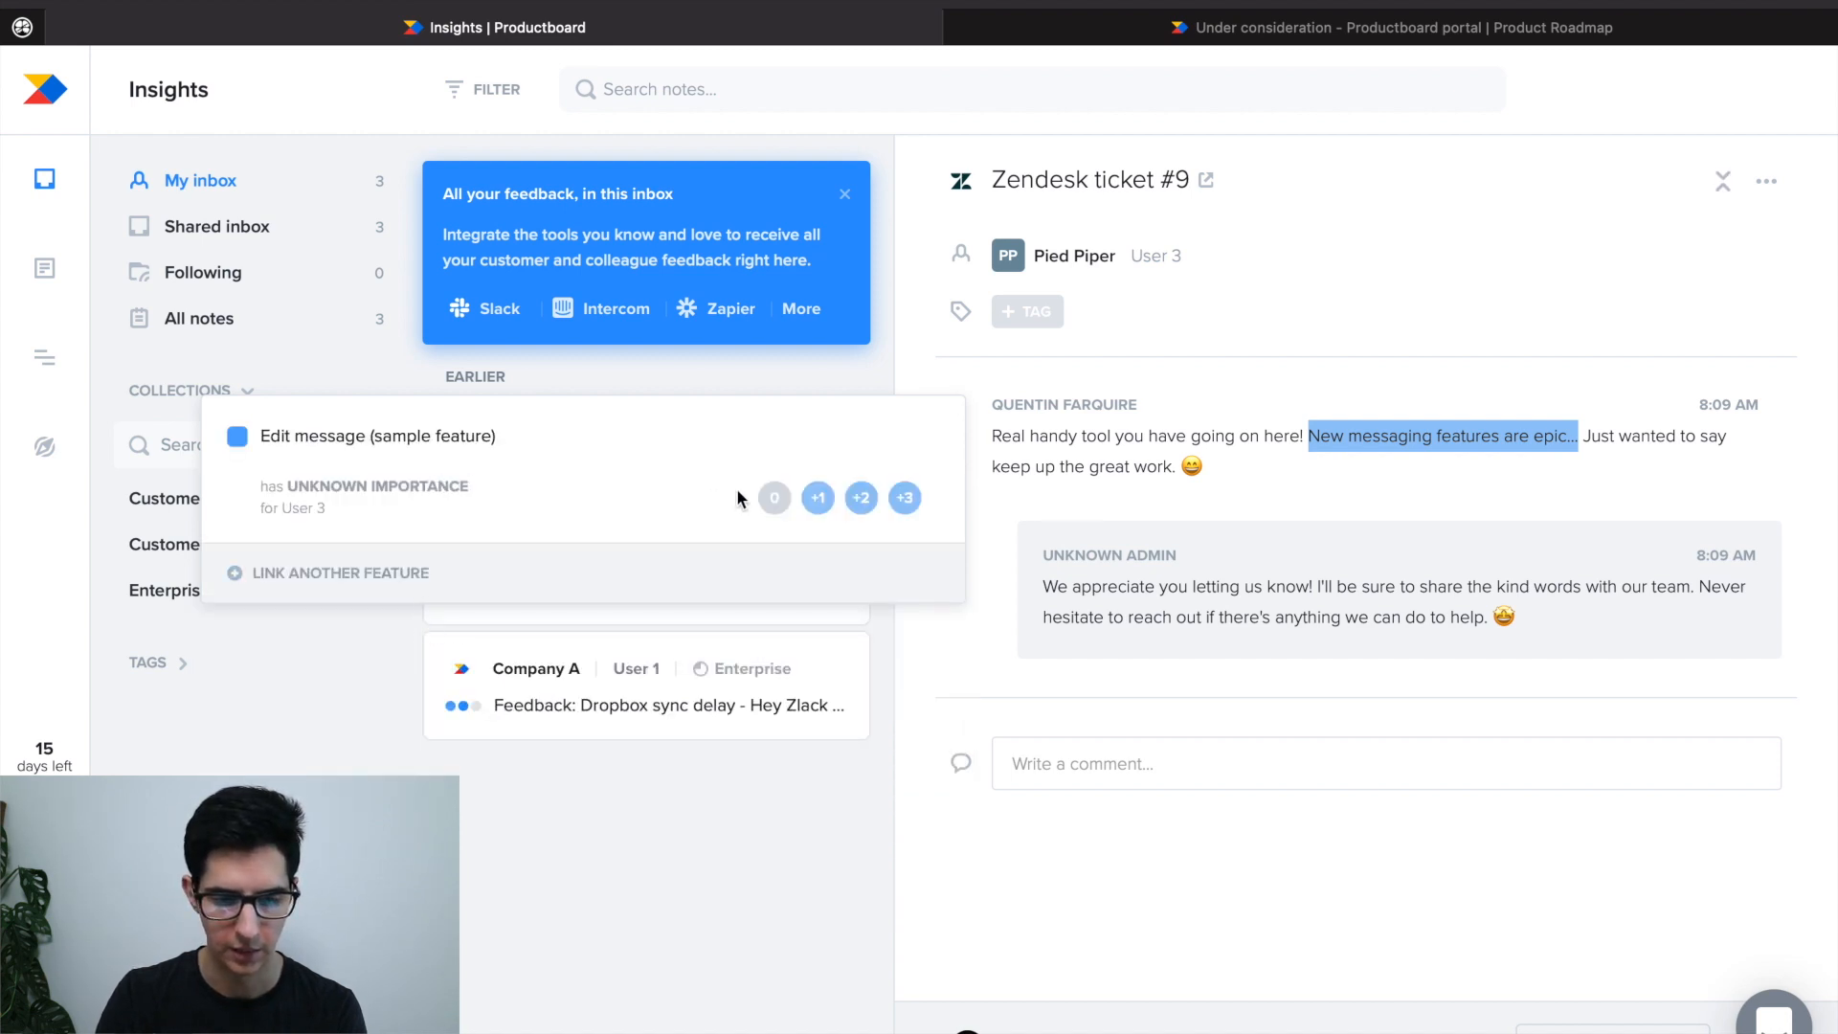
# Step: Cycle the insight's importance through important and critical, settling on nice to have (+1)
pyautogui.click(817, 497)
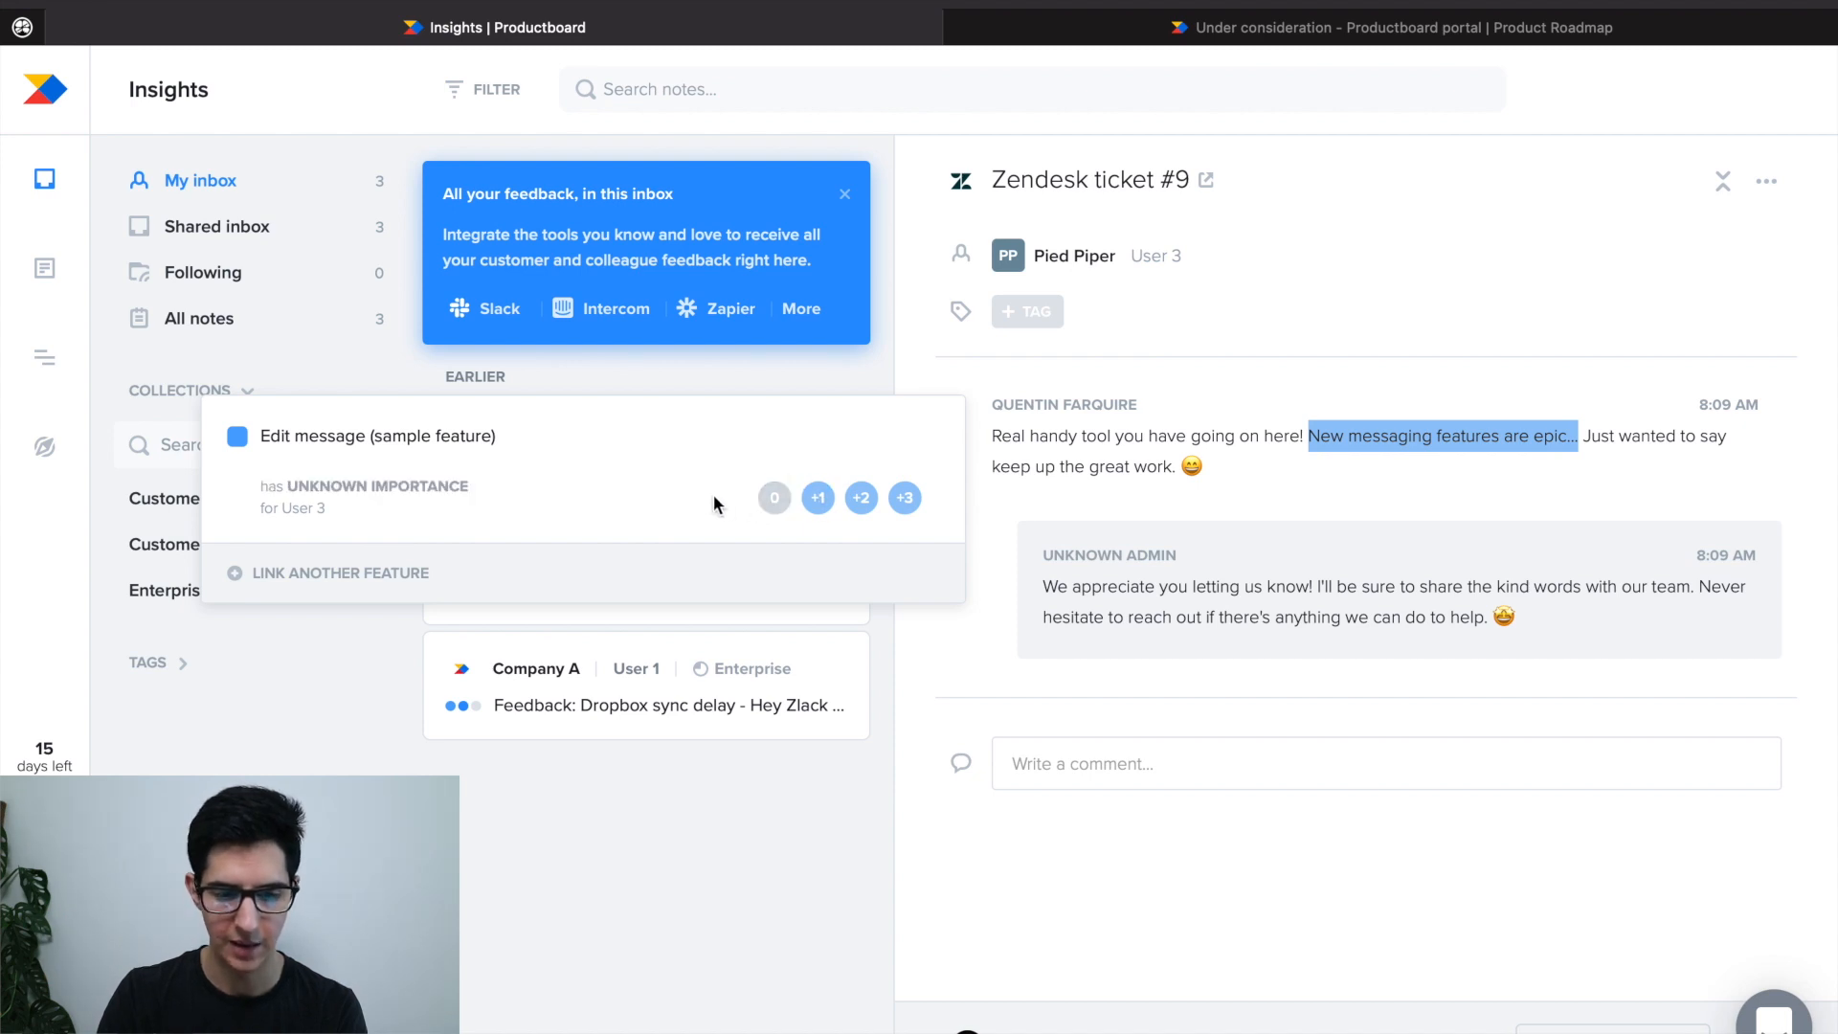
pyautogui.click(818, 497)
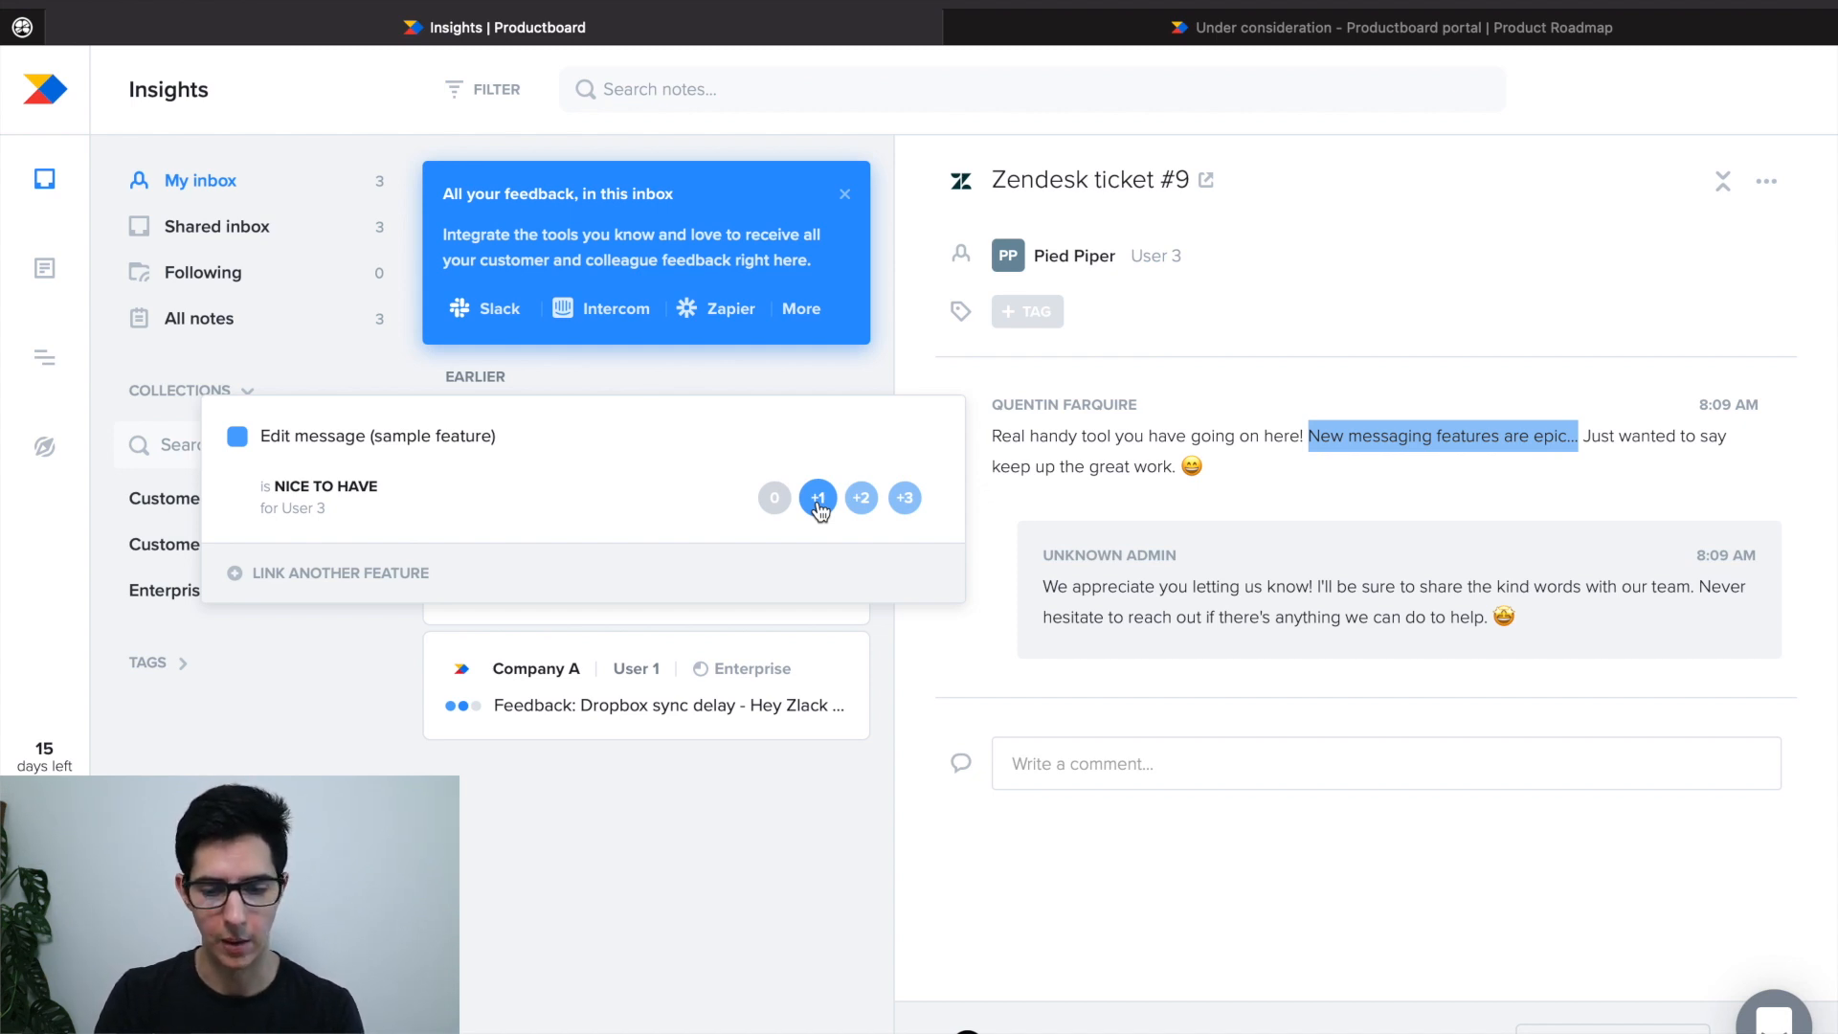
pyautogui.click(860, 498)
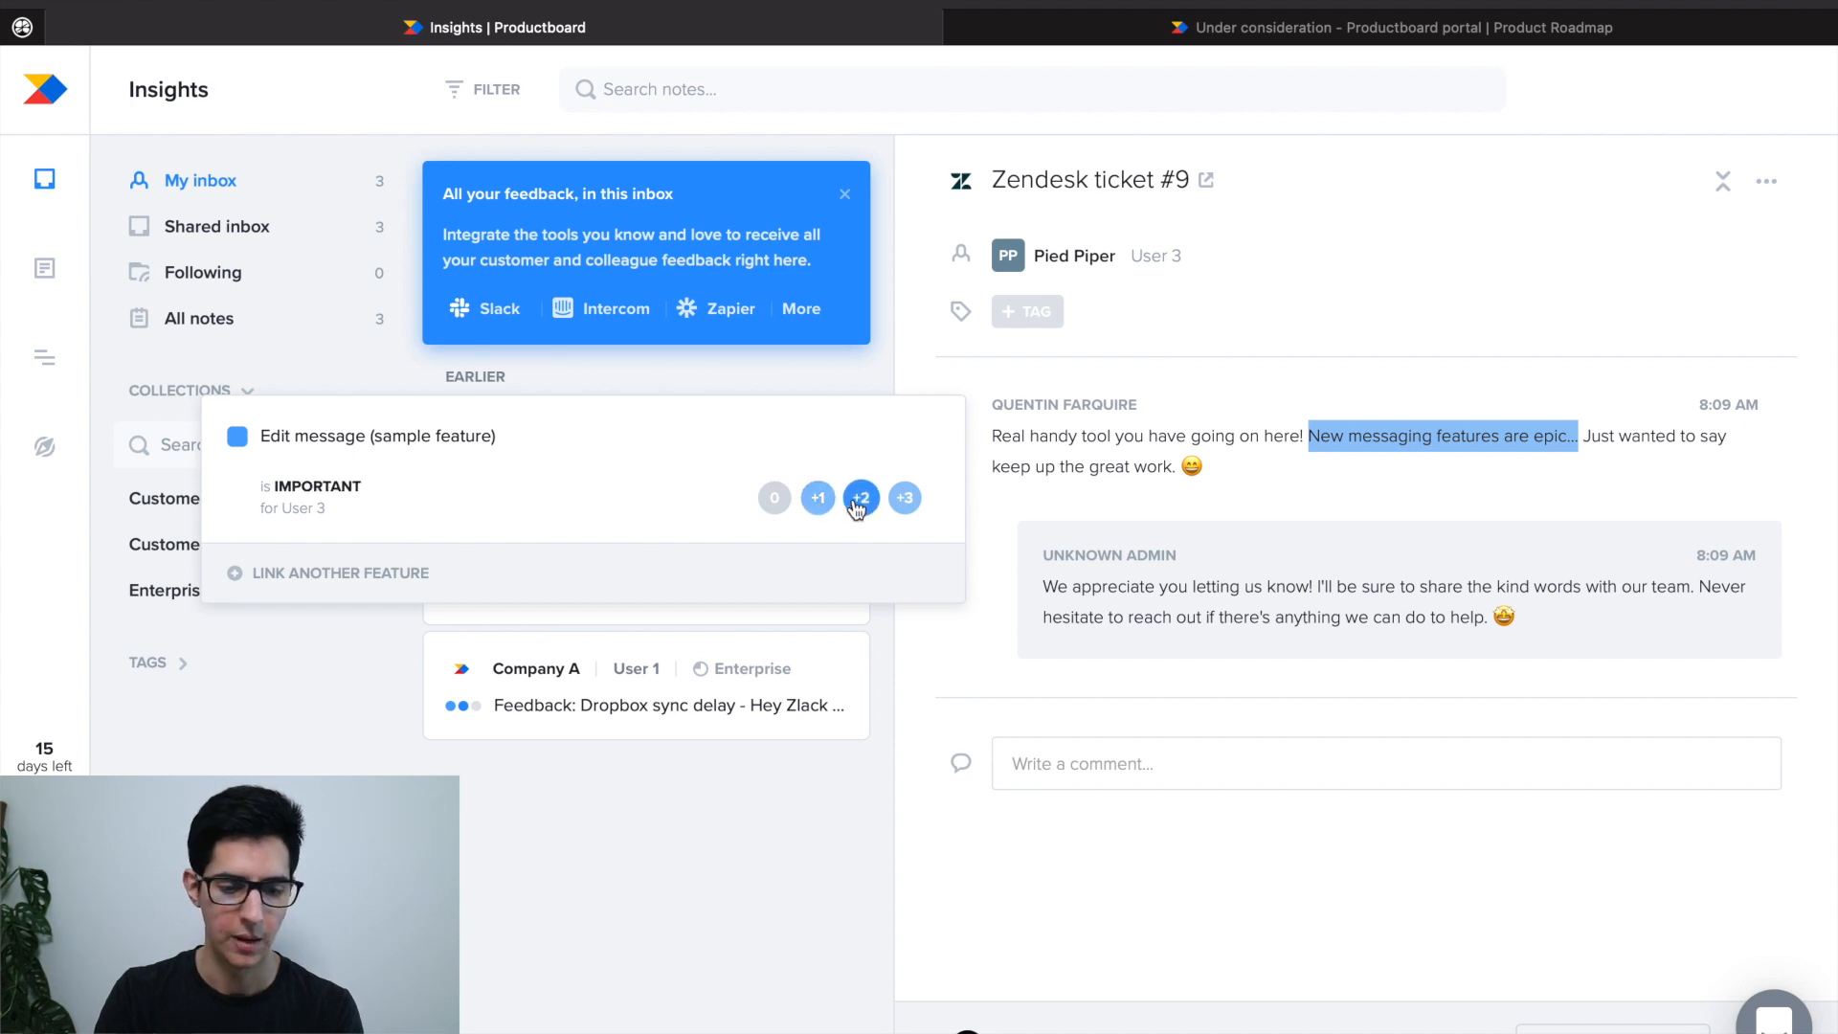
pyautogui.click(904, 498)
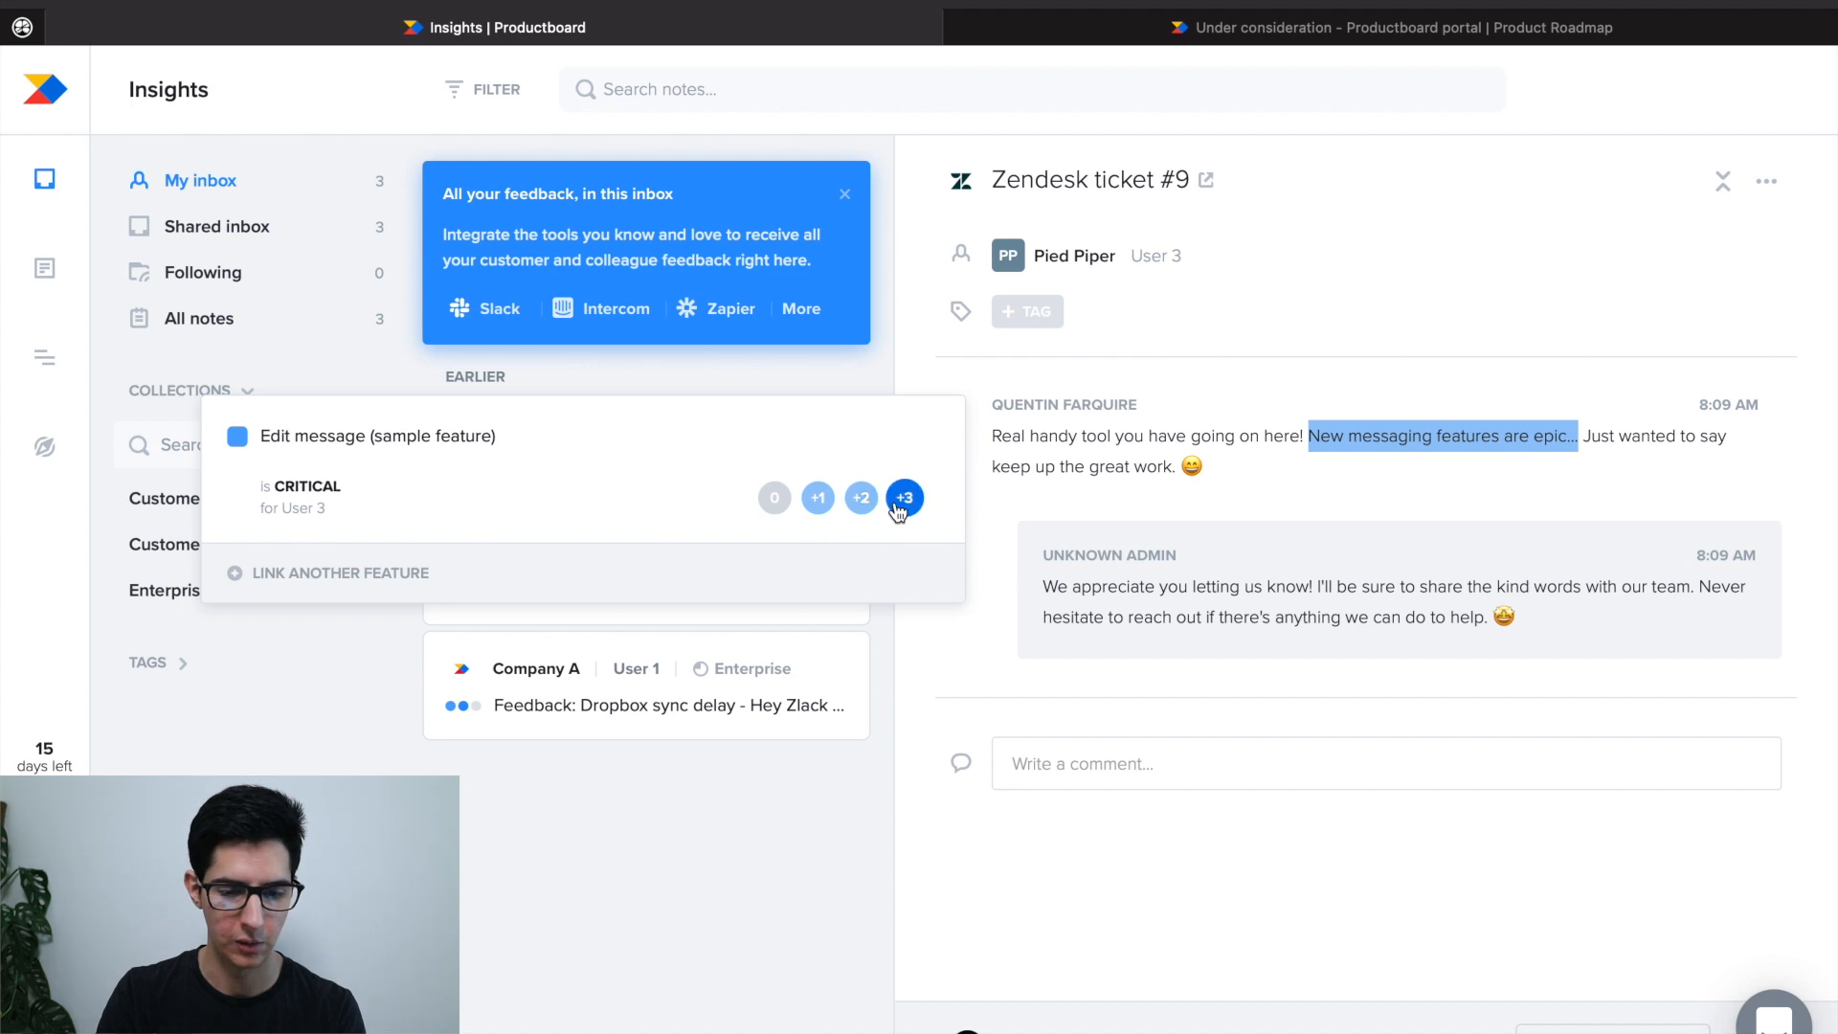
pyautogui.click(818, 498)
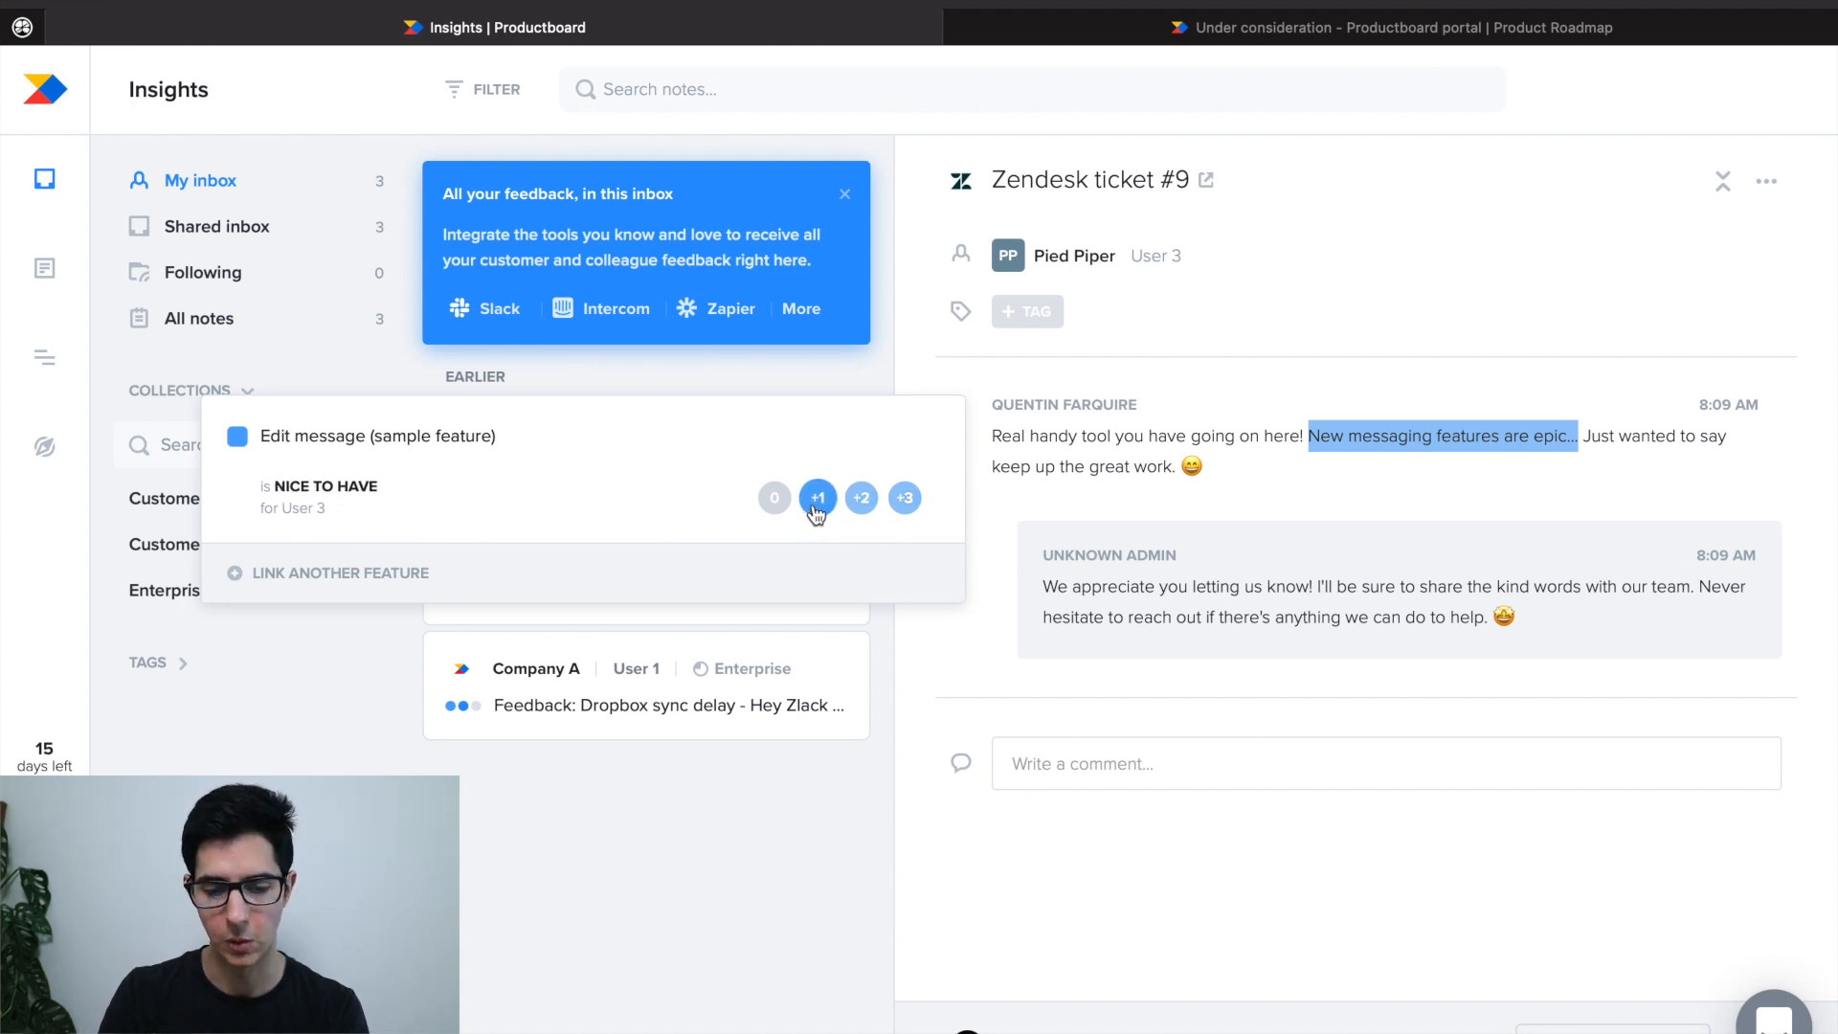
pyautogui.click(818, 498)
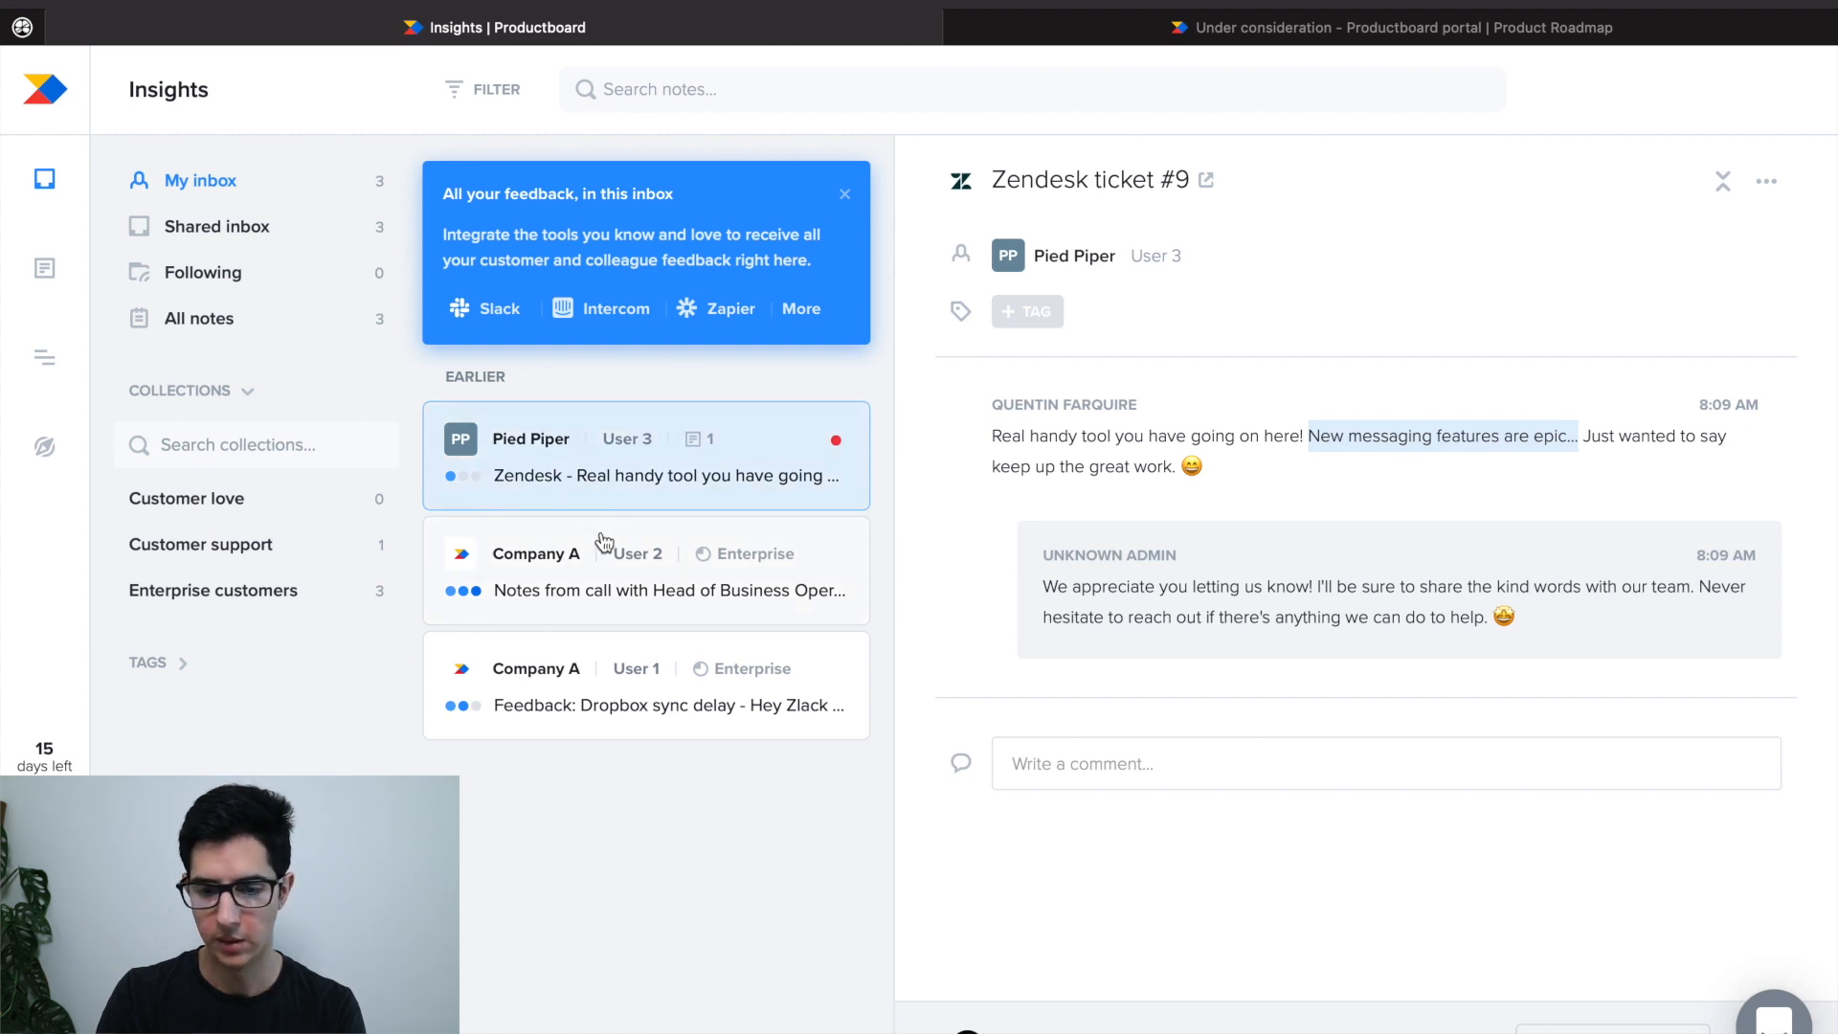
# Step: Review the Head of Business Operations call note and scroll through the Company A profile
pyautogui.click(645, 570)
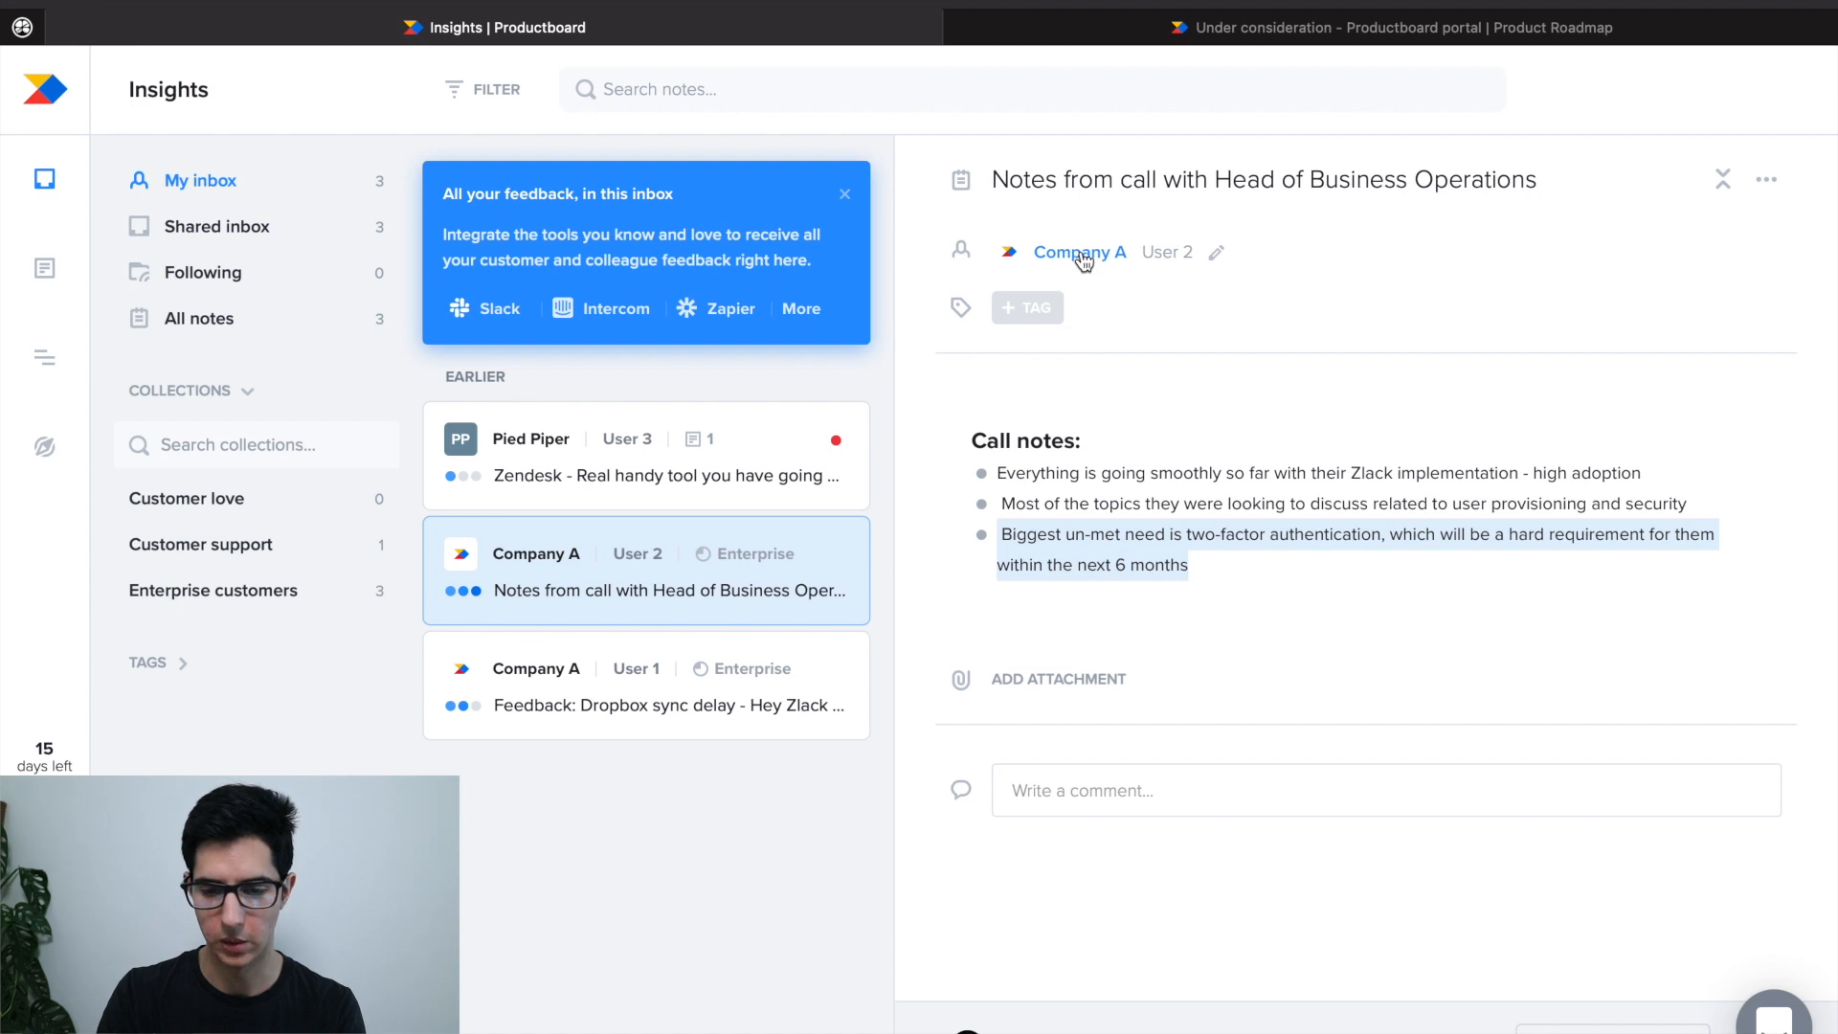
pyautogui.click(1078, 253)
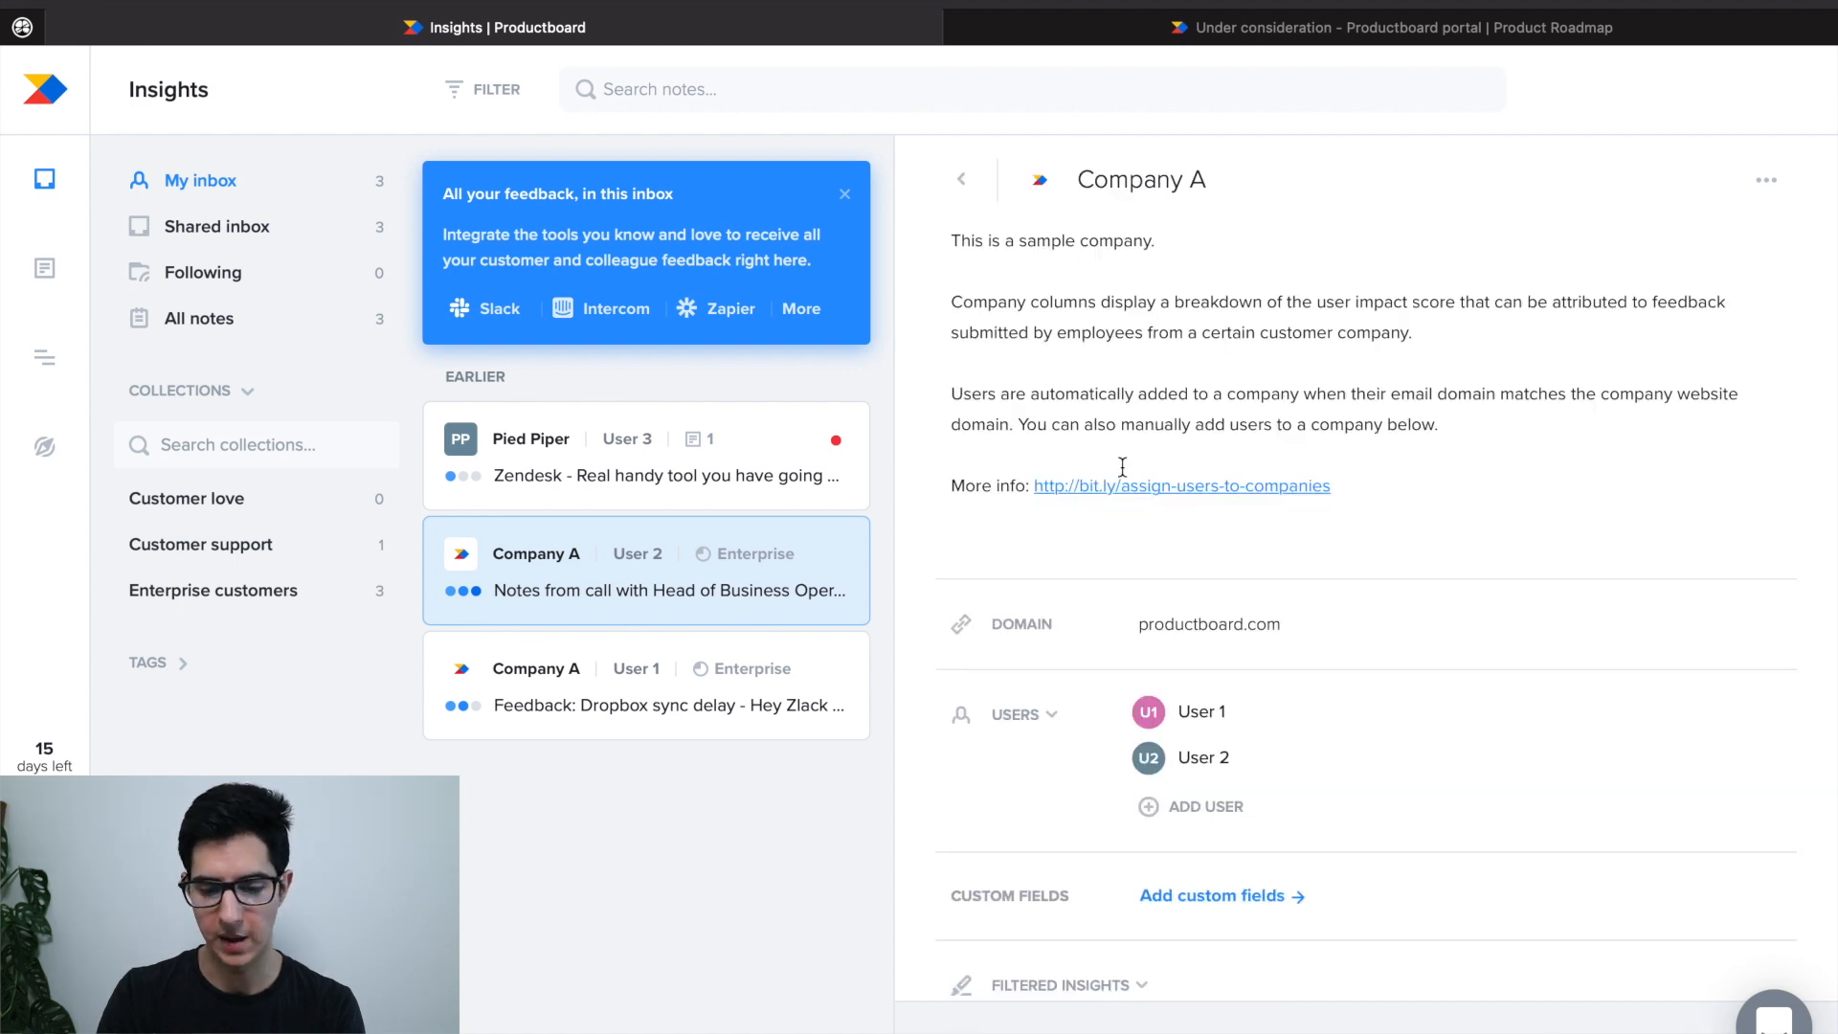
pyautogui.scroll(-3)
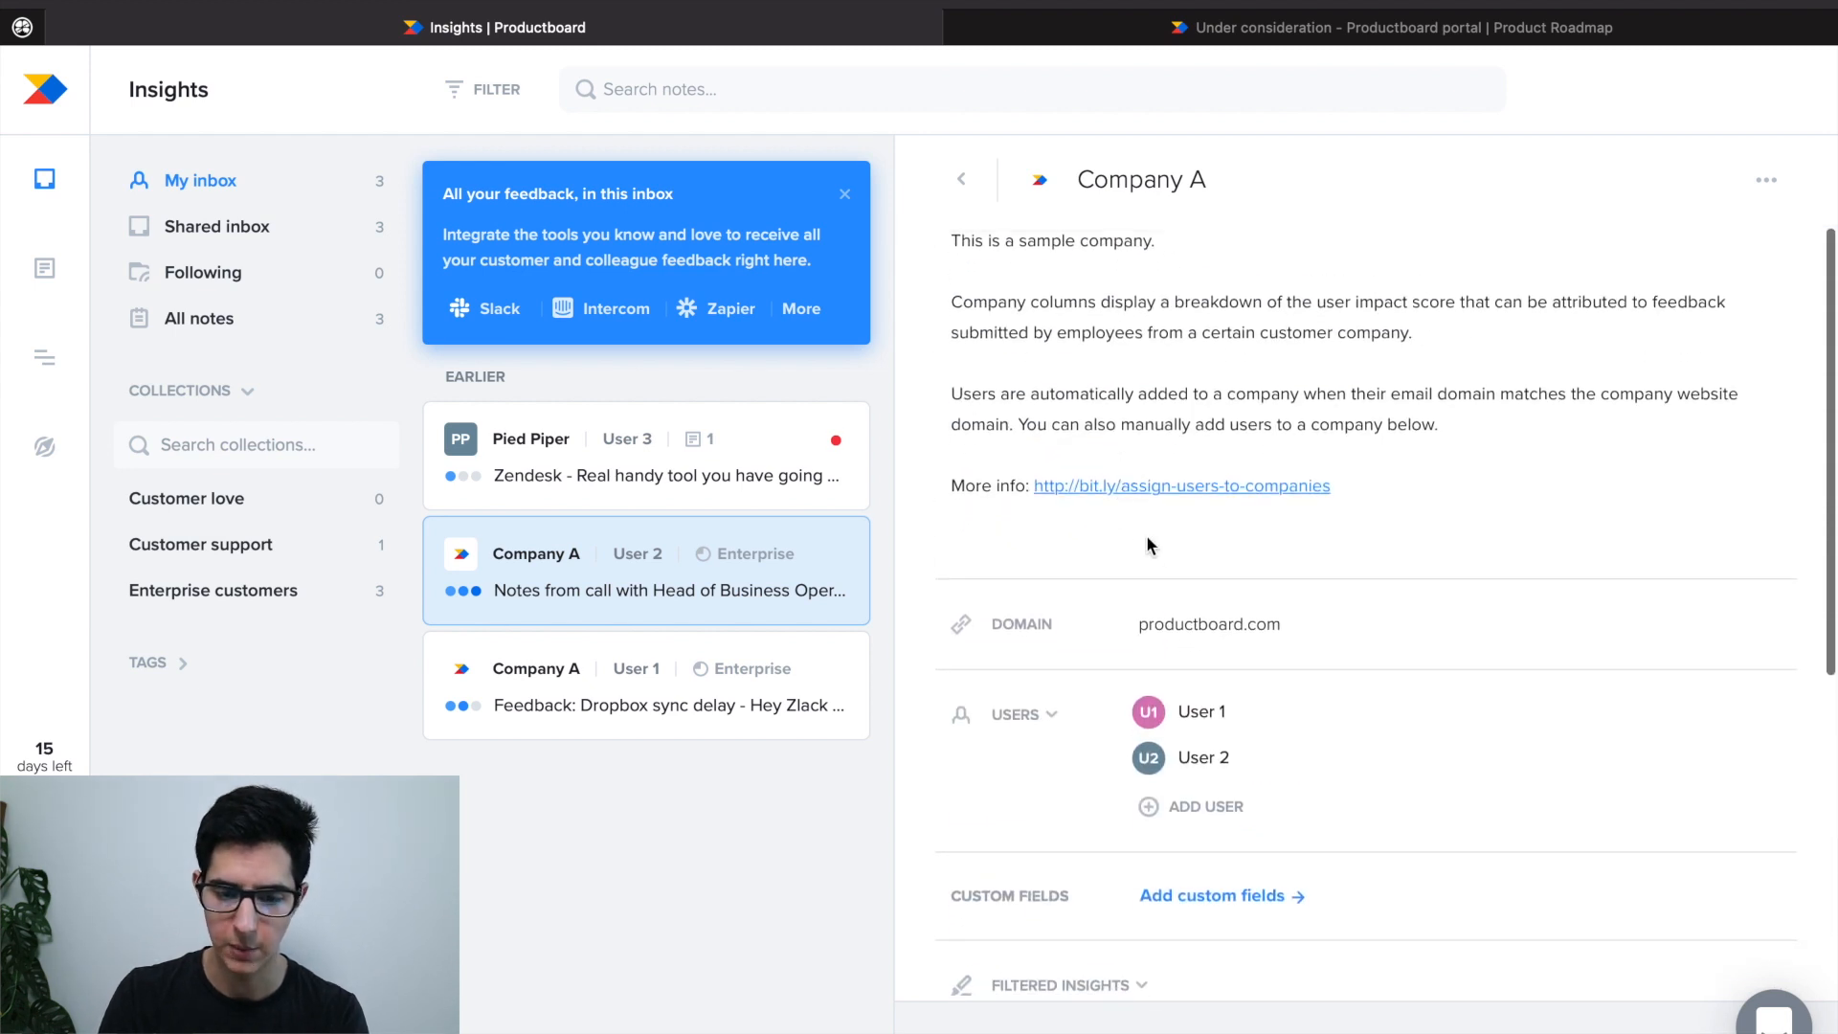
pyautogui.scroll(-3)
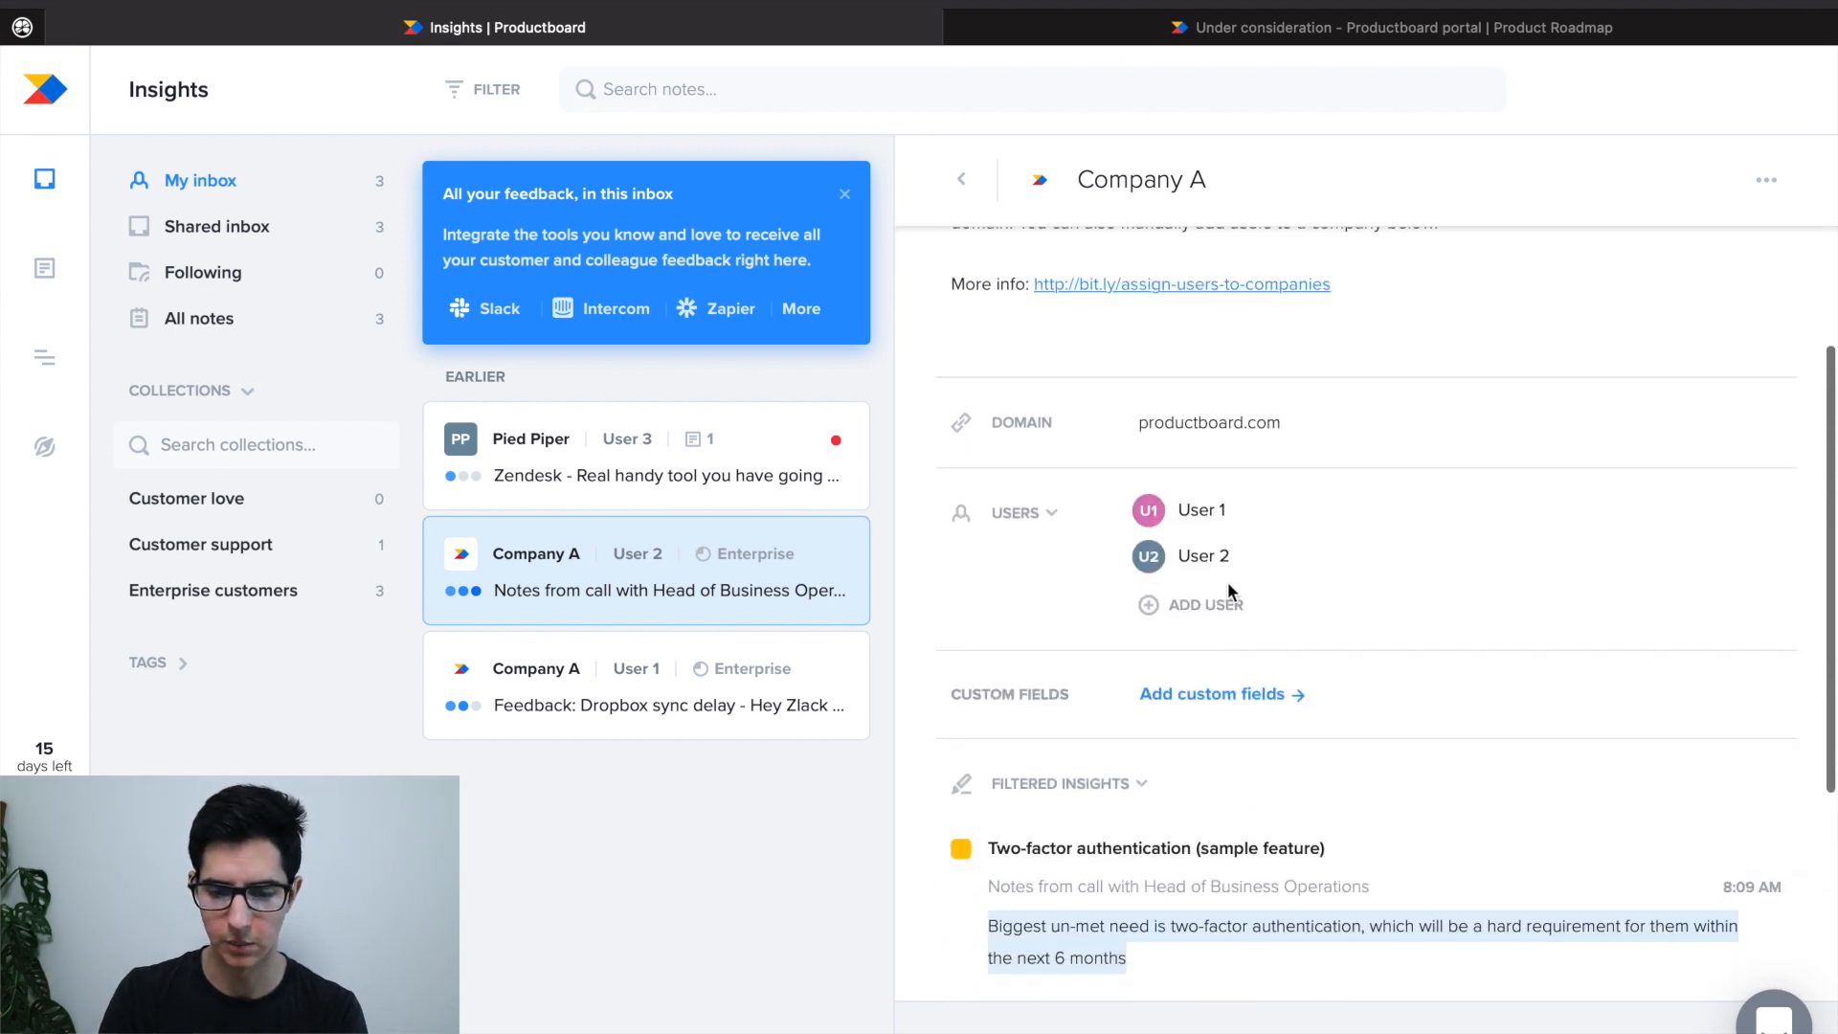
pyautogui.scroll(-3)
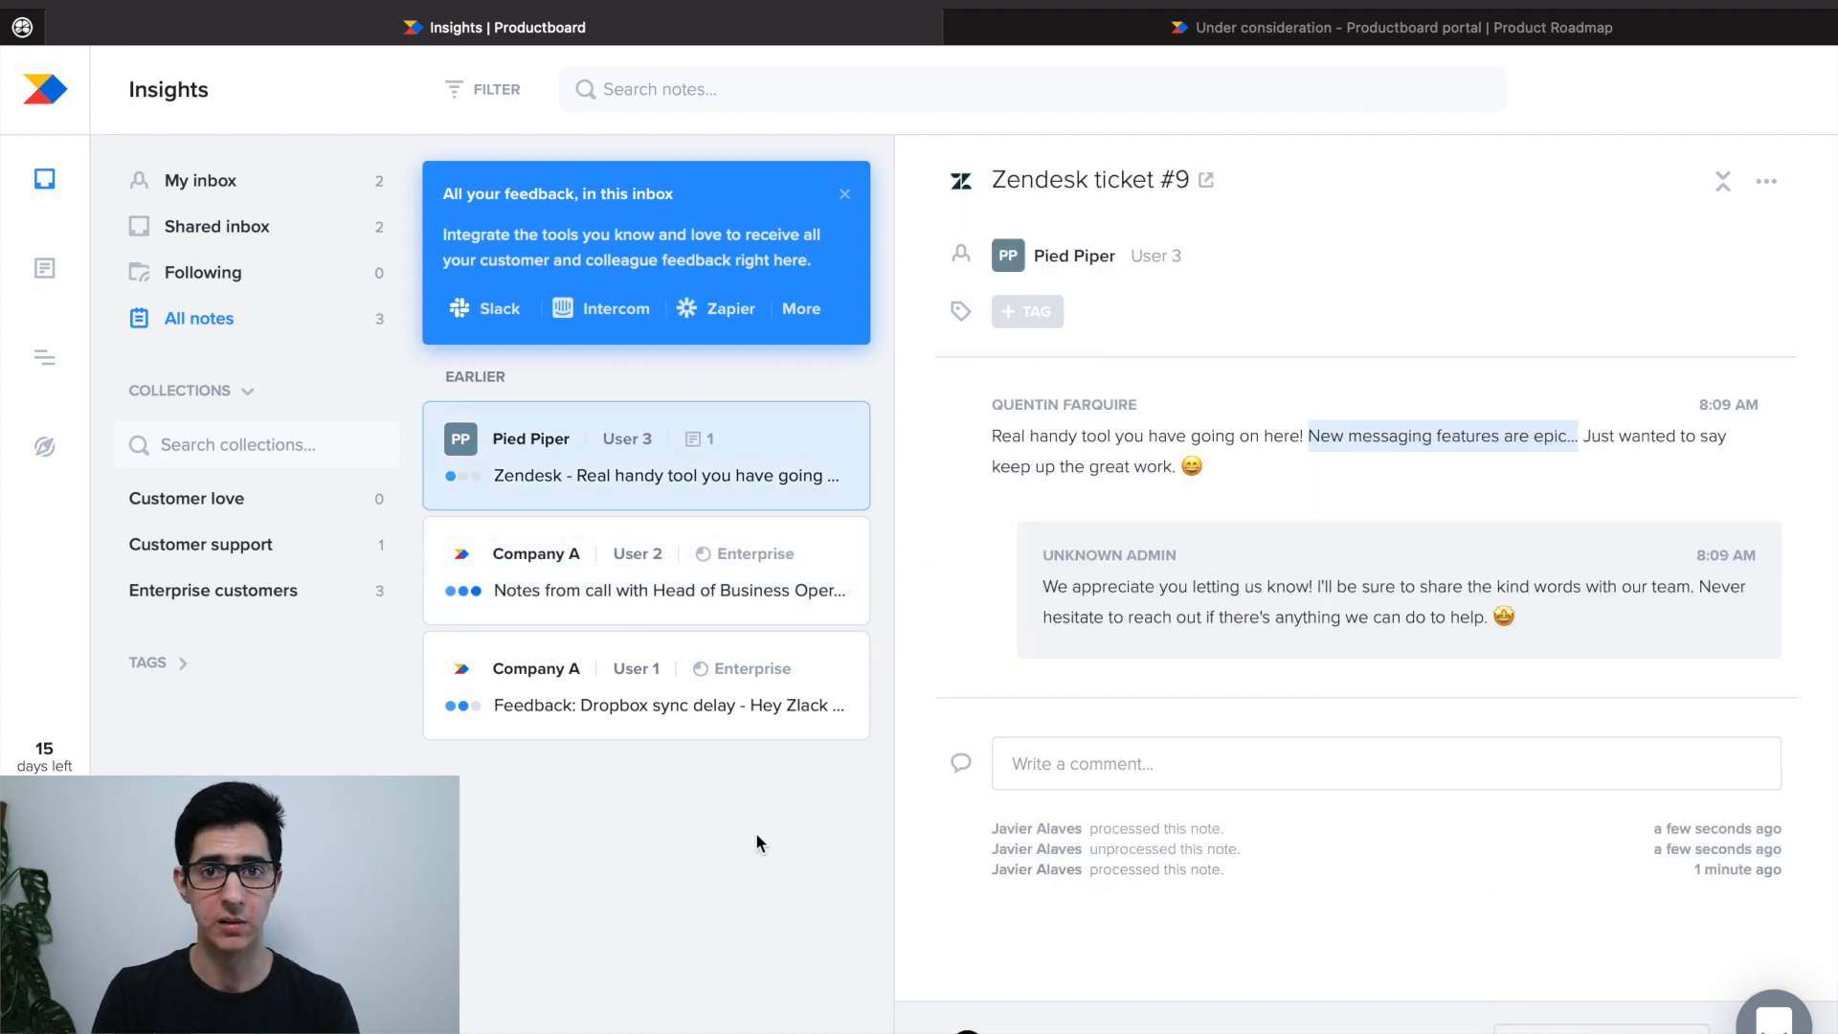
pyautogui.moveTo(672, 852)
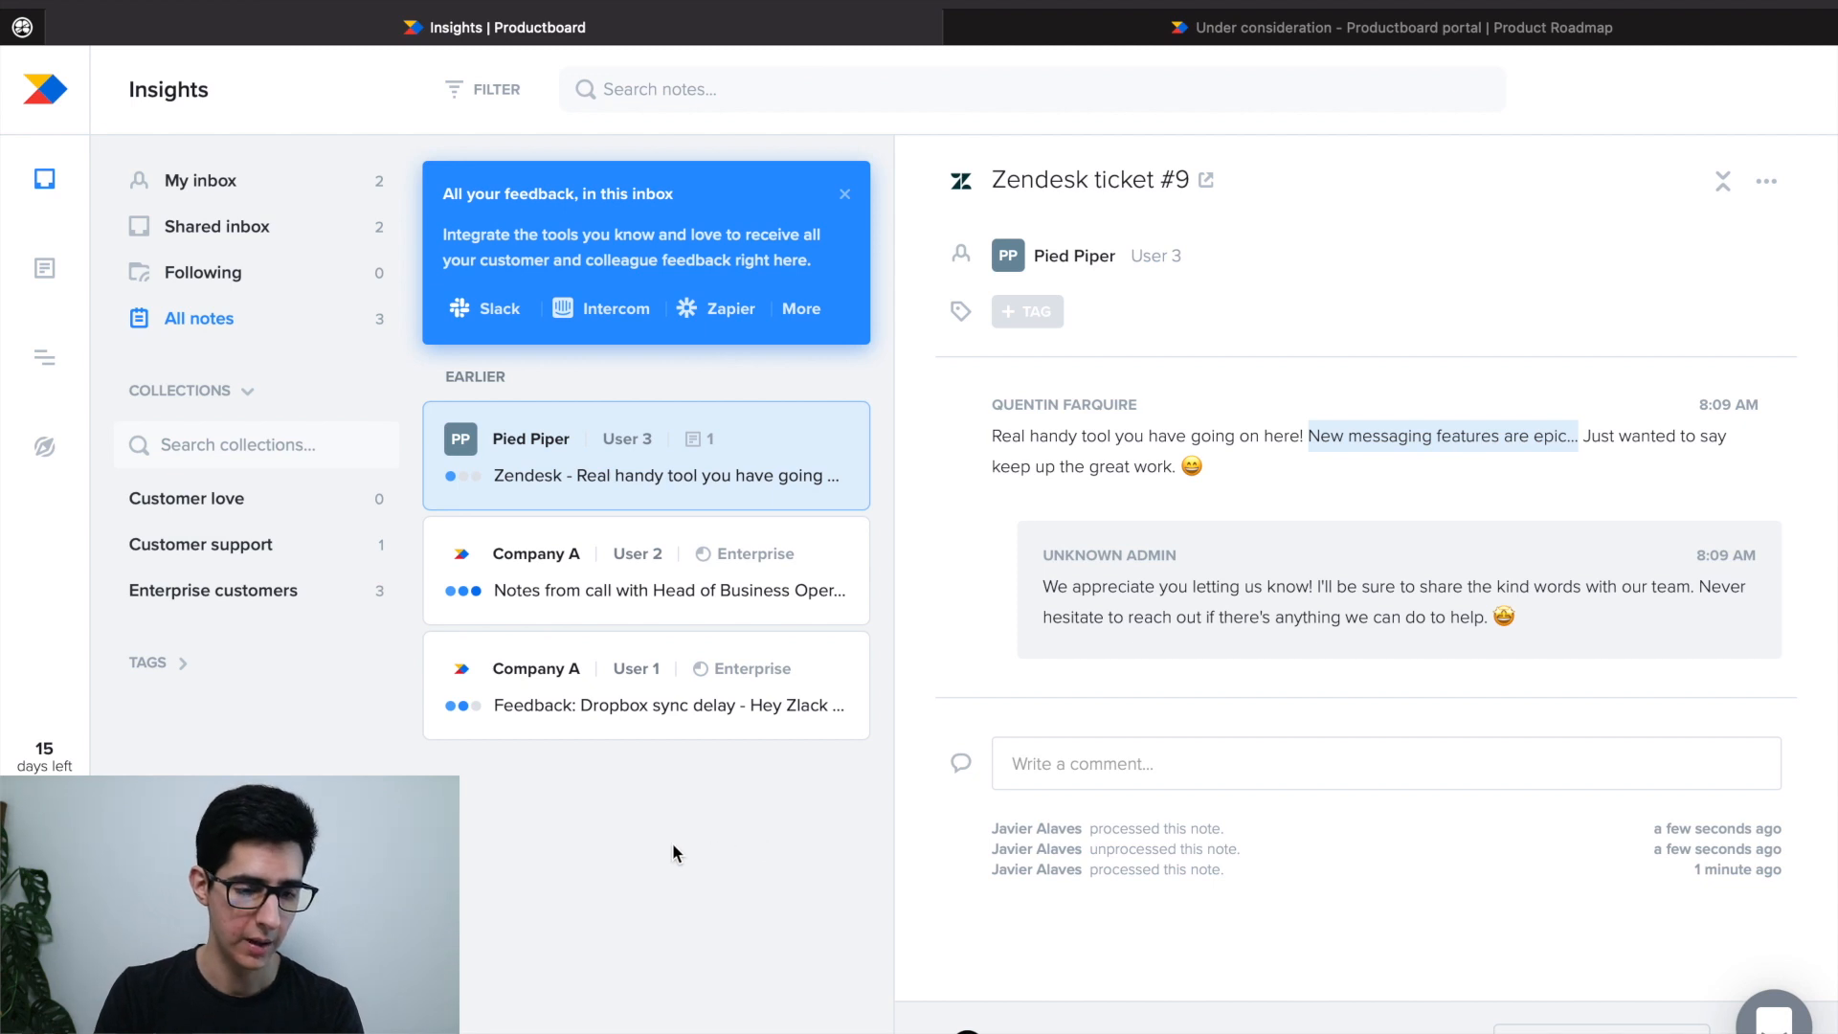
# Step: On the Feature prioritization board, collapse the subfeatures under Edit message
pyautogui.click(44, 268)
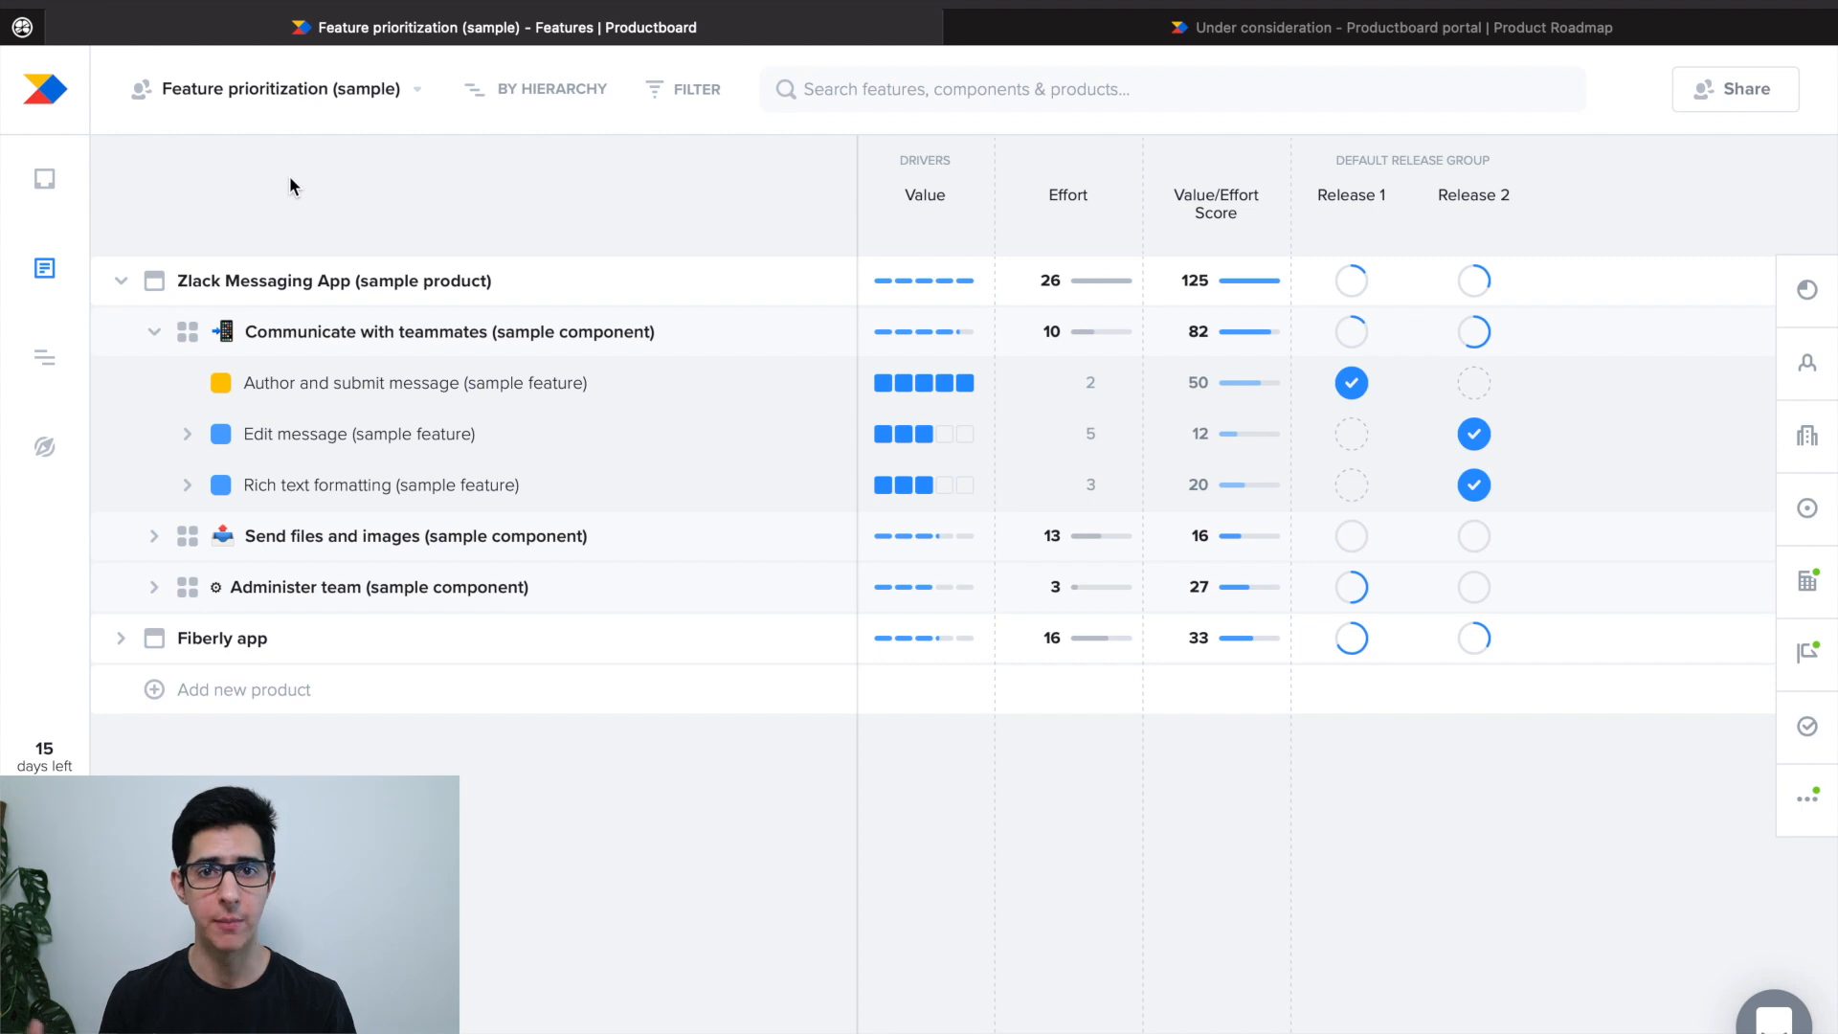
pyautogui.moveTo(342, 201)
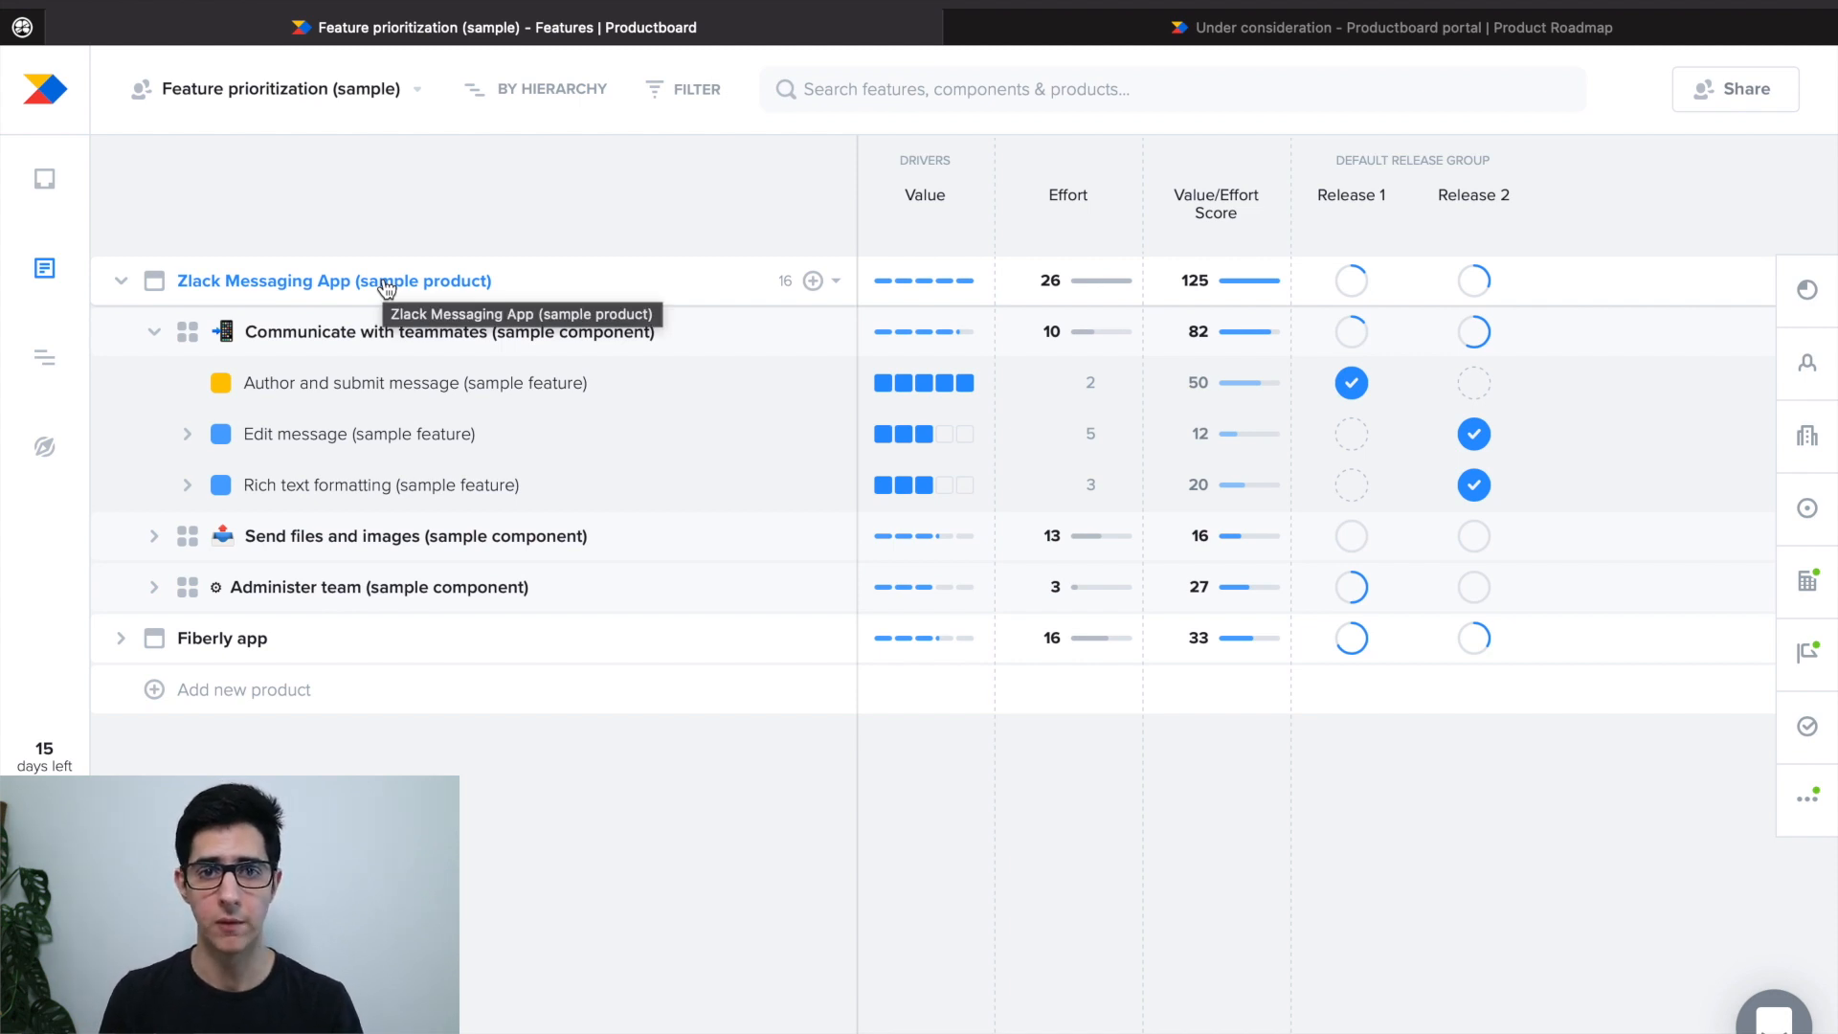
pyautogui.moveTo(390, 279)
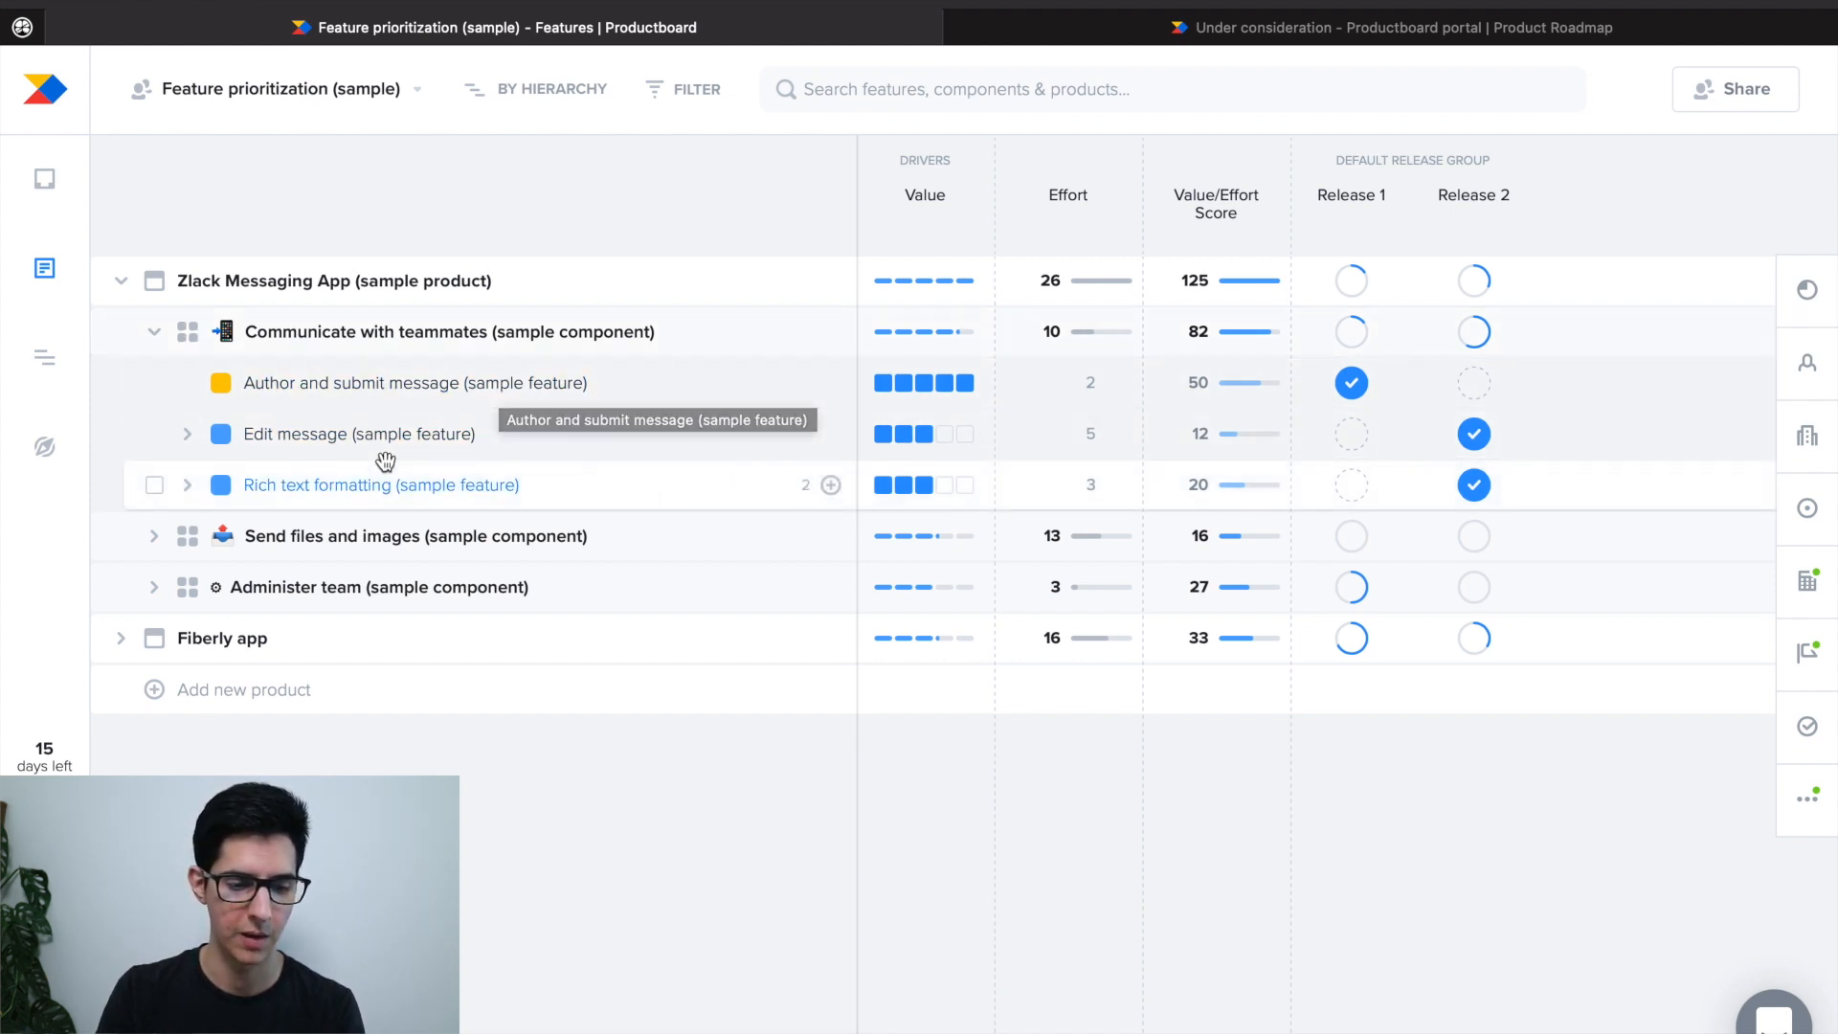
pyautogui.click(185, 435)
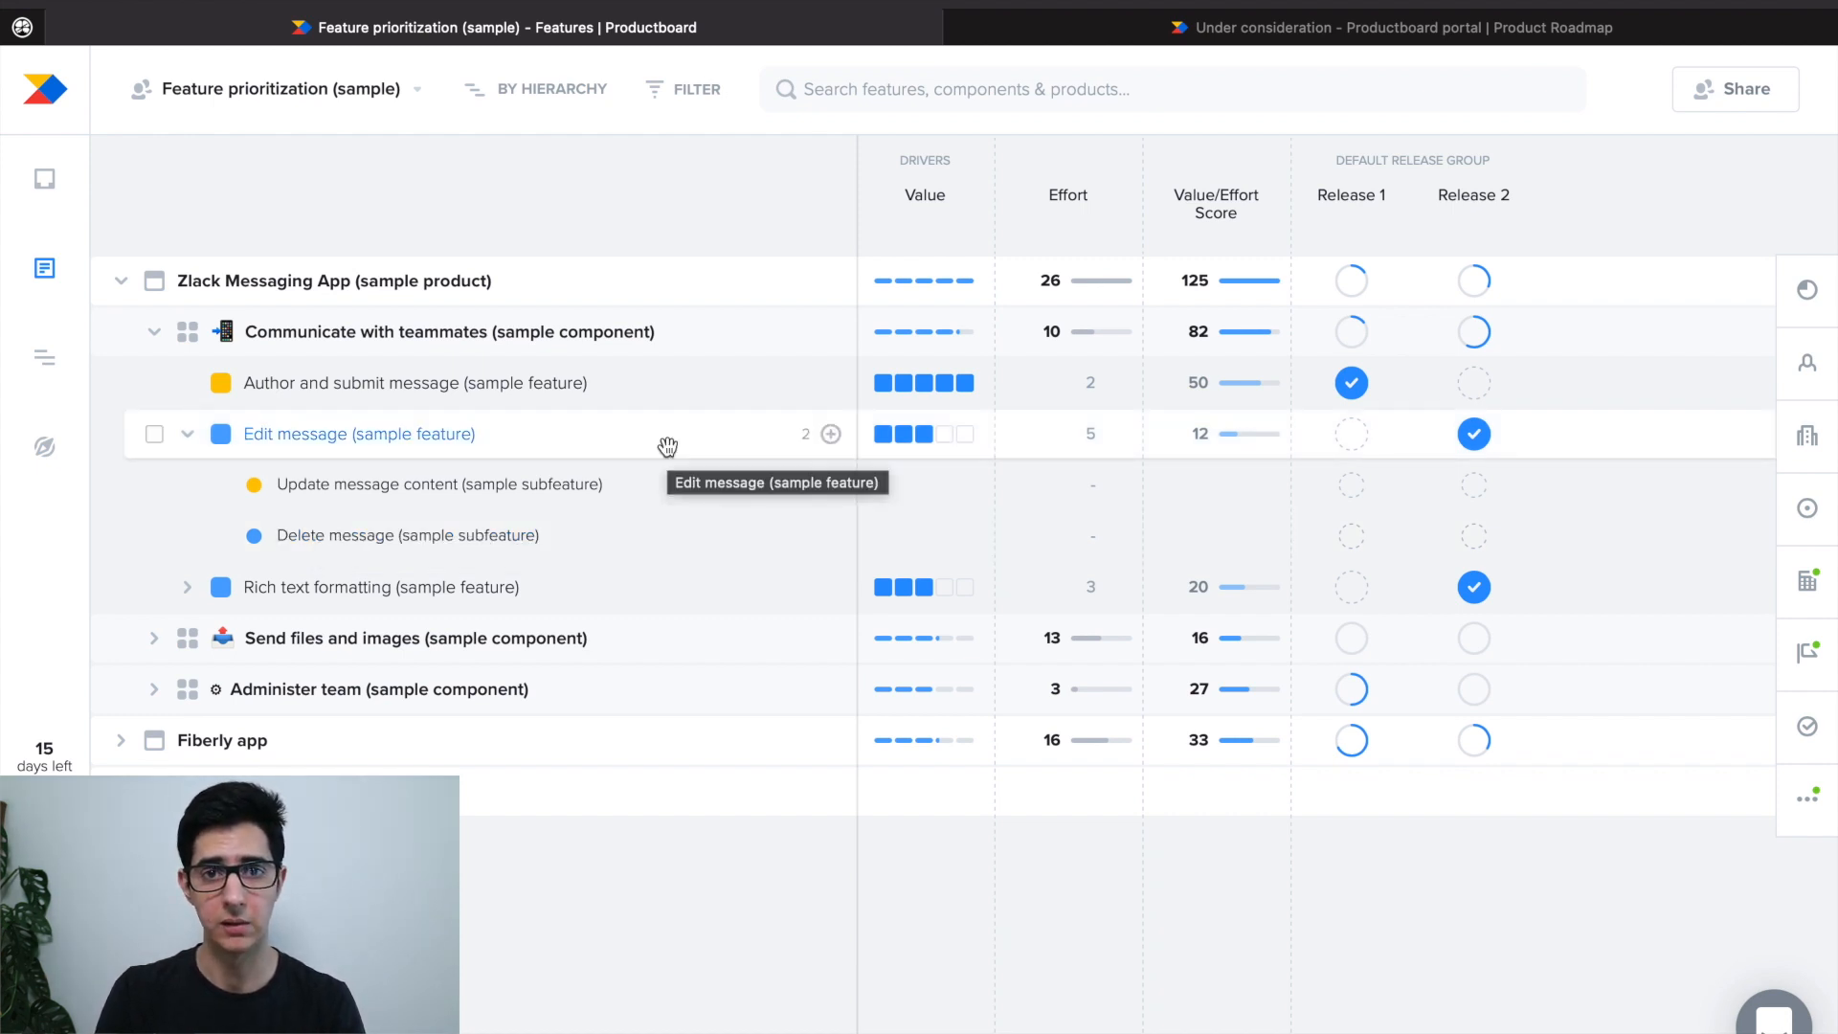
pyautogui.click(185, 435)
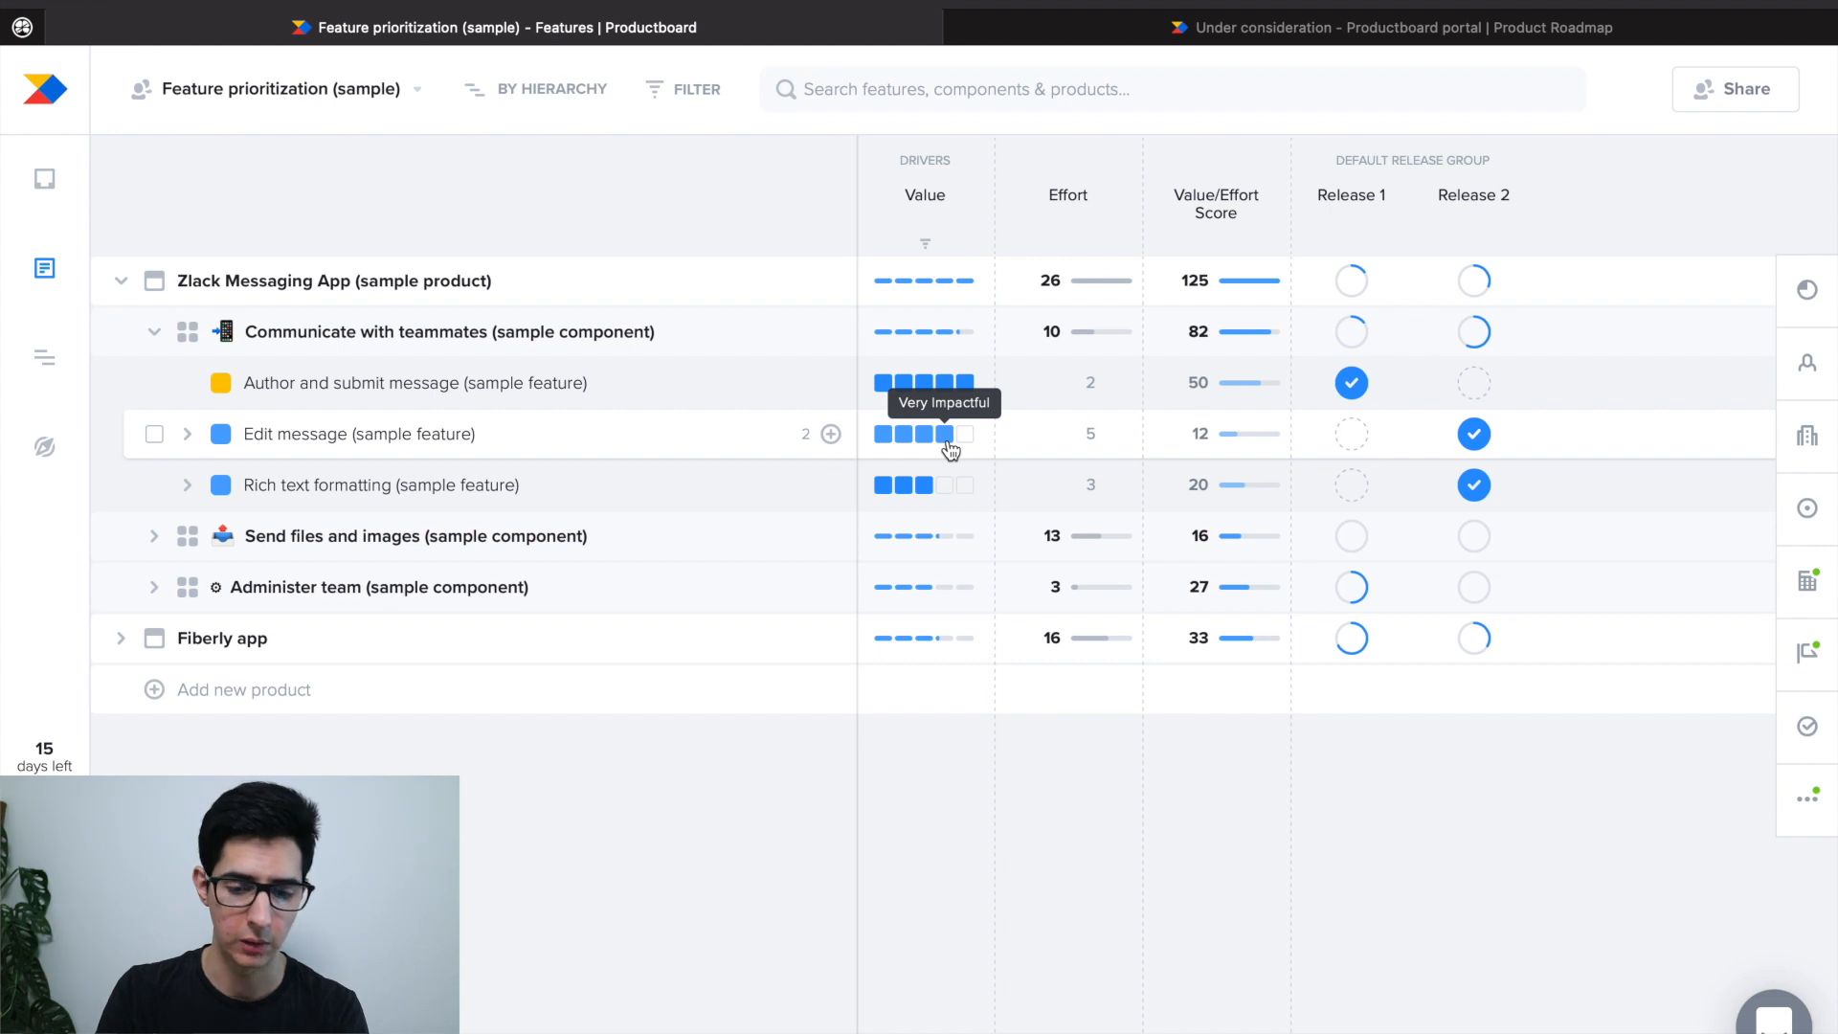
pyautogui.click(900, 434)
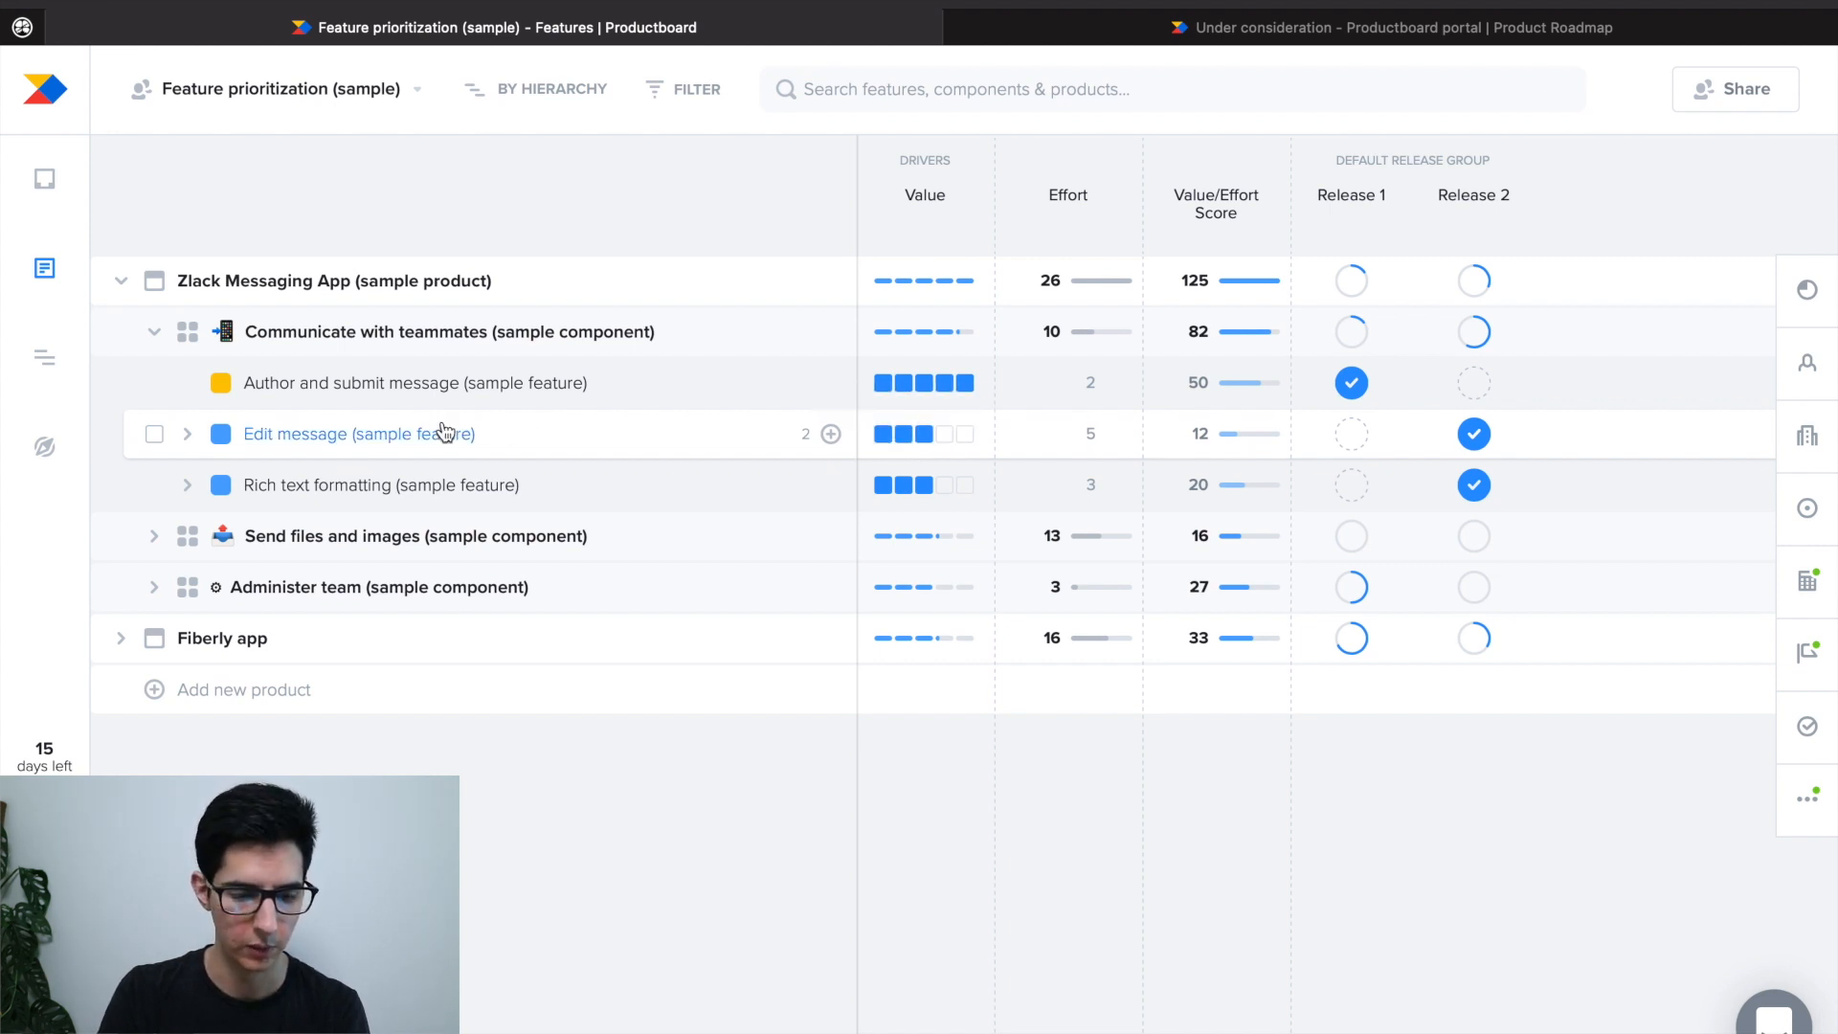
pyautogui.moveTo(123, 653)
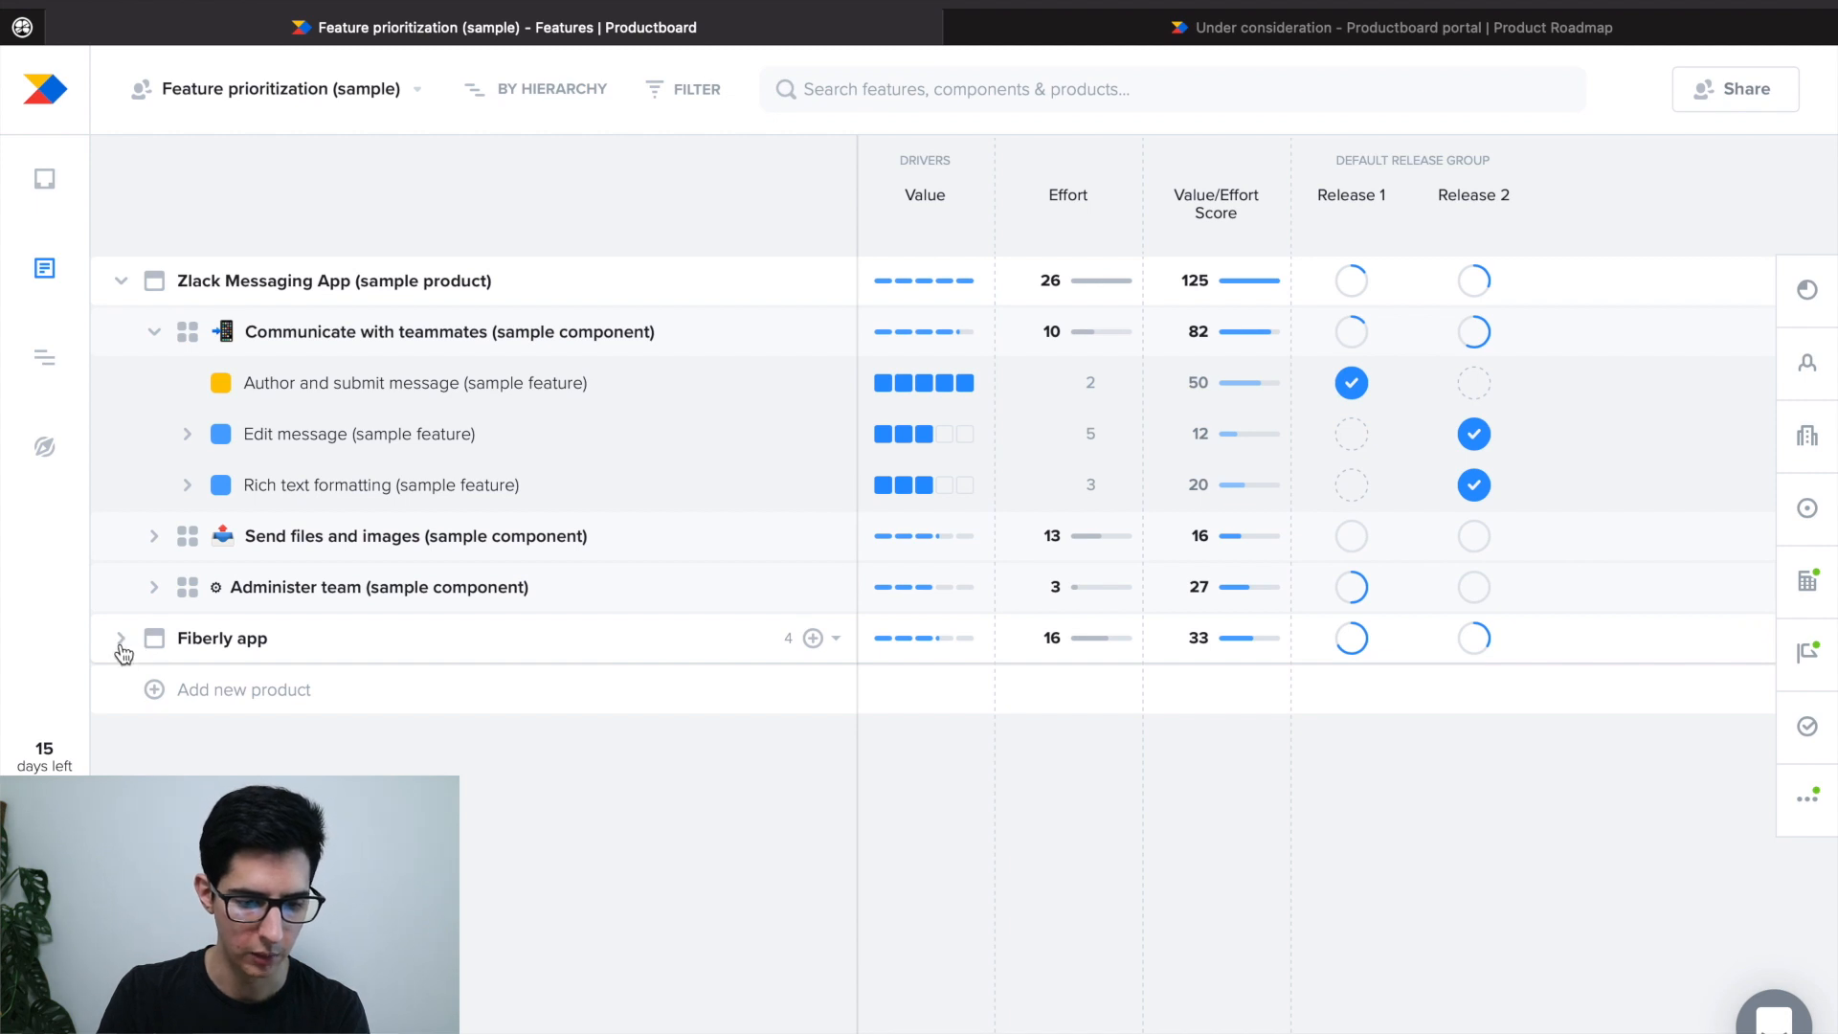
# Step: Expand Fiberly app's Discover new recipes, raise Recipe page's value and edit its effort estimate
pyautogui.click(122, 637)
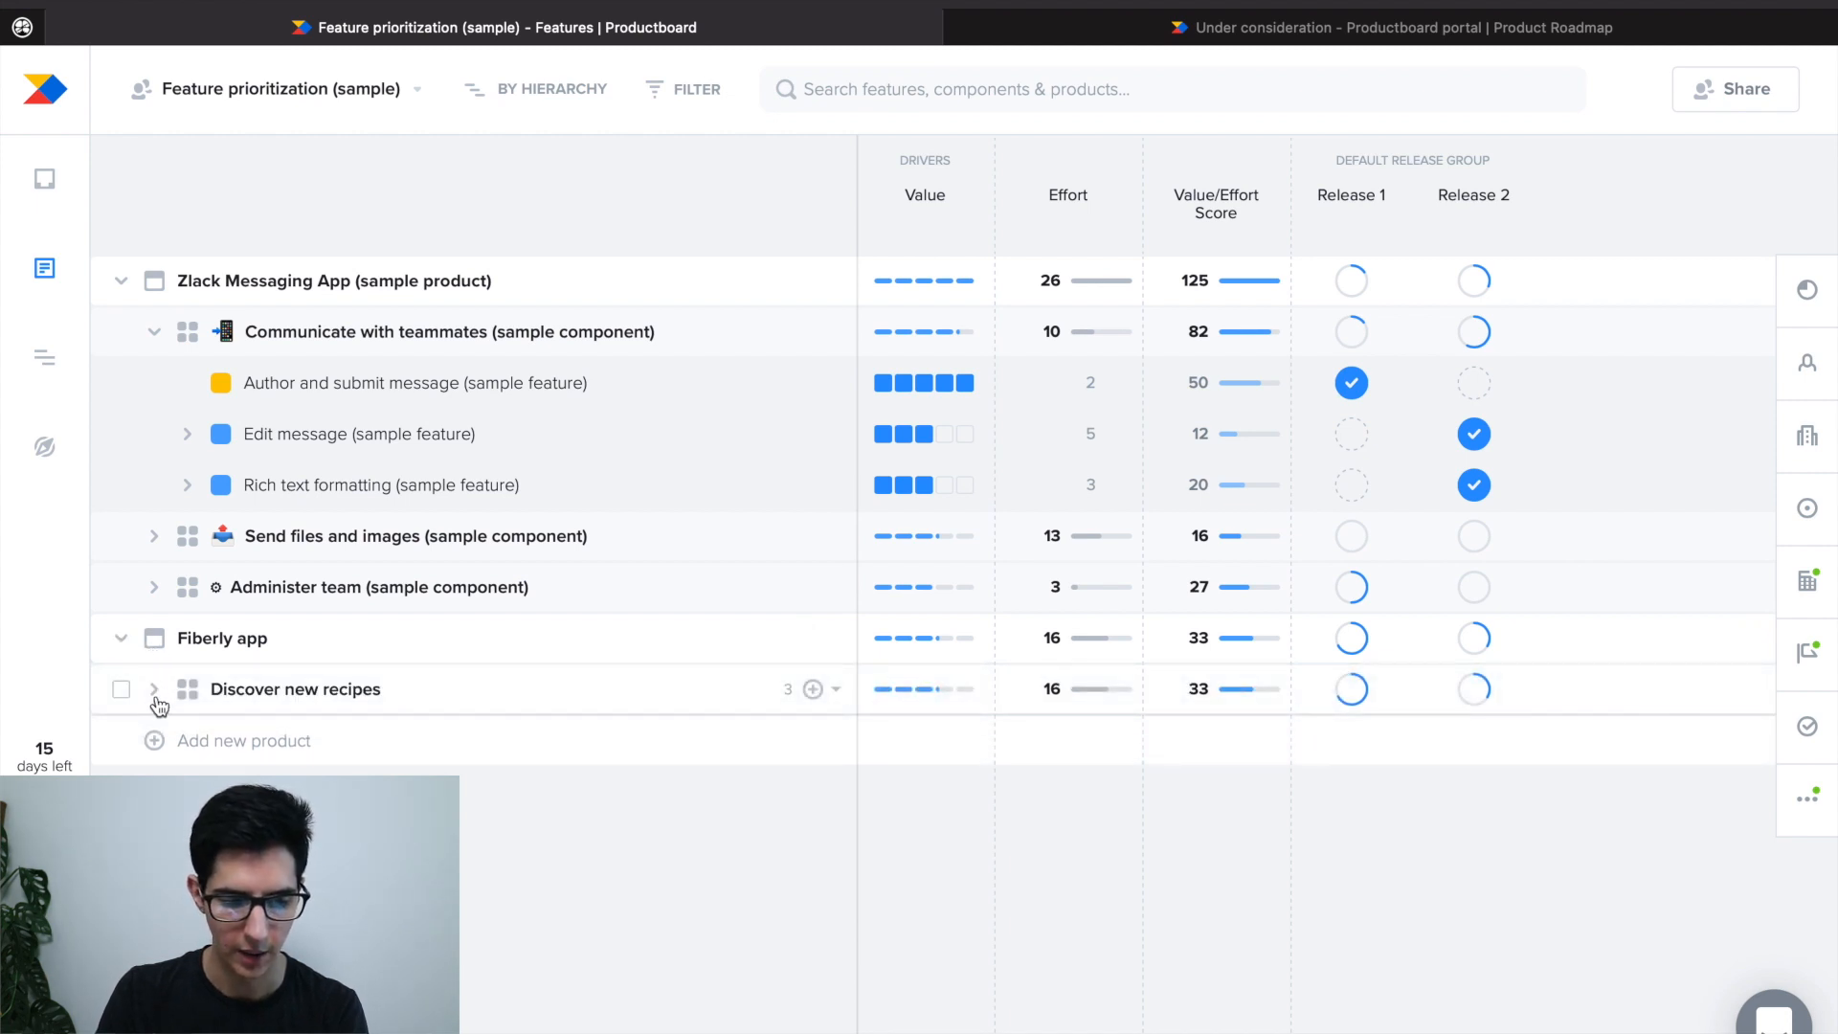
pyautogui.click(153, 689)
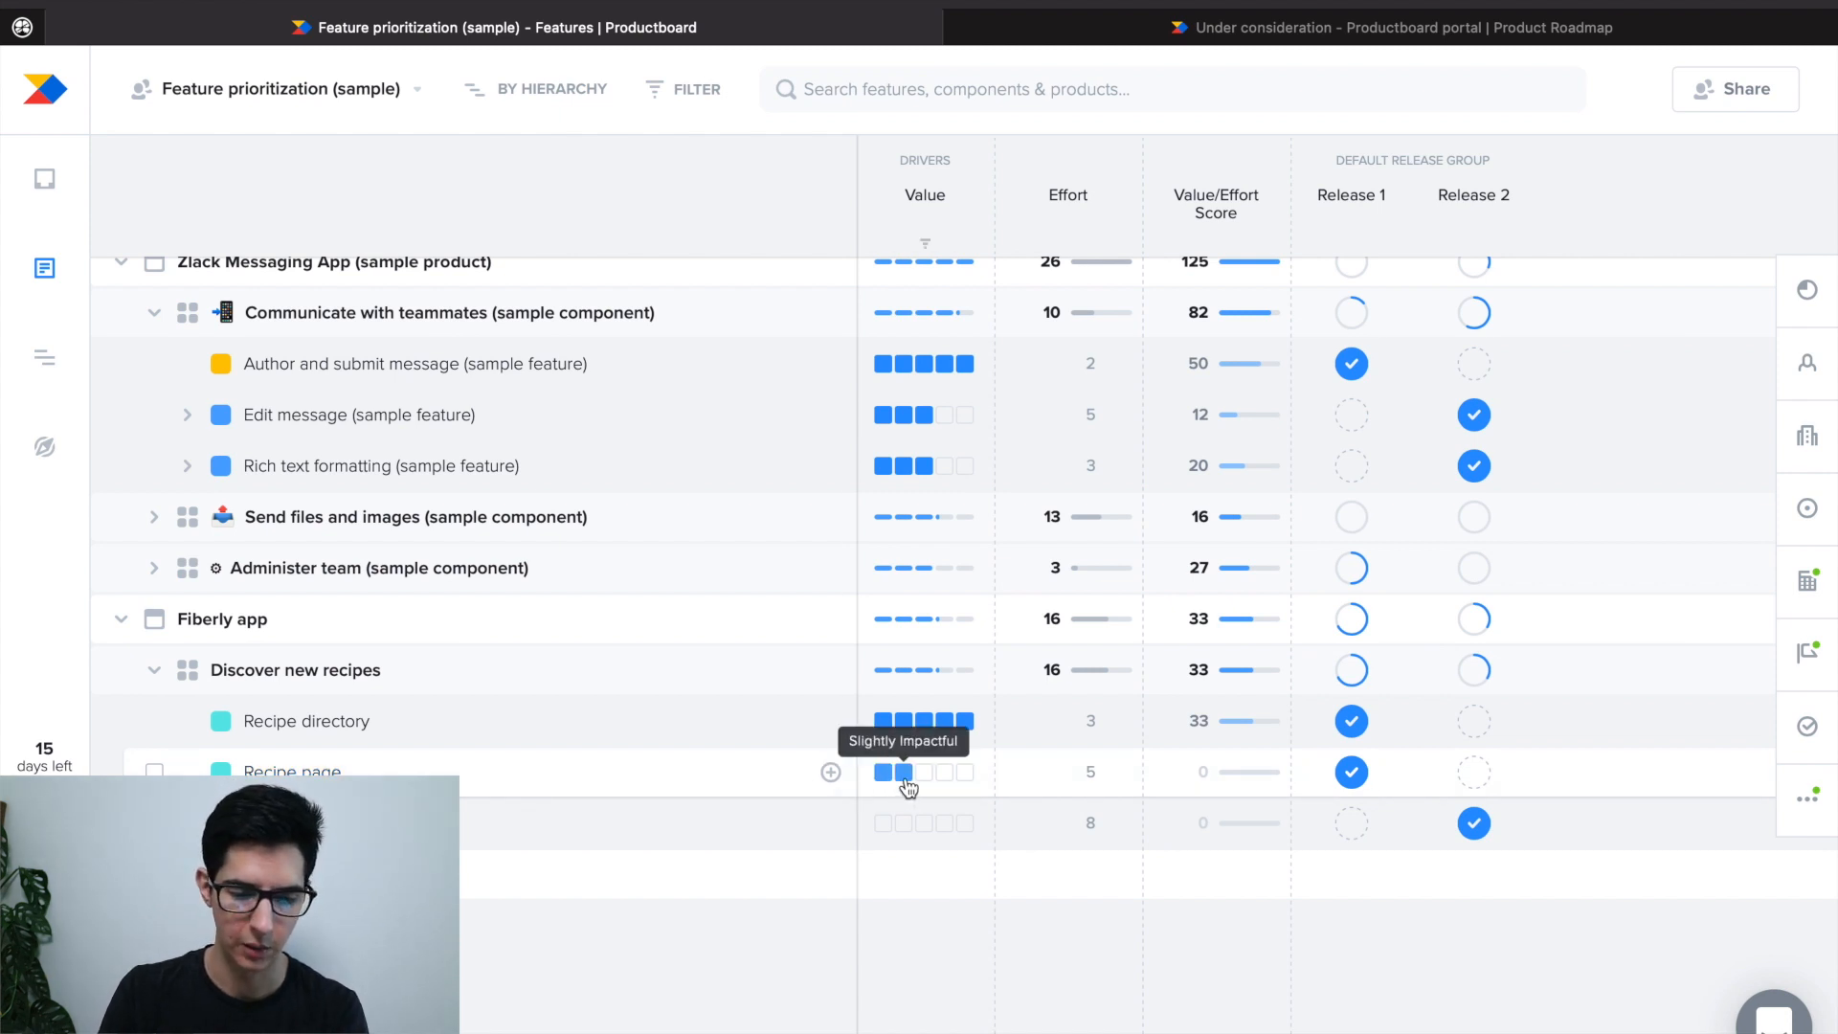
pyautogui.click(944, 771)
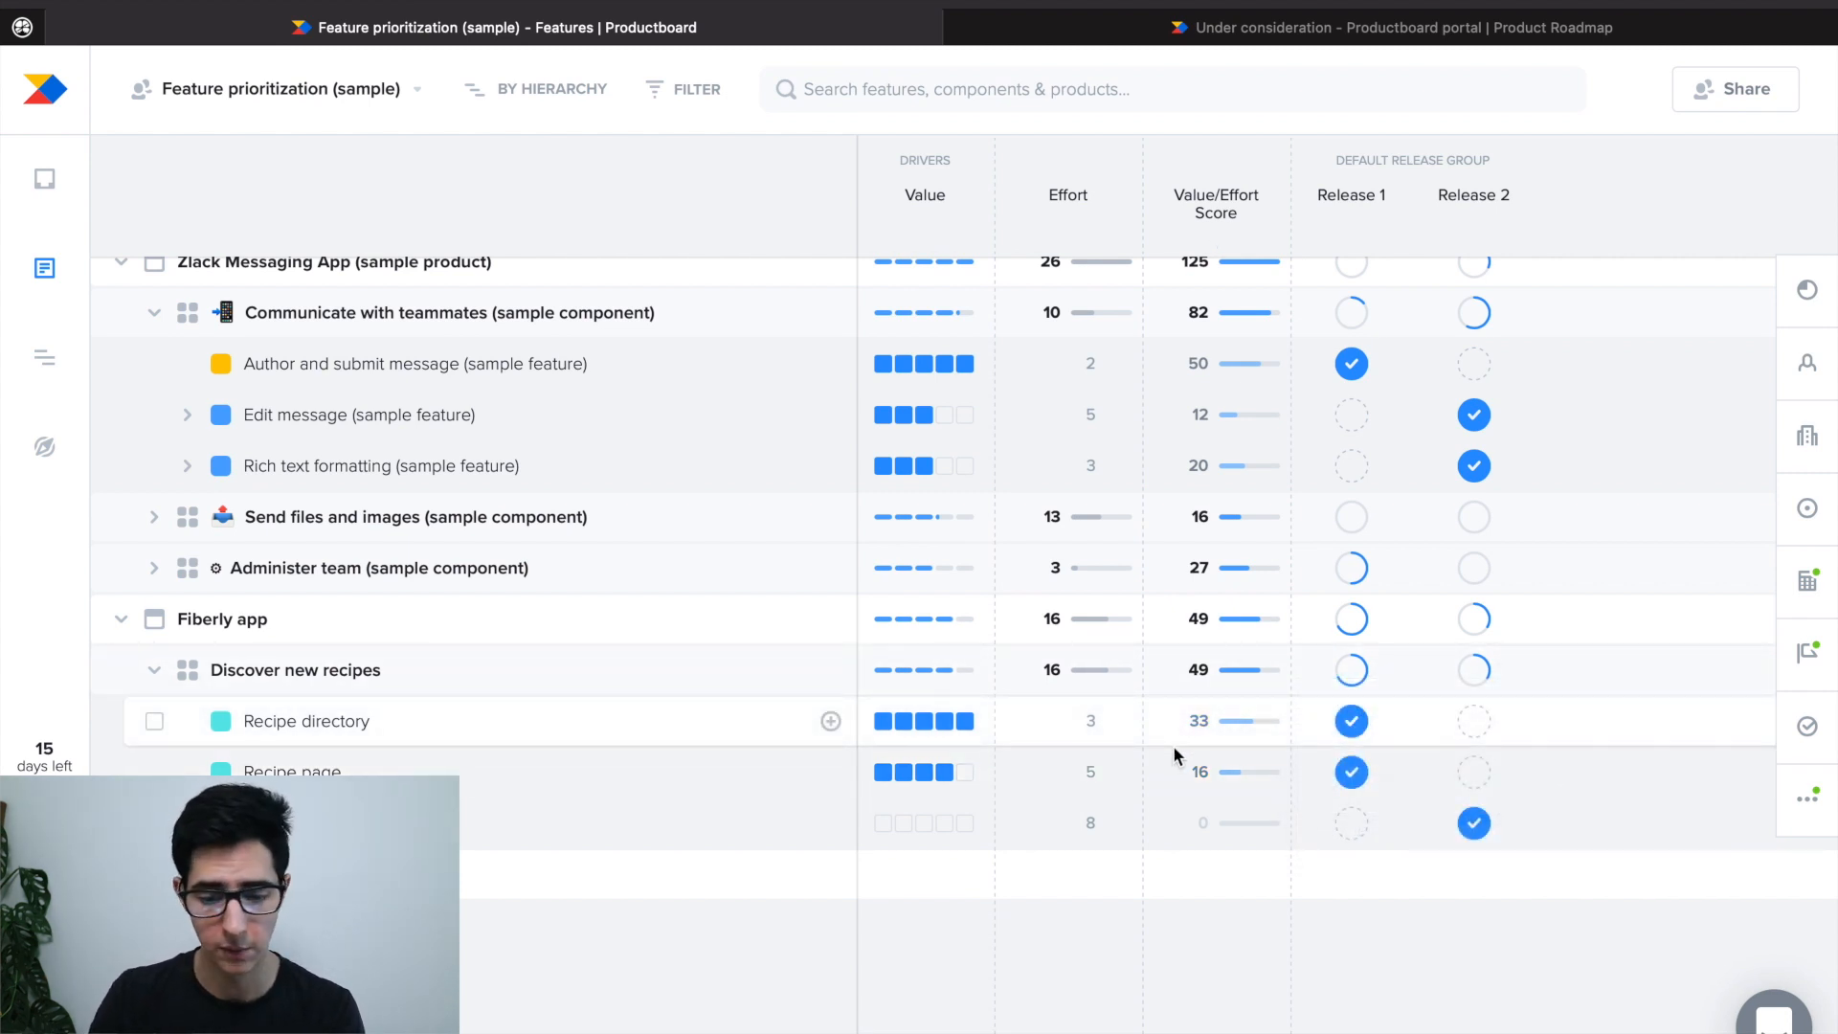
pyautogui.click(1066, 772)
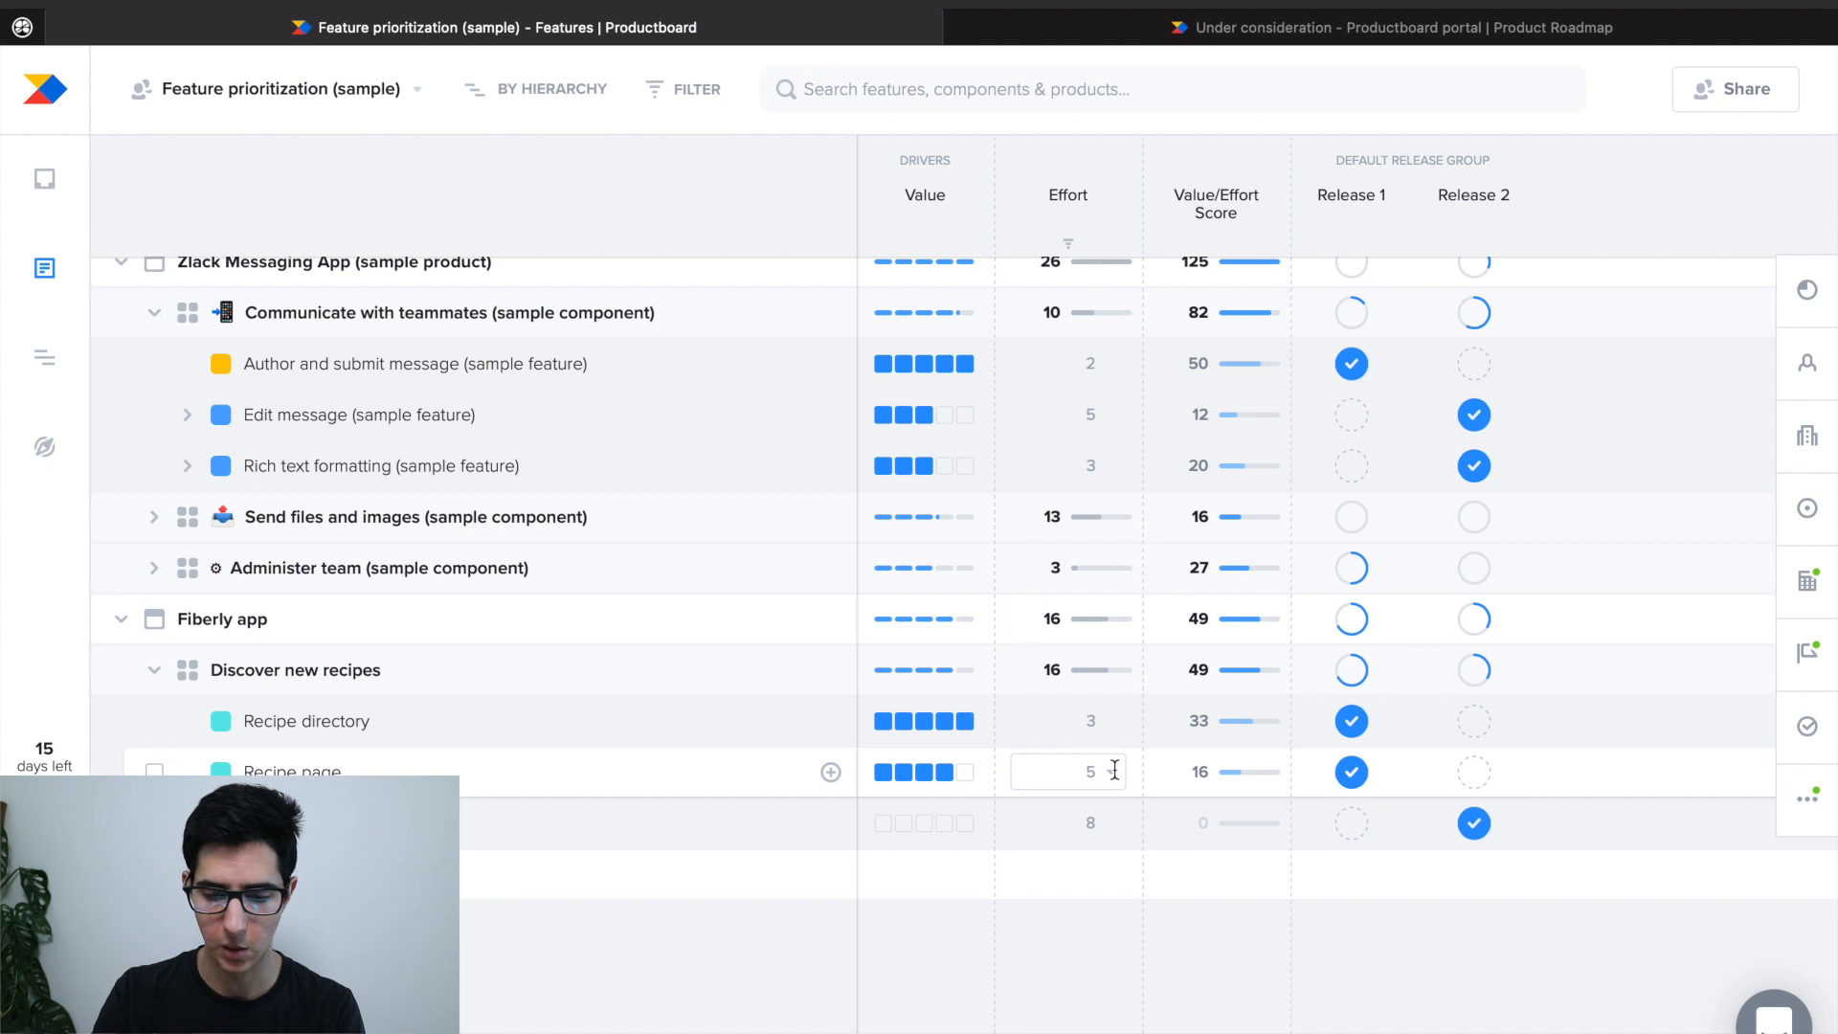
pyautogui.click(1066, 771)
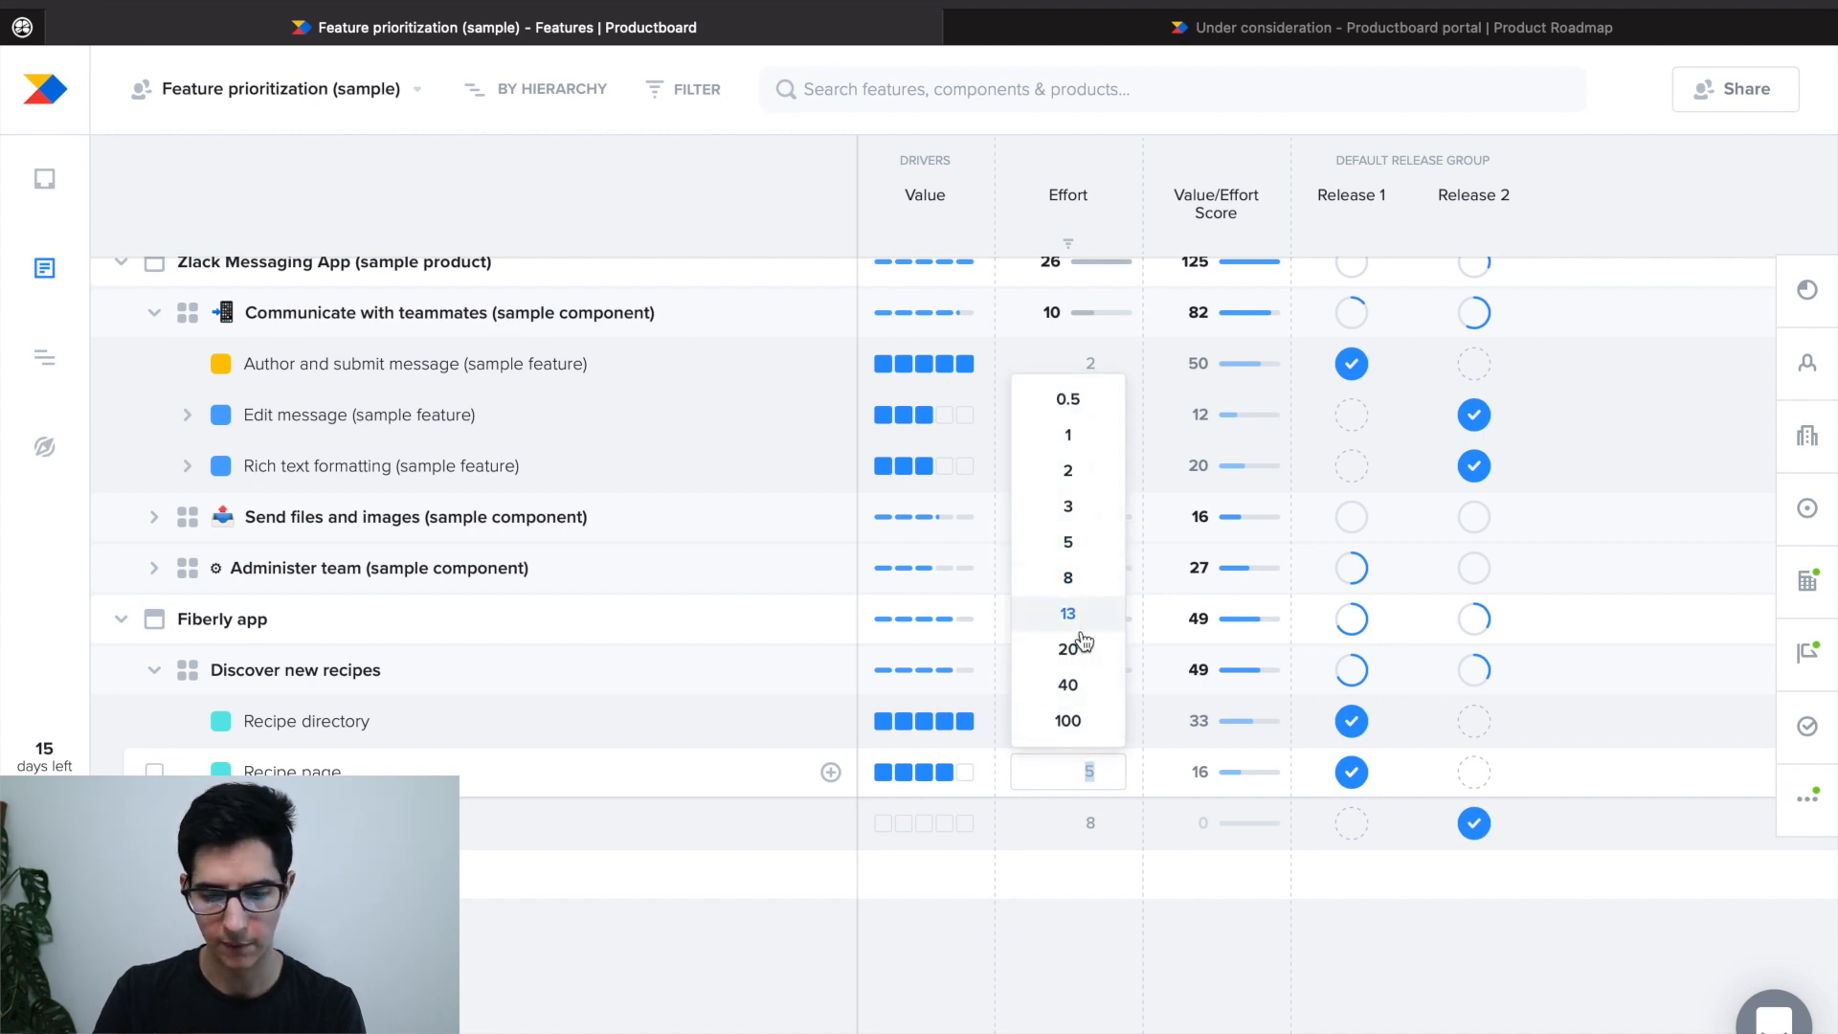
pyautogui.moveTo(1066, 603)
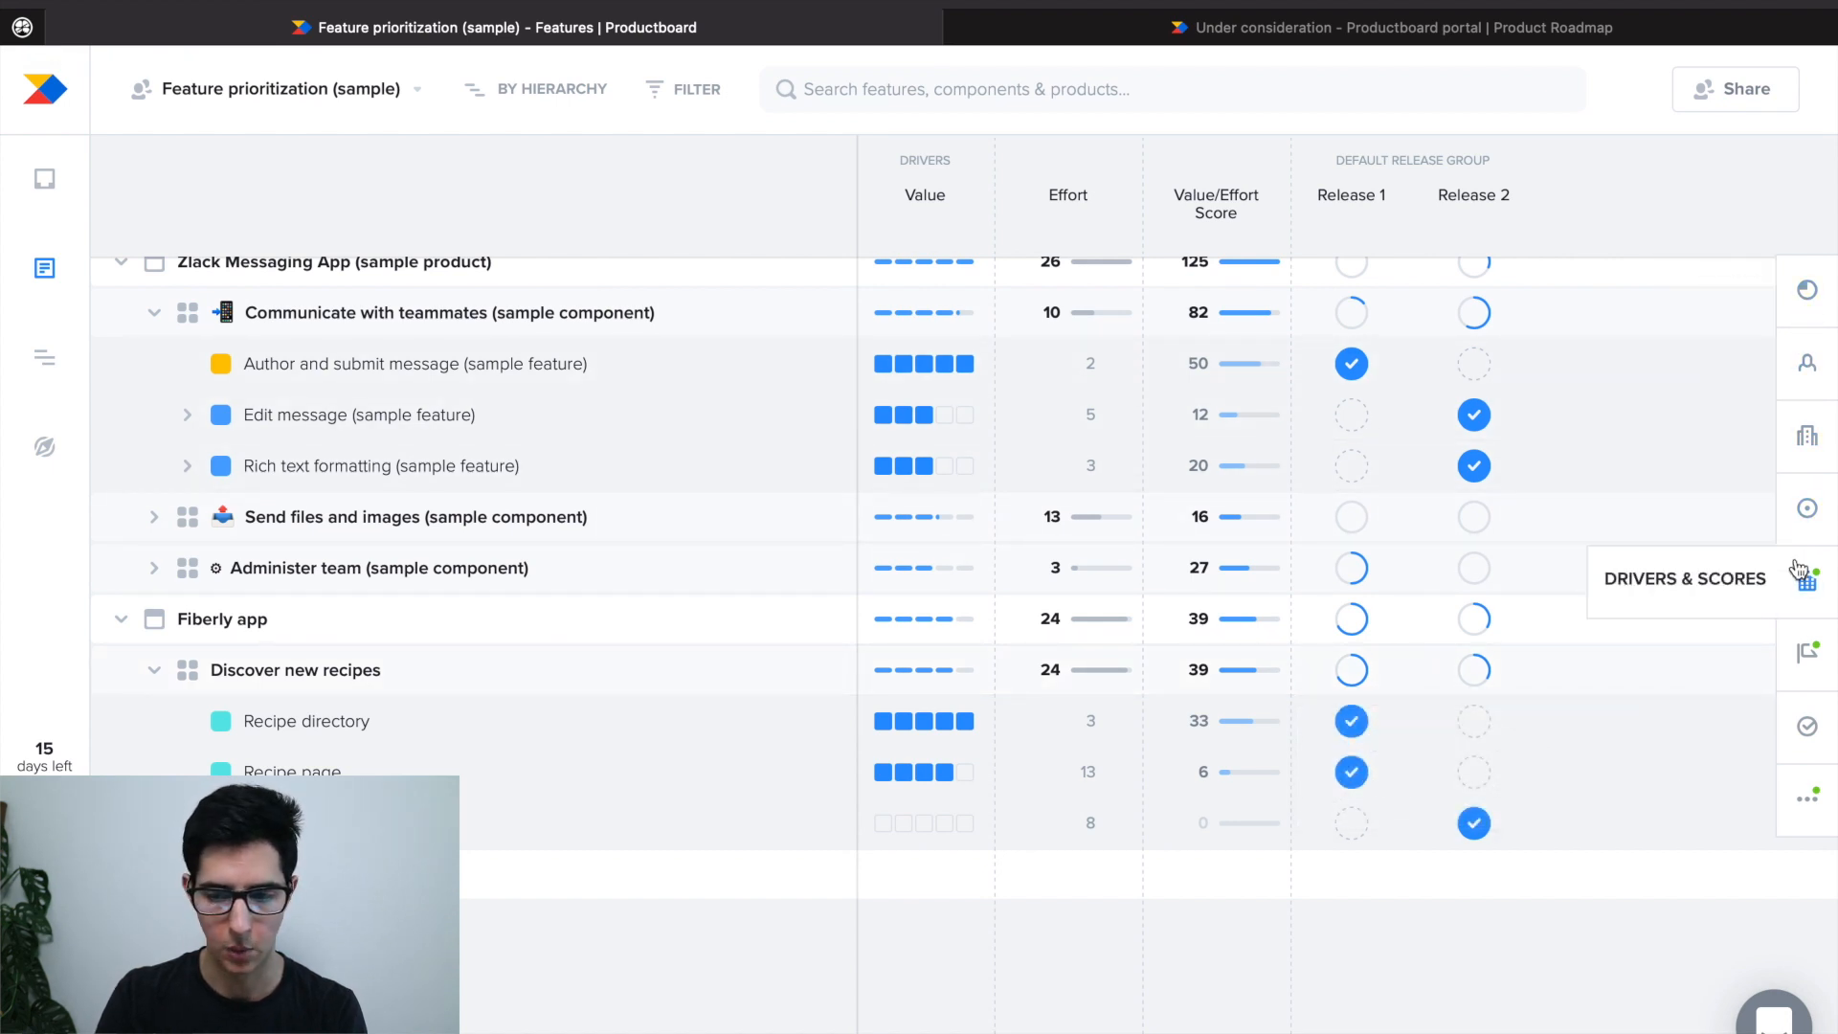
pyautogui.moveTo(1807, 507)
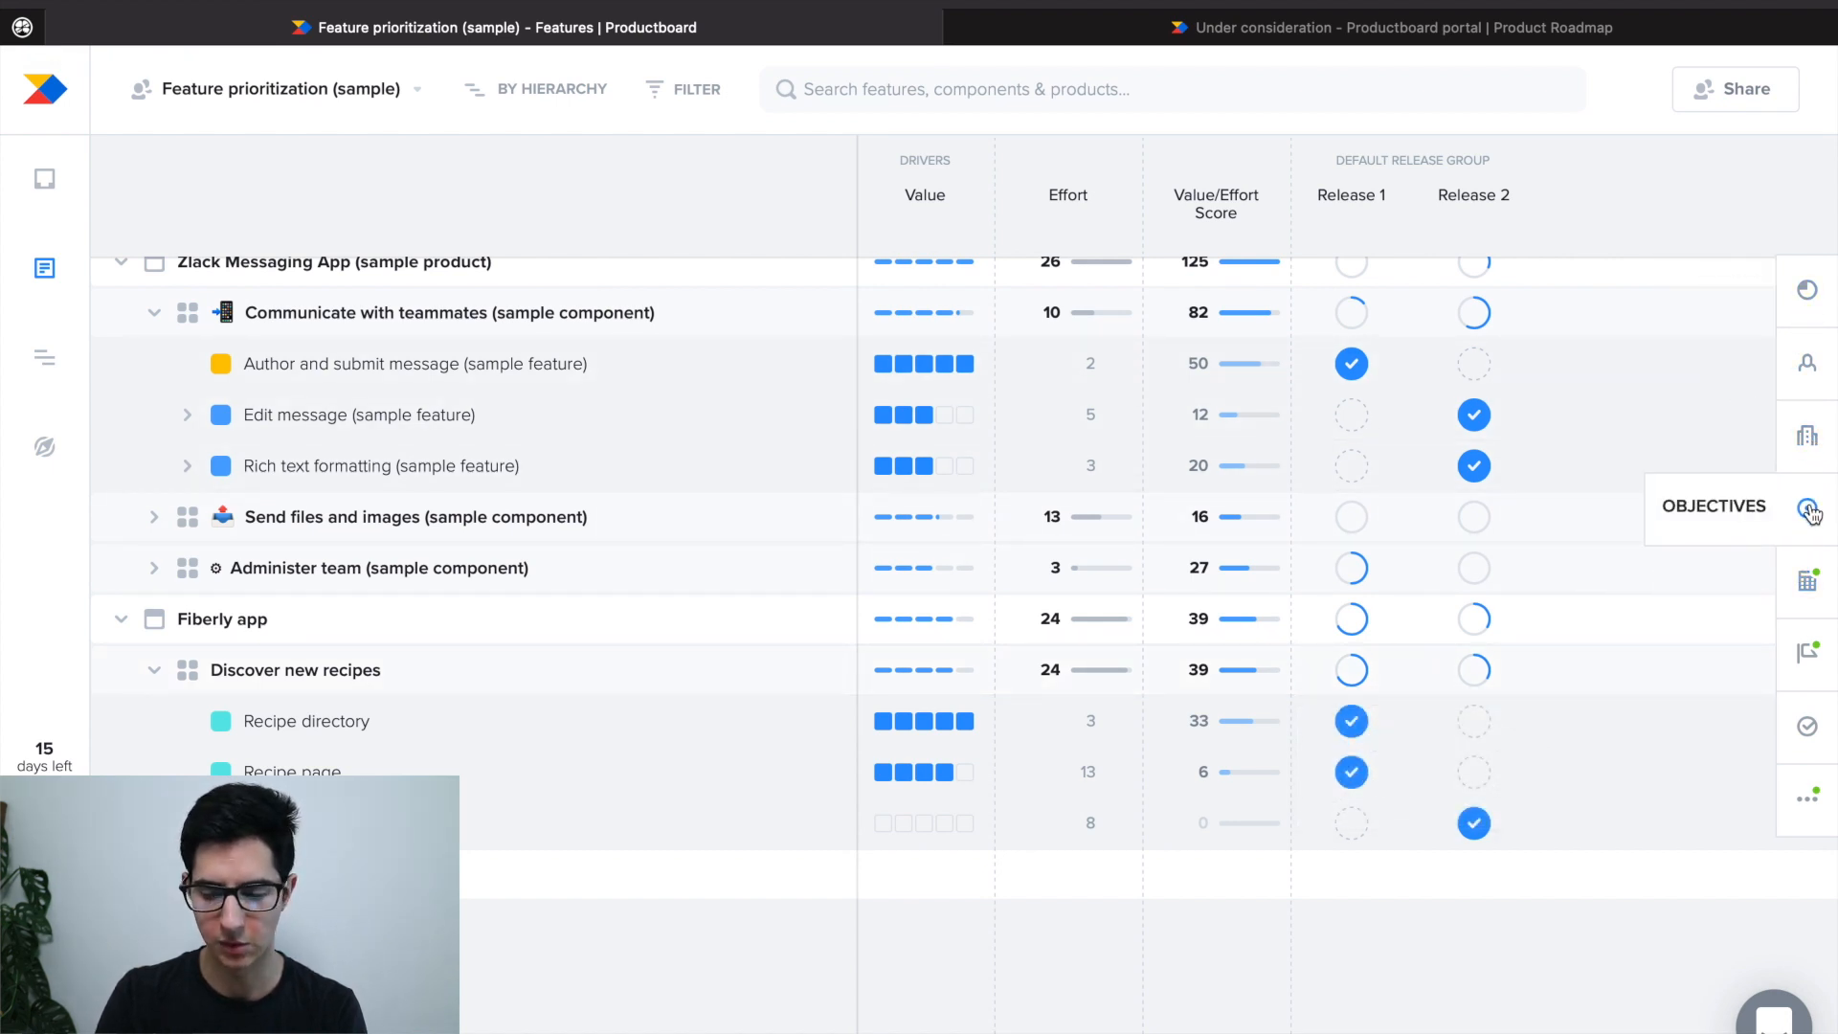
pyautogui.moveTo(1809, 578)
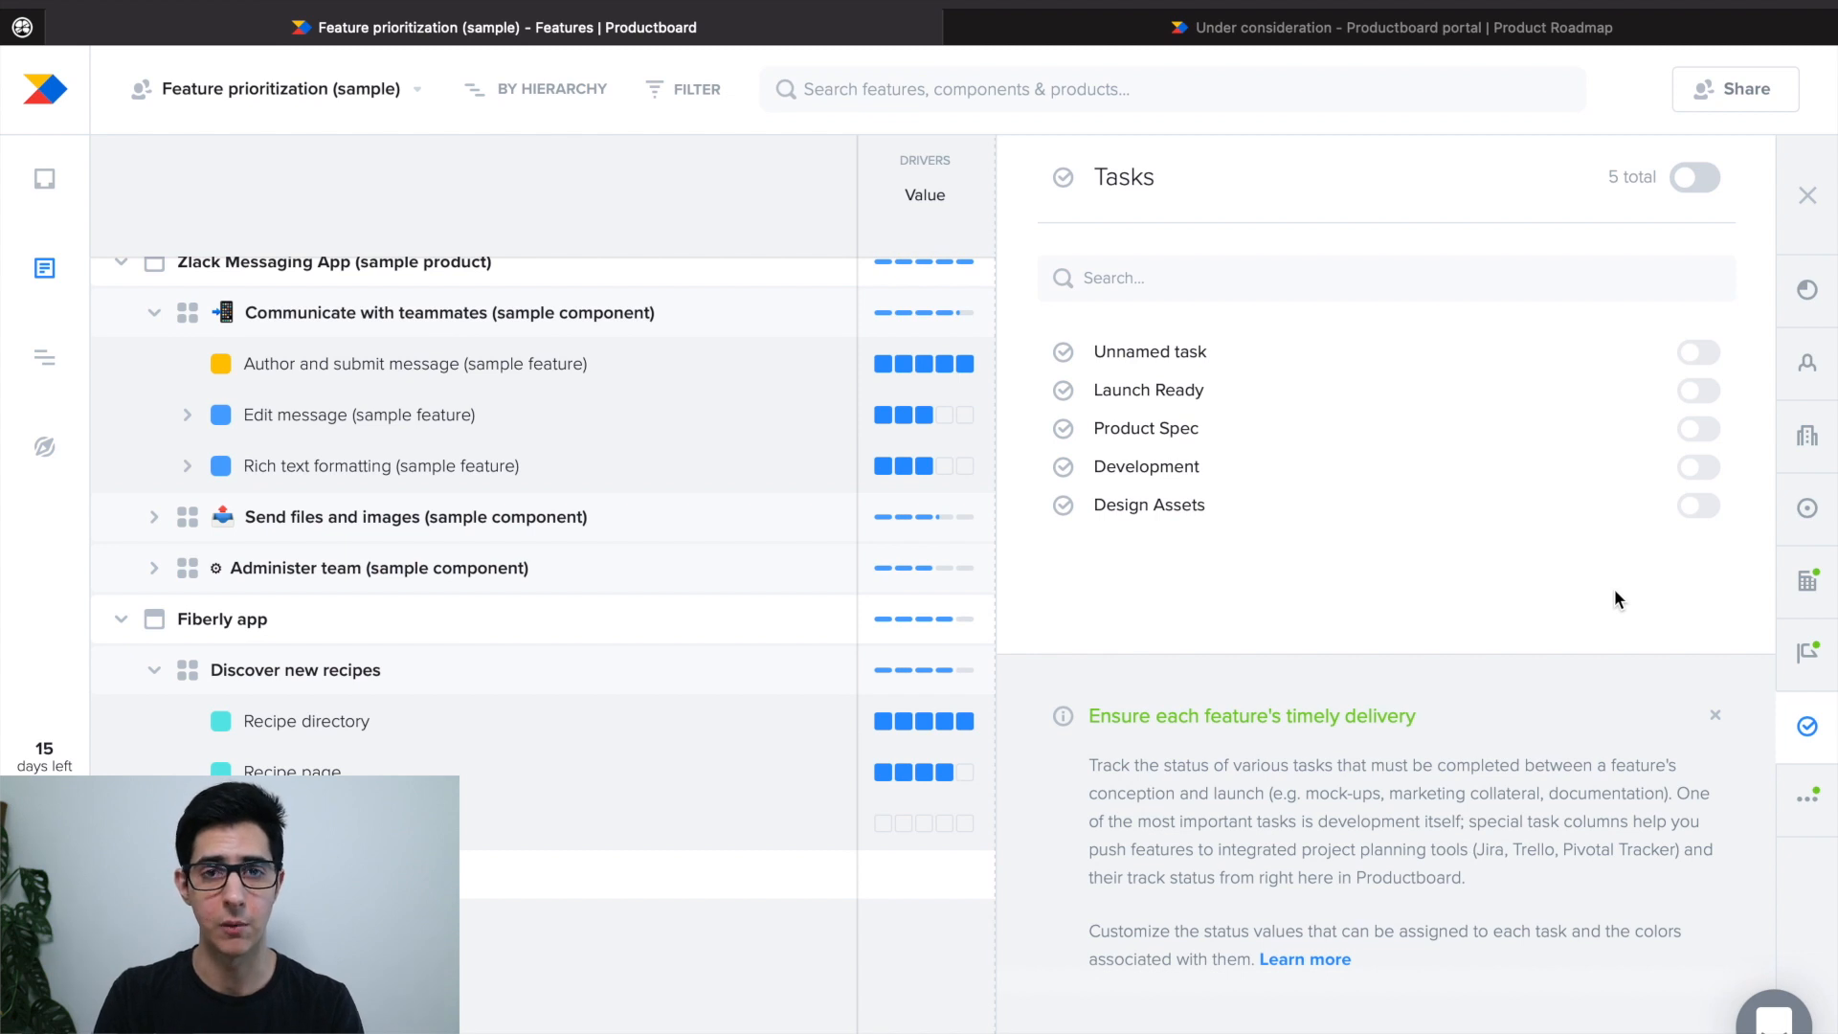
pyautogui.moveTo(1277, 467)
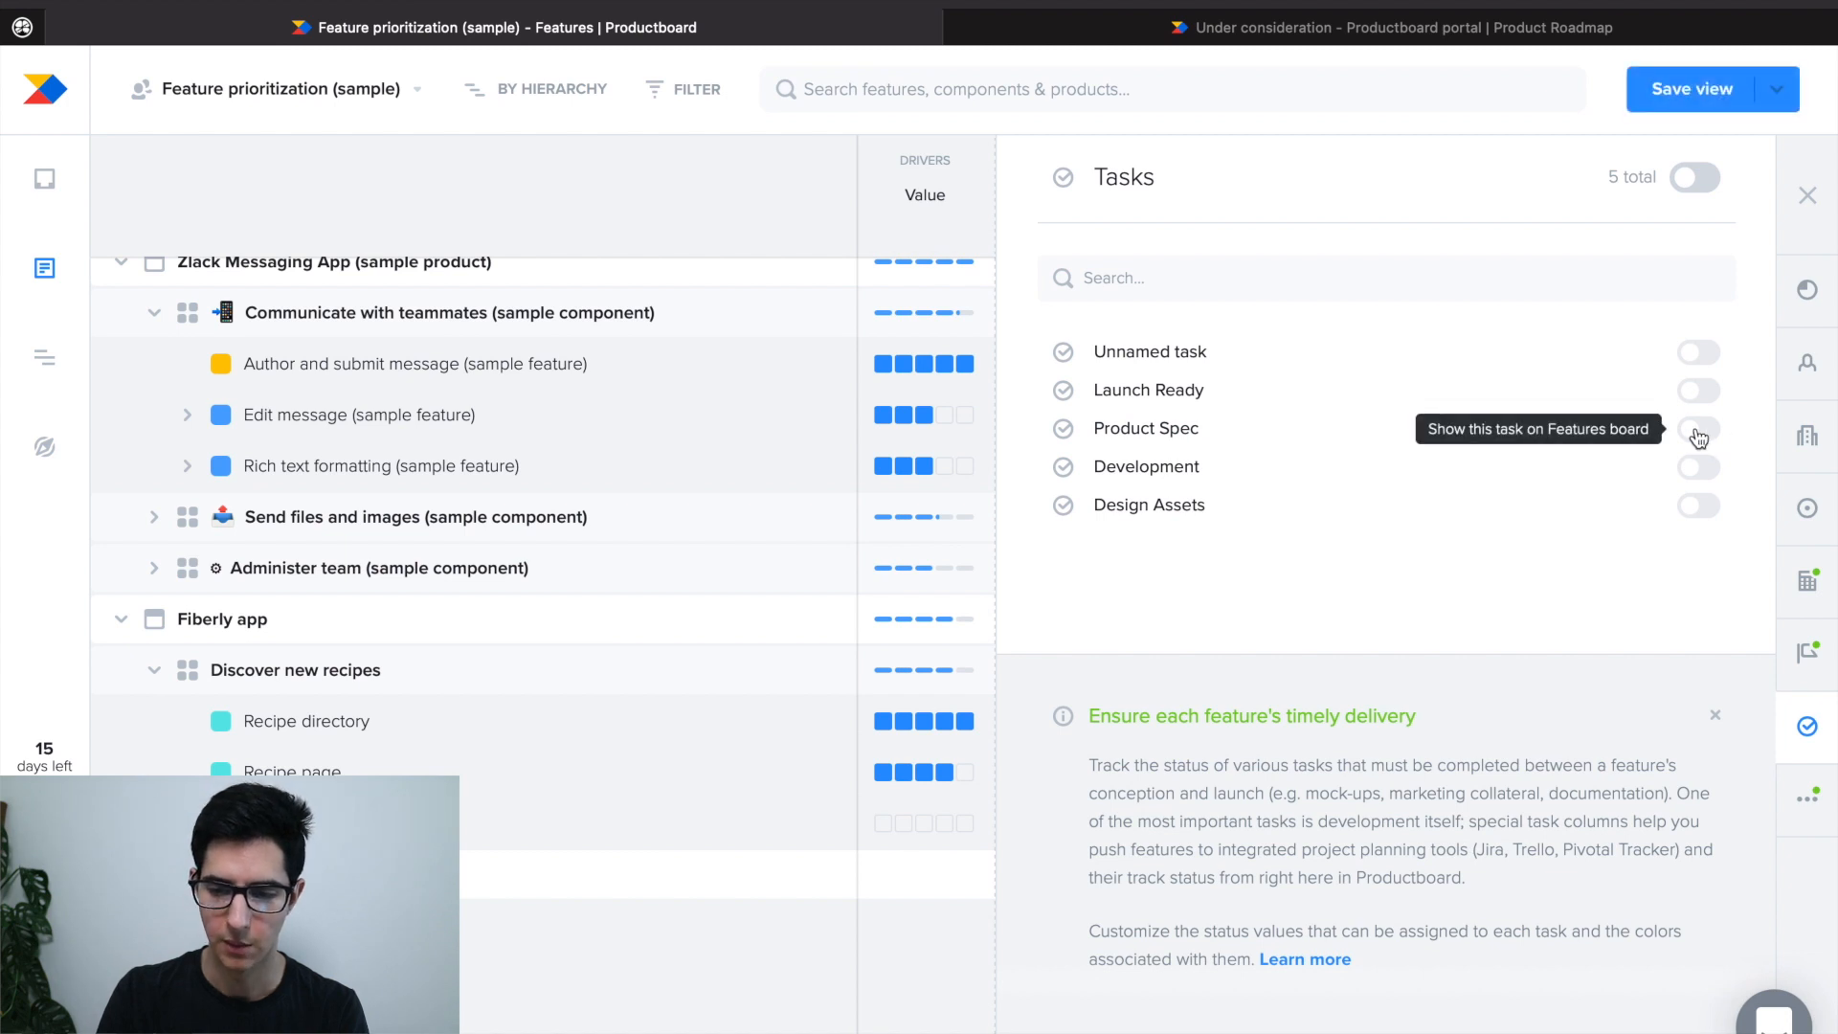
# Step: Toggle on the Product Spec task so it shows as a board column
pyautogui.click(1698, 429)
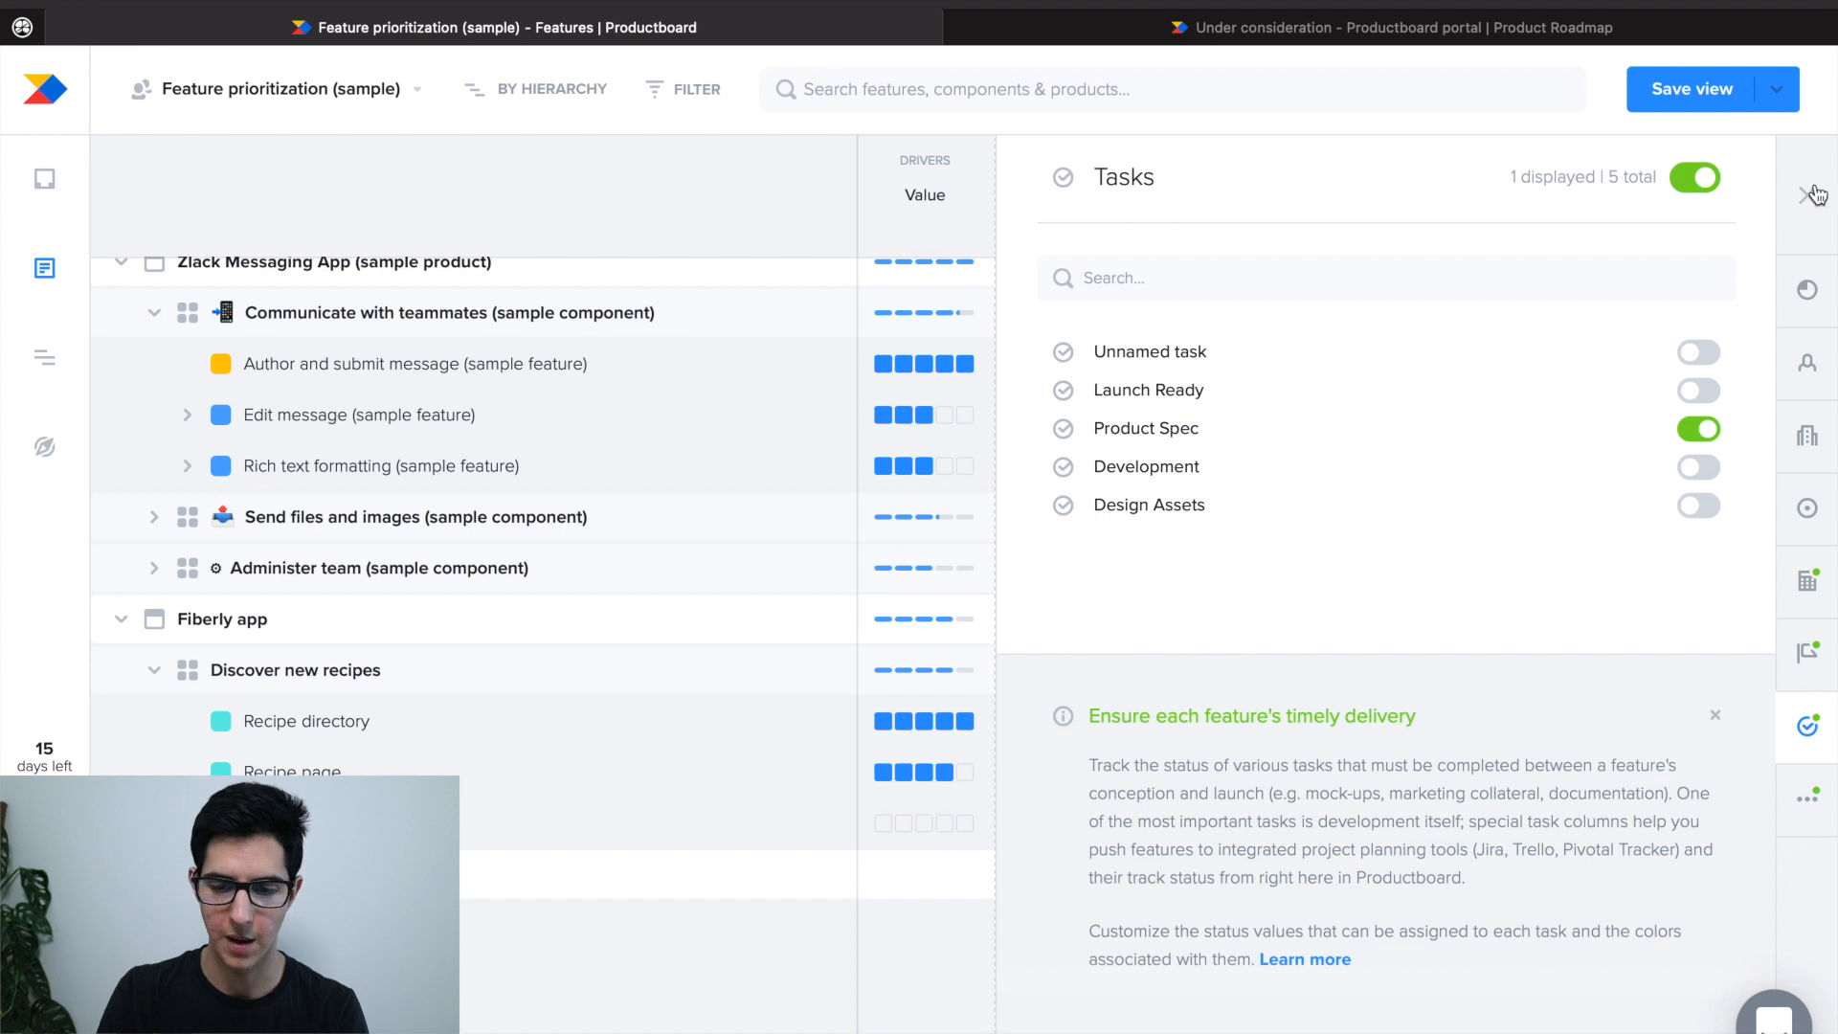
pyautogui.click(1813, 195)
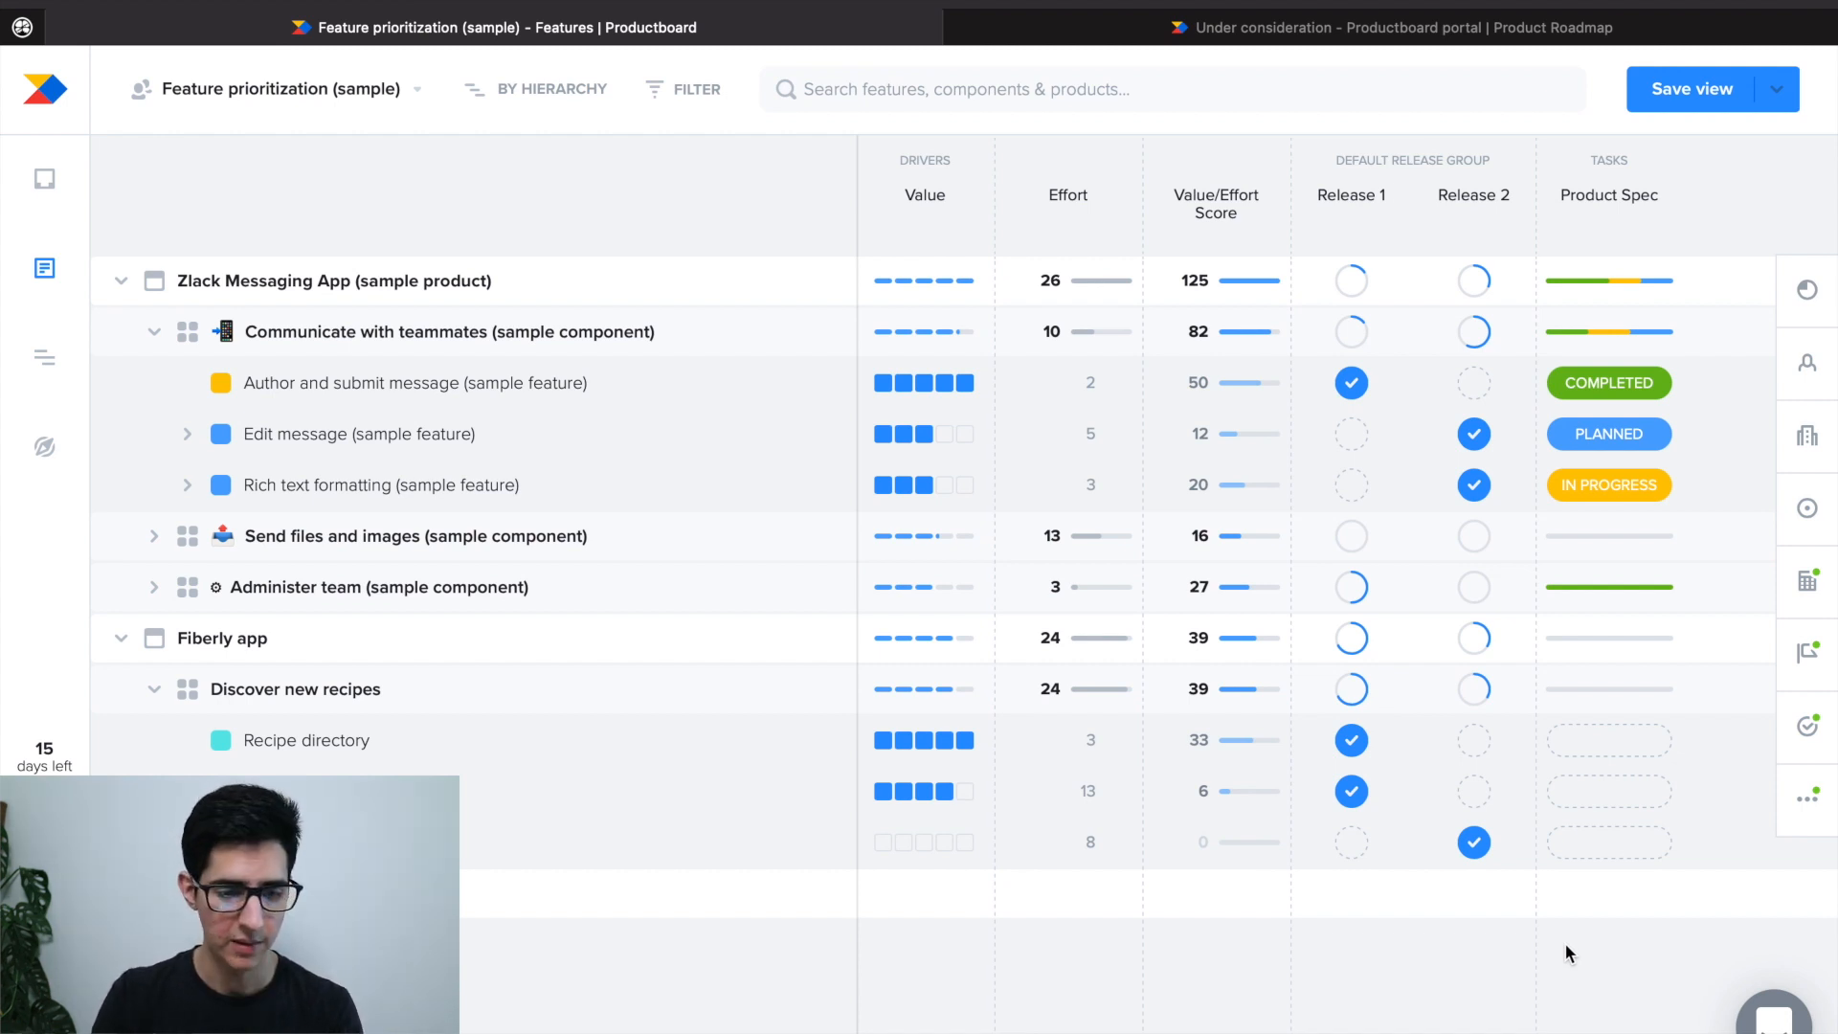
pyautogui.moveTo(282, 90)
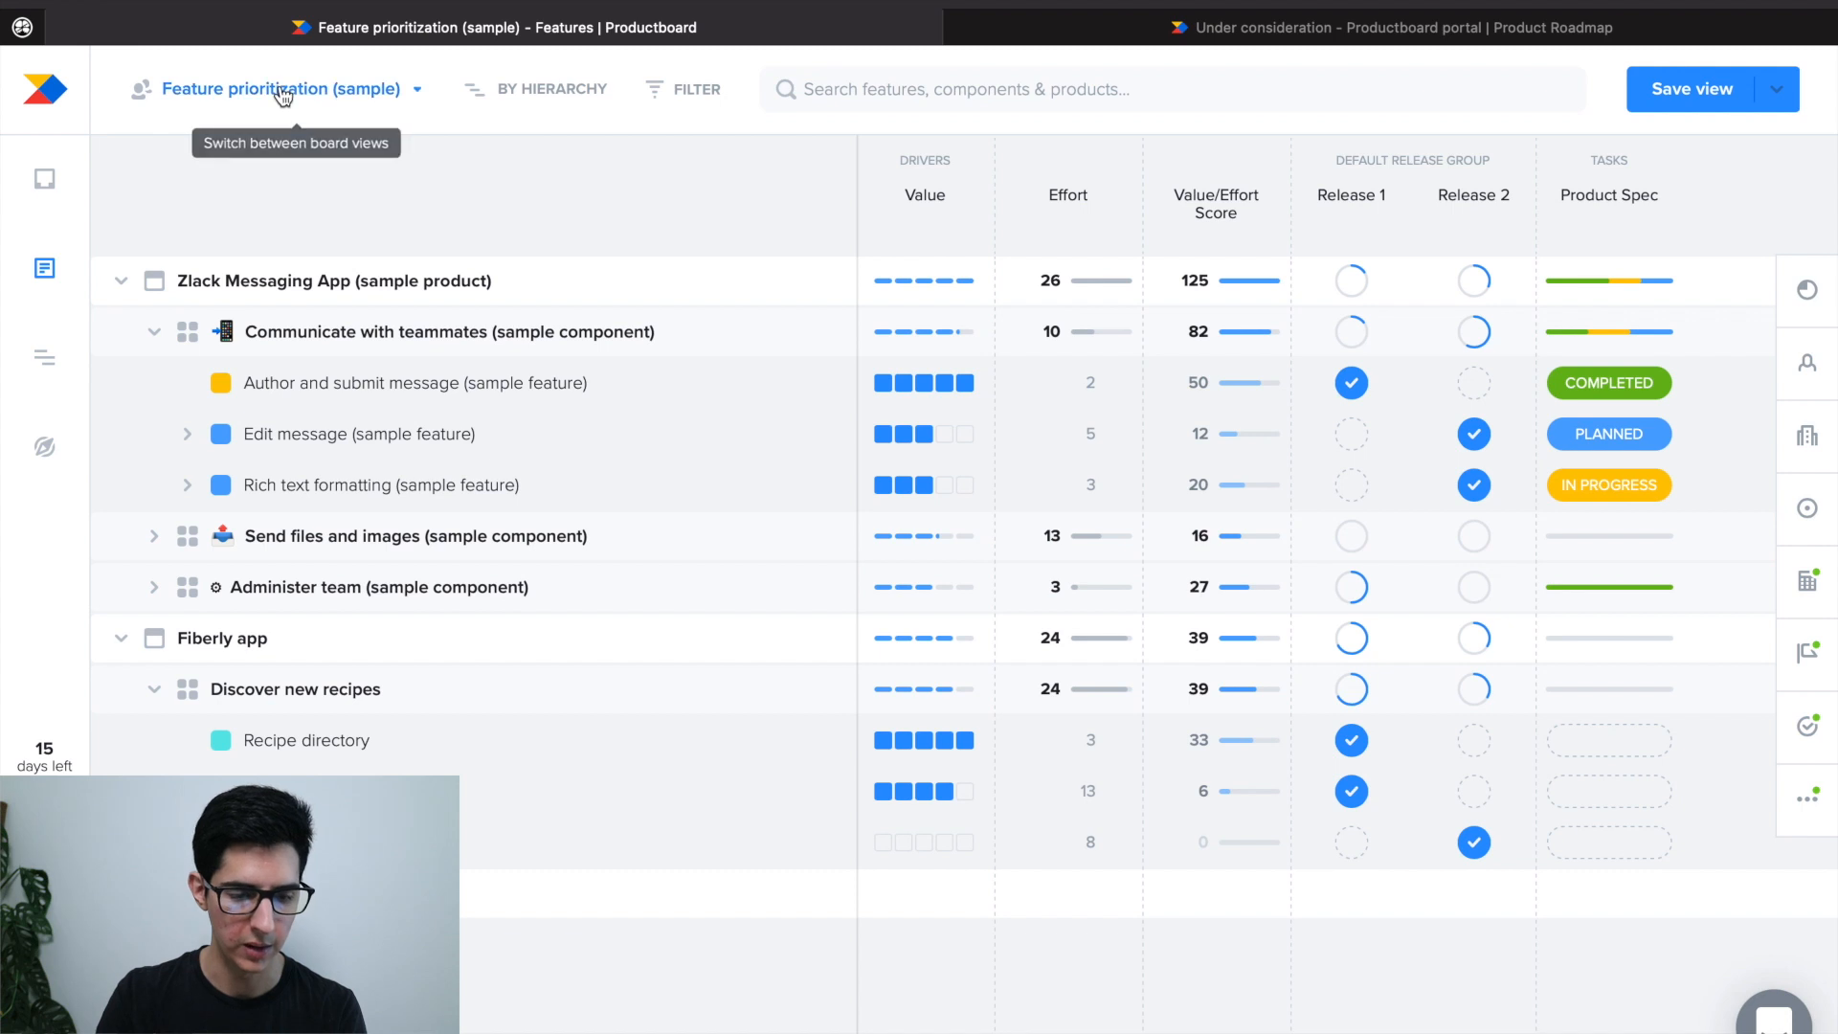
# Step: Show the Feature planning (sample) board with Release 1, 2 and 3 expanded
pyautogui.click(277, 88)
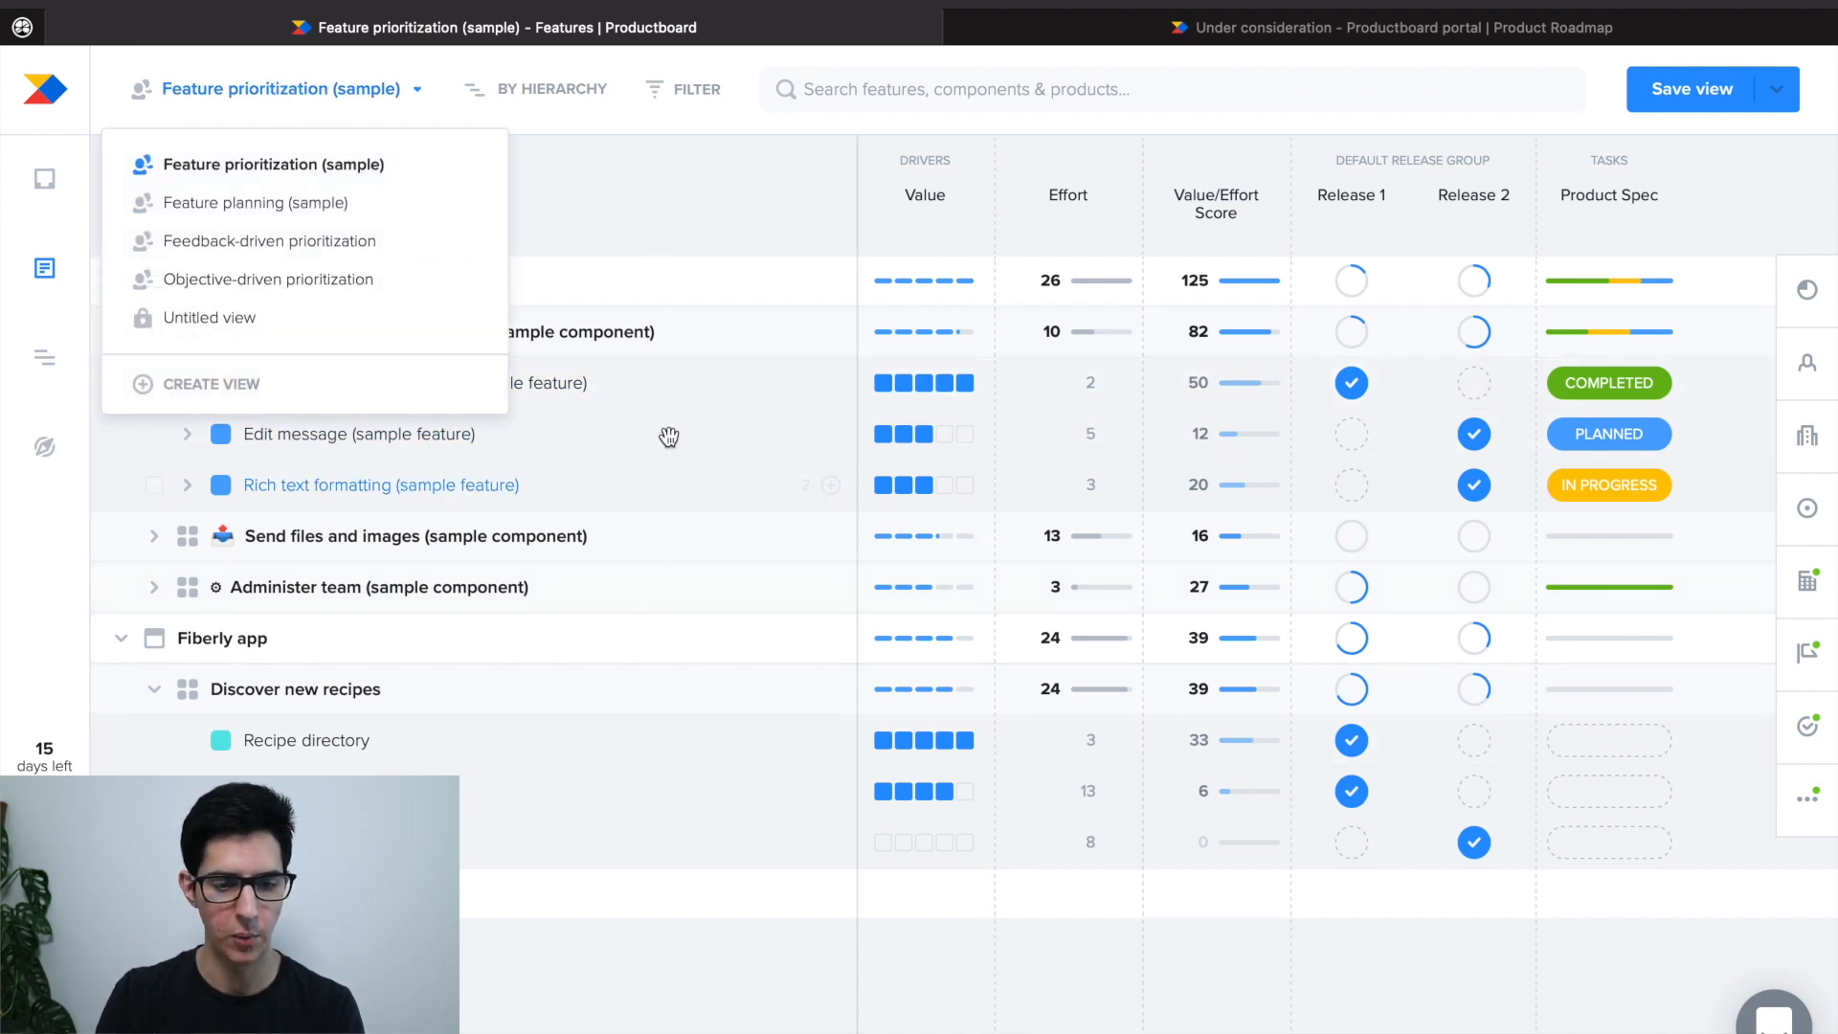
pyautogui.click(253, 201)
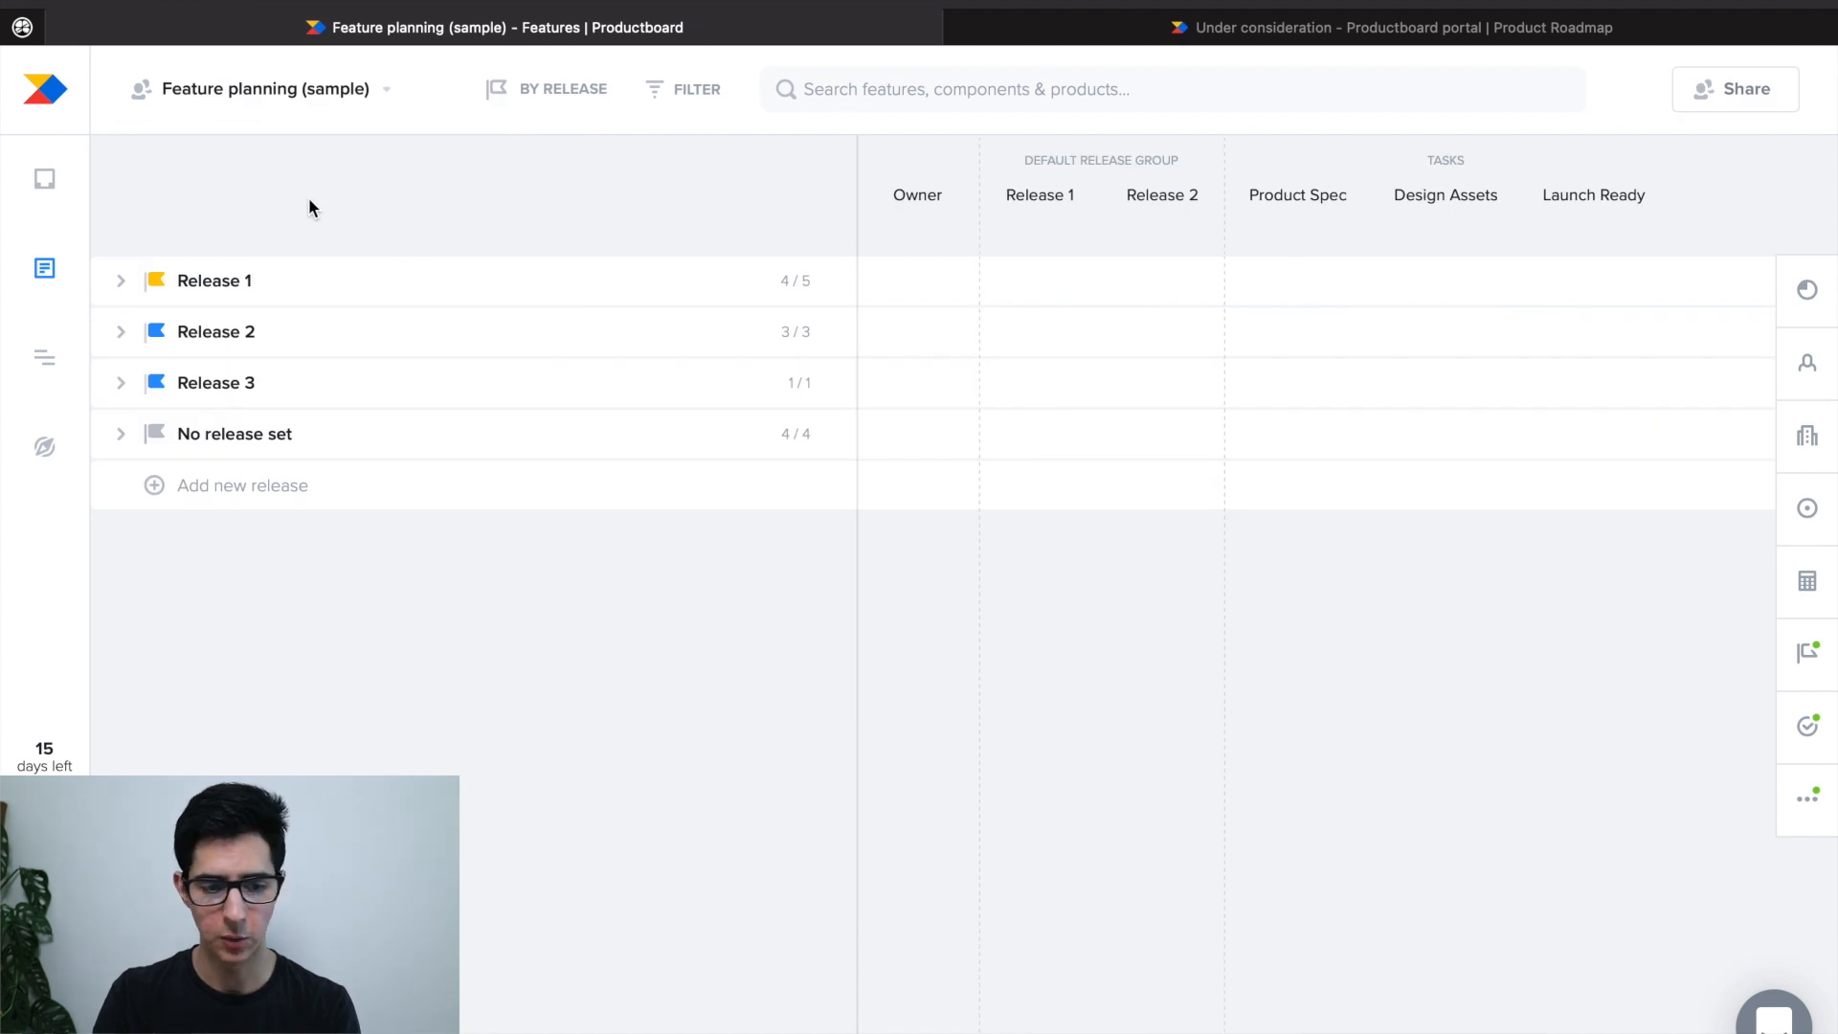
pyautogui.click(118, 280)
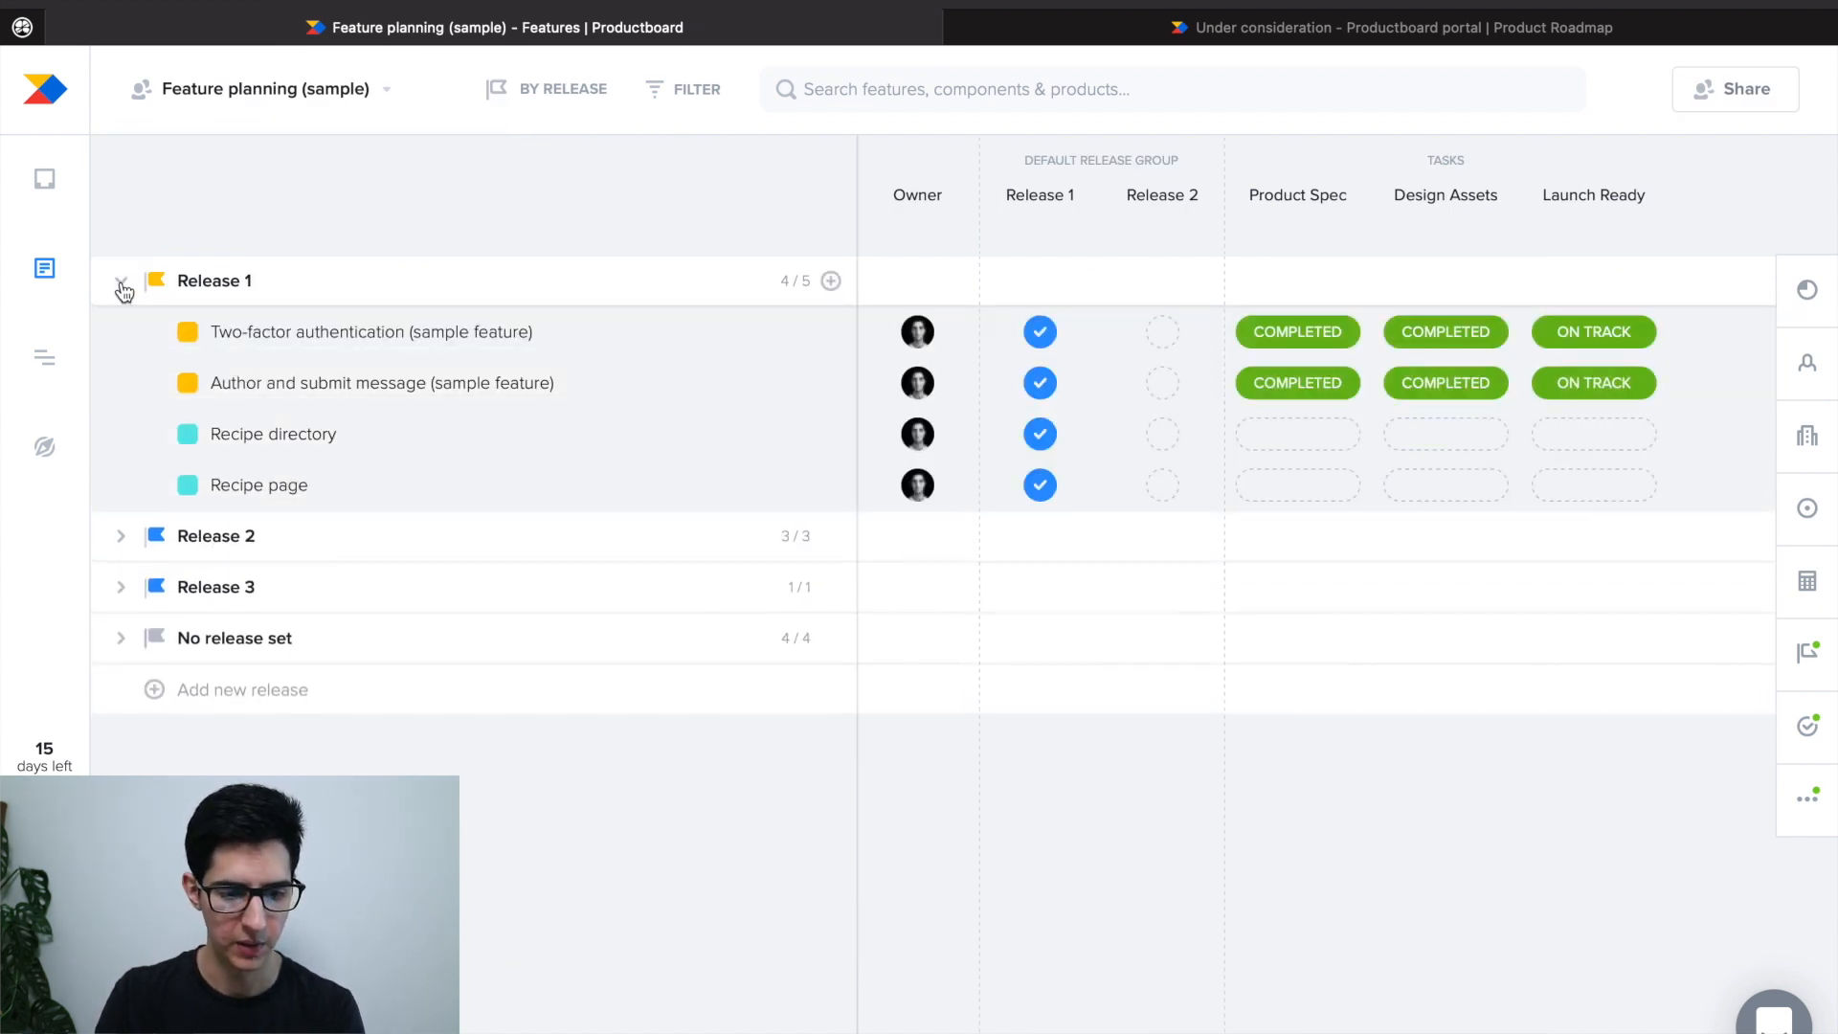
pyautogui.click(118, 536)
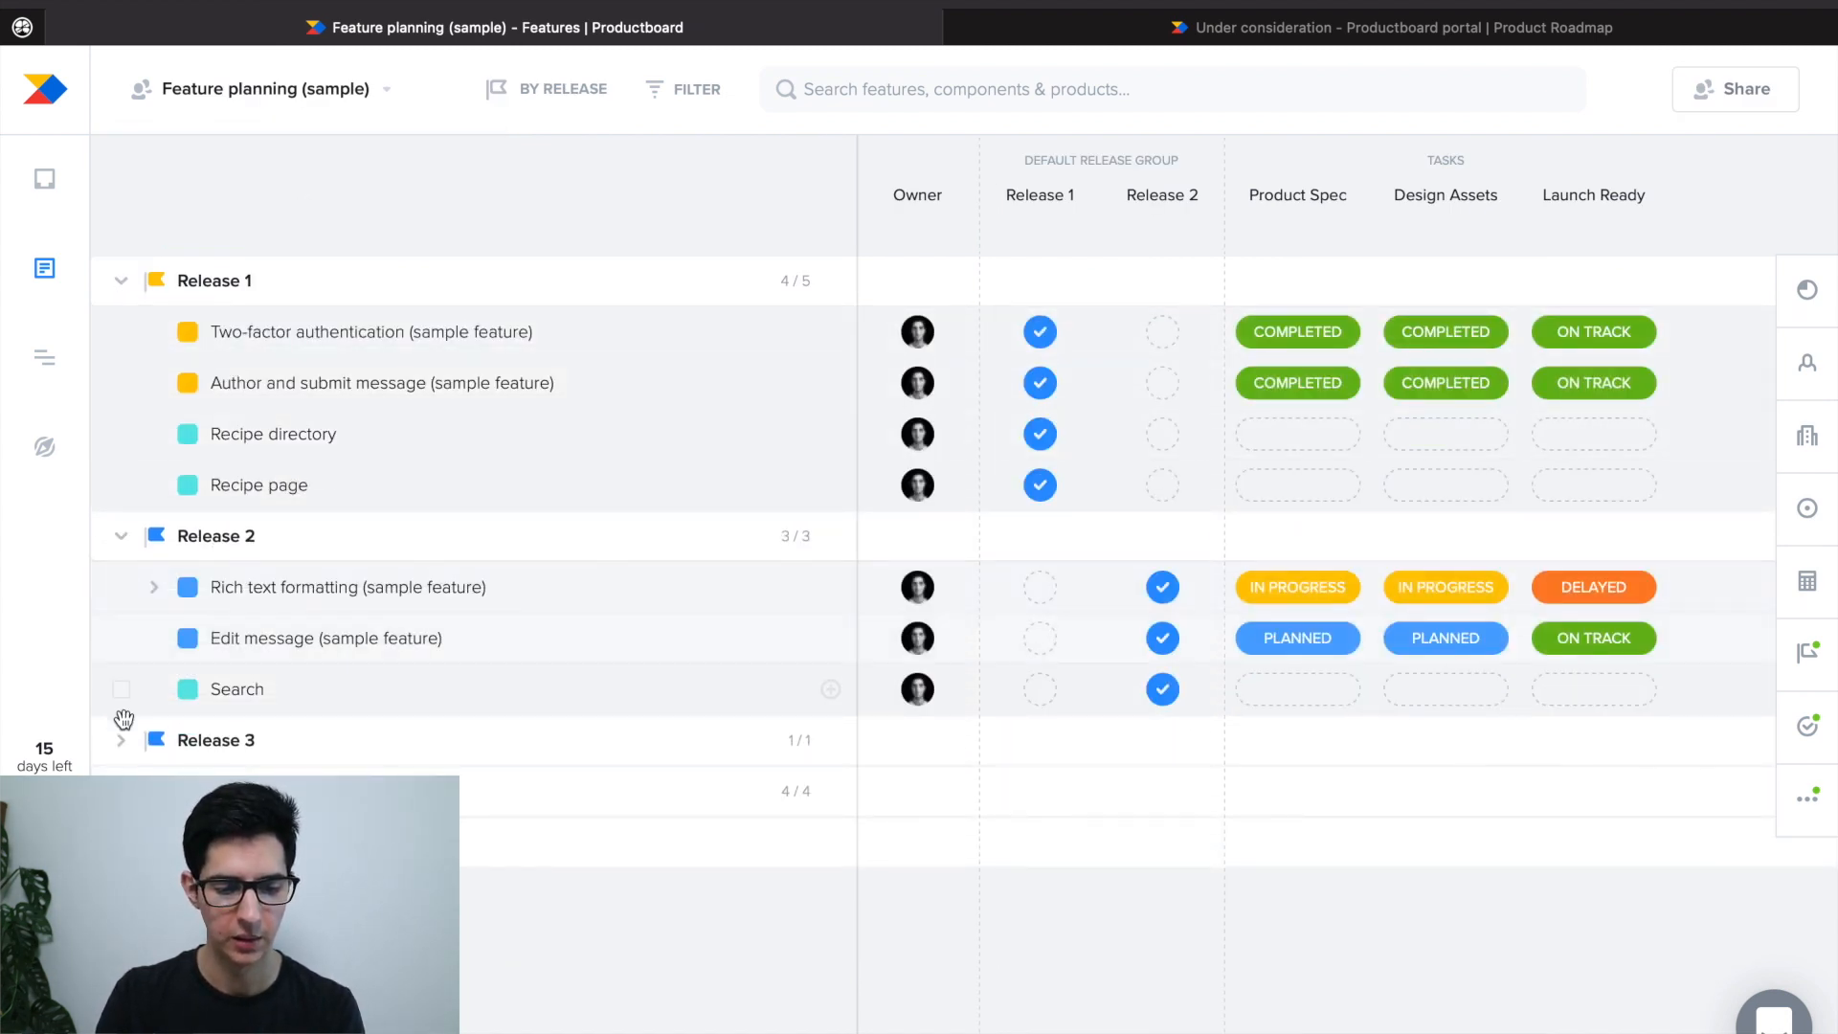
pyautogui.click(119, 739)
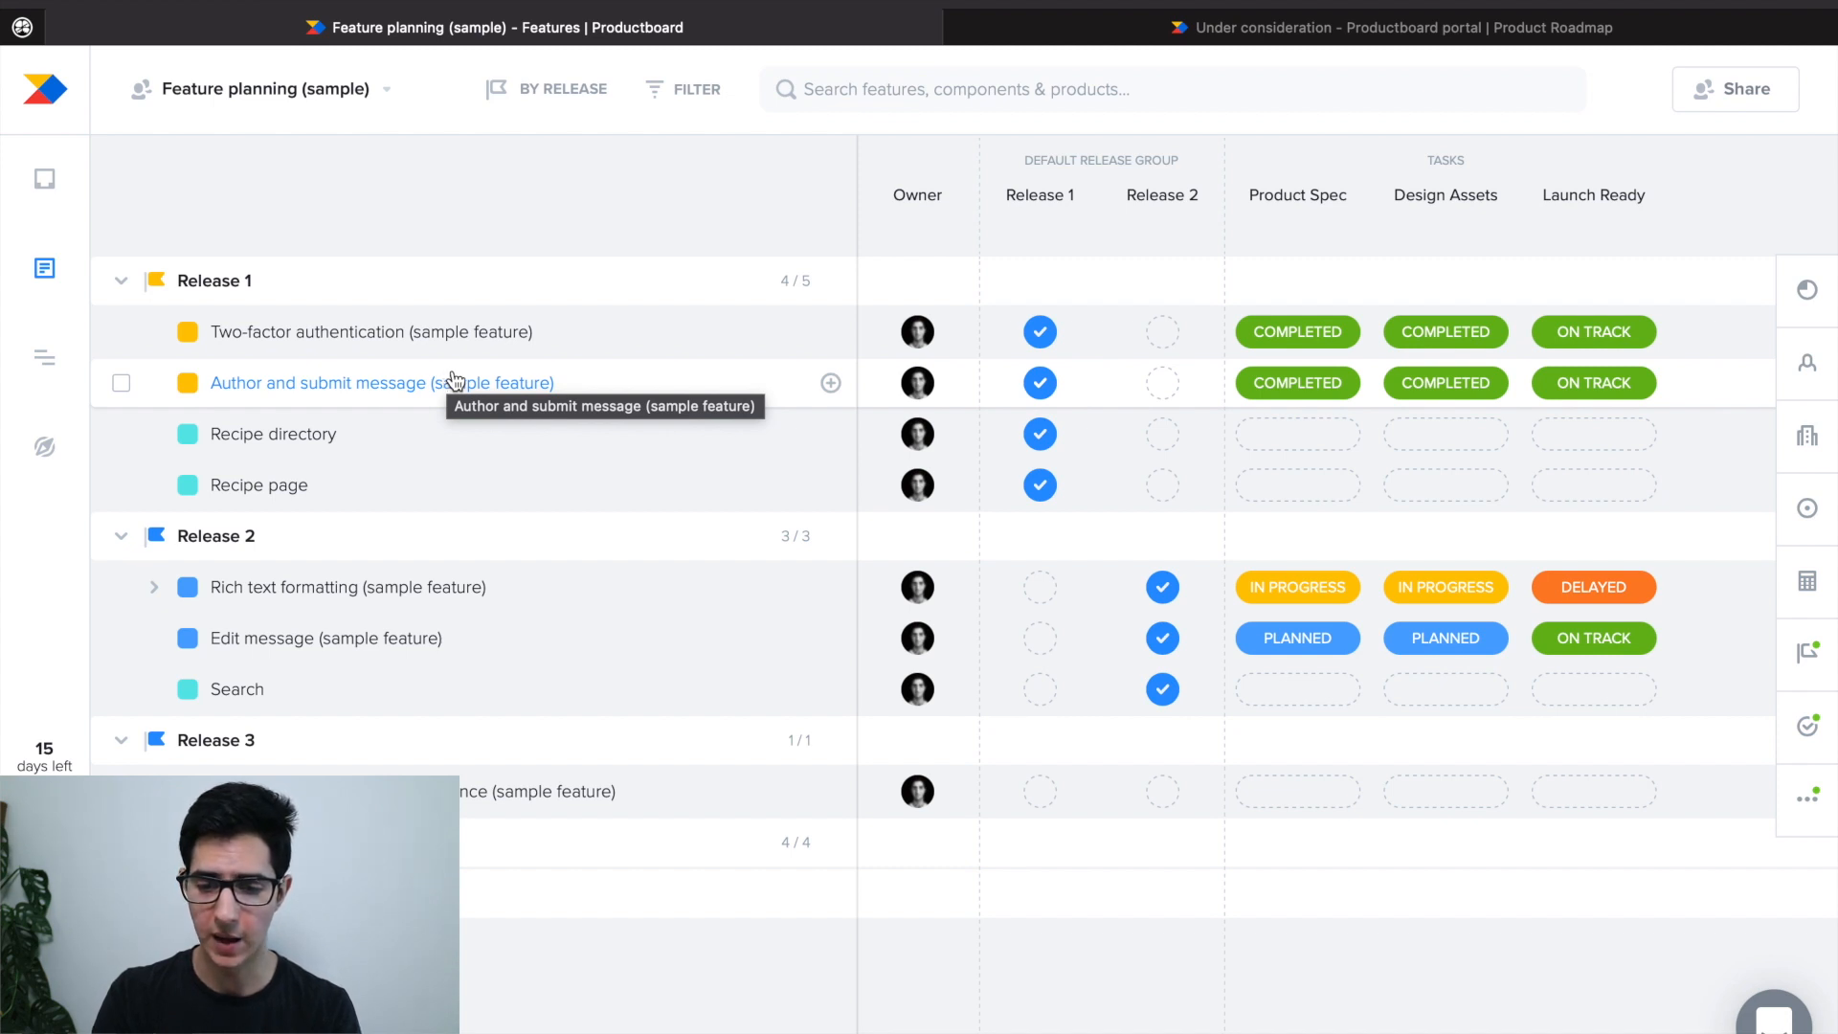
pyautogui.moveTo(1438, 280)
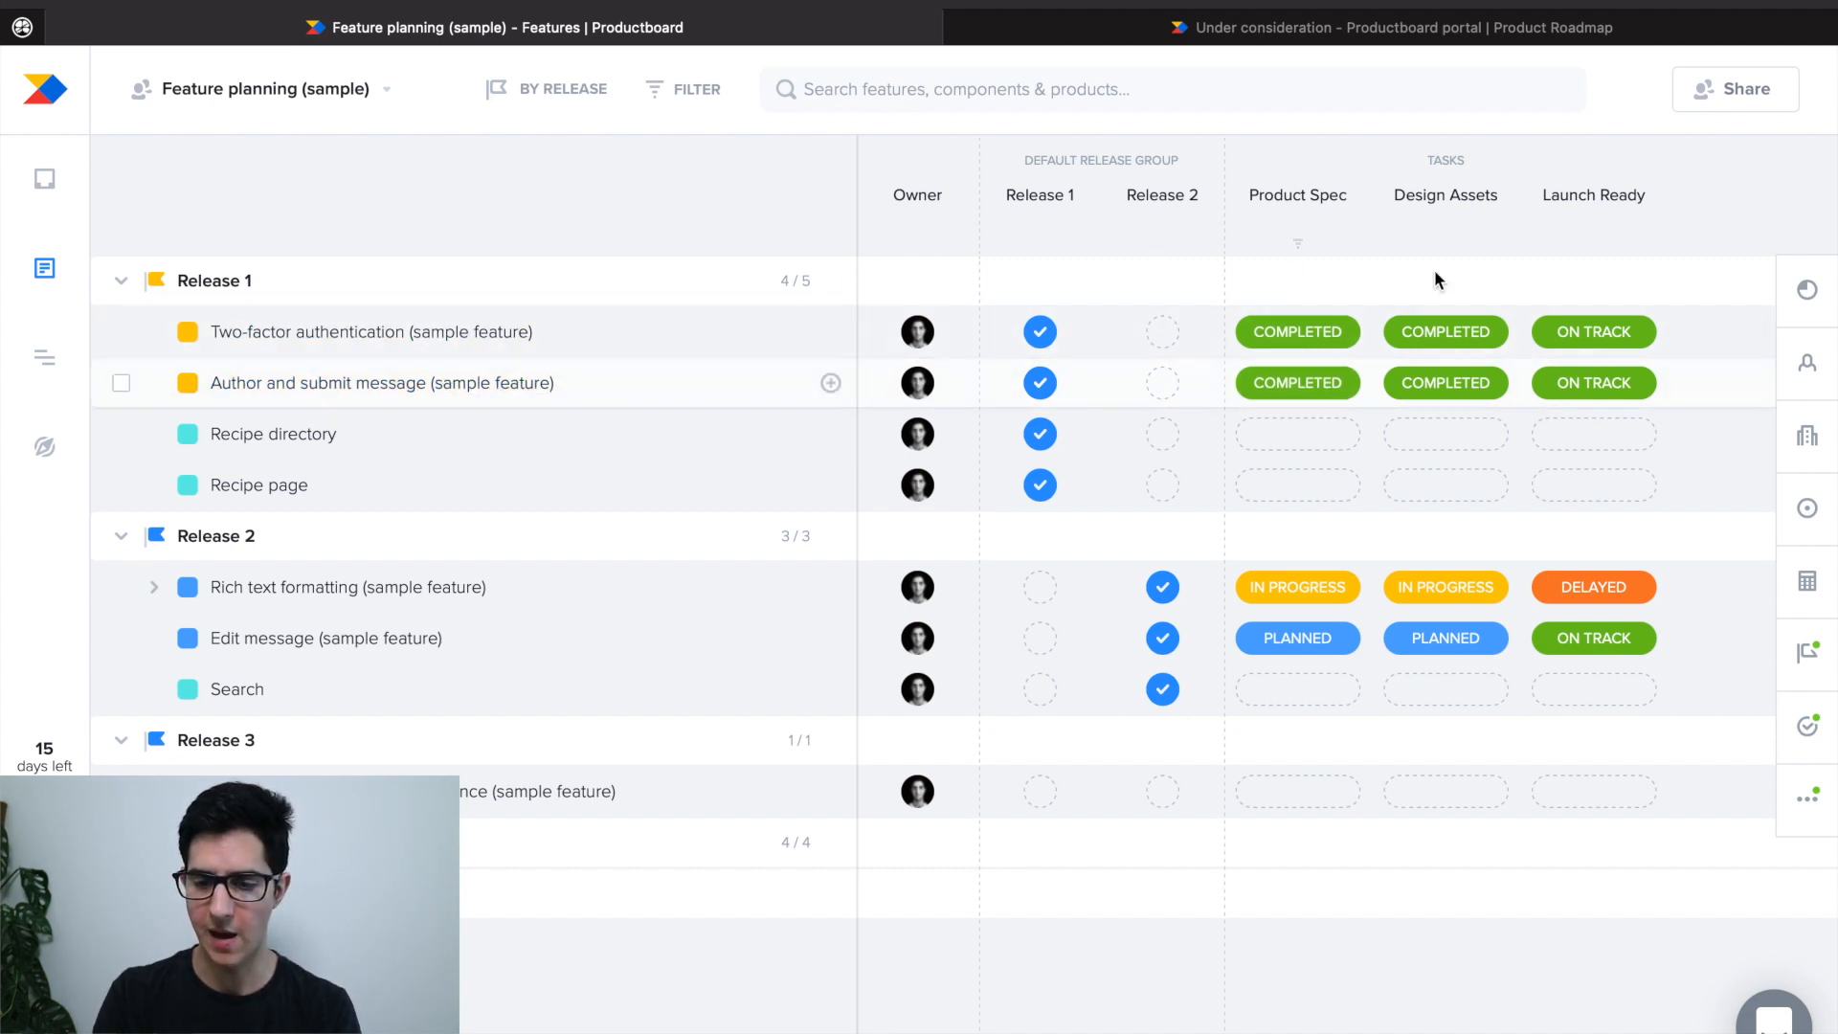
pyautogui.moveTo(1298, 270)
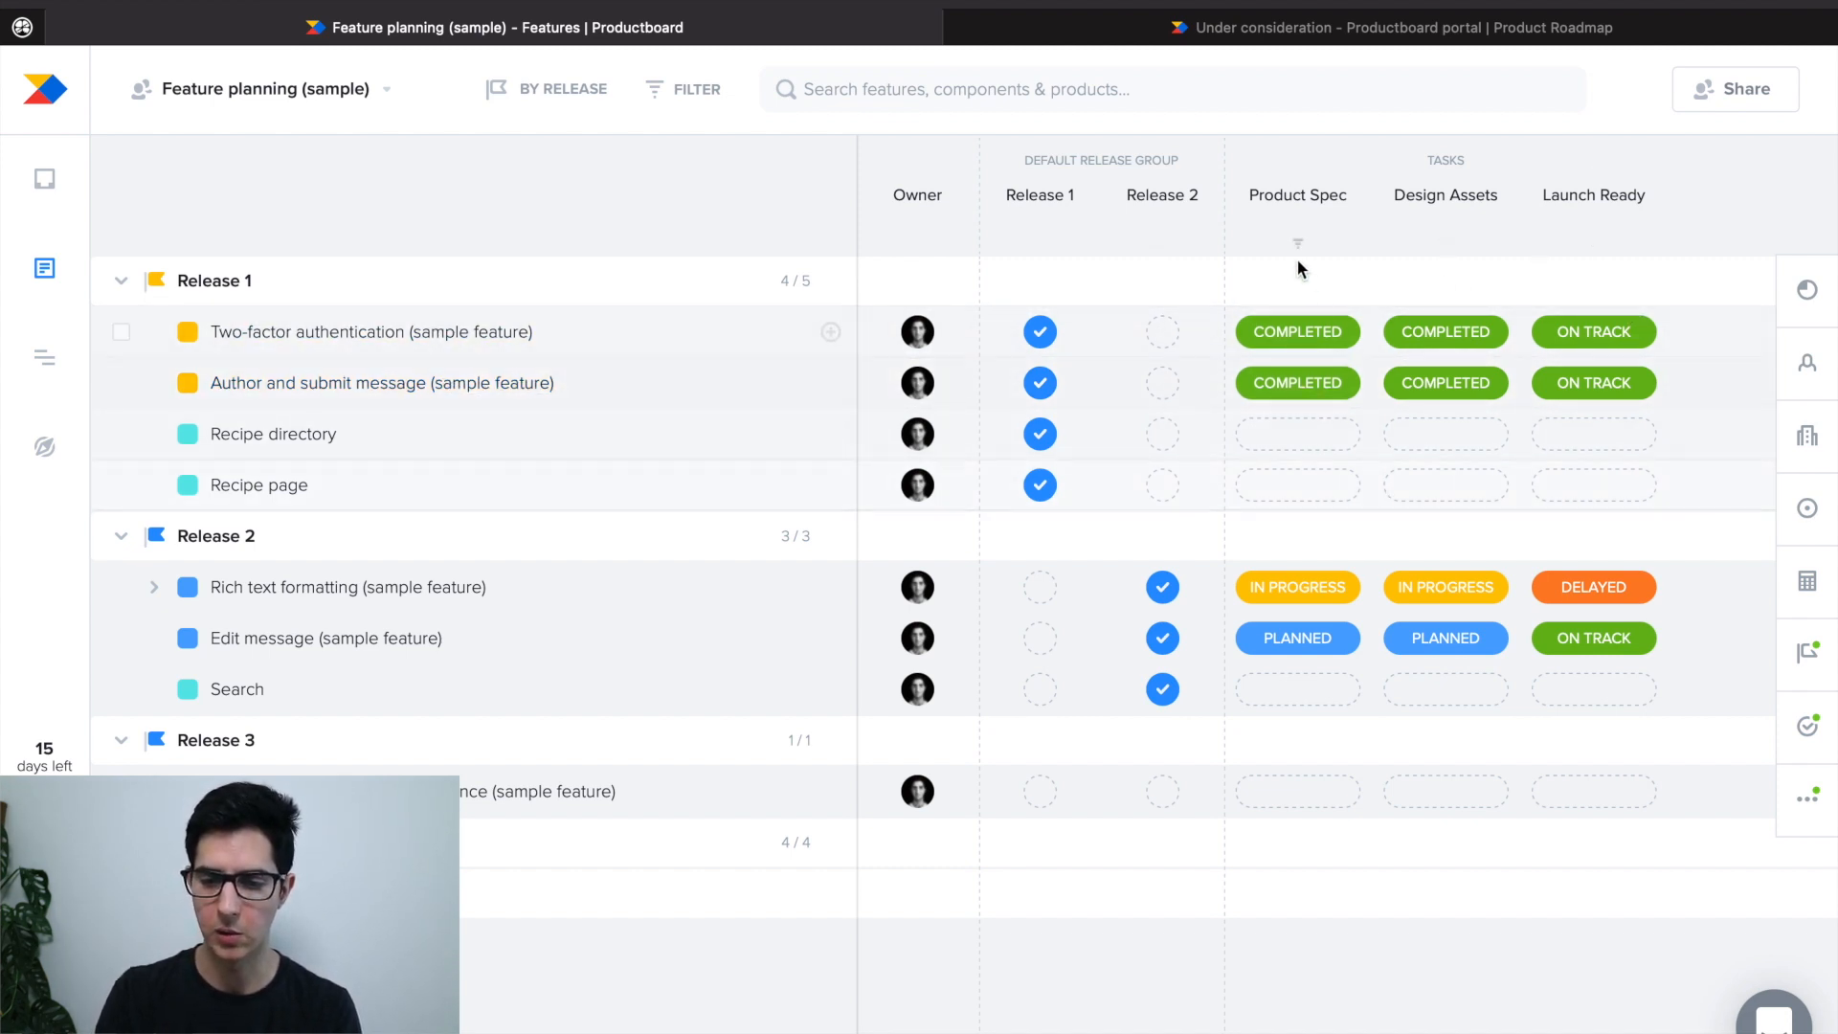
pyautogui.moveTo(1447, 247)
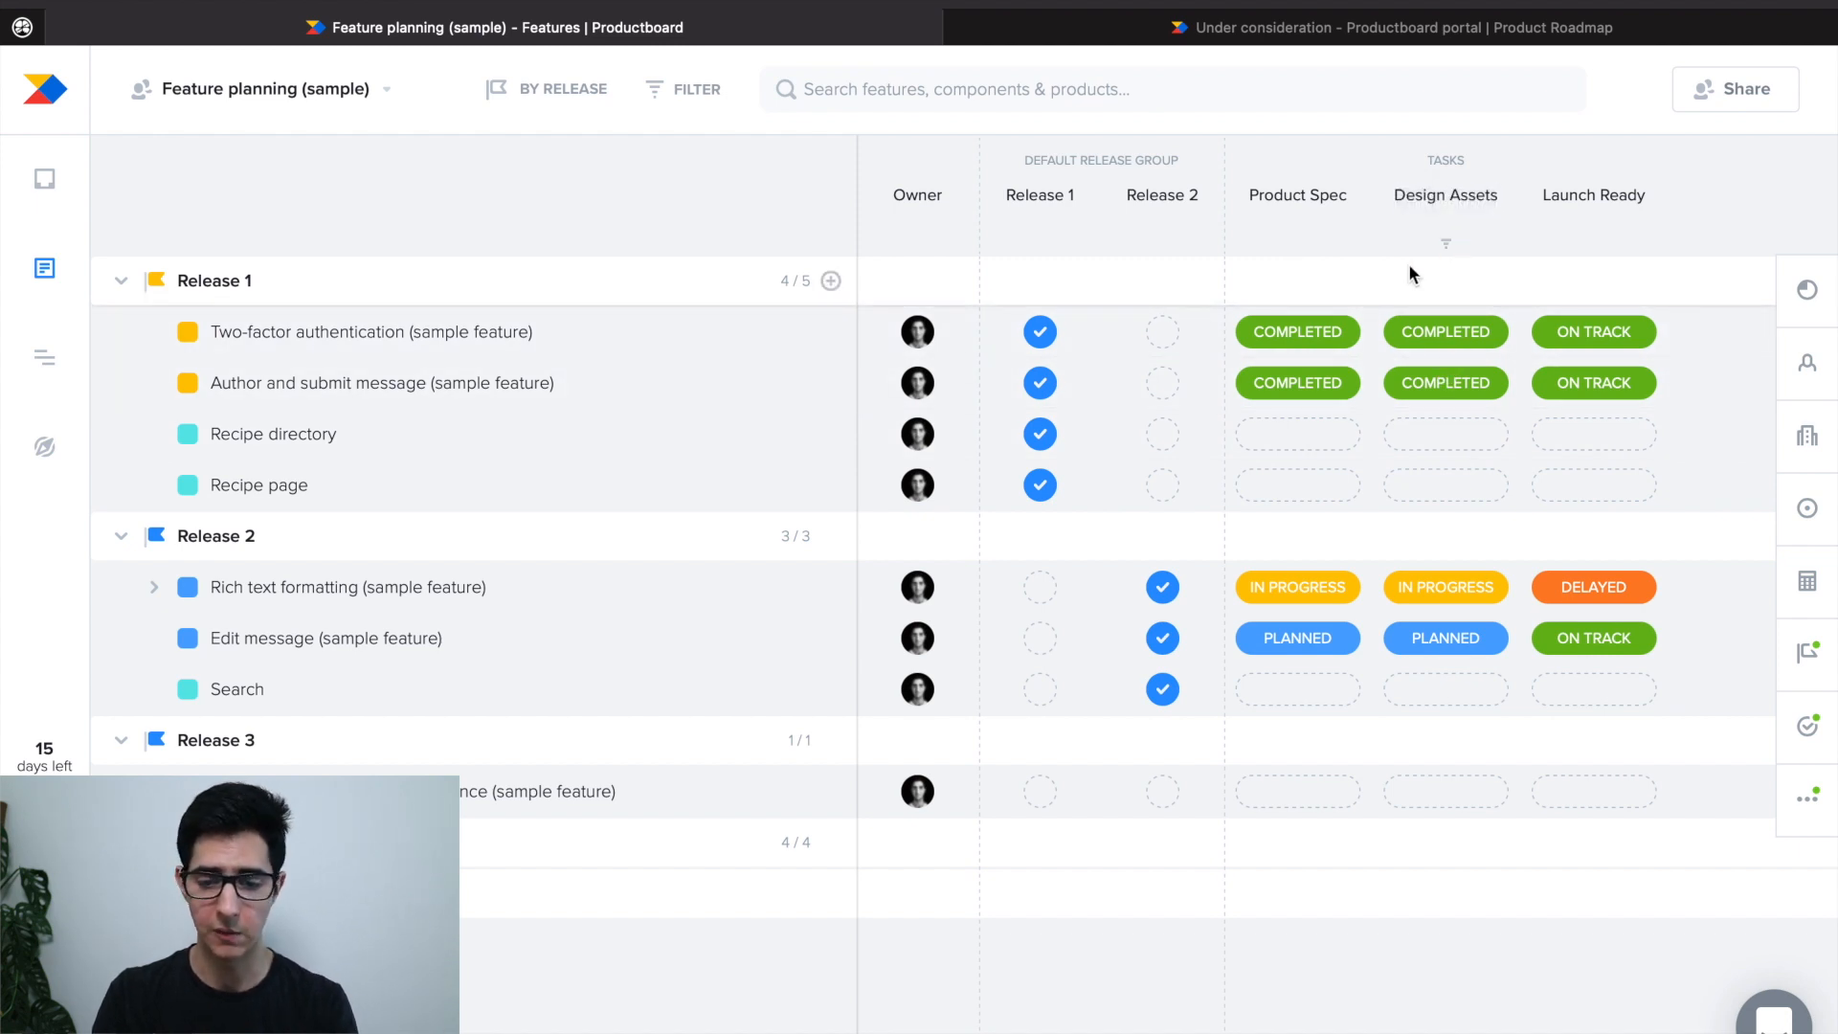
pyautogui.click(258, 90)
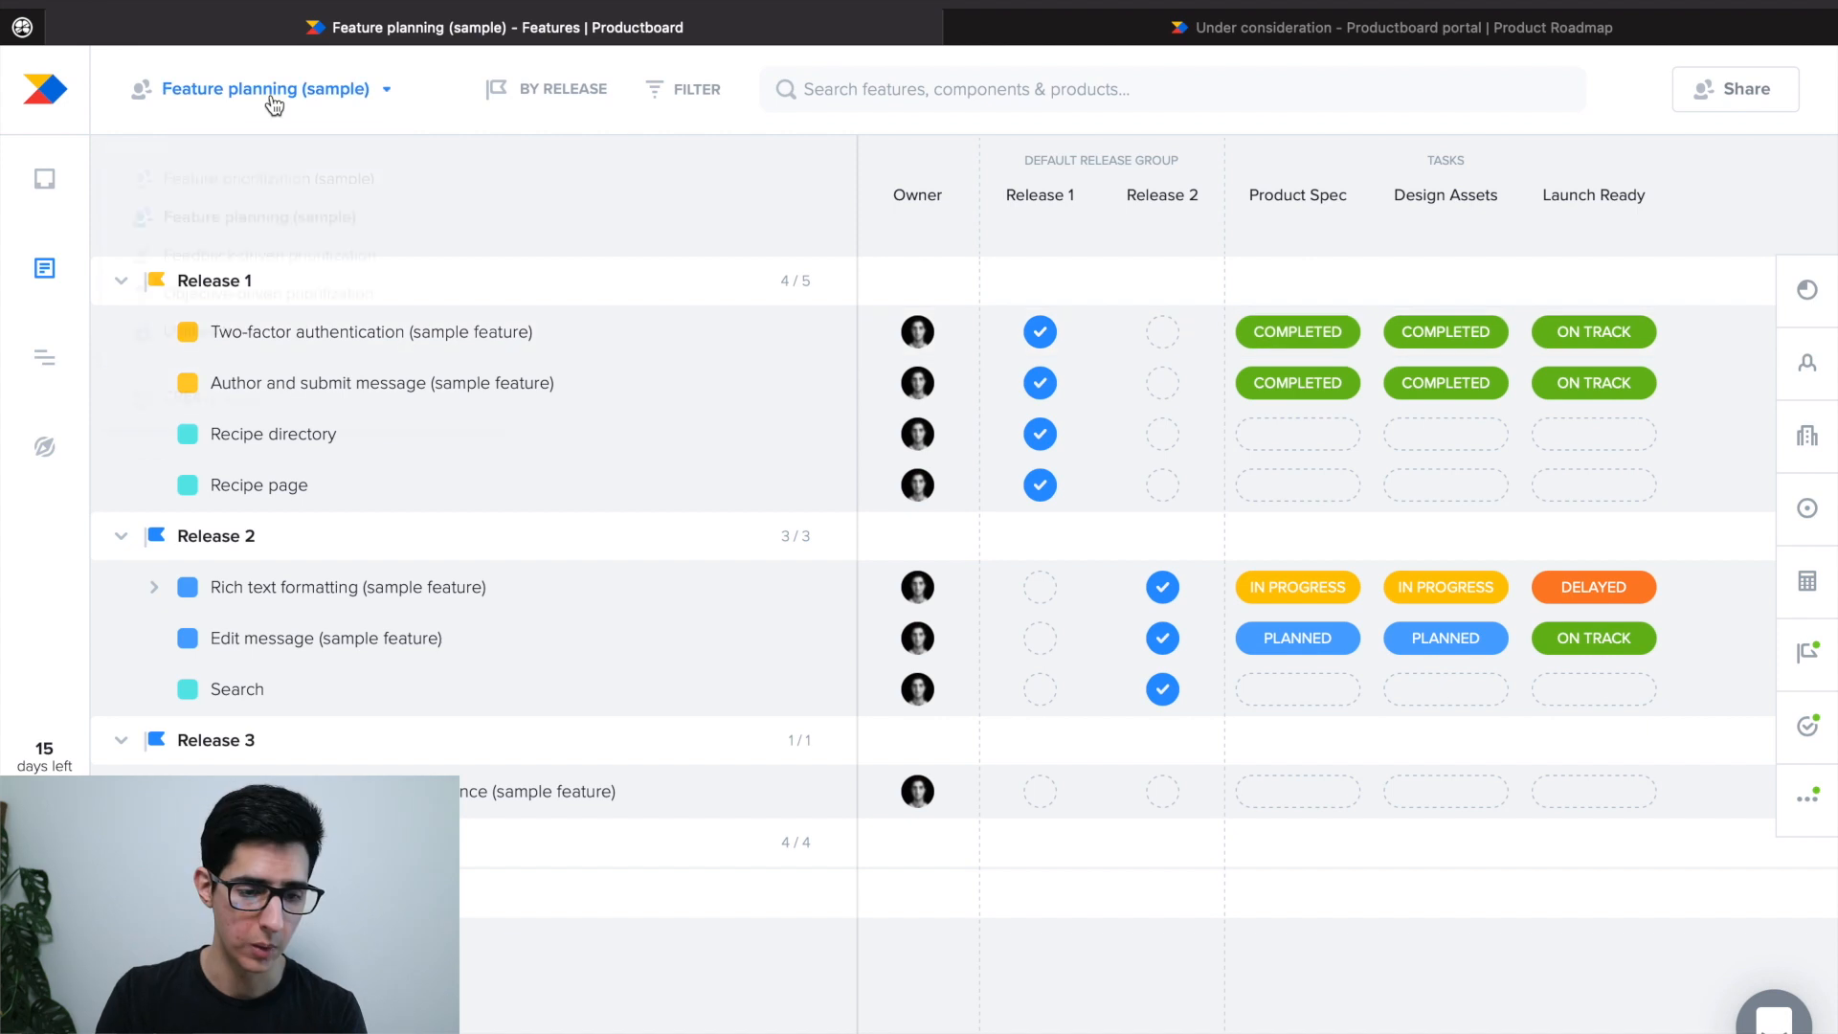
# Step: View the Feedback-driven prioritization board, then switch to the Untitled view
pyautogui.click(258, 90)
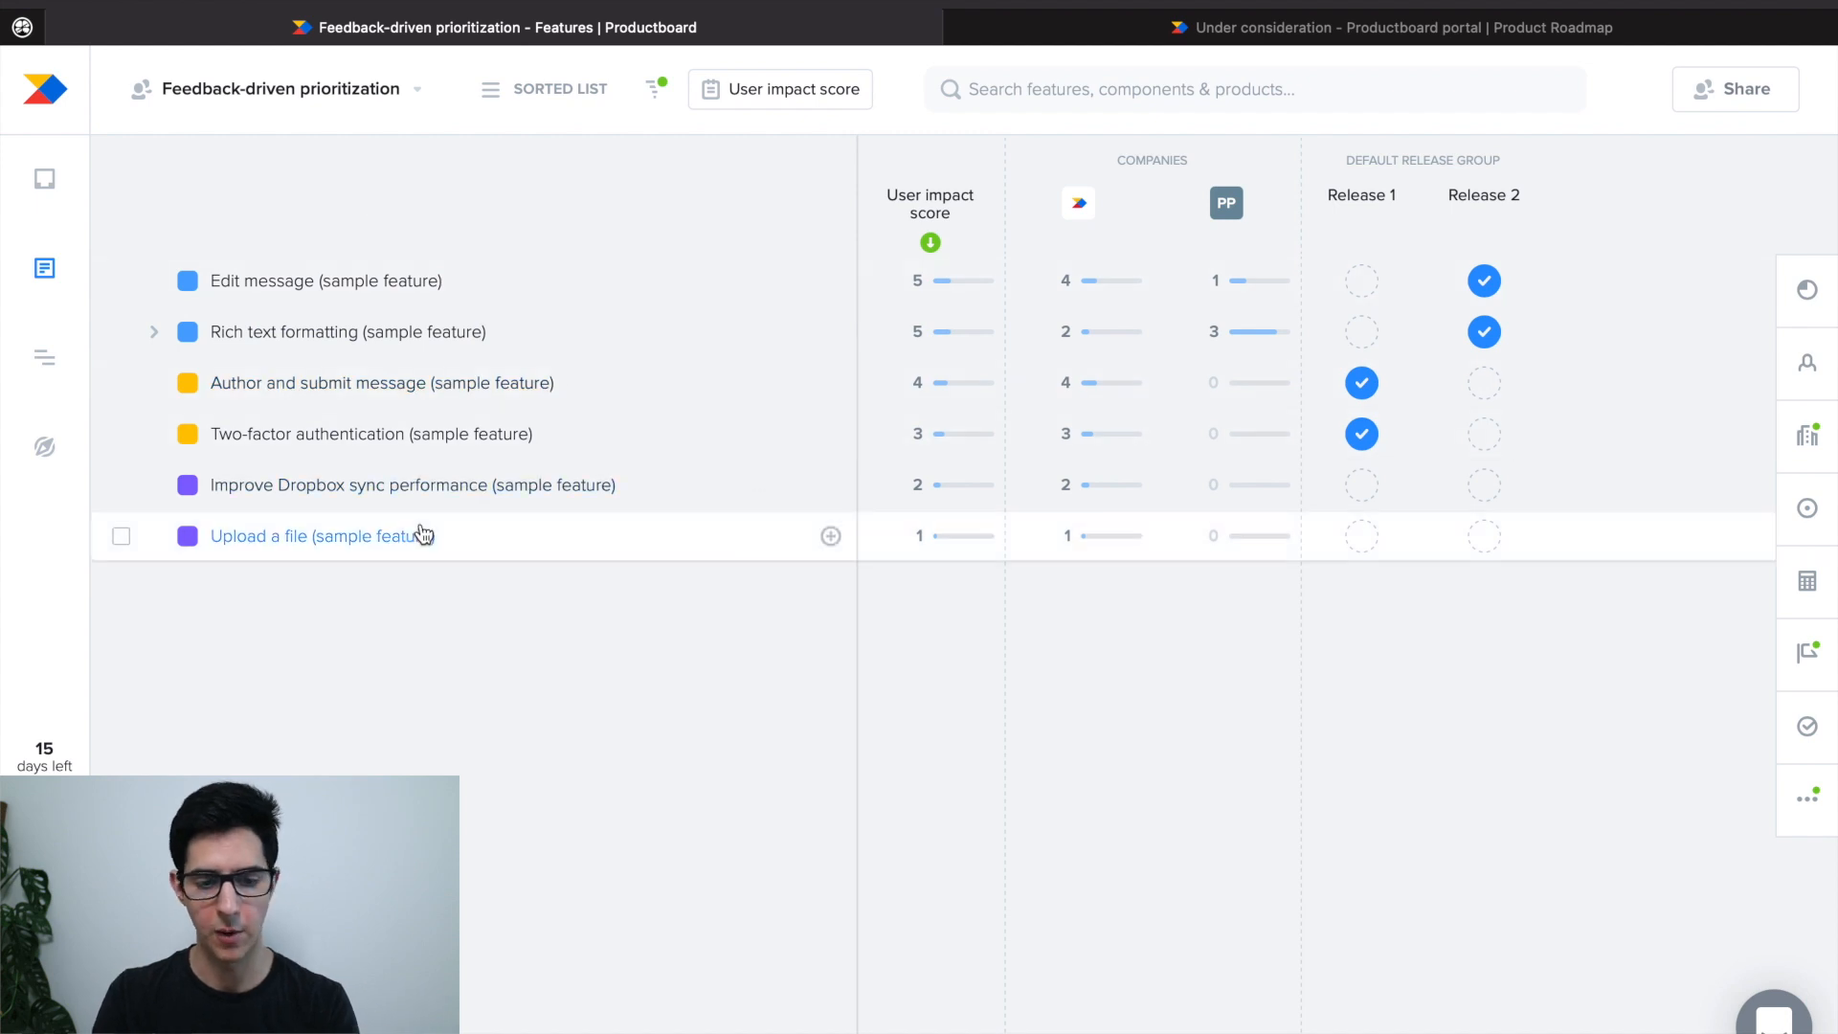
pyautogui.moveTo(959, 484)
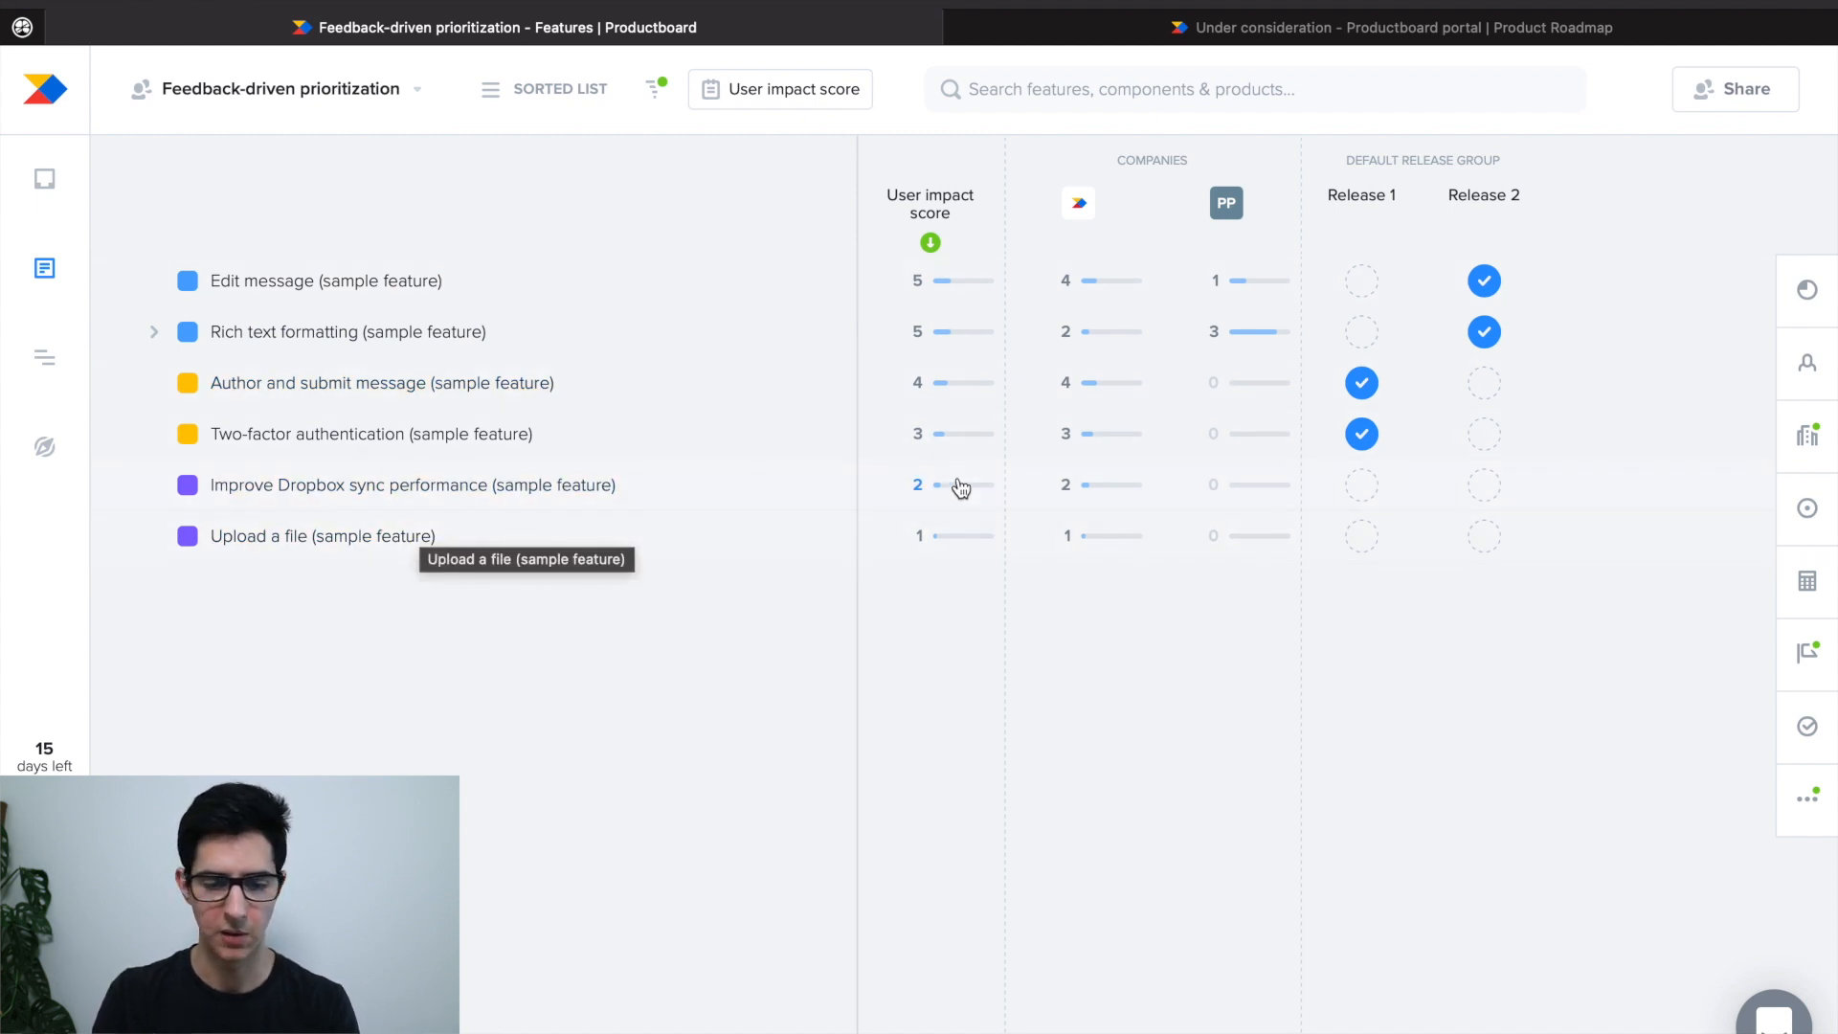
pyautogui.click(280, 90)
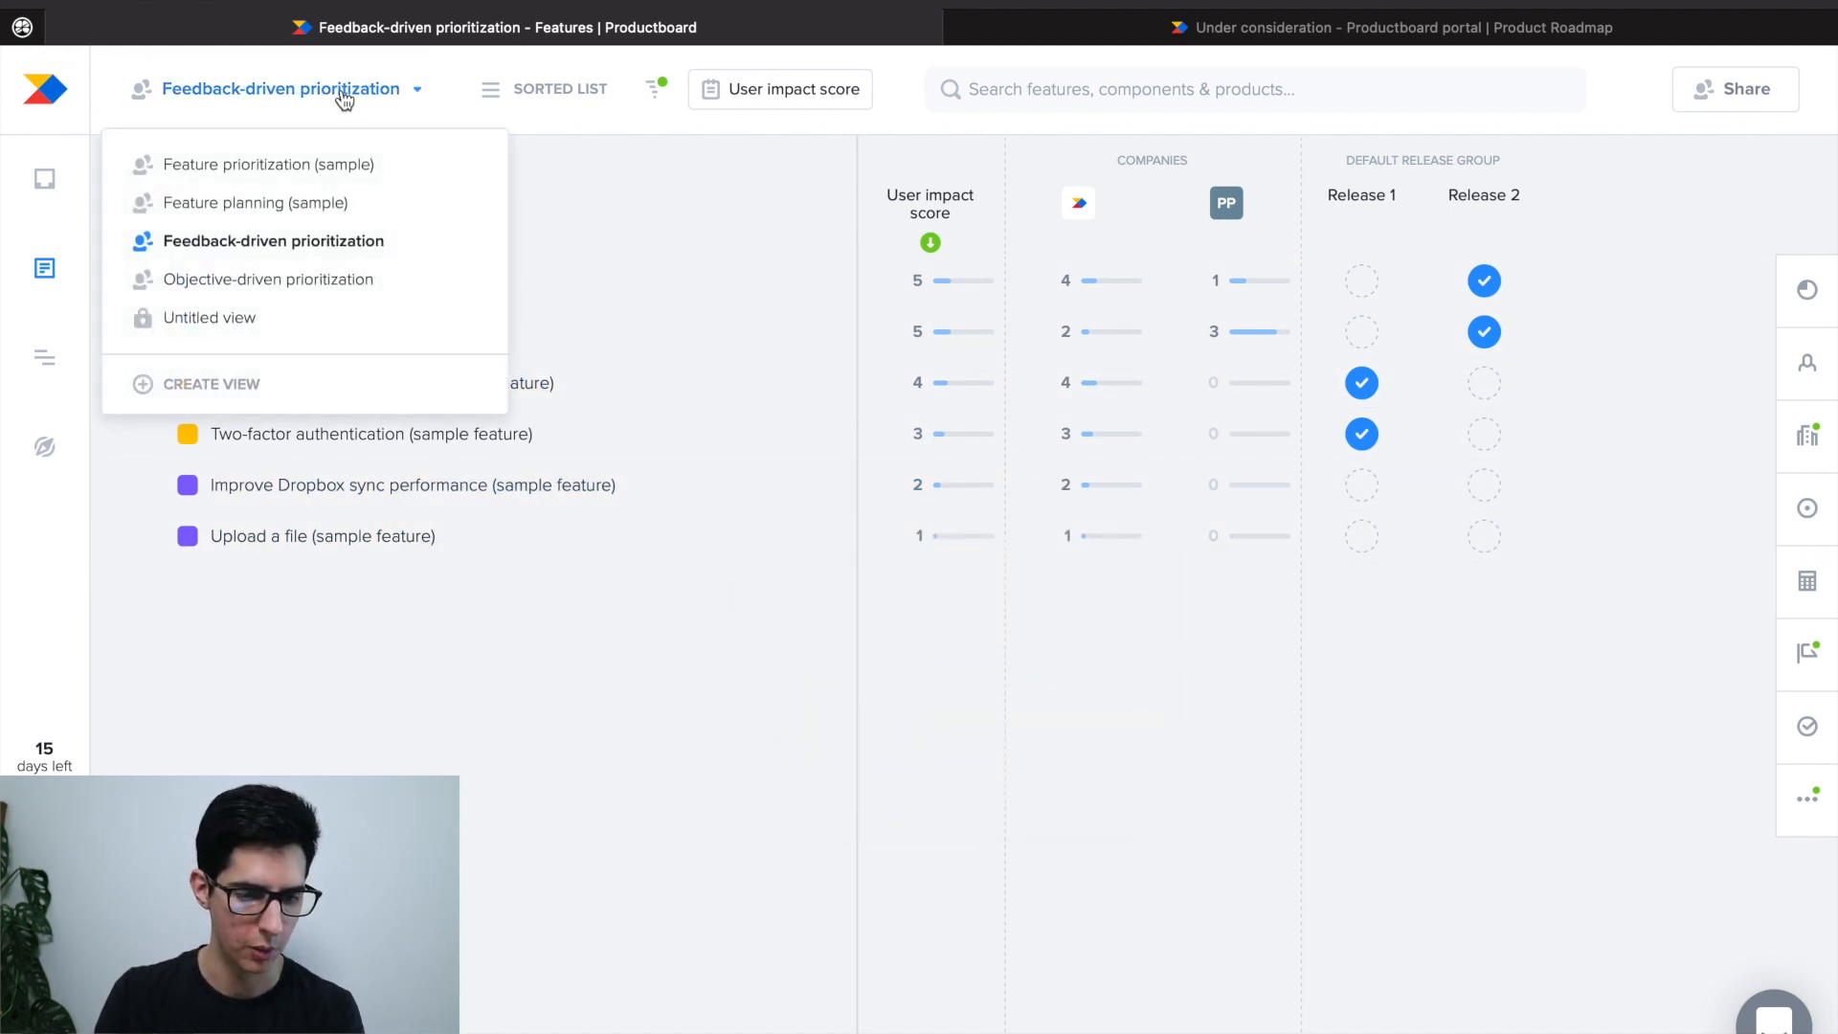
pyautogui.click(207, 316)
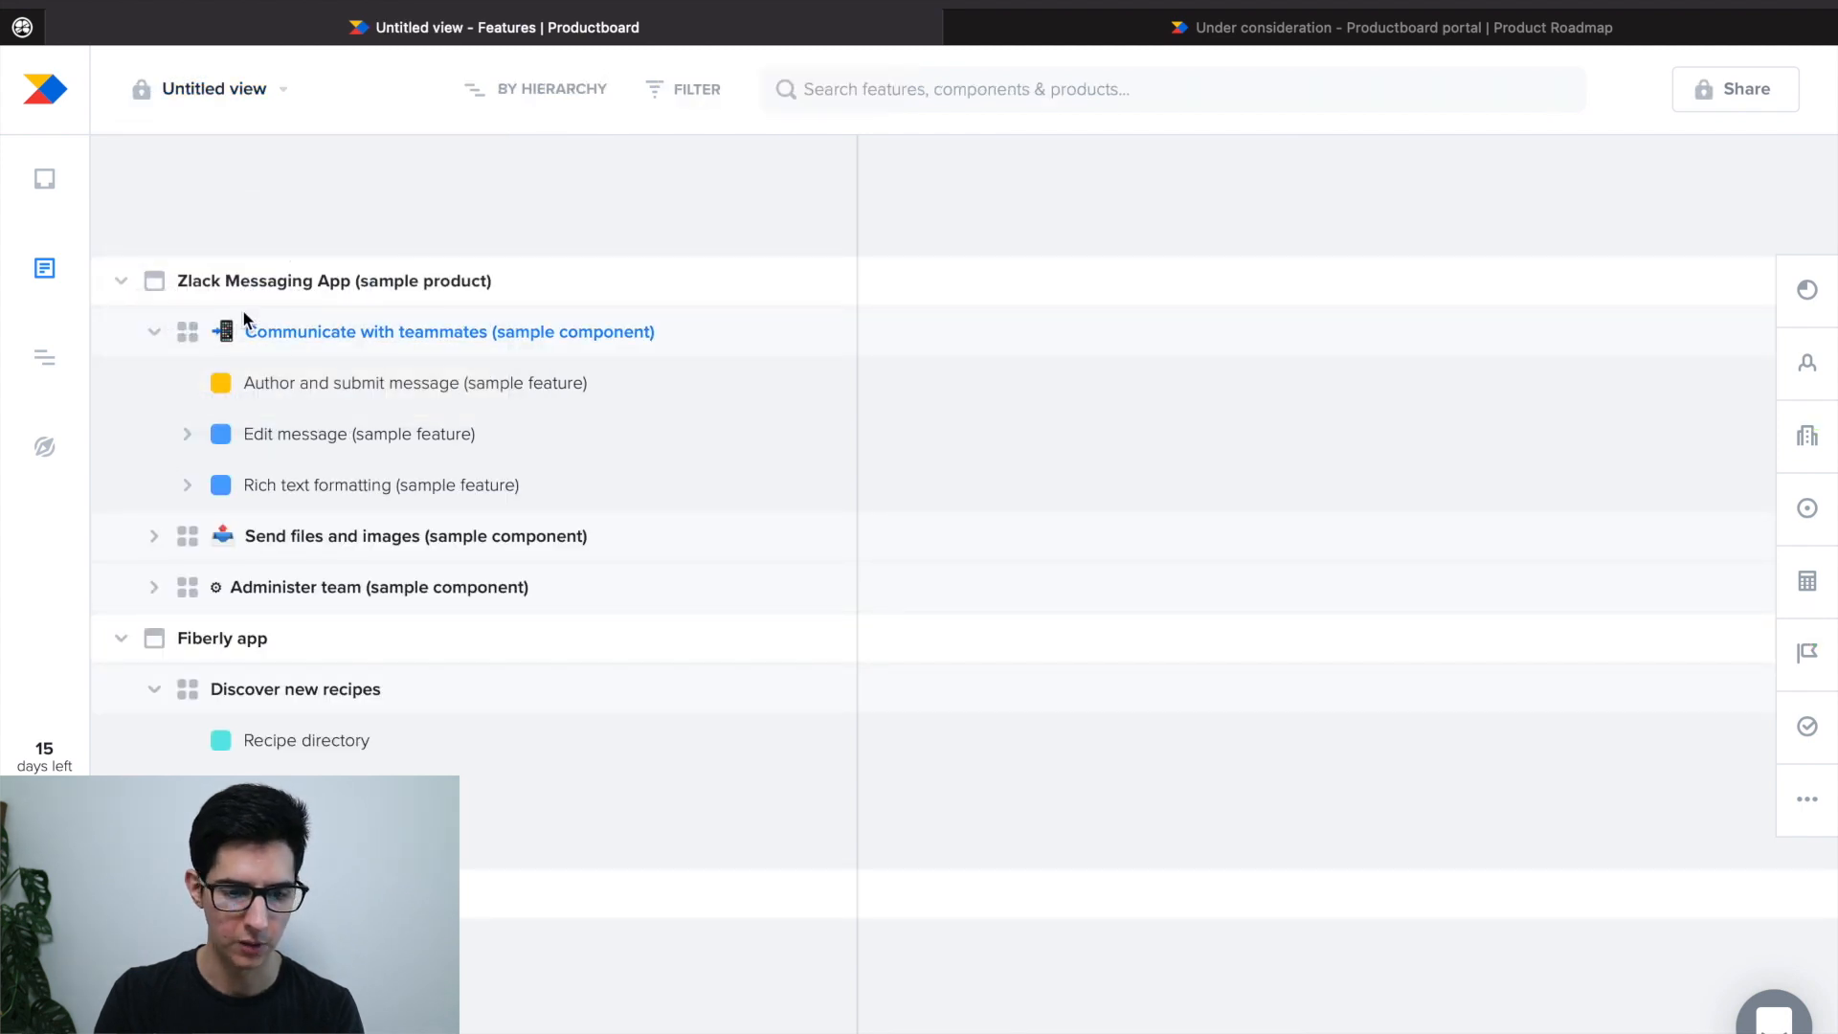
# Step: Lay the features out as a matrix evaluated against Drive ongoing user engagement
pyautogui.click(211, 88)
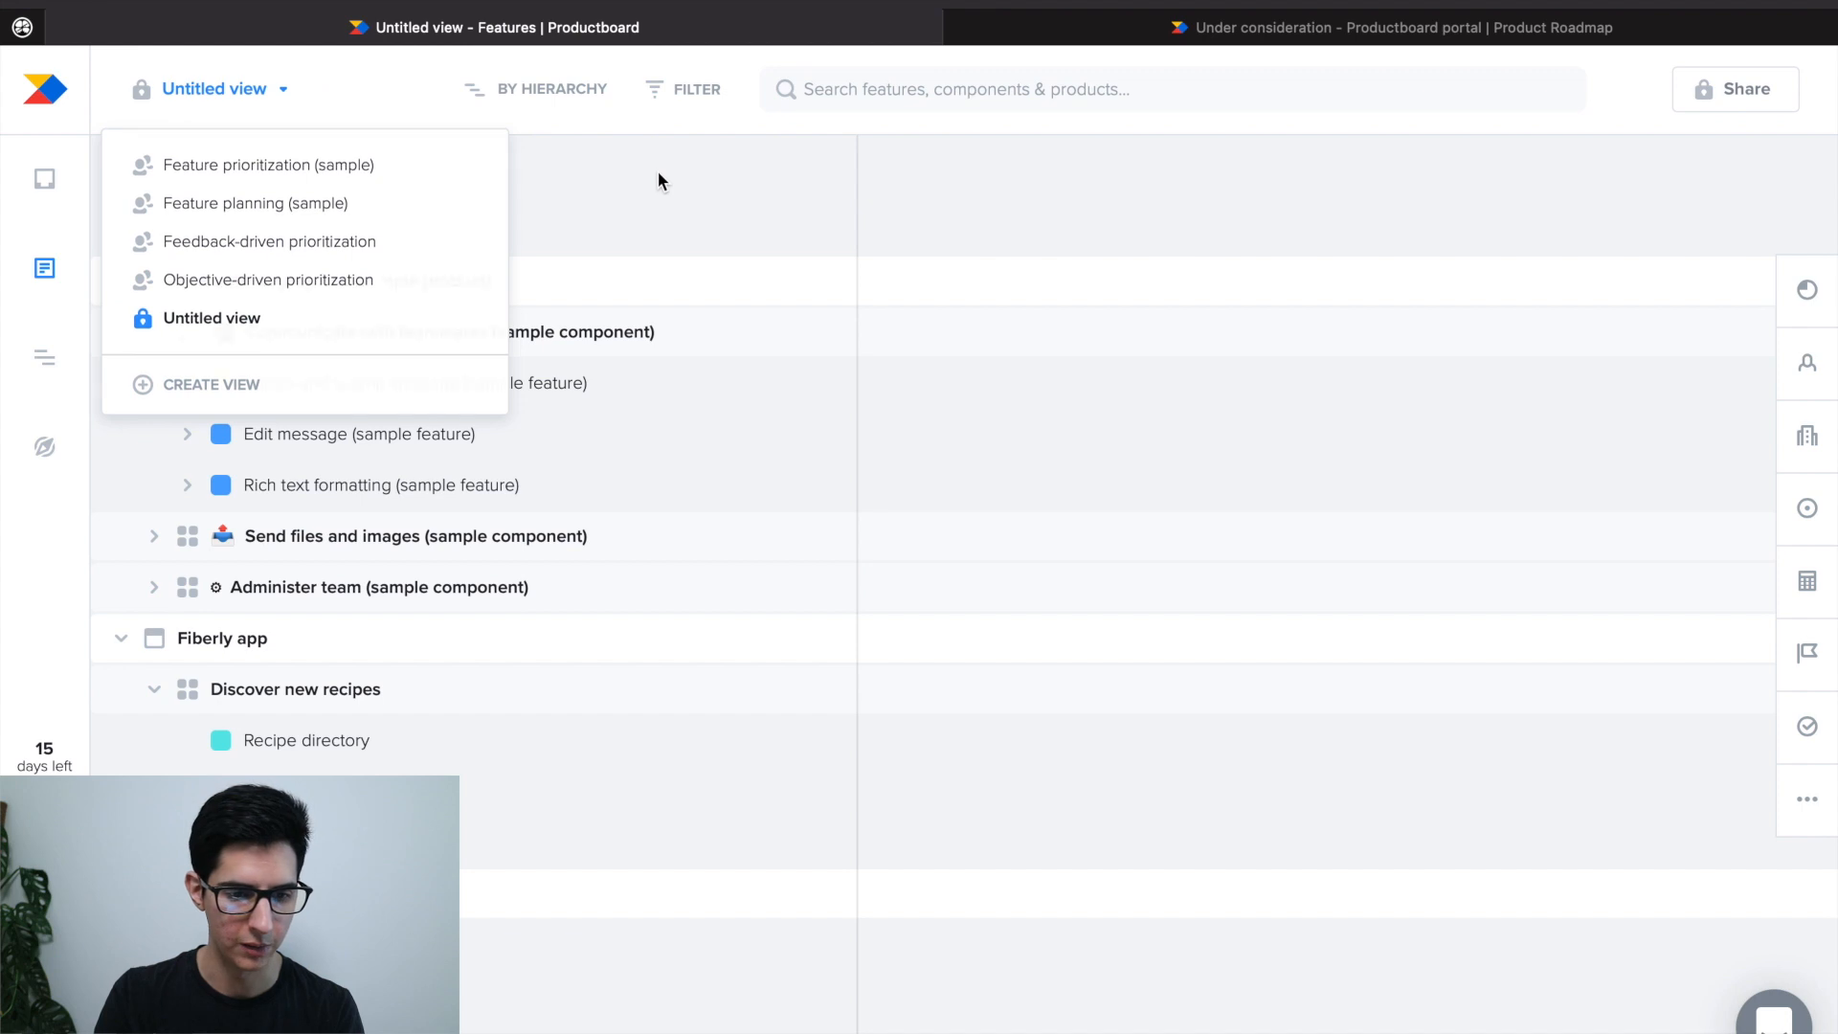
pyautogui.click(549, 88)
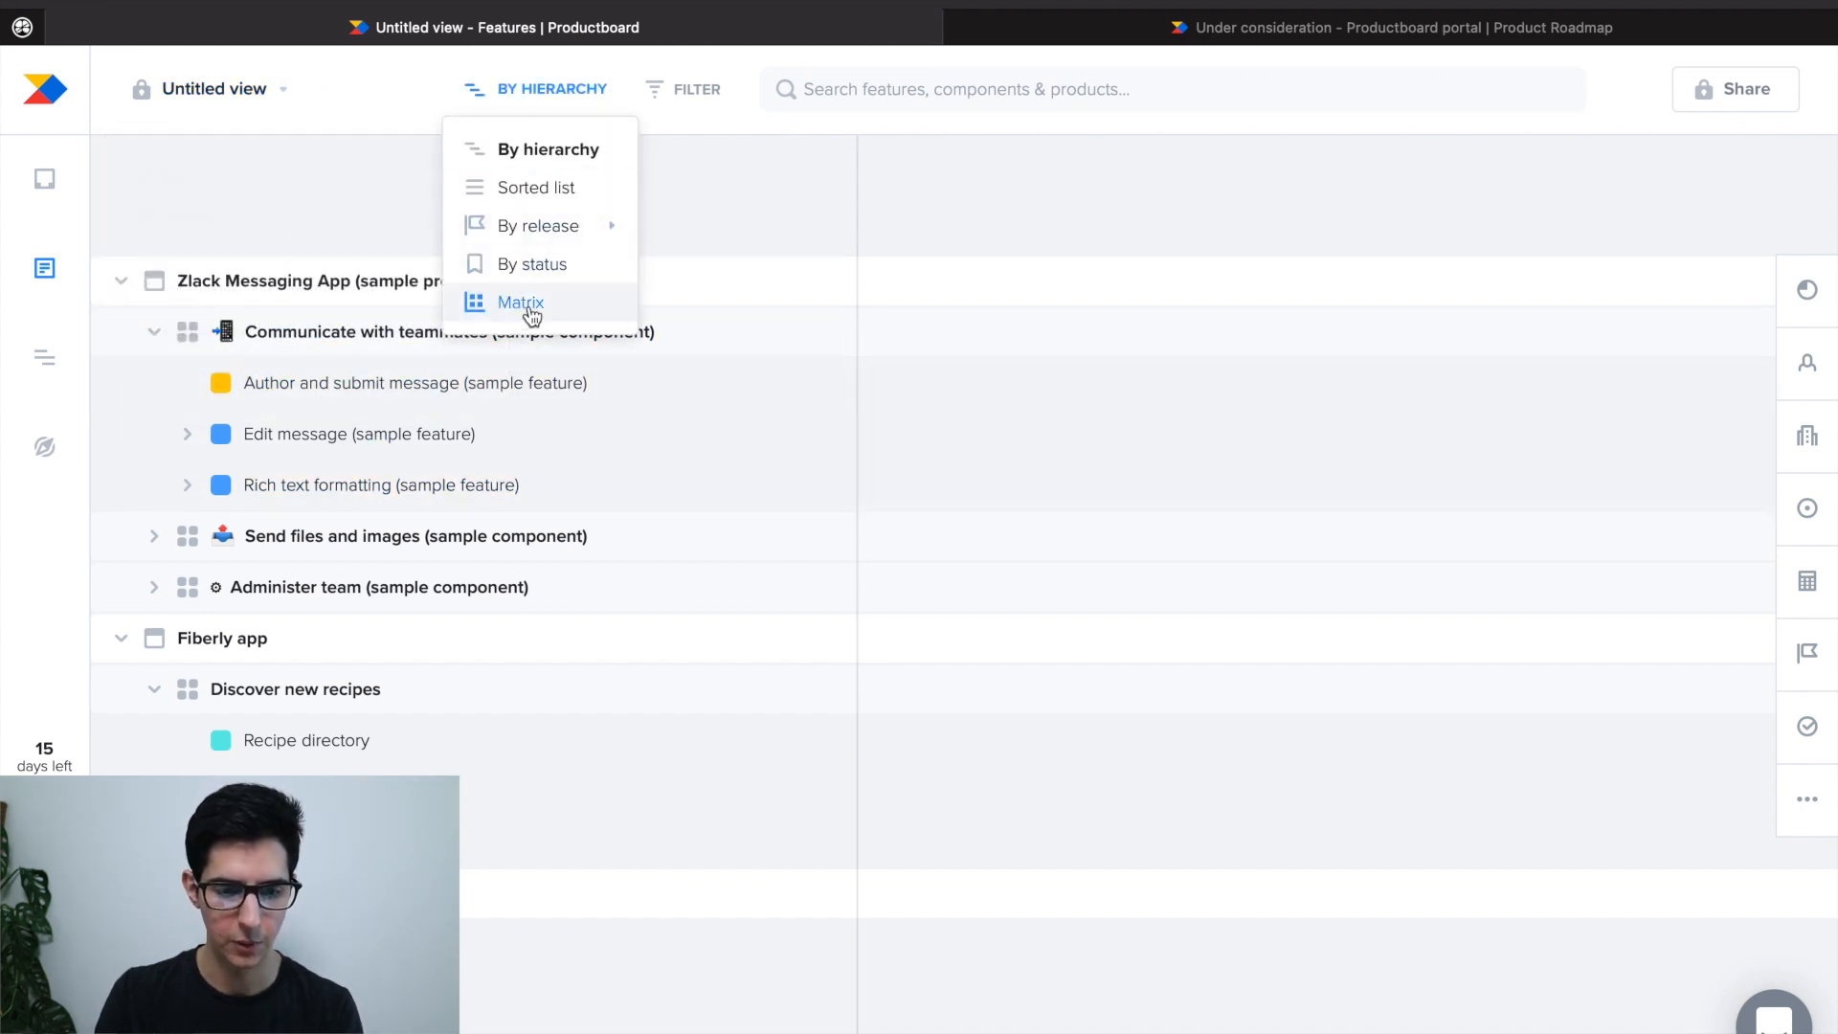
pyautogui.click(519, 301)
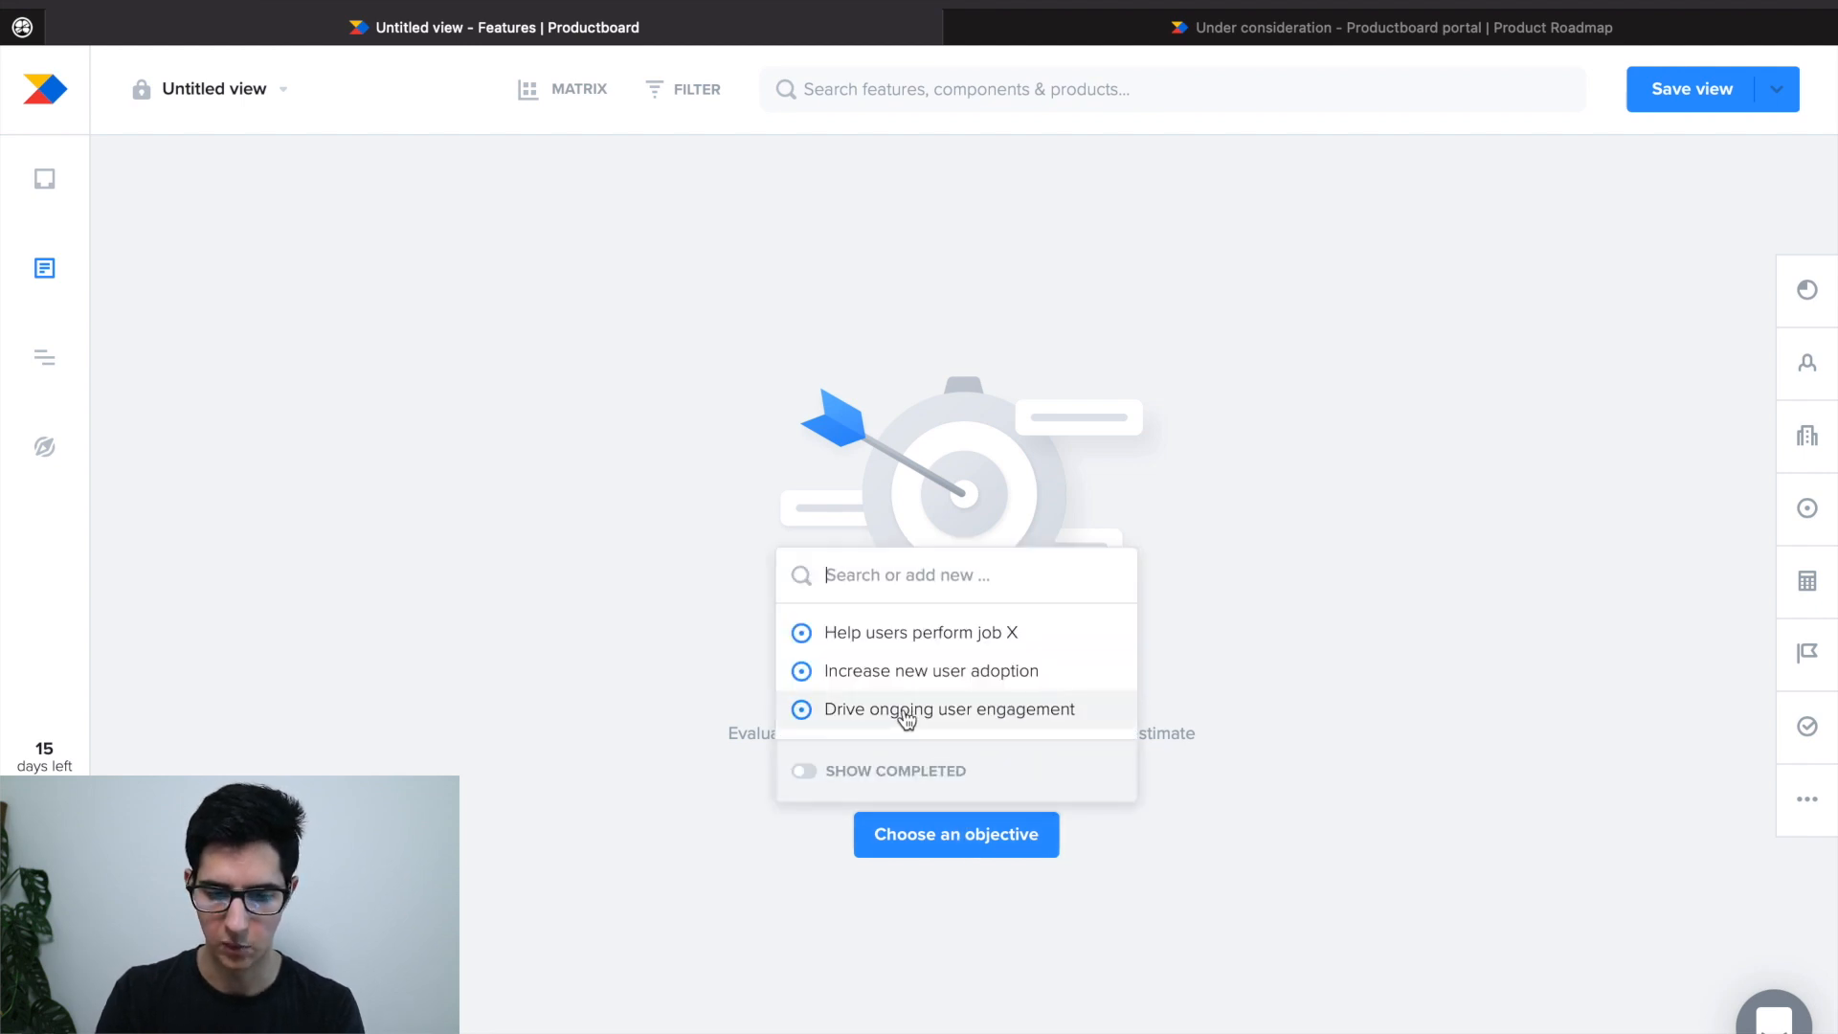
pyautogui.click(946, 708)
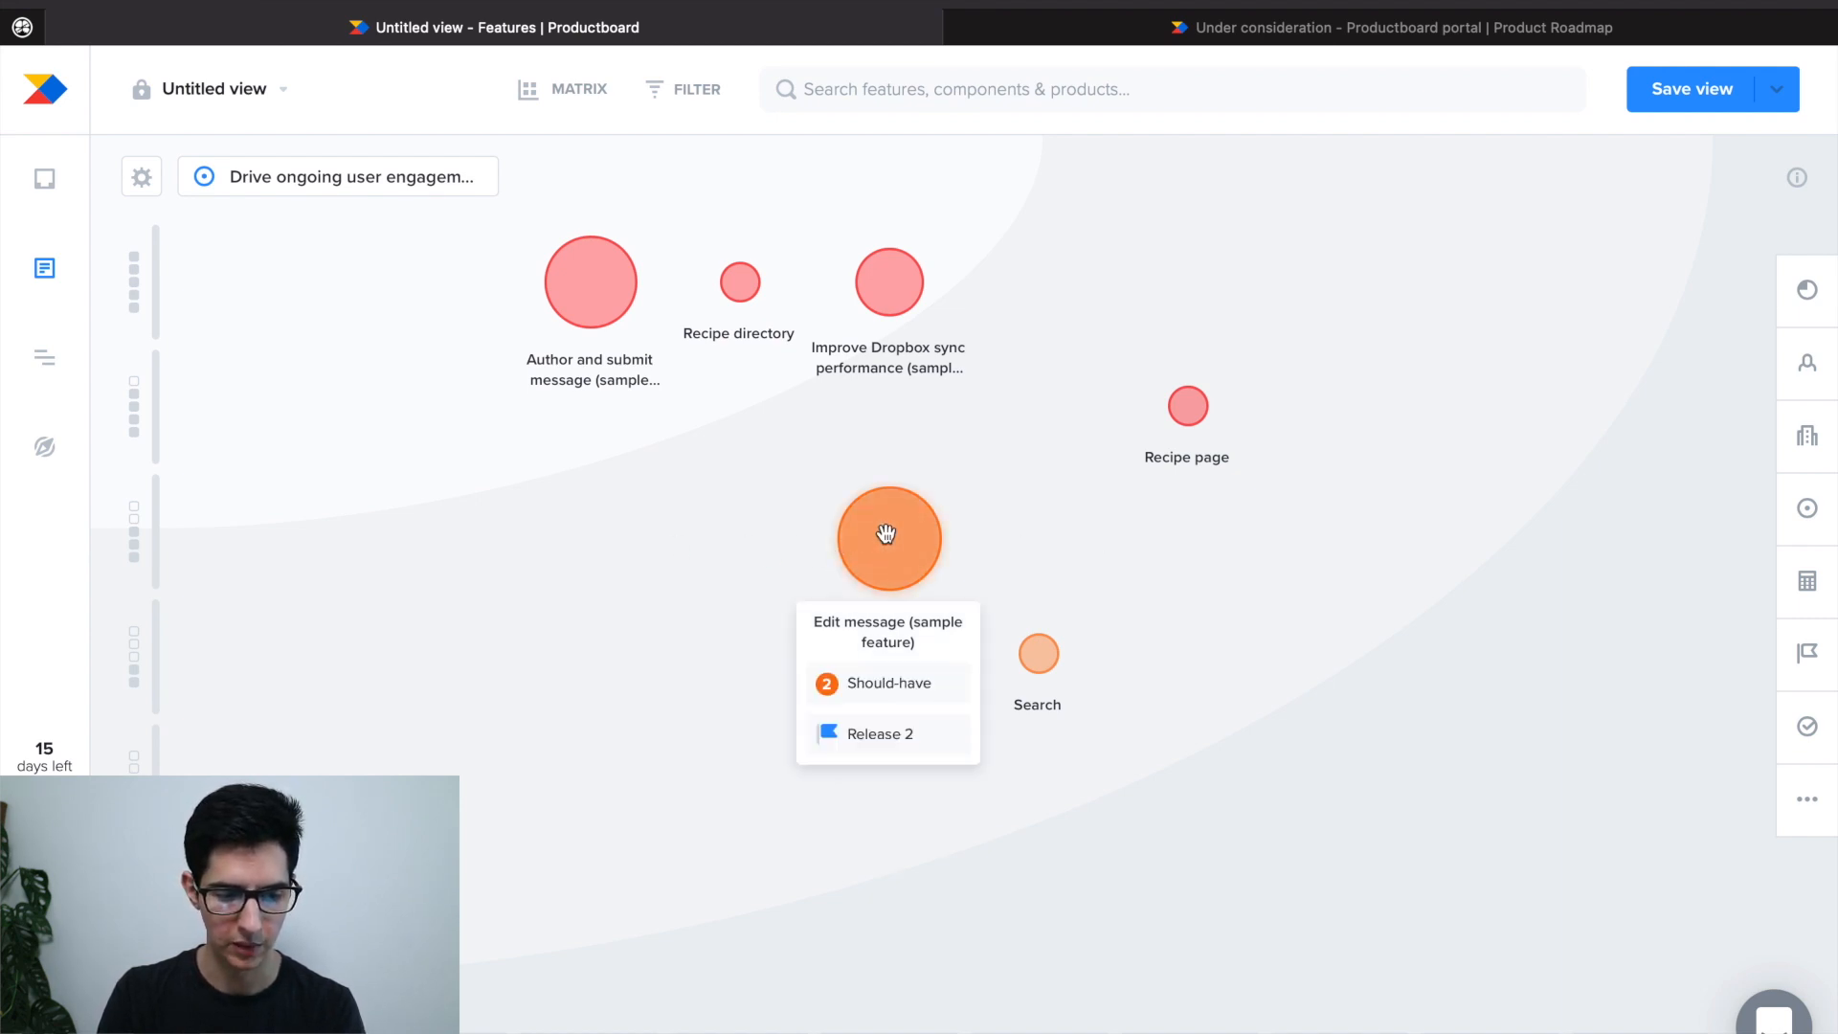
# Step: Drag Edit message to the bottom of the matrix, then evaluate against Help users perform job X
pyautogui.moveTo(889, 540); pyautogui.dragTo(670, 676)
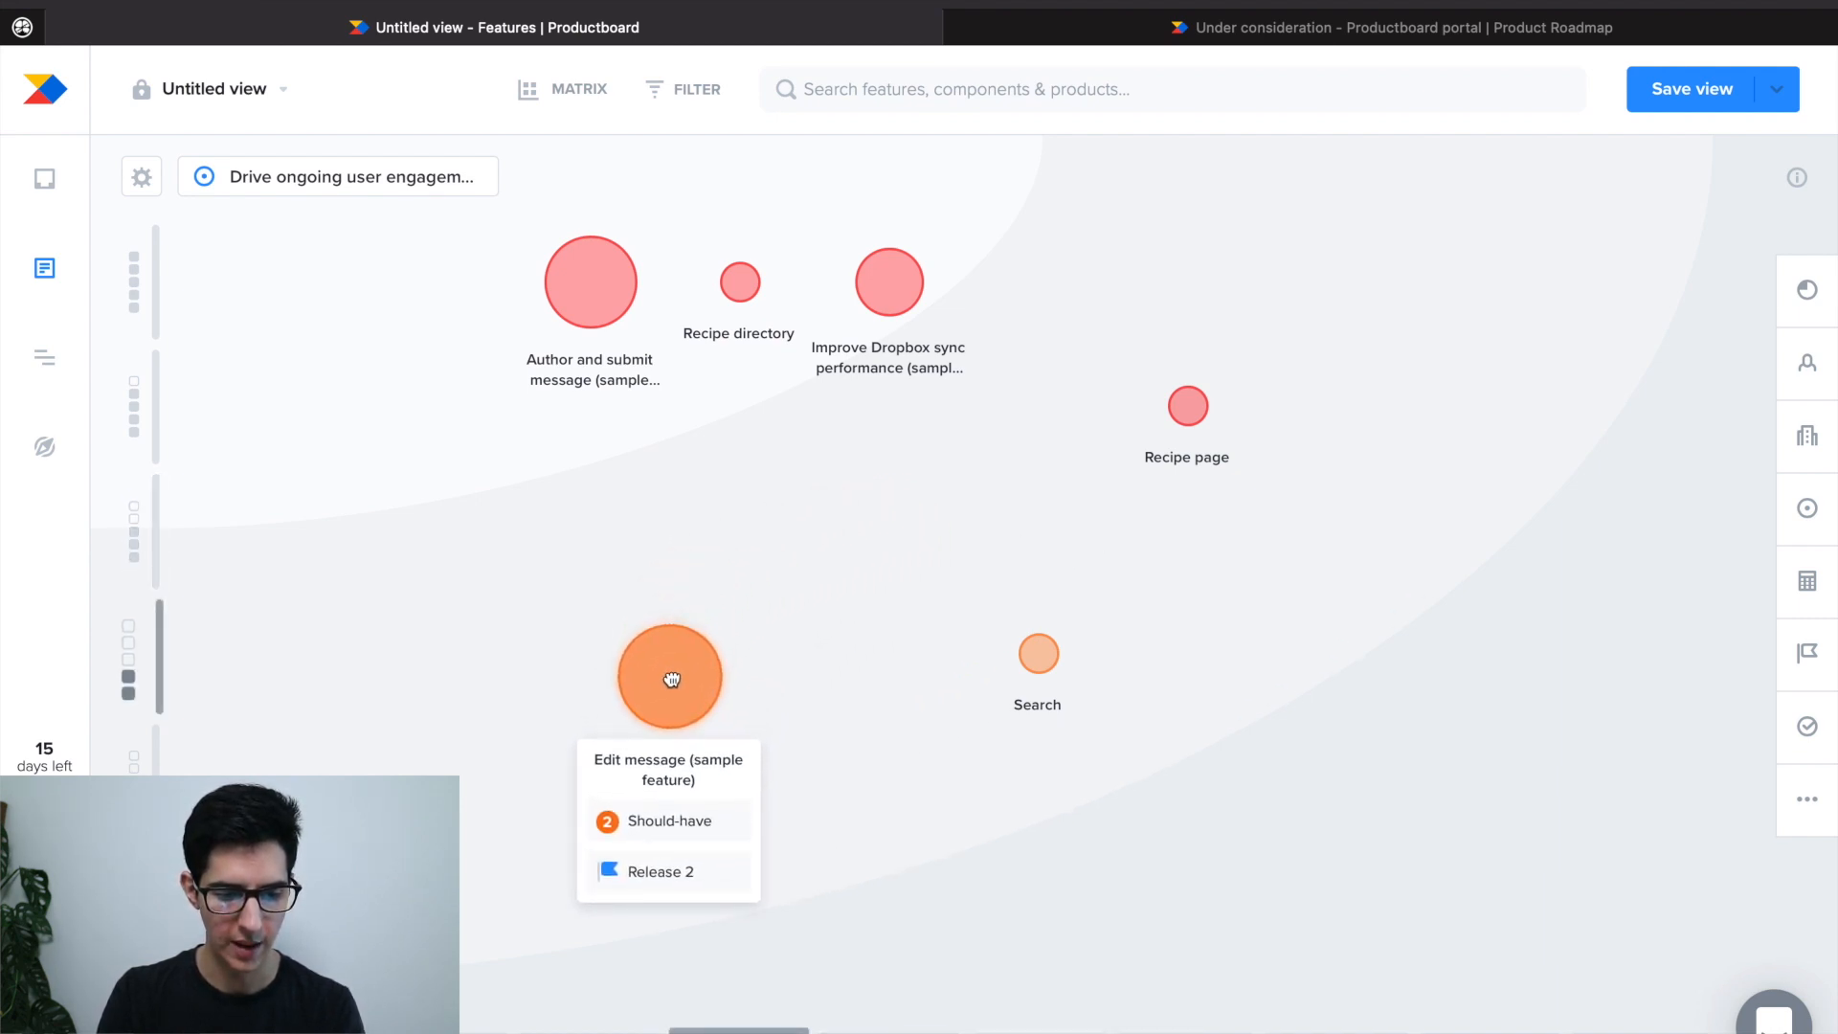
pyautogui.moveTo(670, 677); pyautogui.dragTo(651, 454)
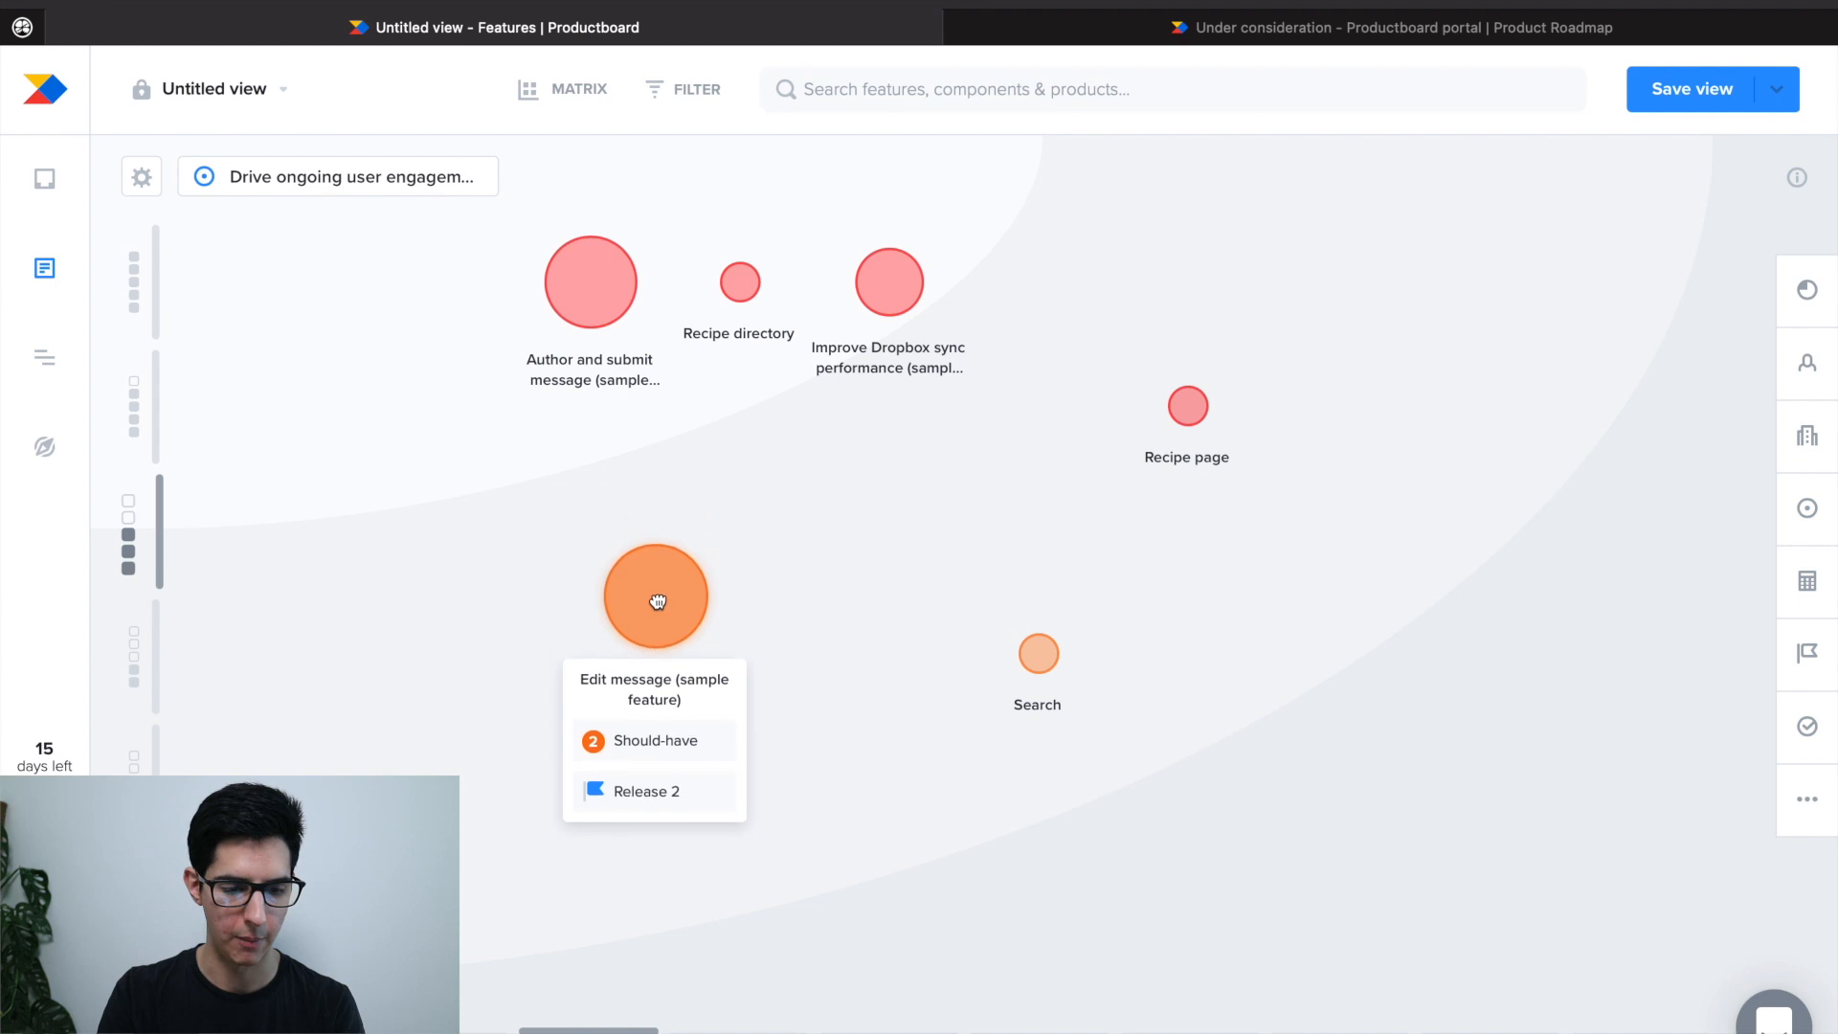
pyautogui.moveTo(655, 597); pyautogui.dragTo(827, 553)
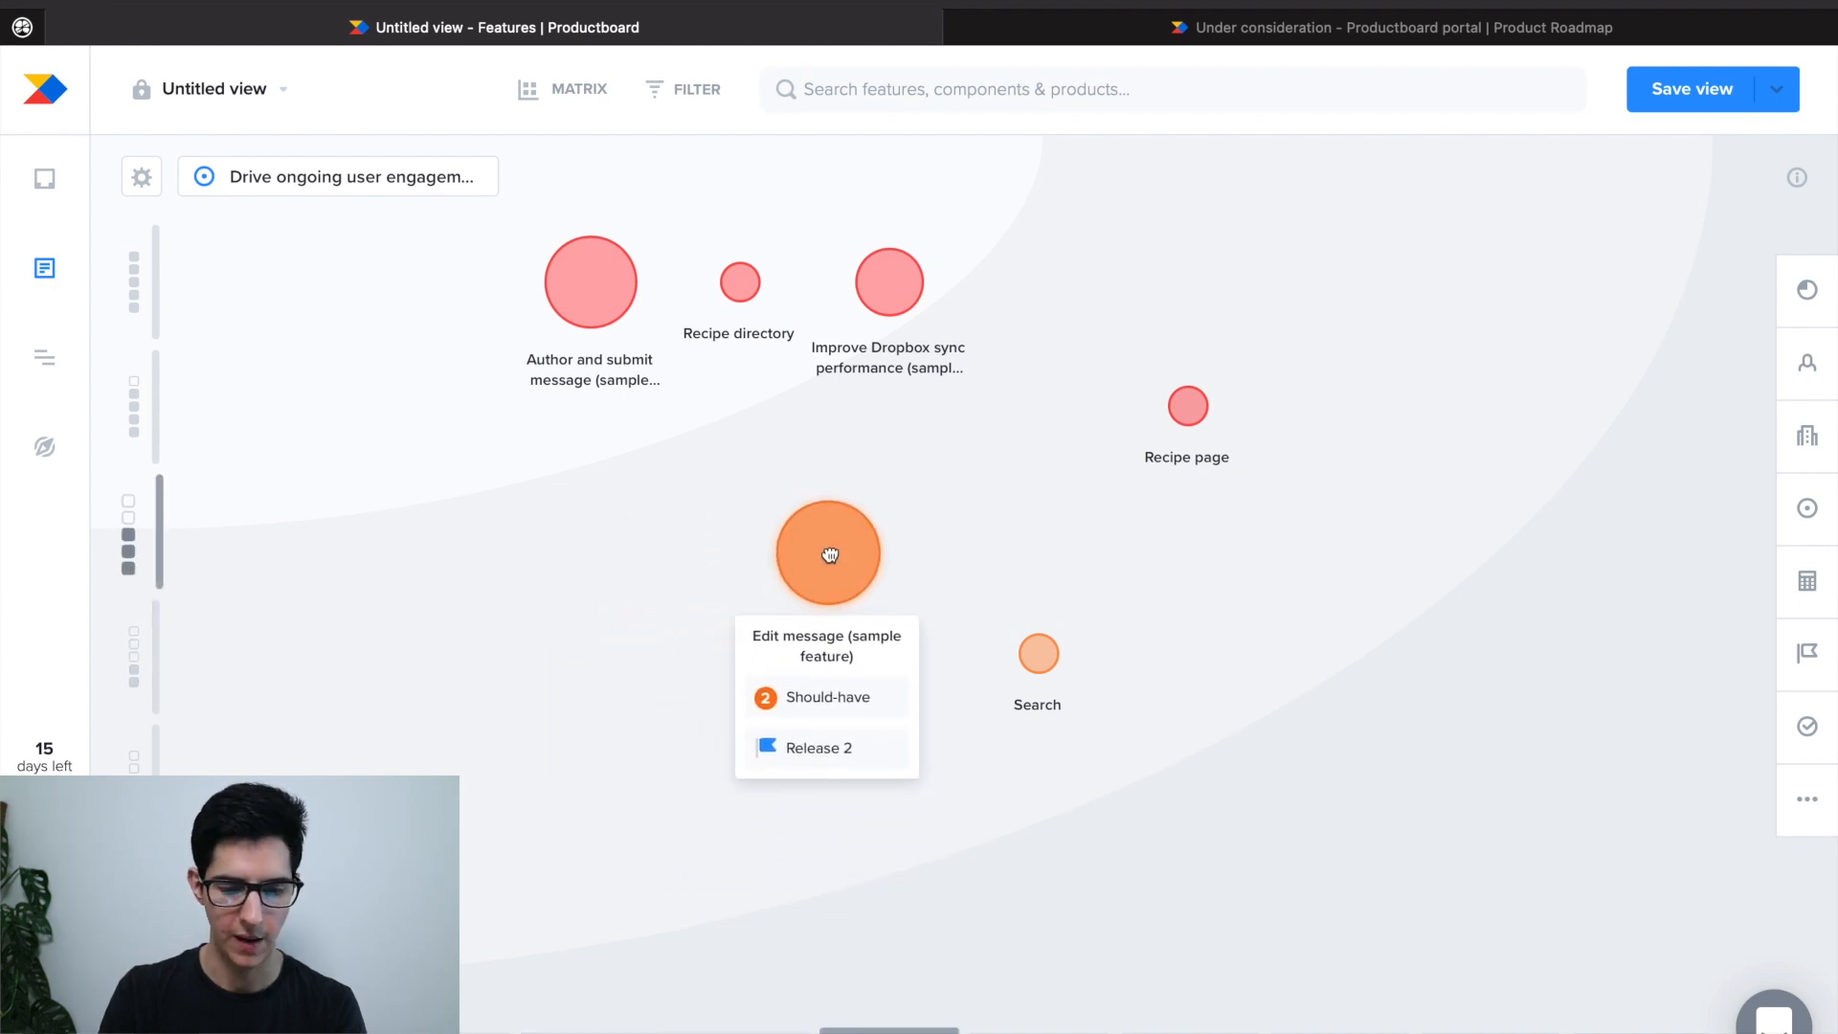
pyautogui.moveTo(829, 553); pyautogui.dragTo(774, 473)
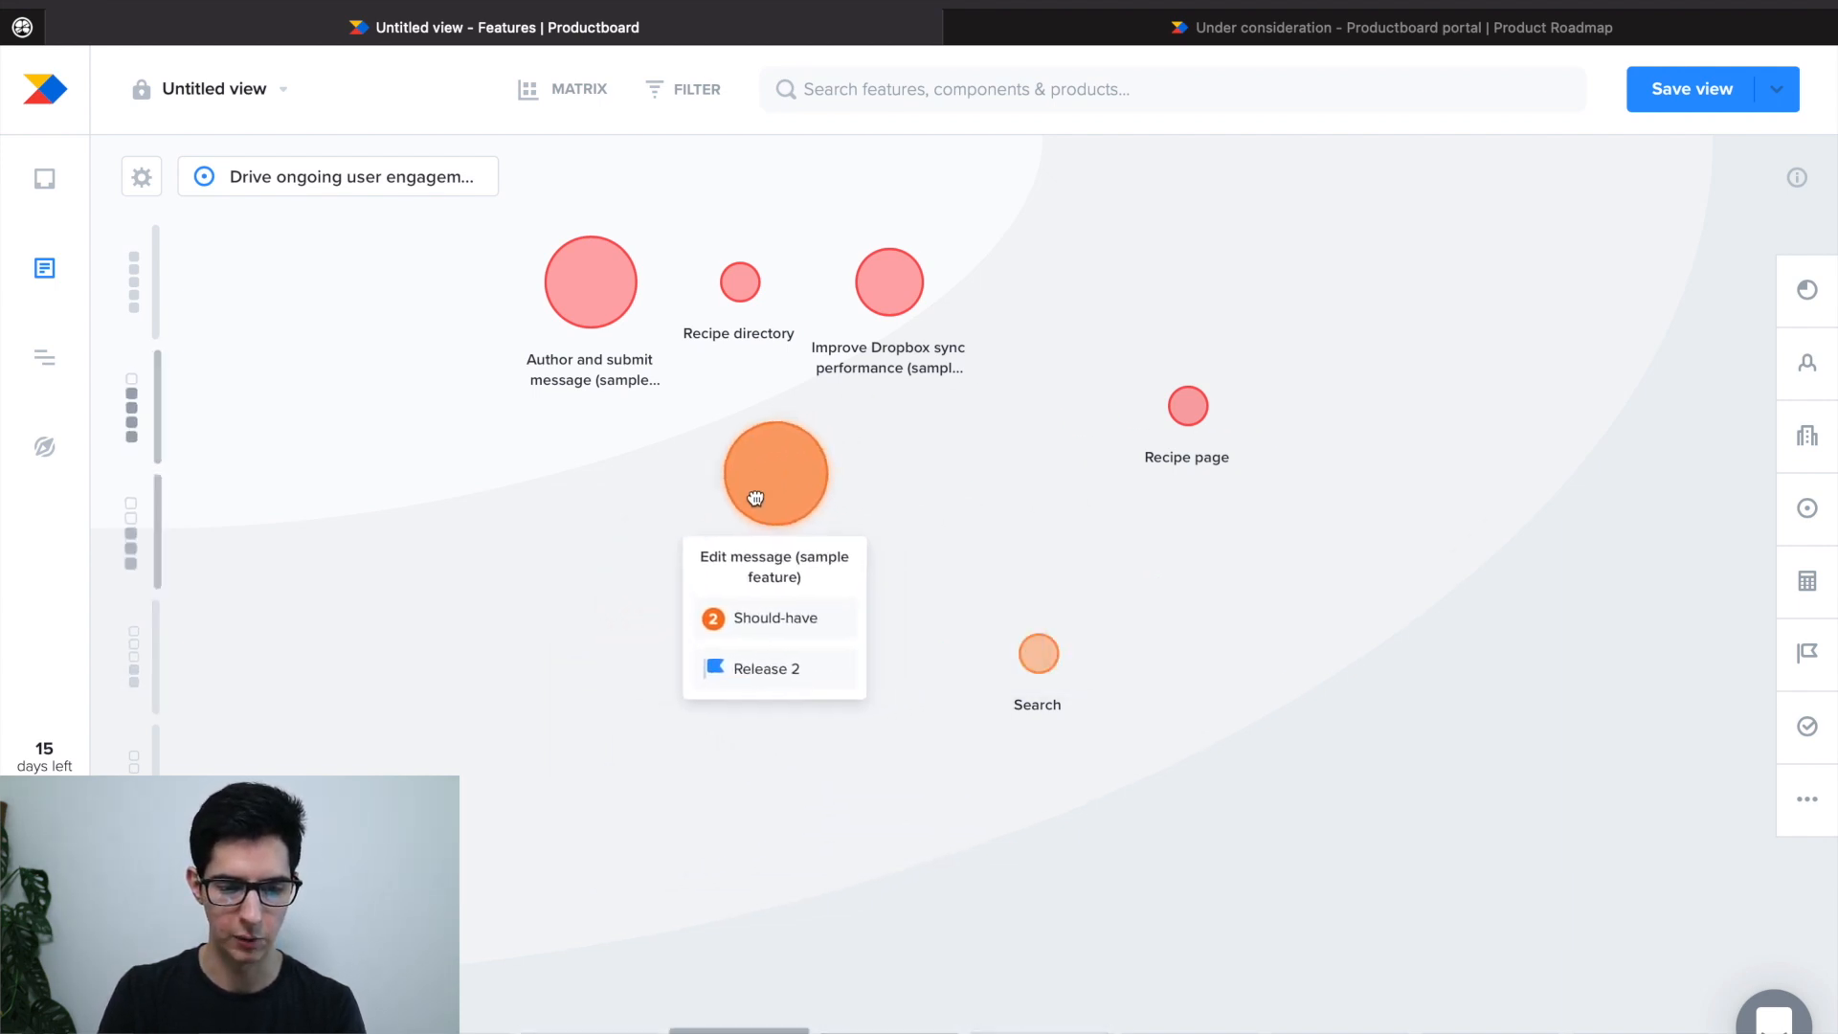
pyautogui.moveTo(774, 475); pyautogui.dragTo(823, 777)
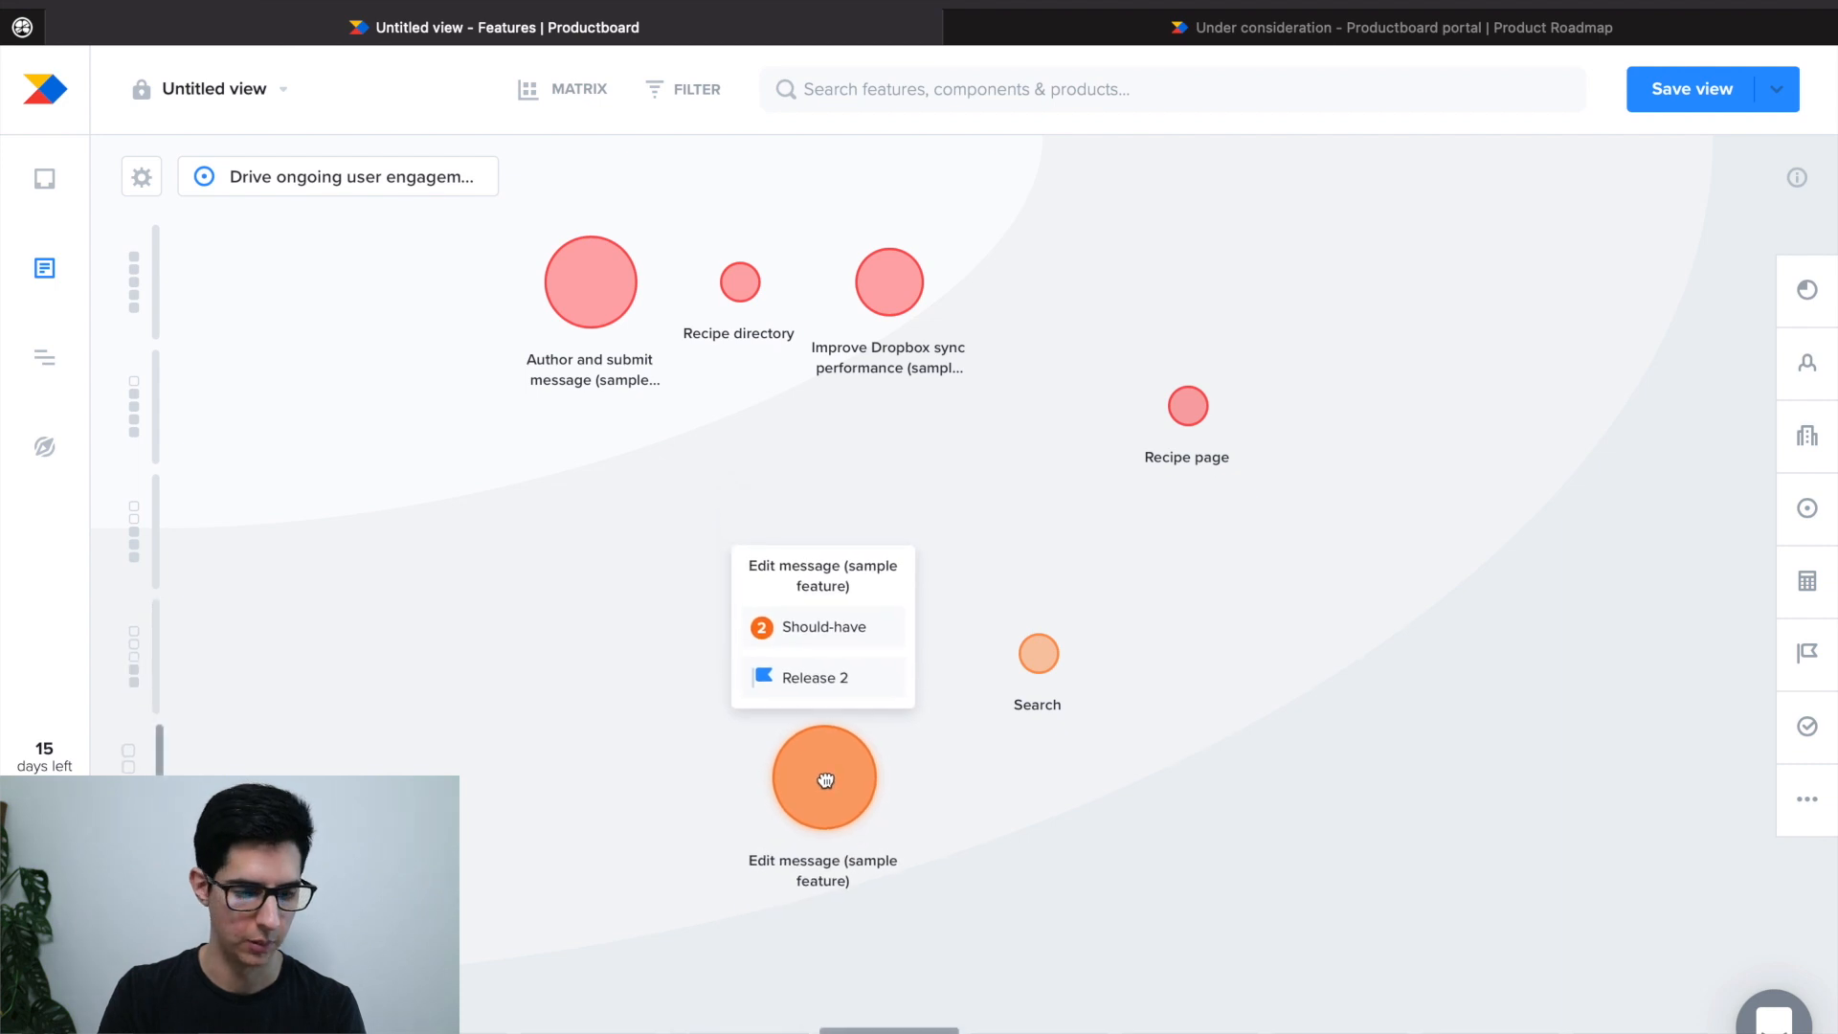
pyautogui.click(337, 176)
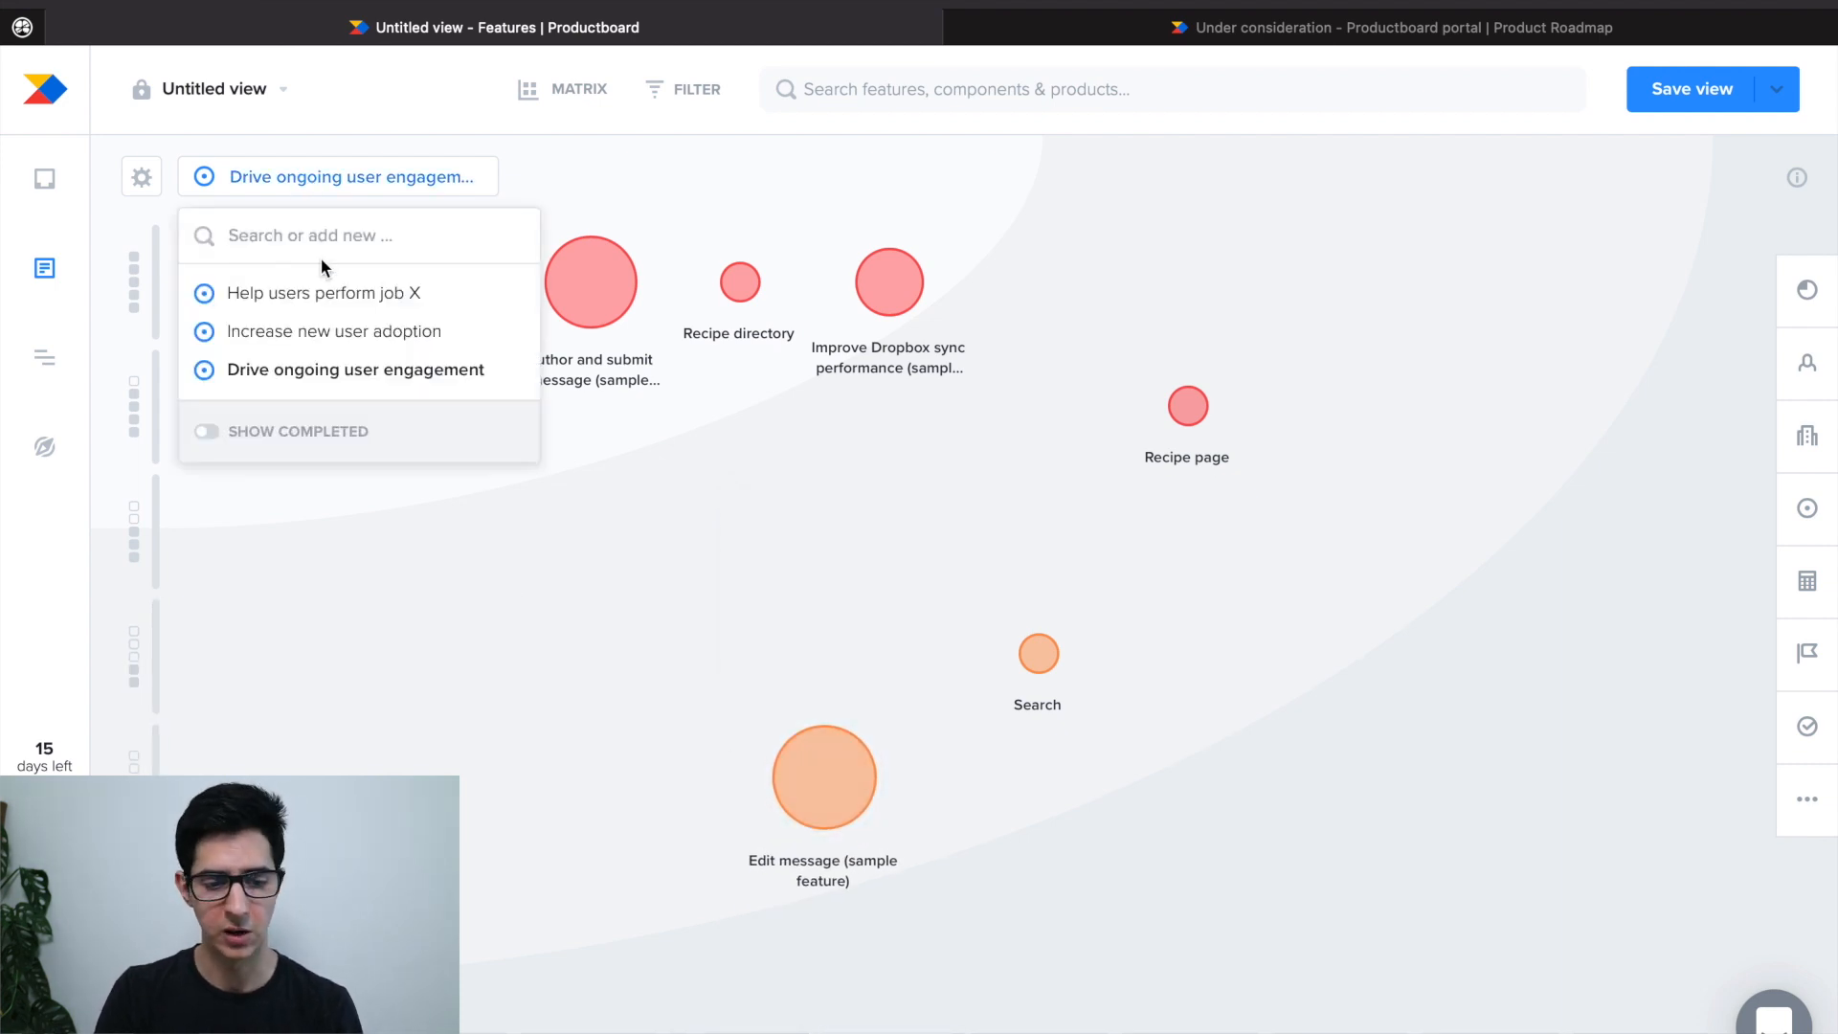
pyautogui.click(322, 292)
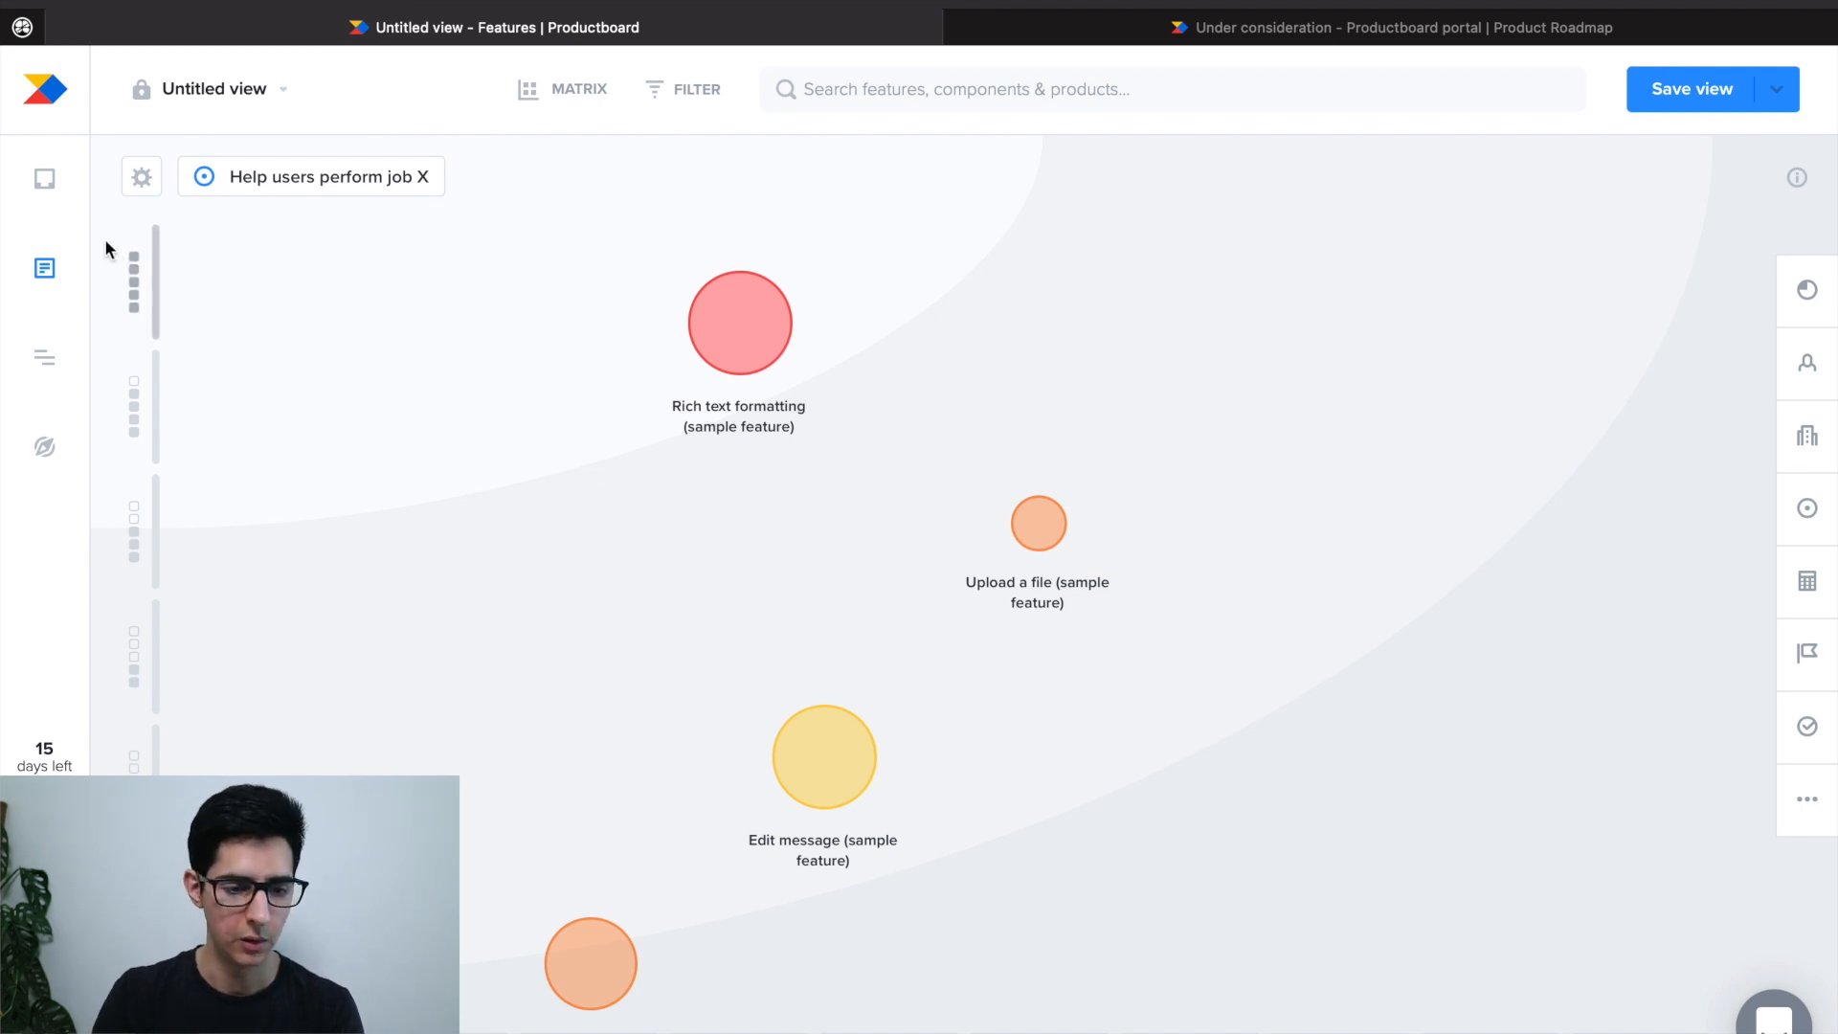
pyautogui.moveTo(281, 264)
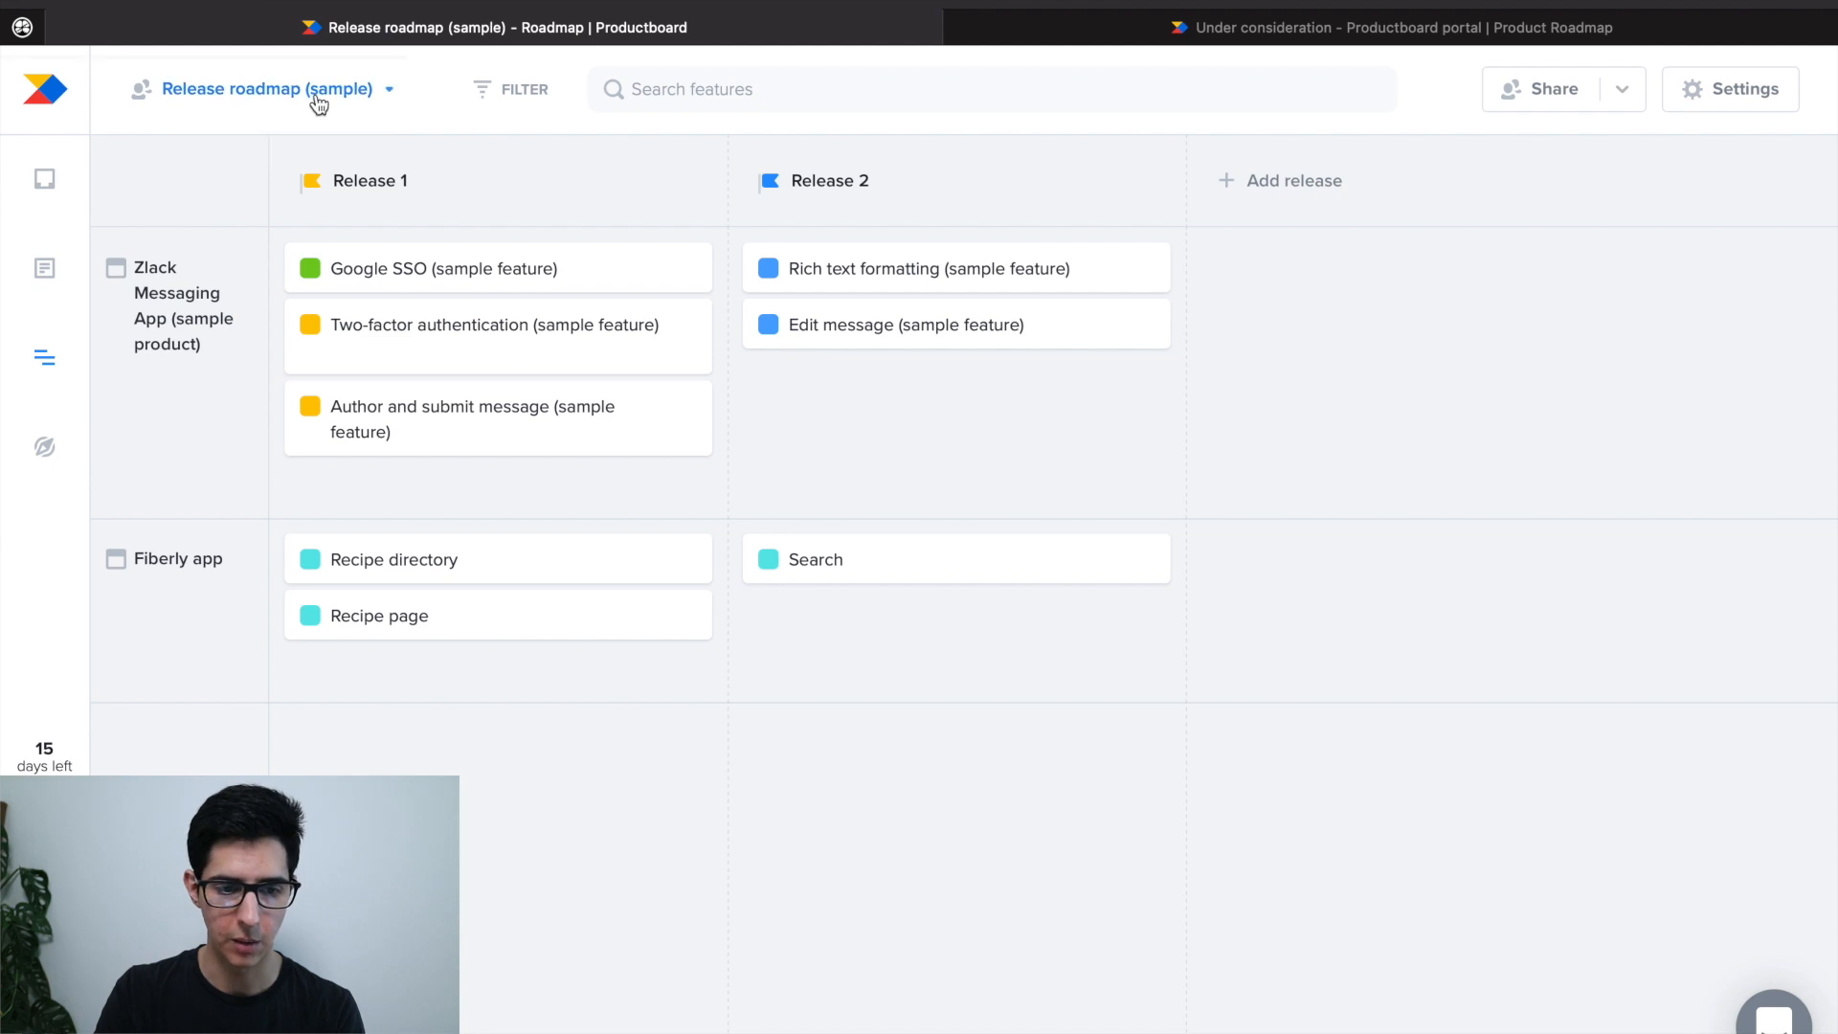
# Step: Browse the list of roadmaps from the Release roadmap (sample)
pyautogui.click(262, 88)
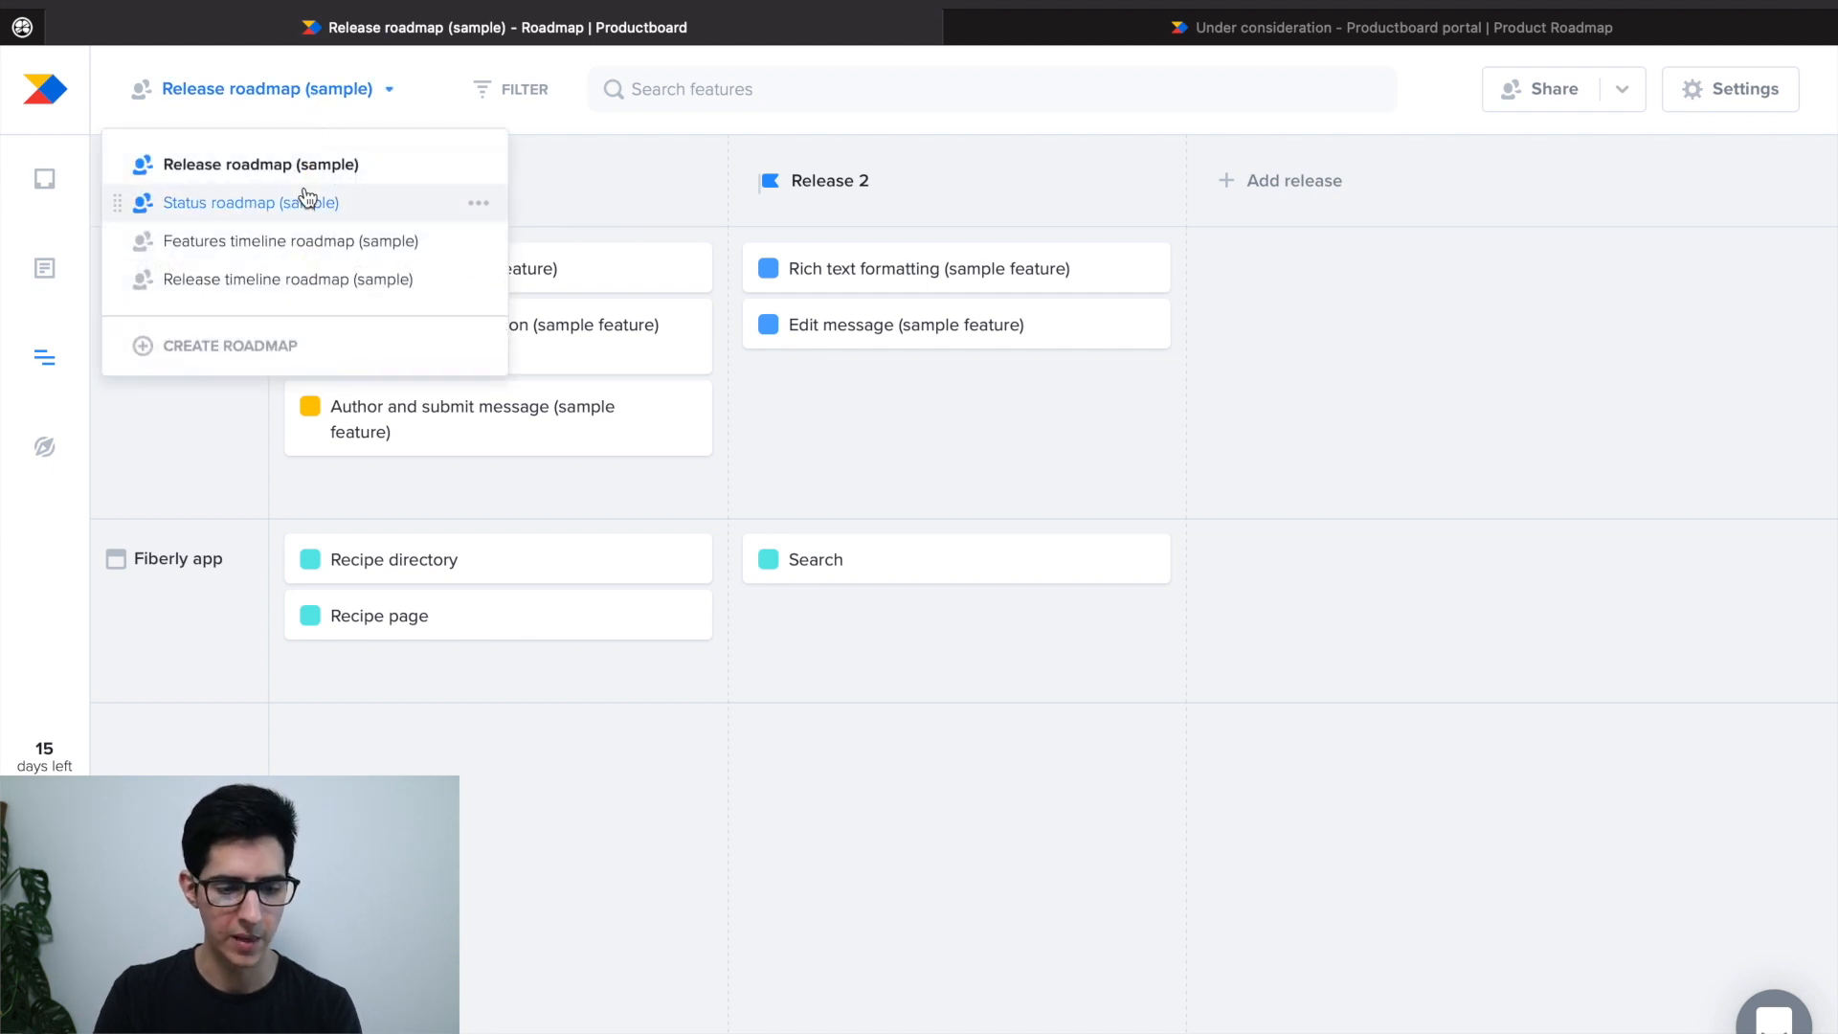
pyautogui.moveTo(300, 153)
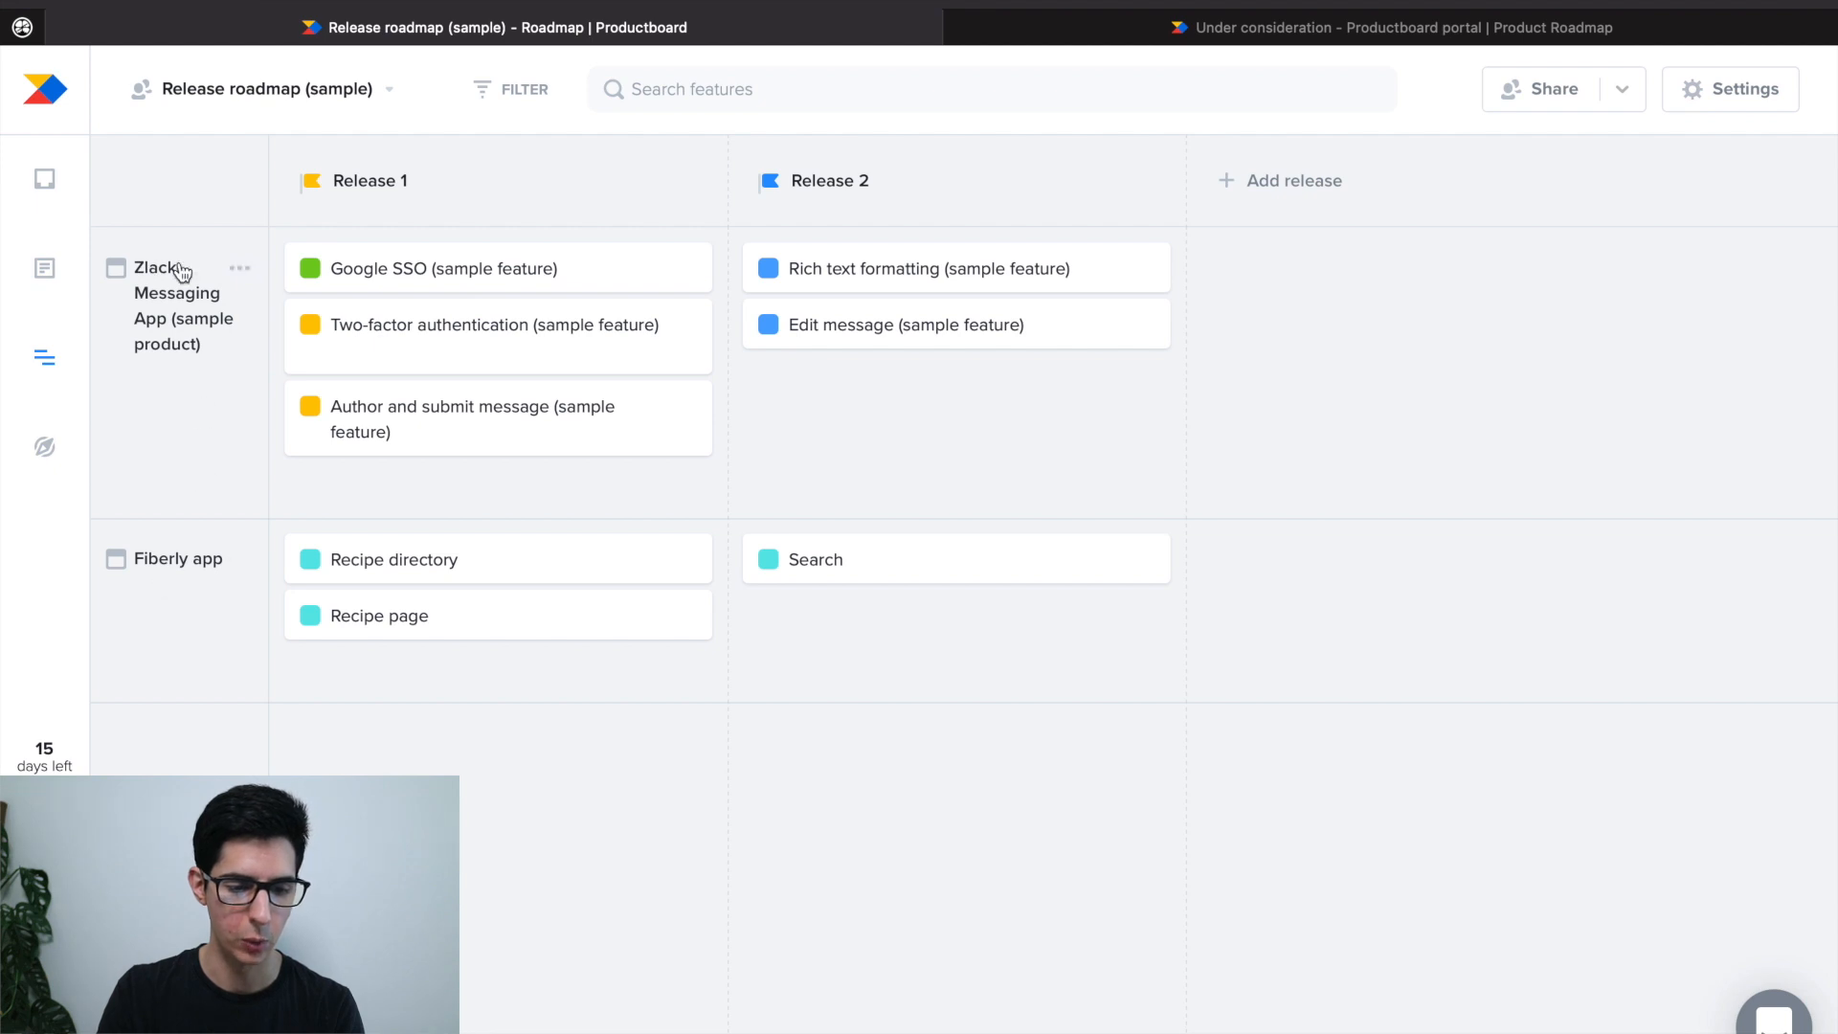
pyautogui.moveTo(218, 435)
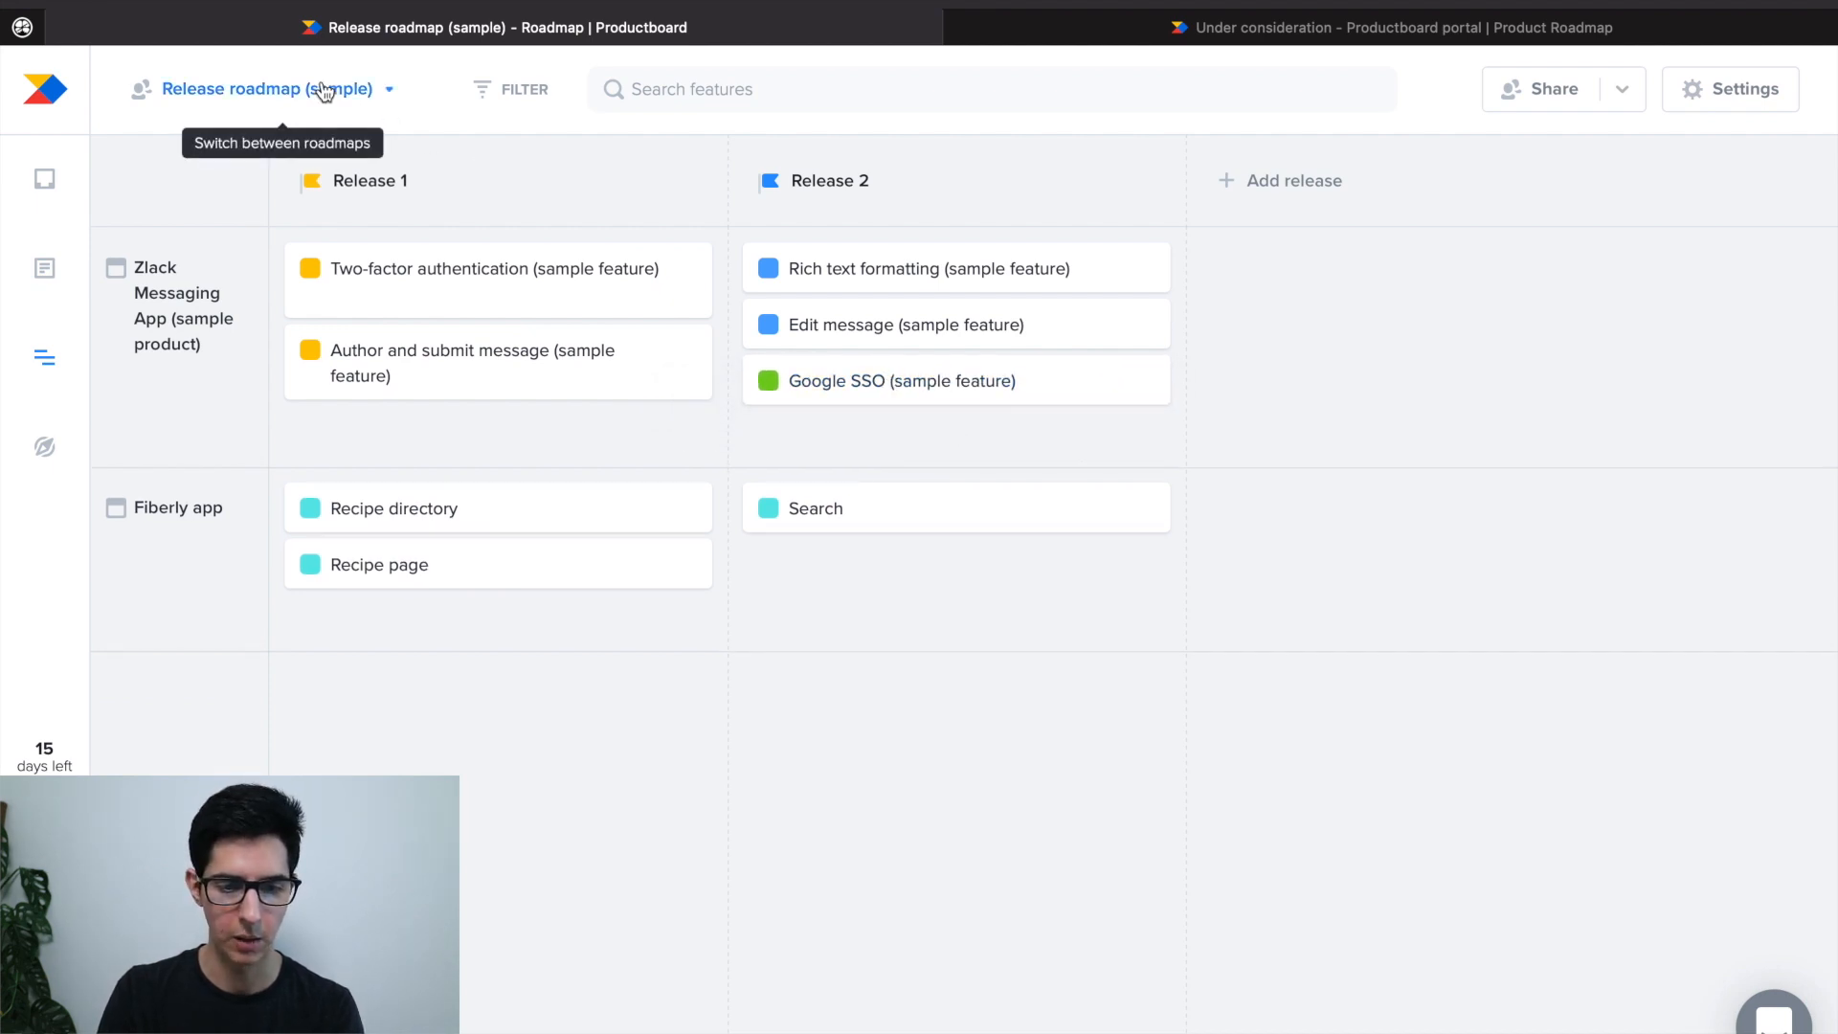
# Step: Switch to the Status roadmap (sample) with Candidate, Planned, In progress and Released columns
pyautogui.click(263, 90)
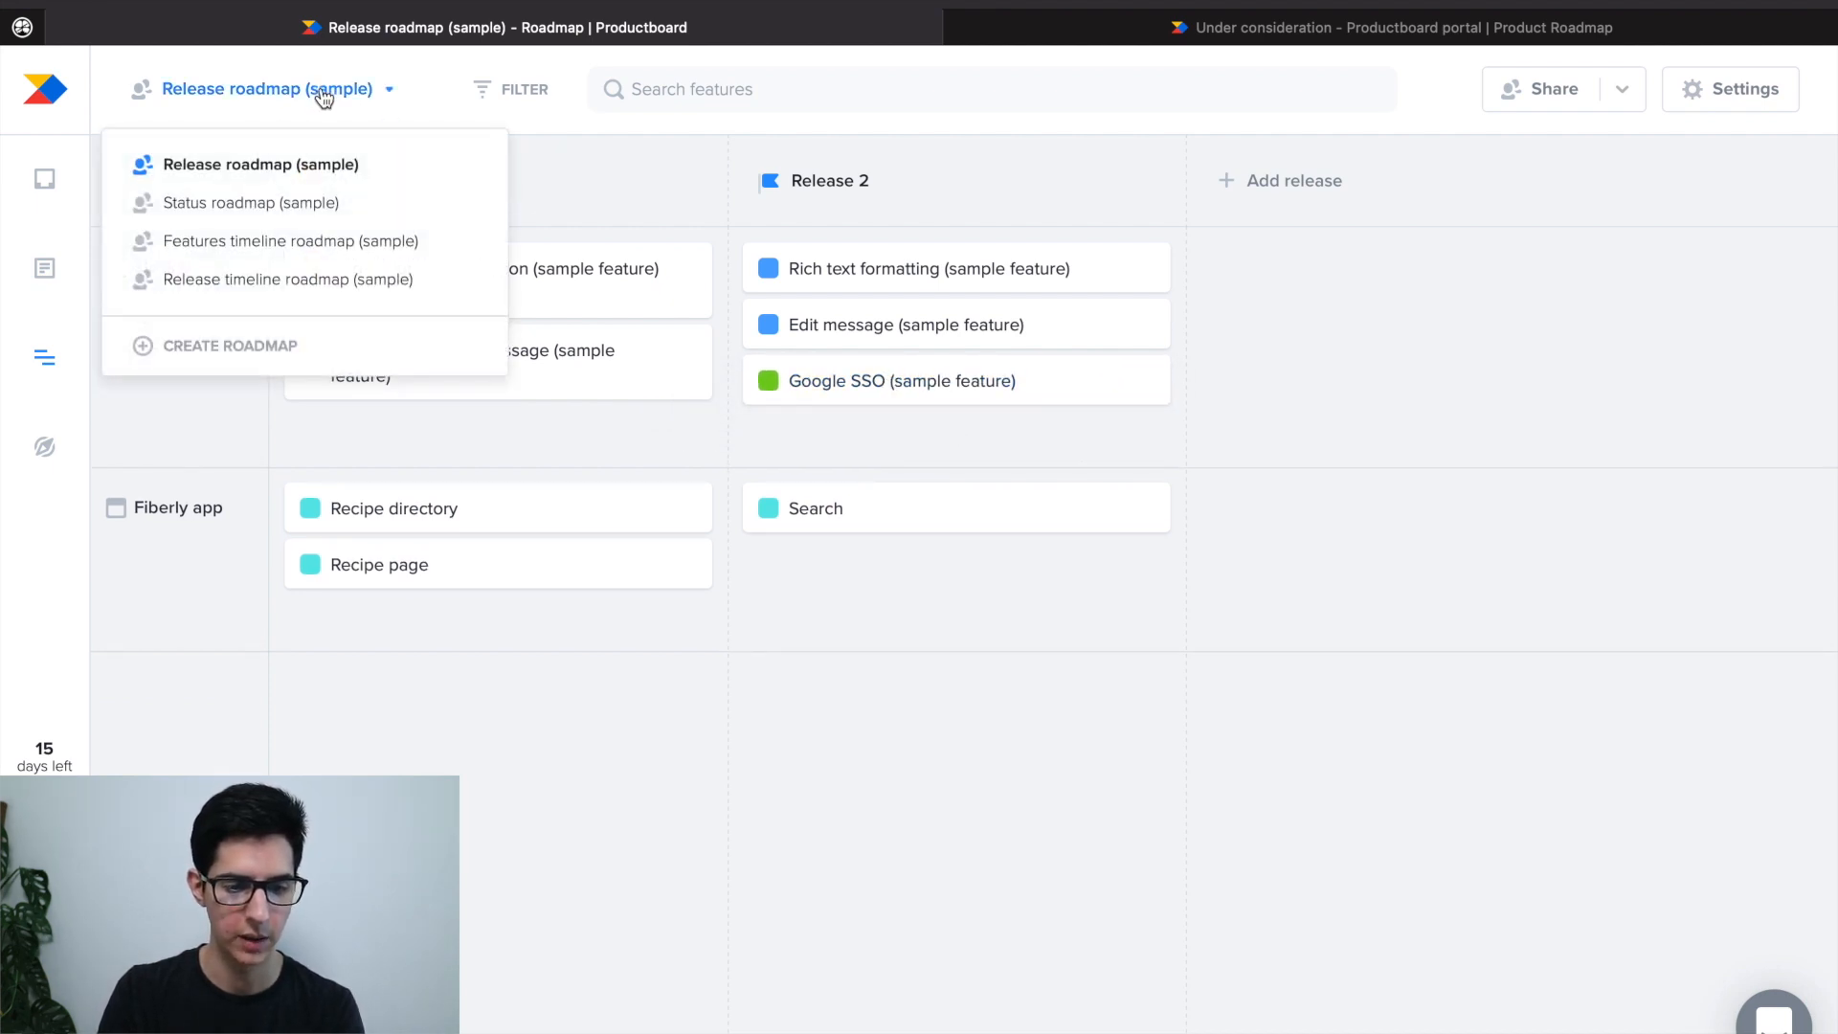
pyautogui.click(249, 203)
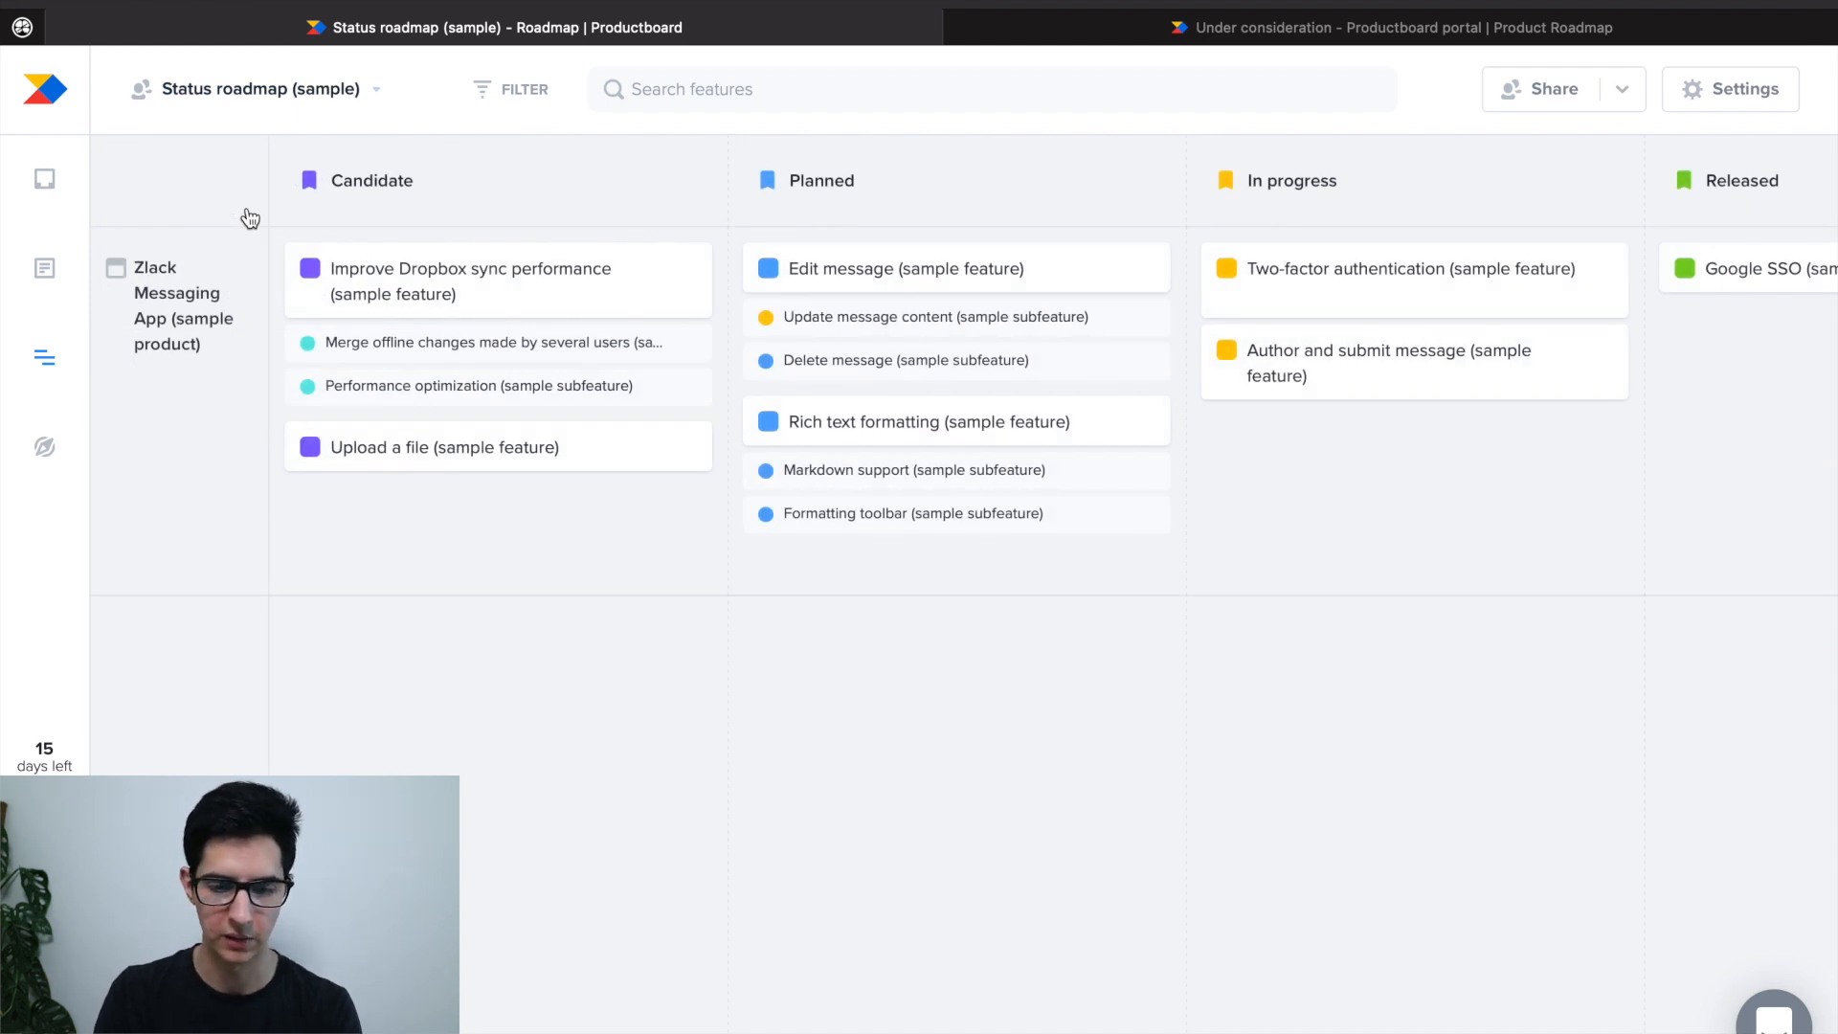
pyautogui.moveTo(258, 90)
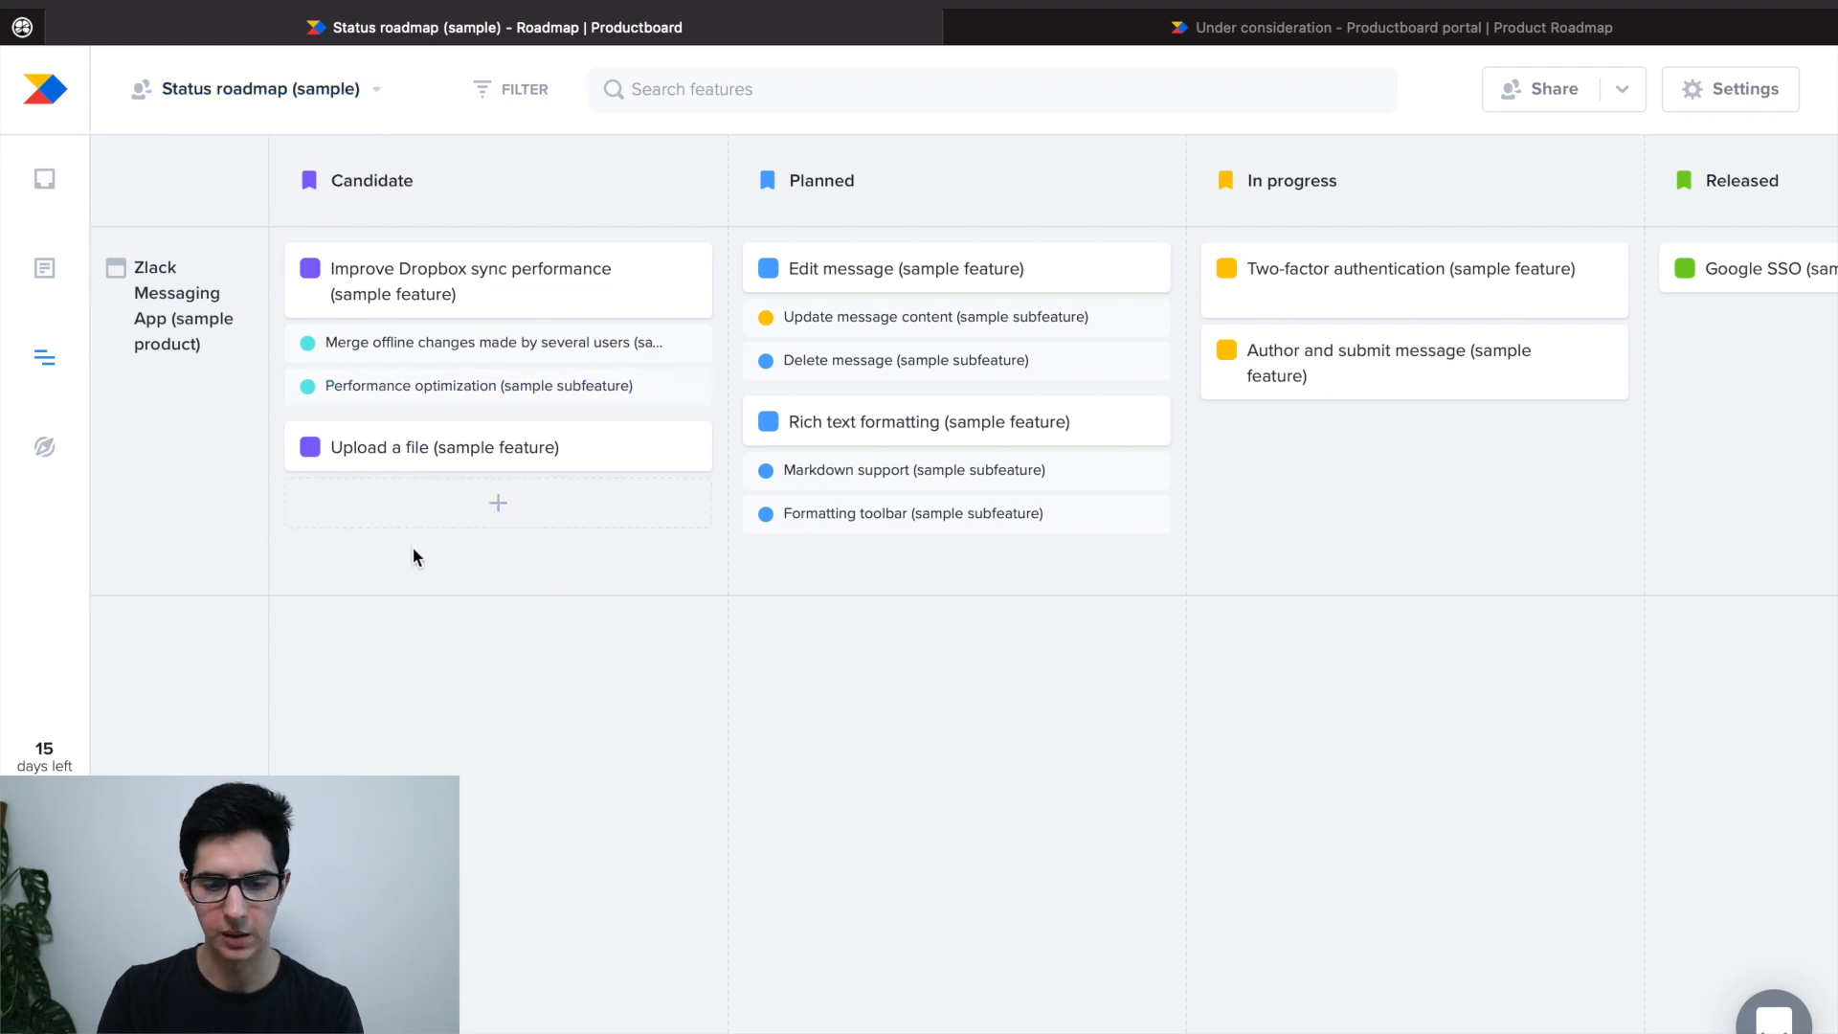
pyautogui.moveTo(206, 517)
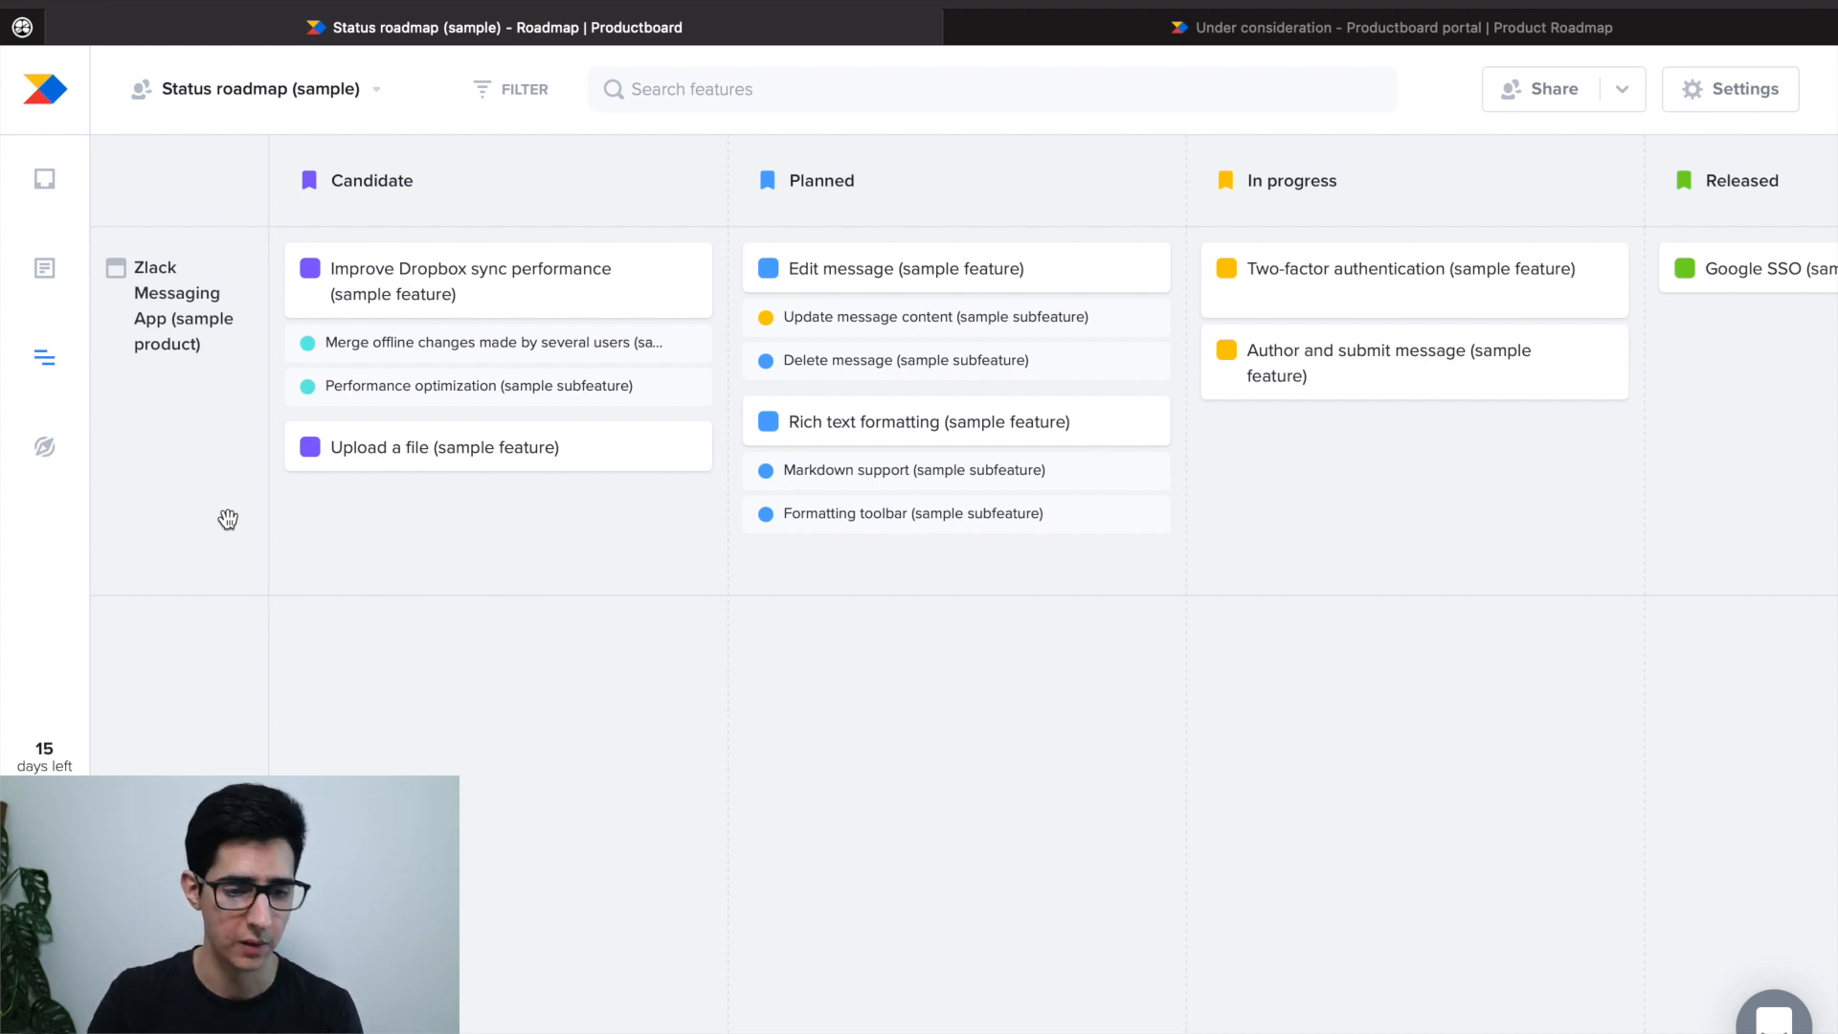
pyautogui.click(258, 88)
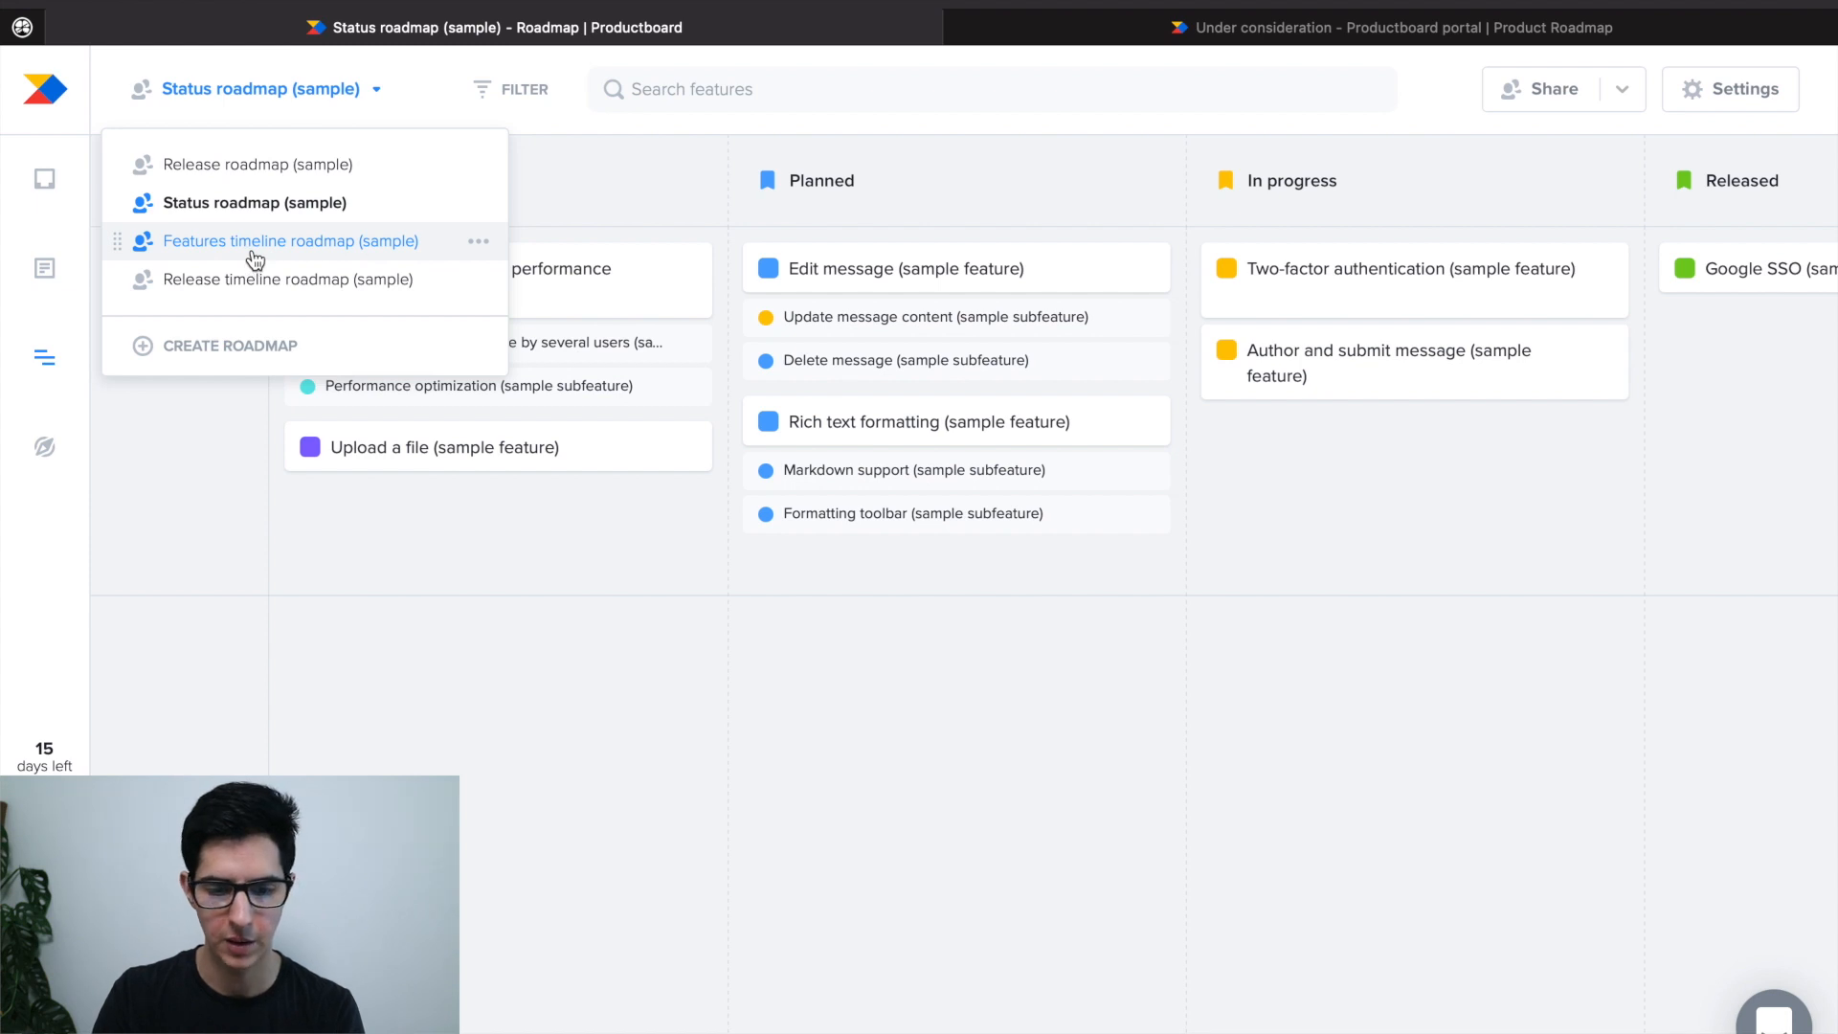
# Step: Switch to Features timeline roadmap (sample) and shorten Author and submit message to end before 7–13 February
pyautogui.click(289, 241)
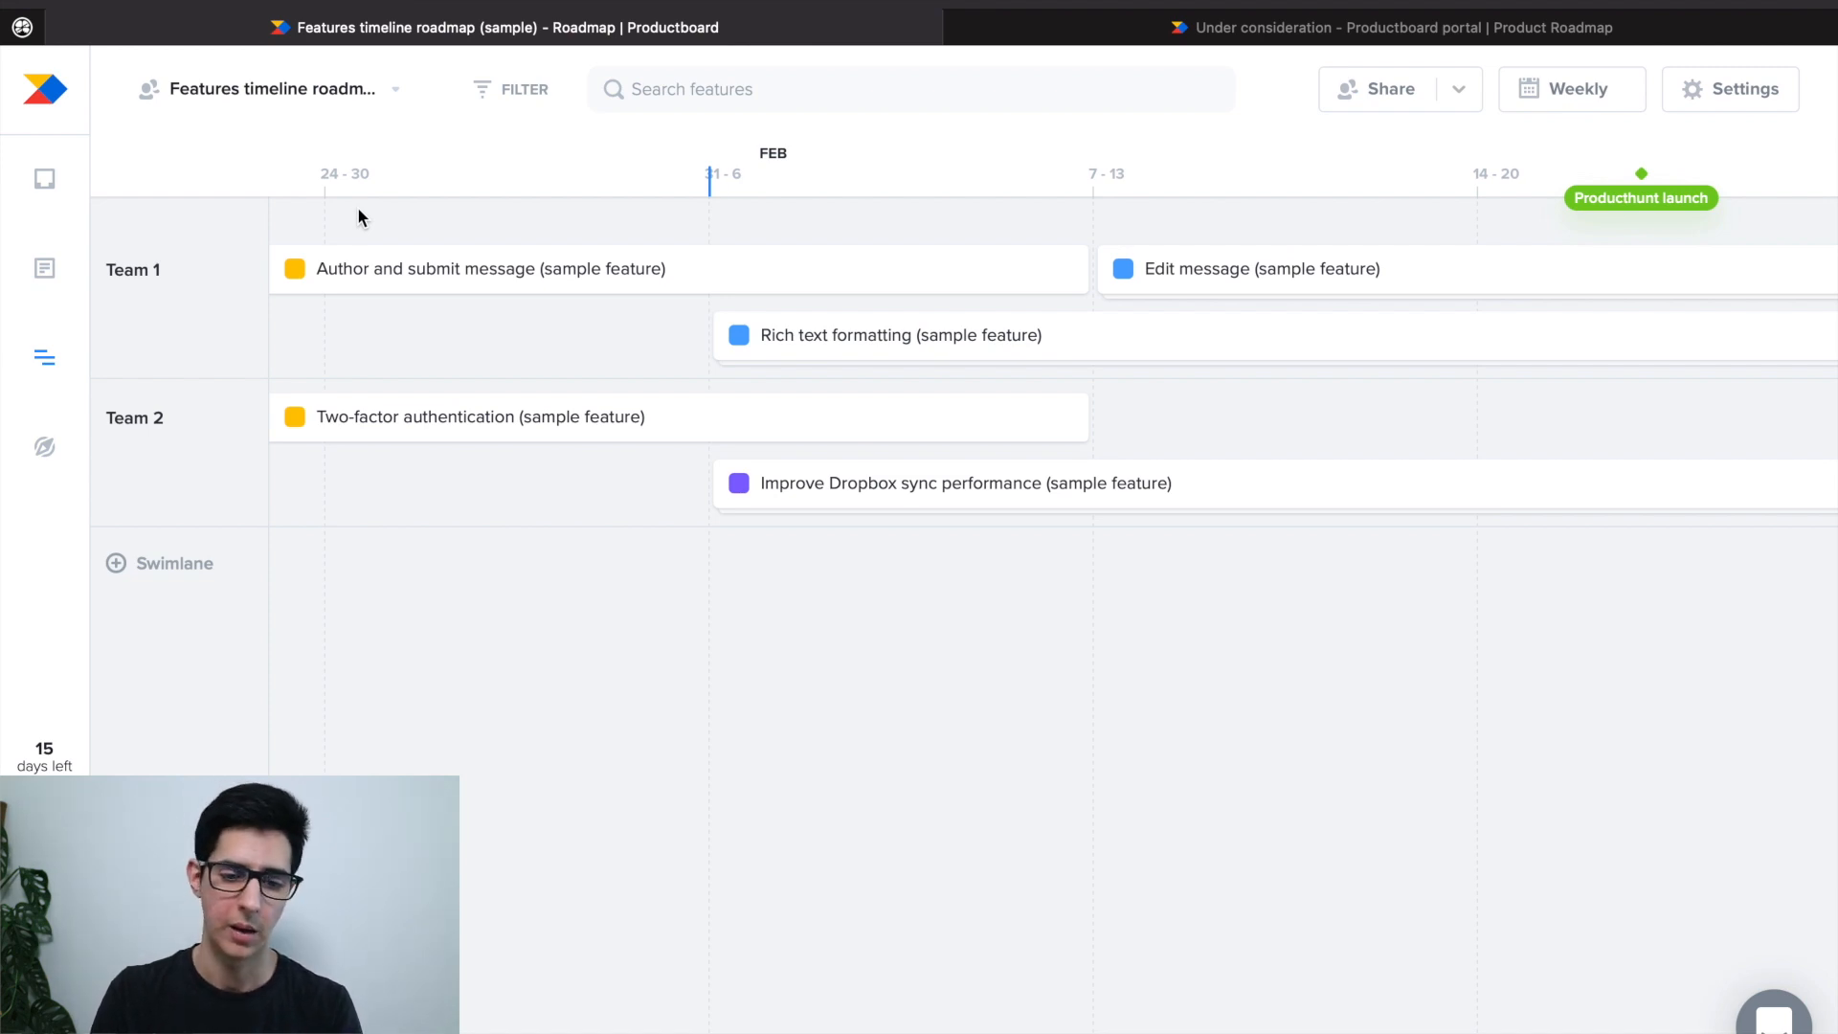
pyautogui.moveTo(750, 205)
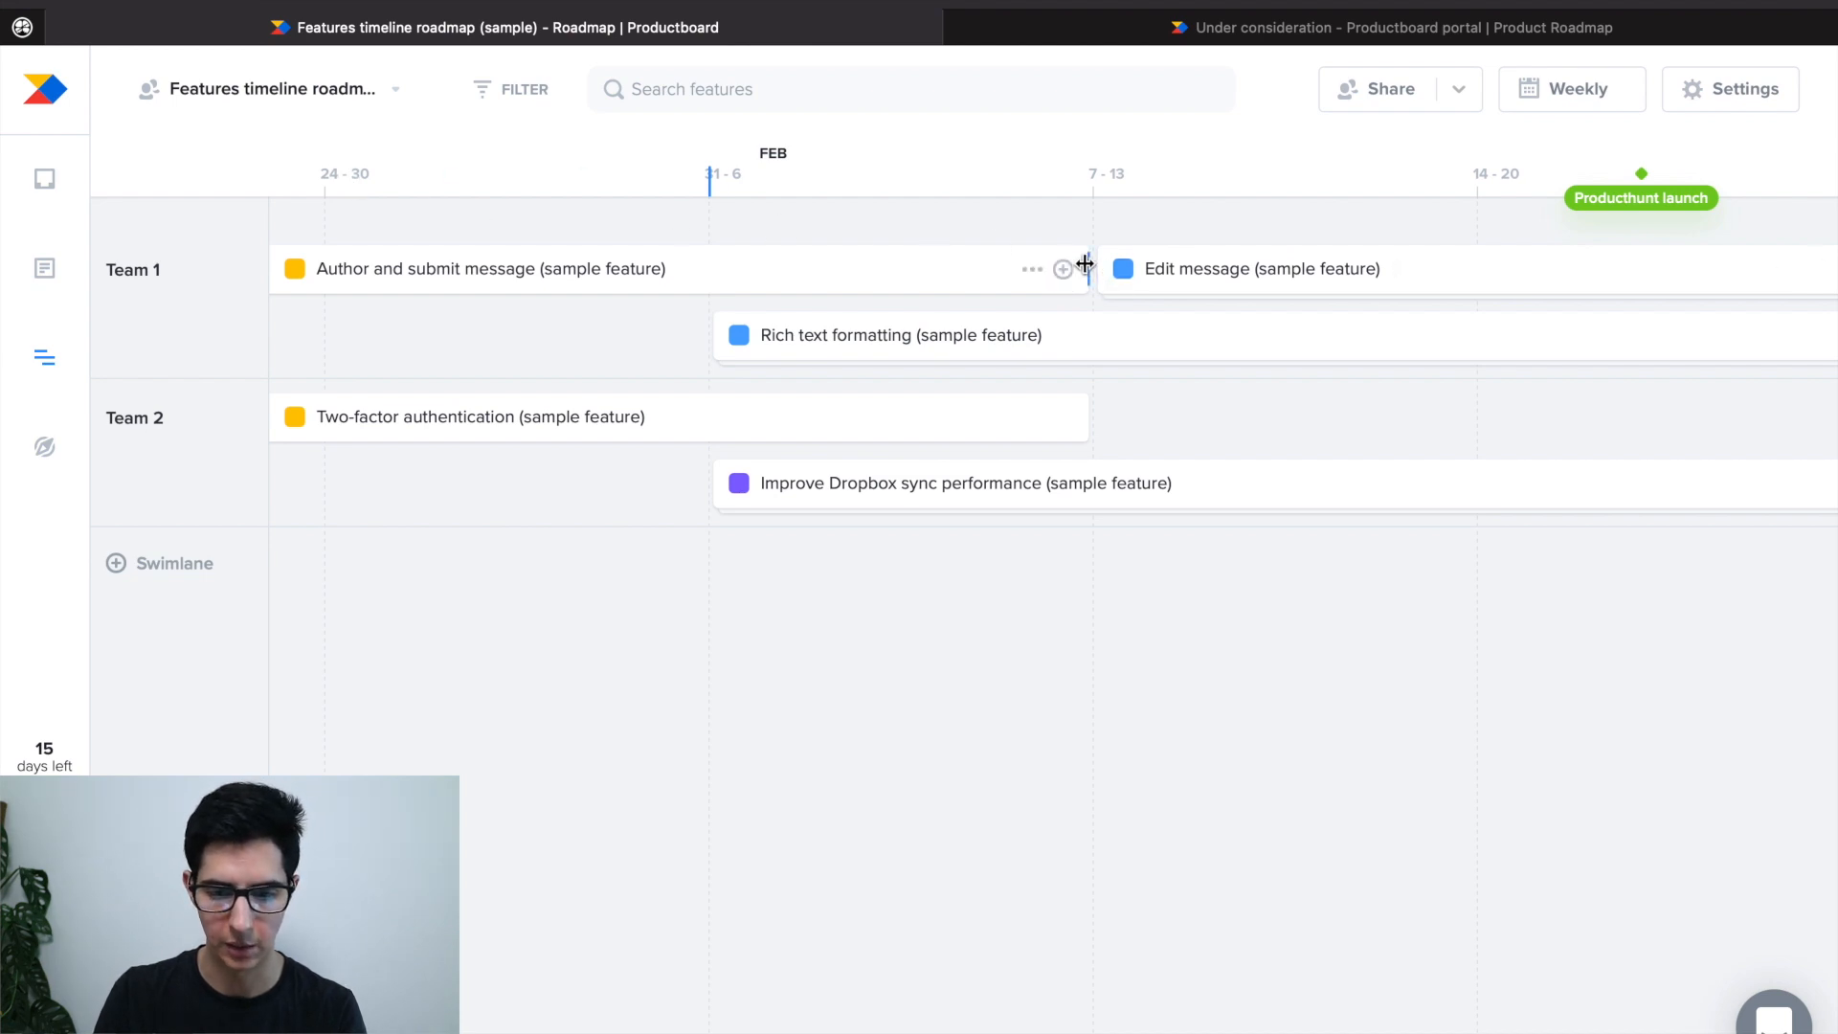
pyautogui.moveTo(1083, 268); pyautogui.dragTo(706, 268)
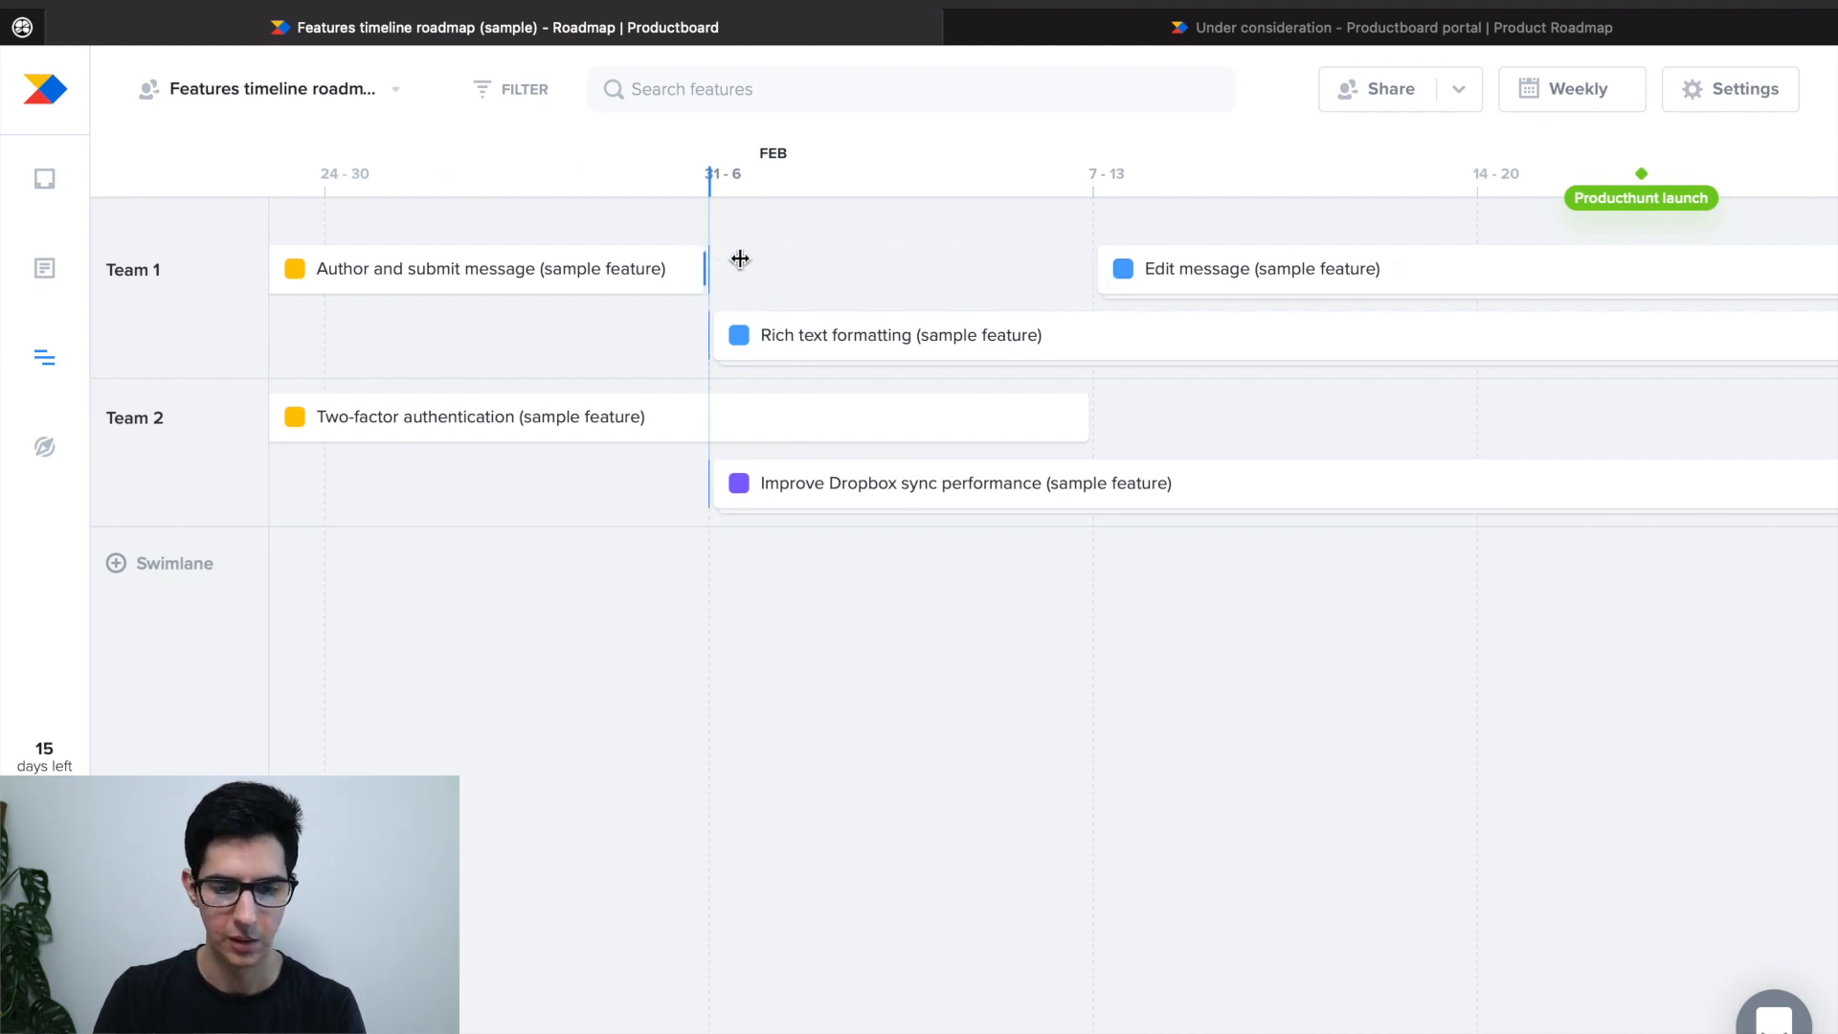
pyautogui.moveTo(706, 268); pyautogui.dragTo(868, 269)
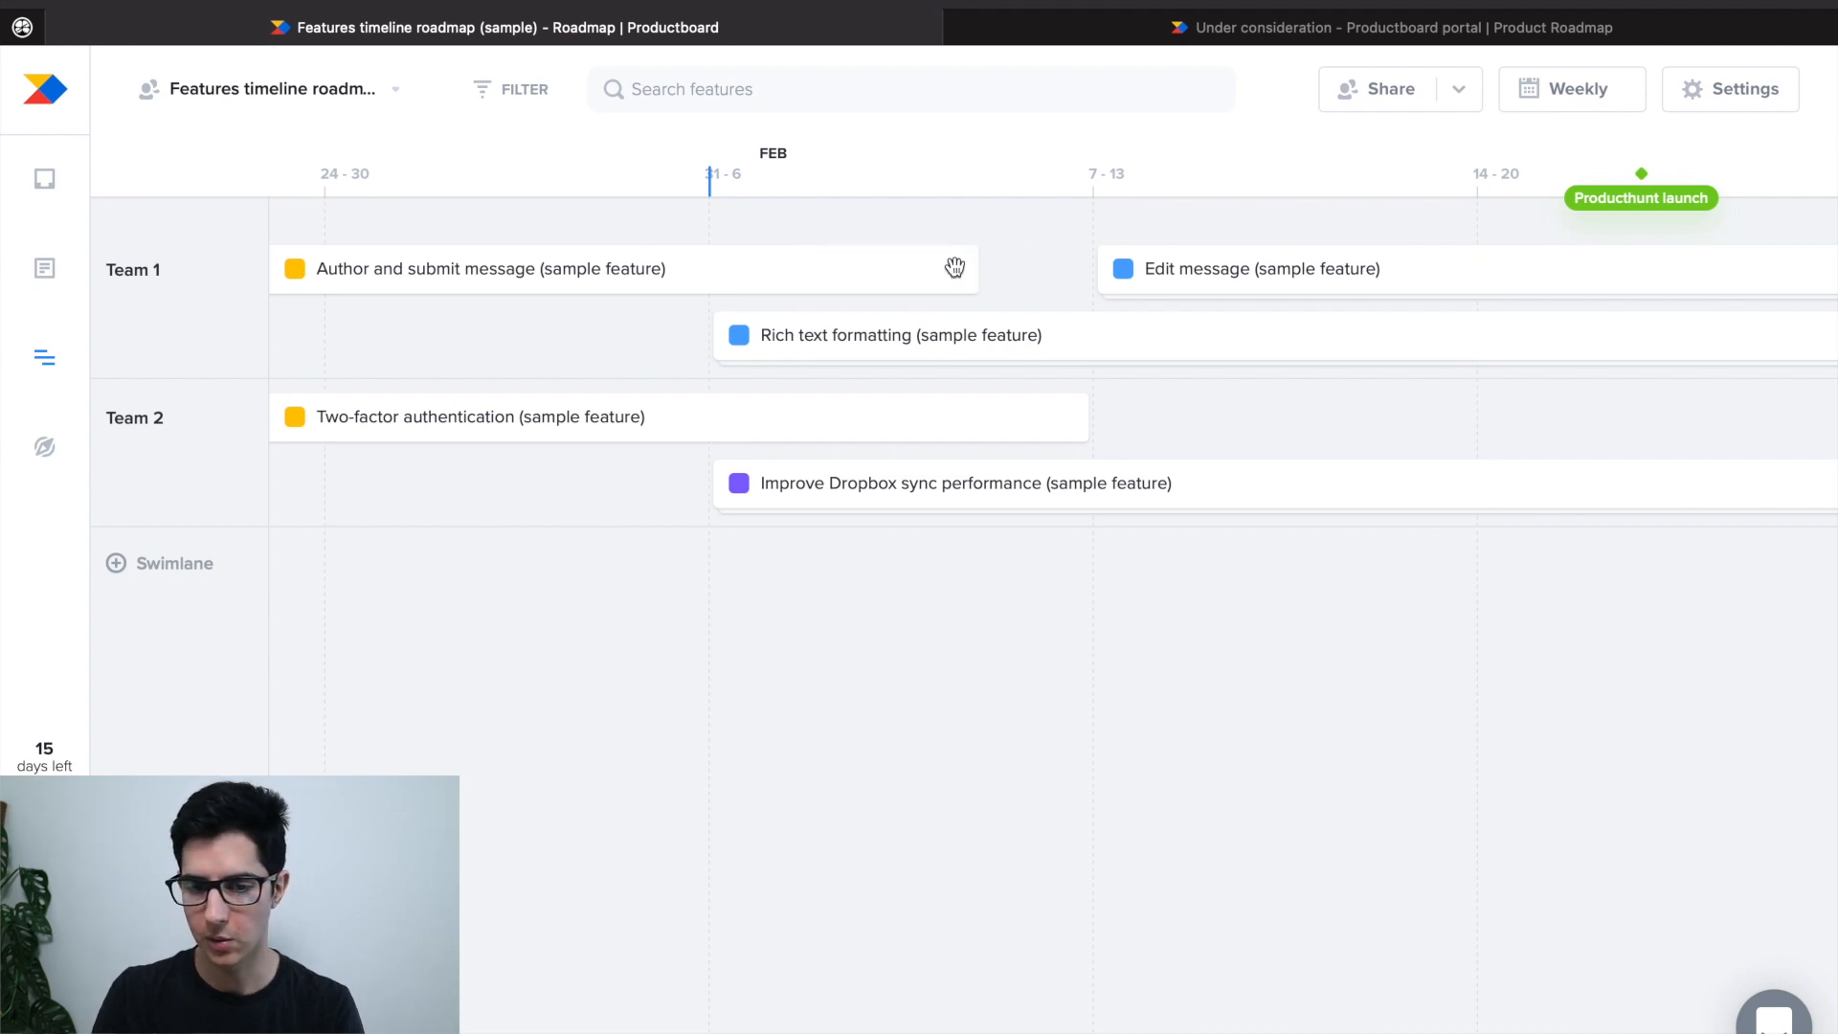
pyautogui.moveTo(1254, 181)
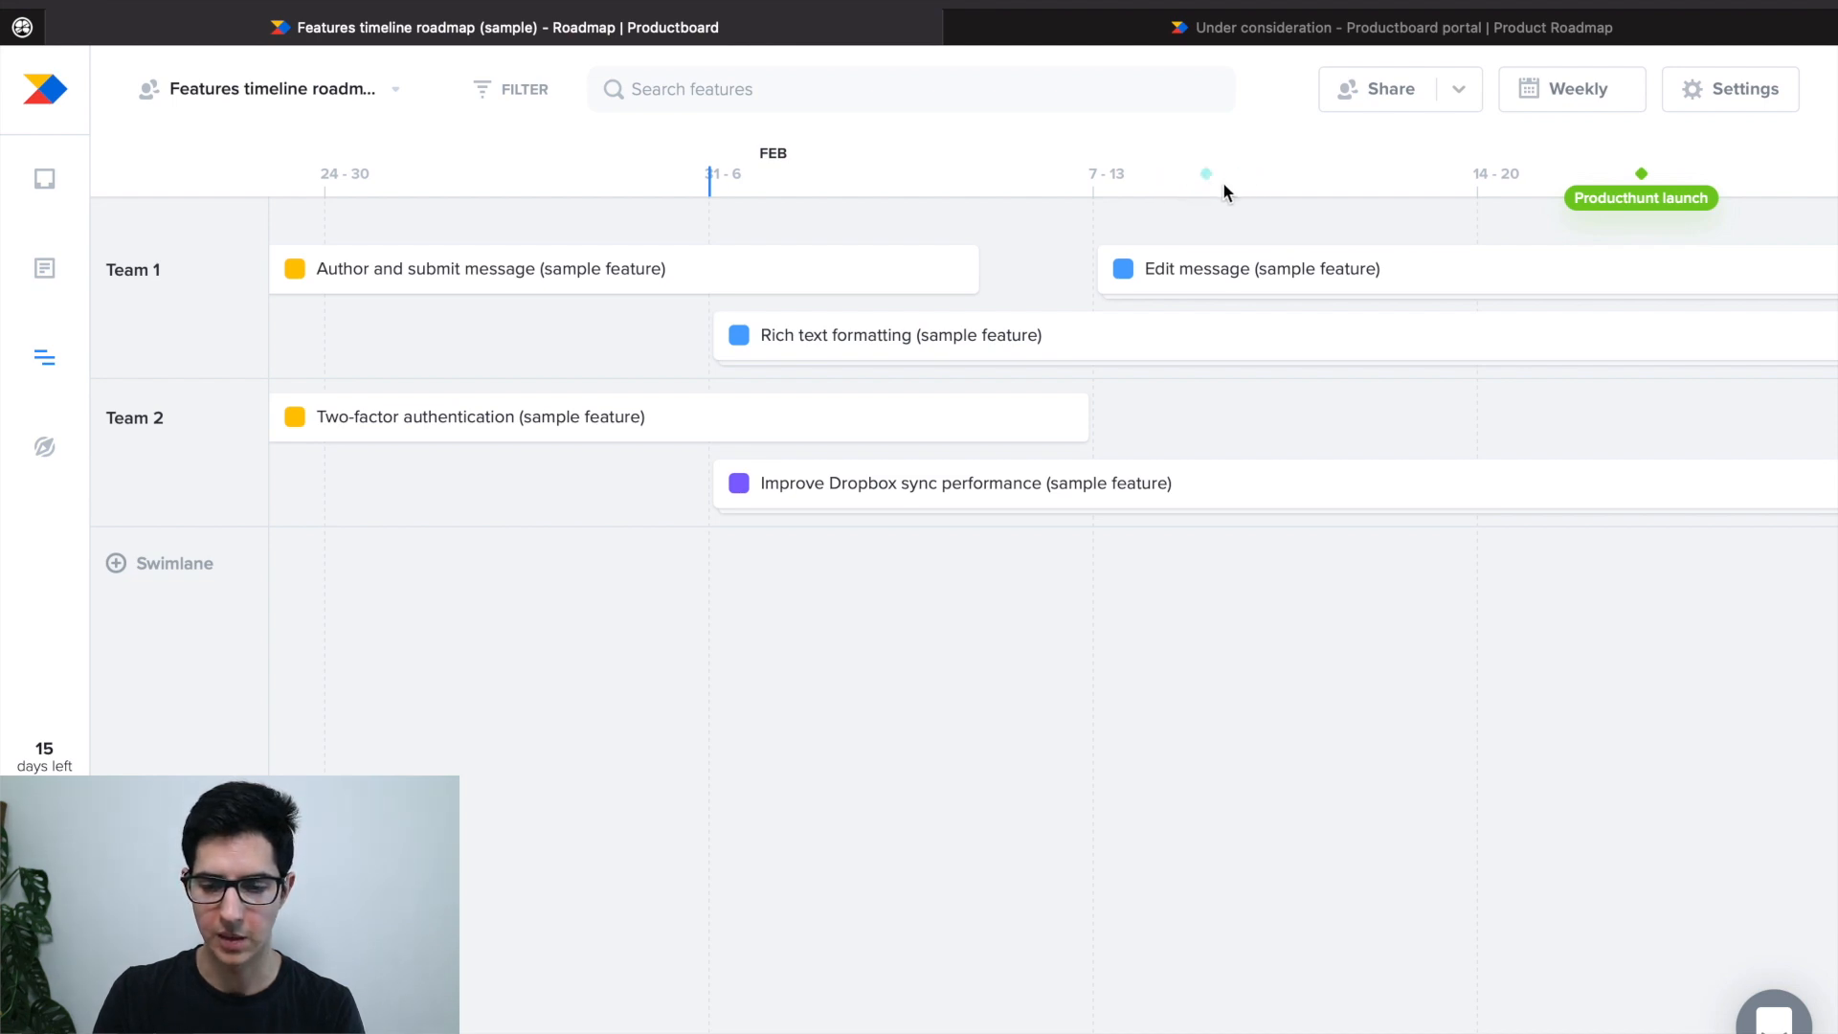
pyautogui.moveTo(1307, 180)
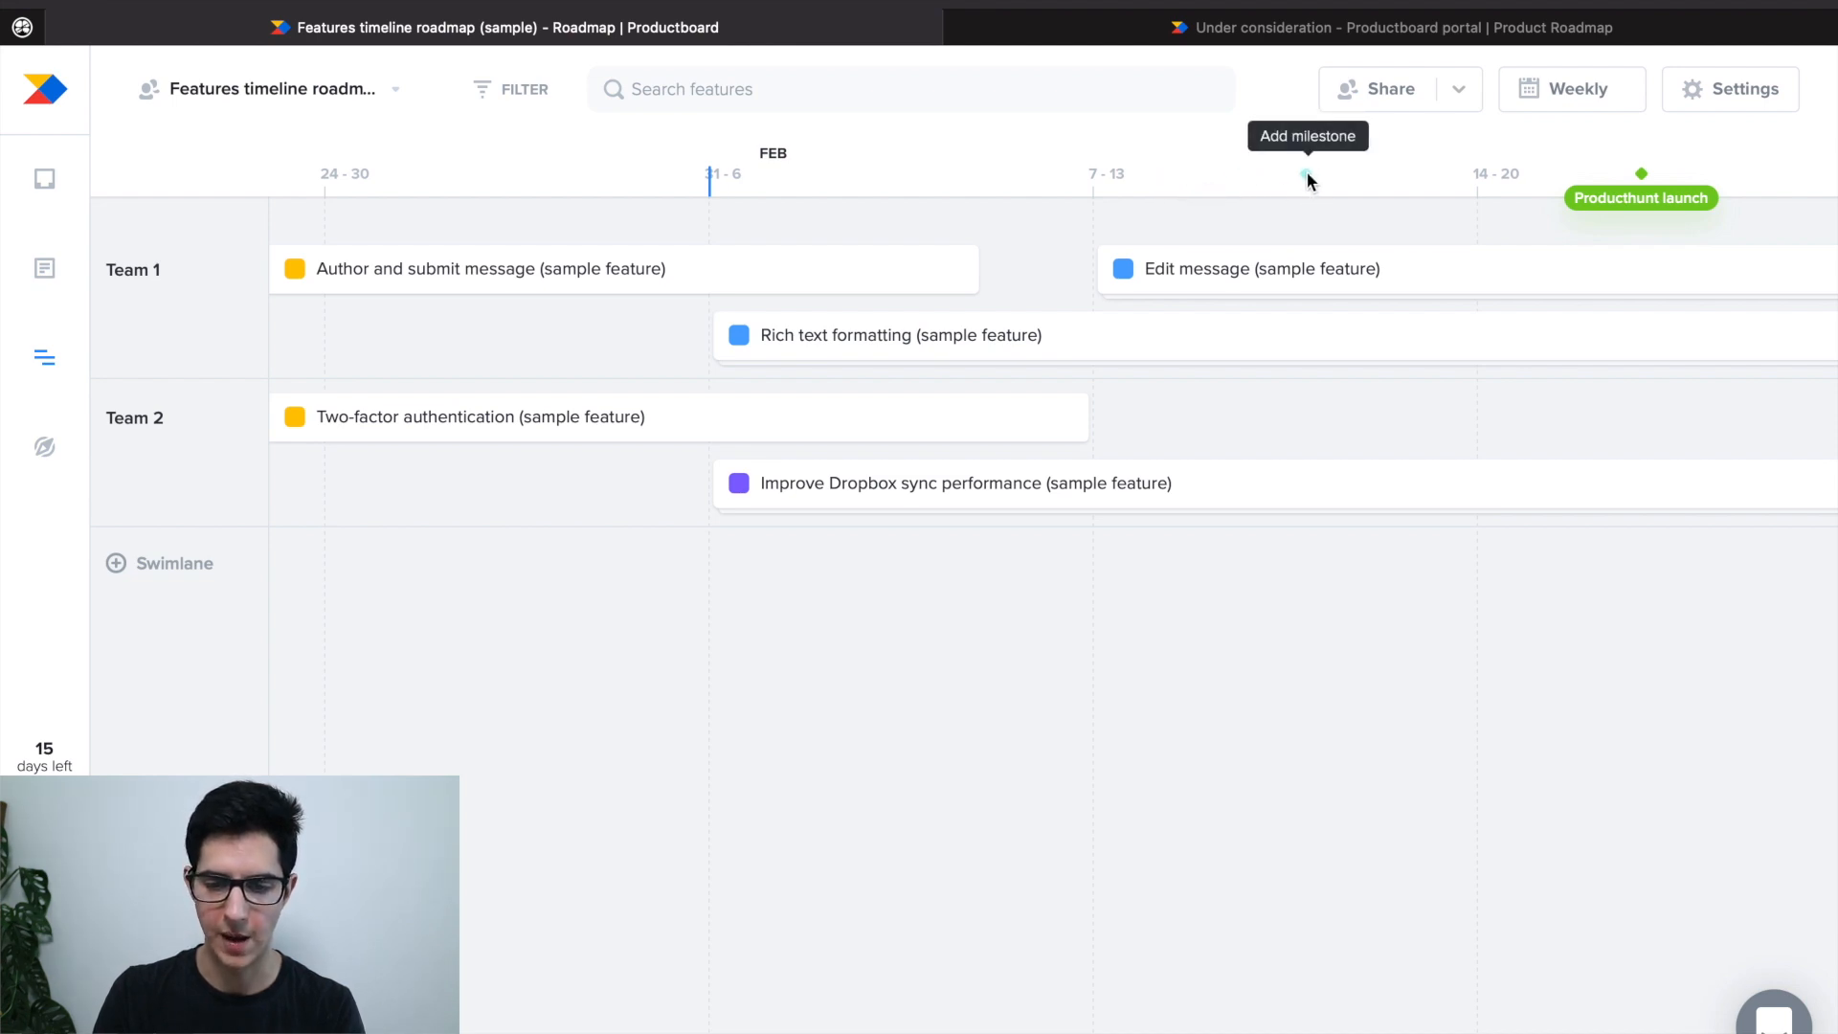
pyautogui.click(1309, 178)
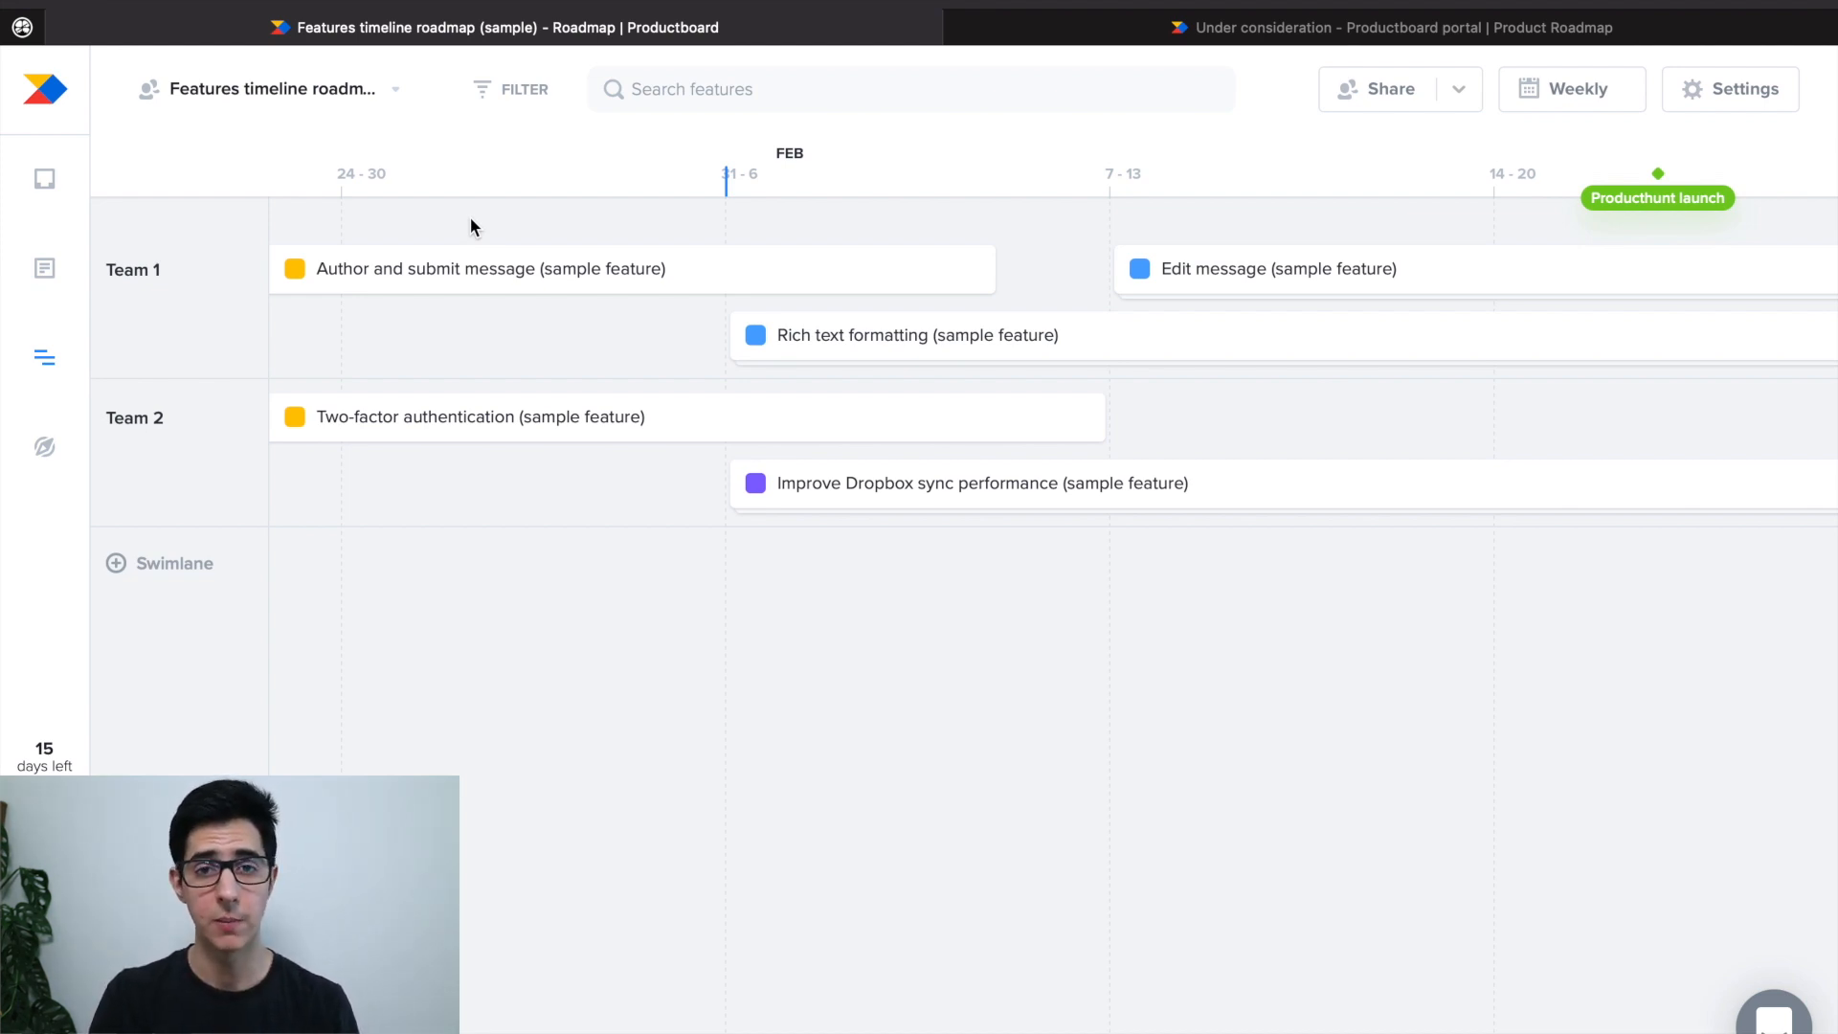
pyautogui.moveTo(586, 224)
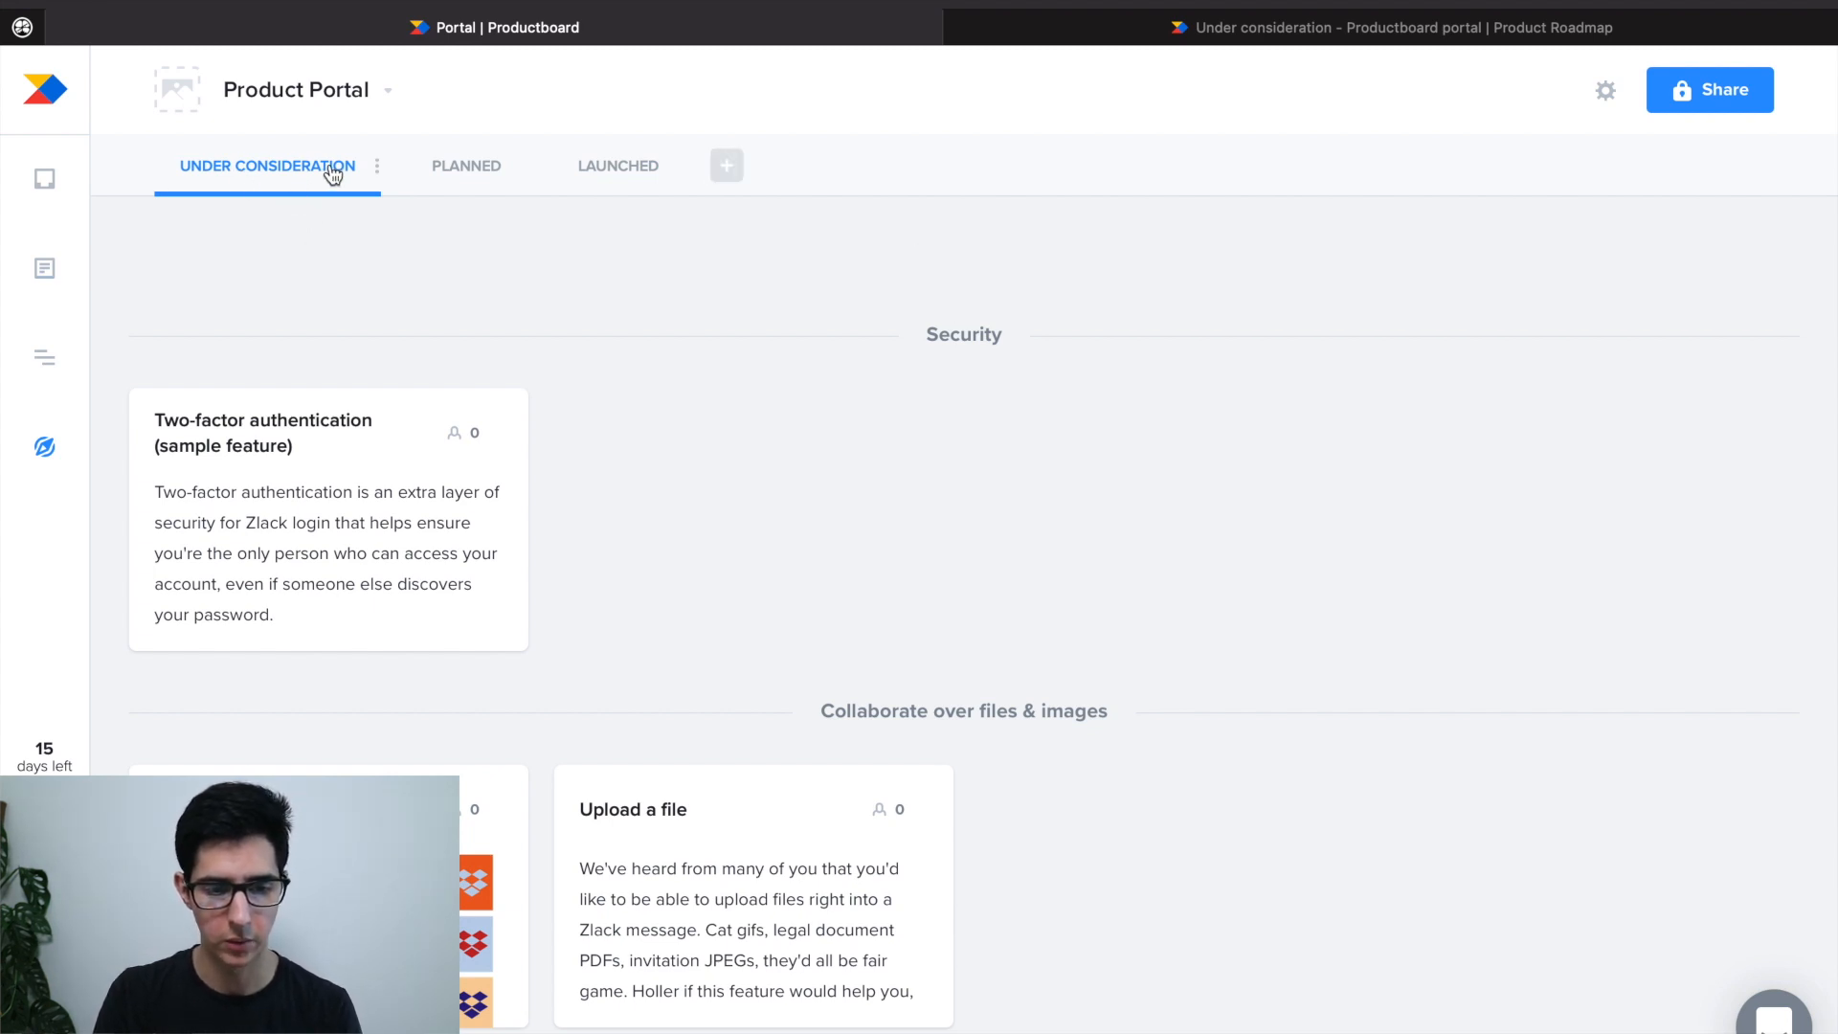
pyautogui.moveTo(618, 164)
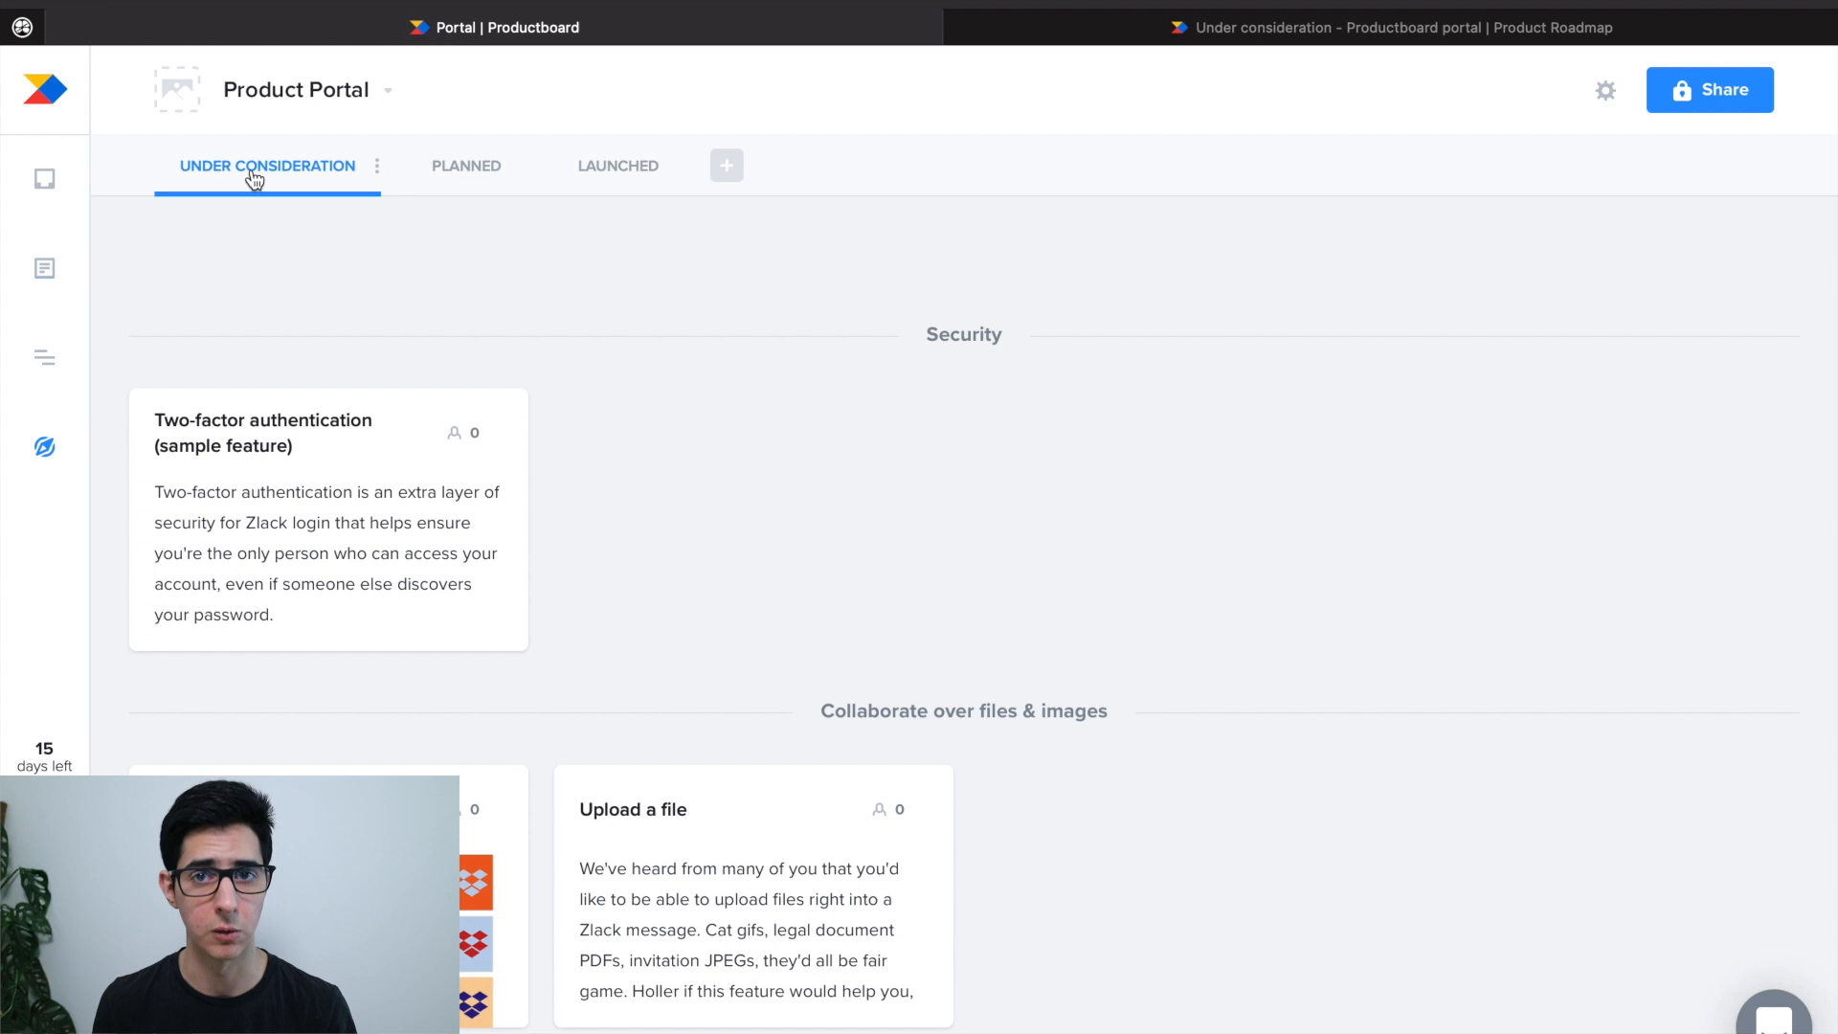
pyautogui.moveTo(871, 228)
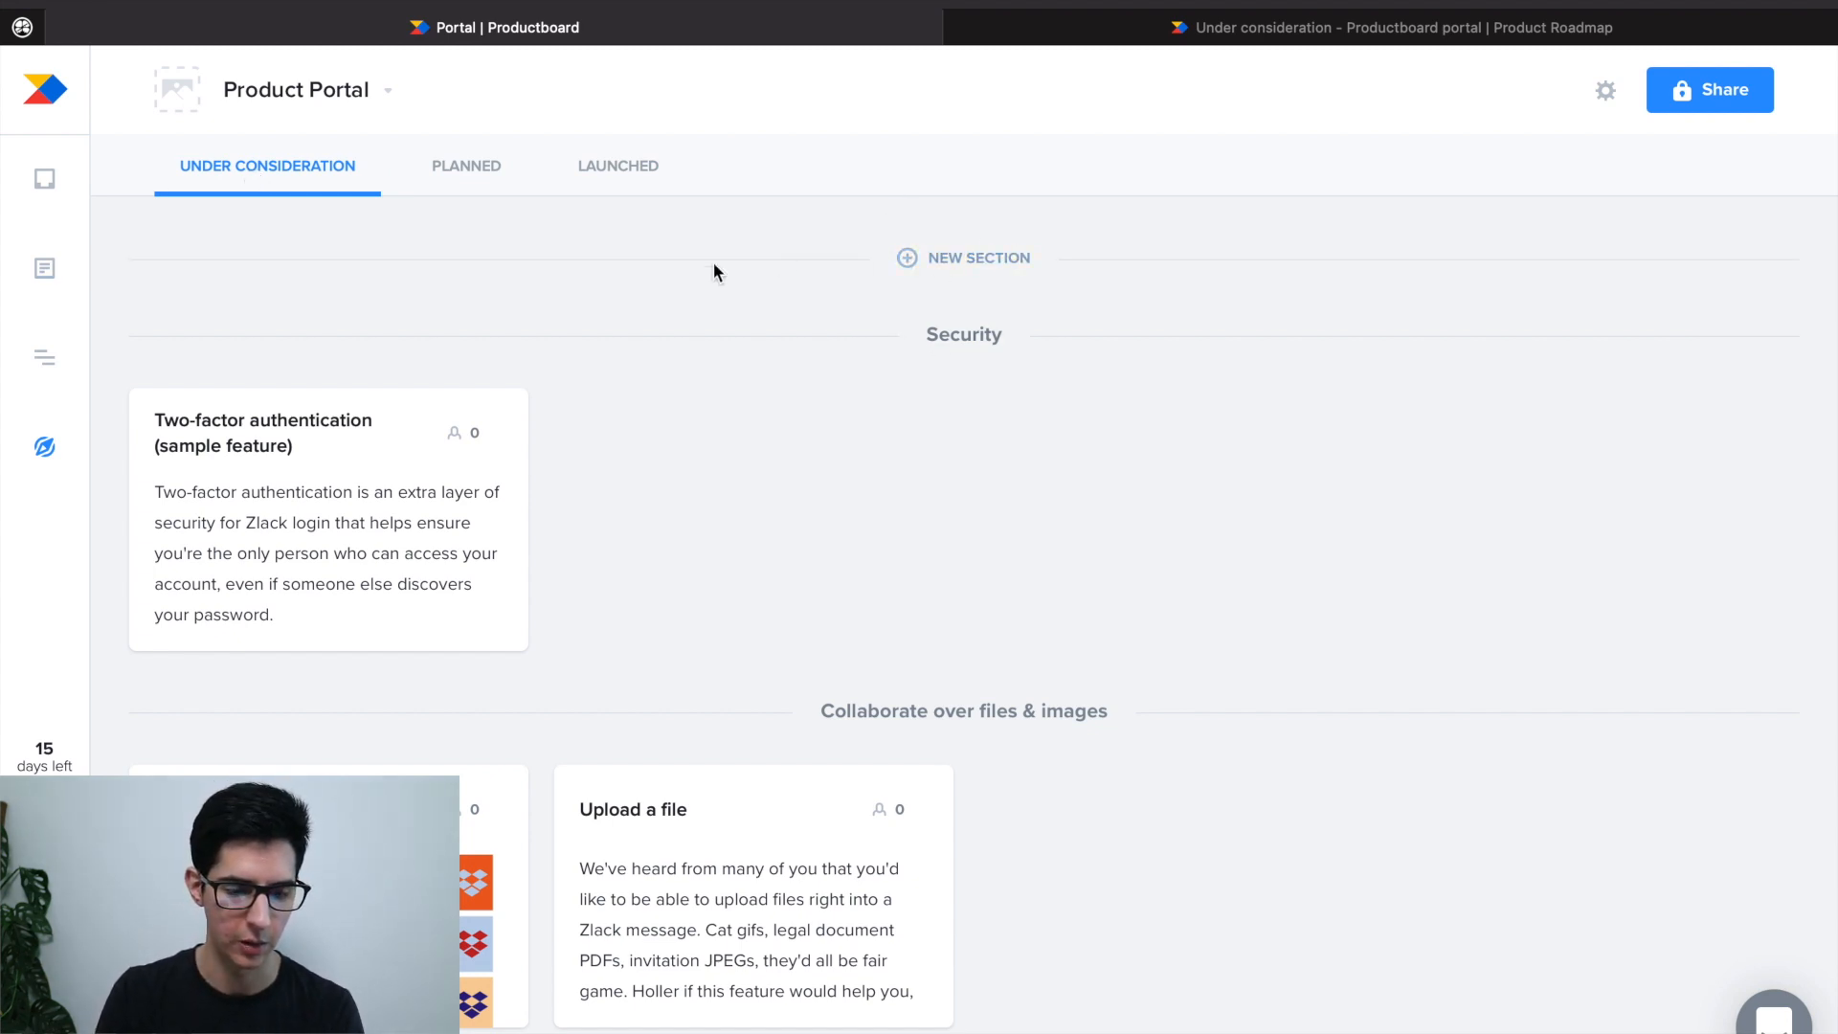
pyautogui.moveTo(739, 390)
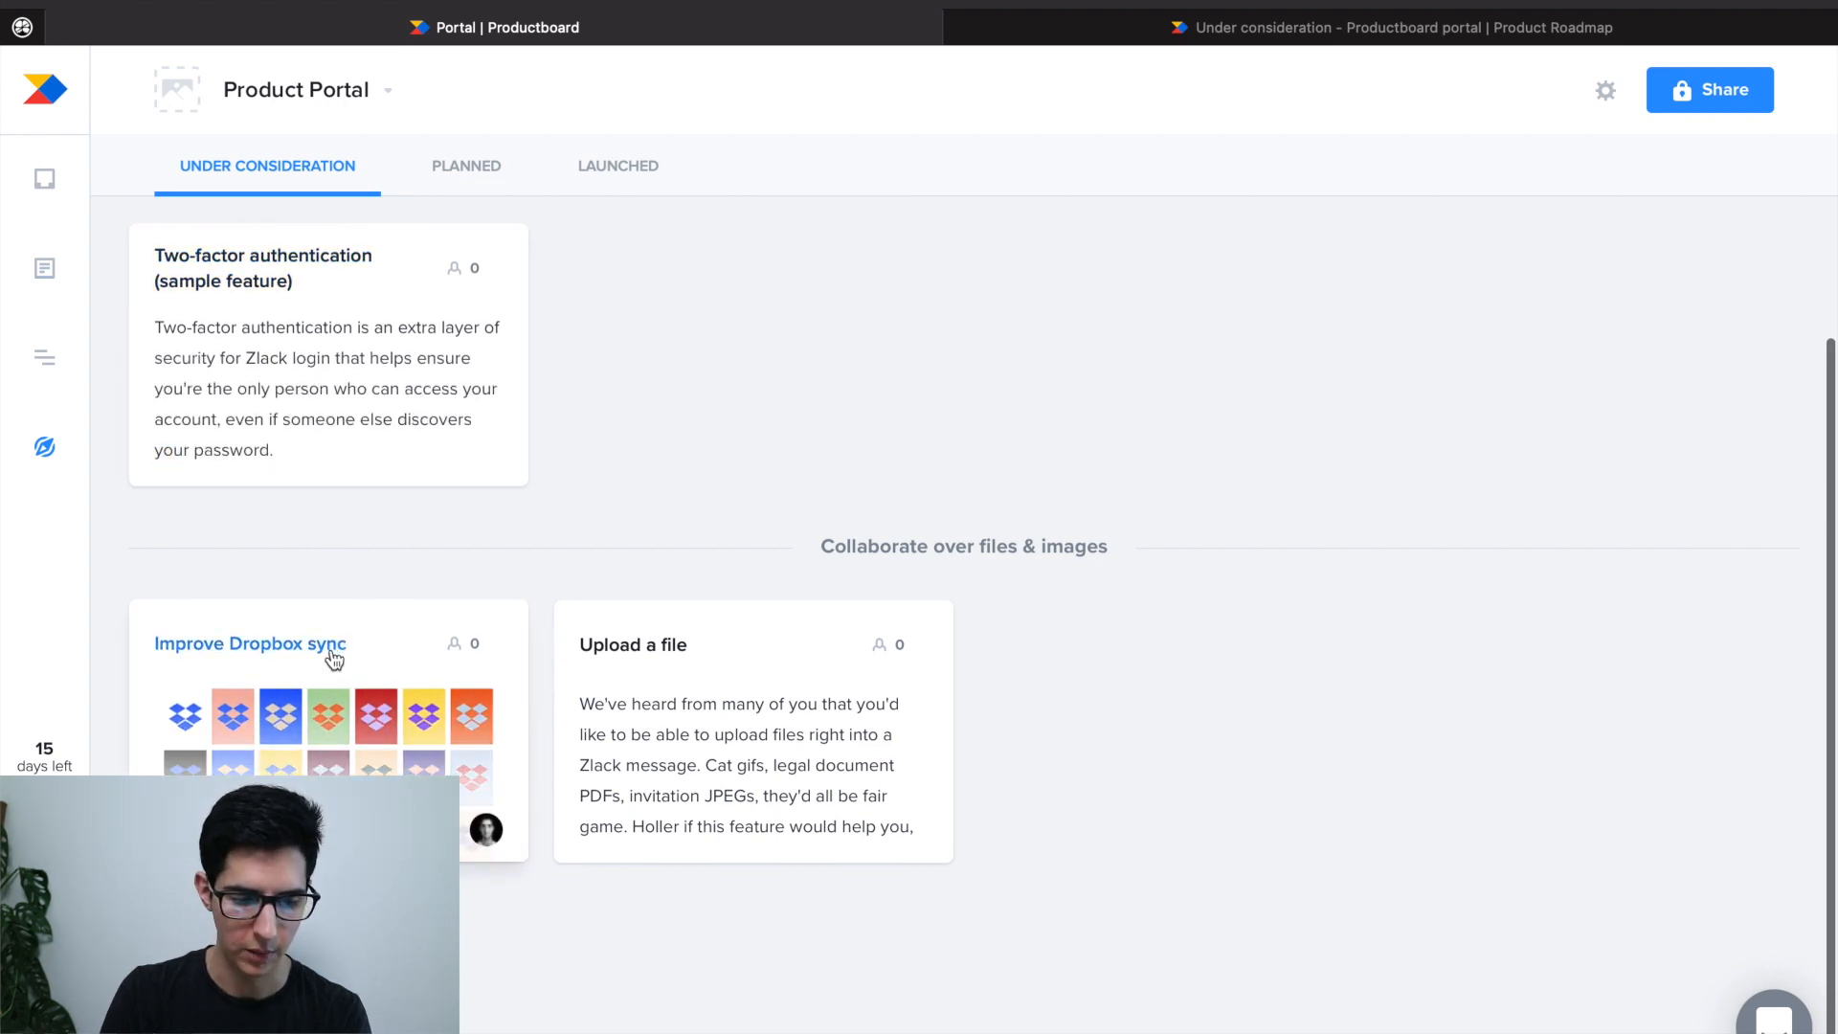
# Step: Open the Improve Dropbox sync performance card in the Product Portal's Under Consideration tab
pyautogui.click(248, 644)
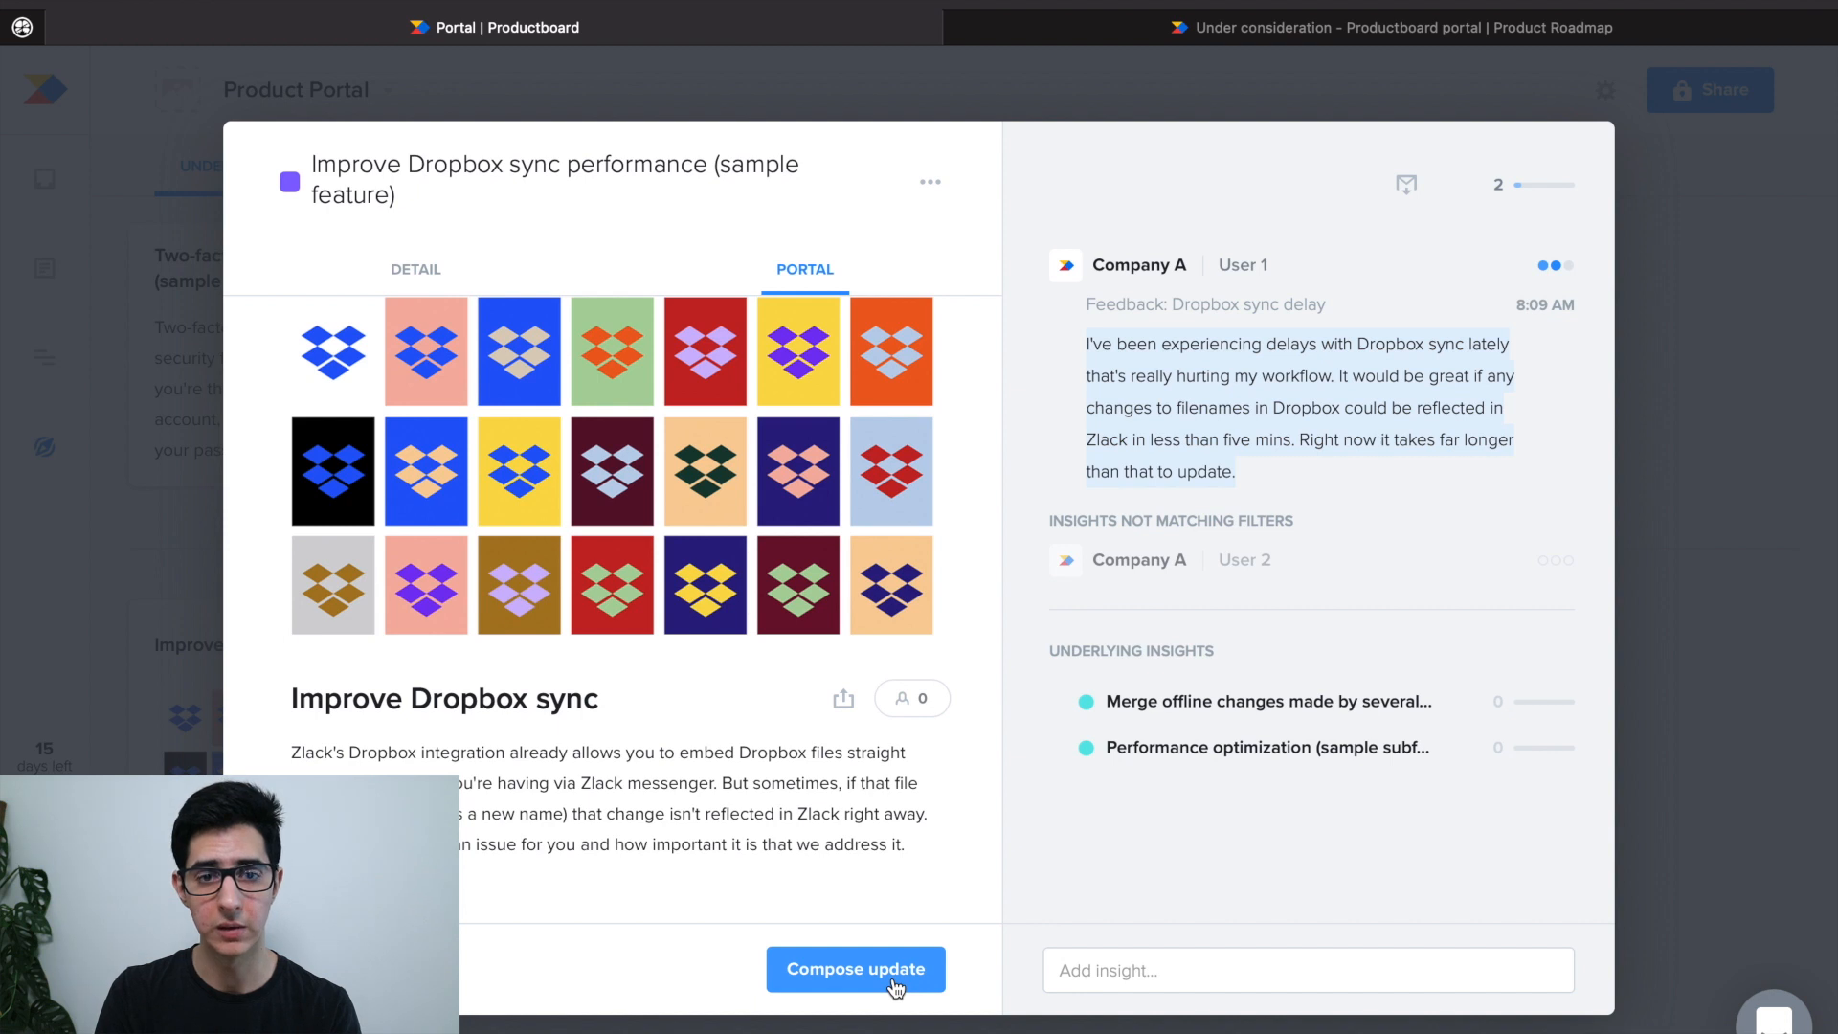
# Step: Start a draft update on the Improve Dropbox sync performance portal card
pyautogui.click(856, 969)
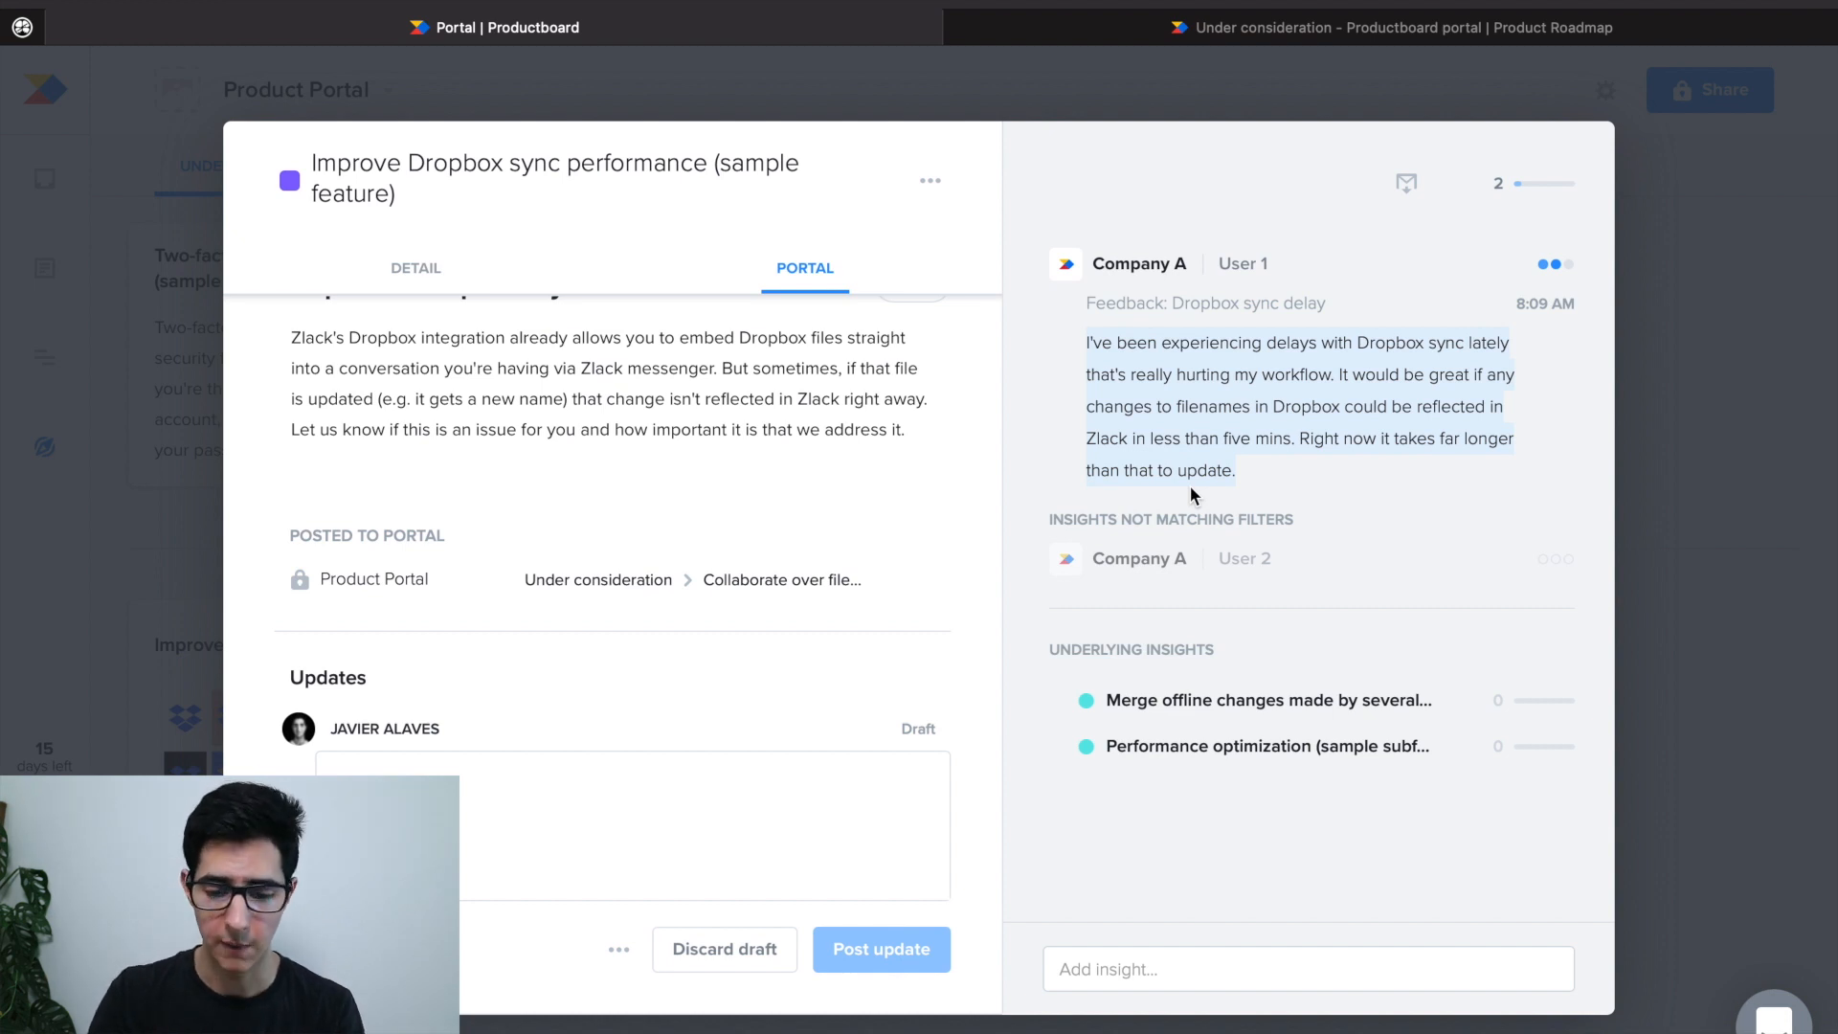
pyautogui.moveTo(1151, 676)
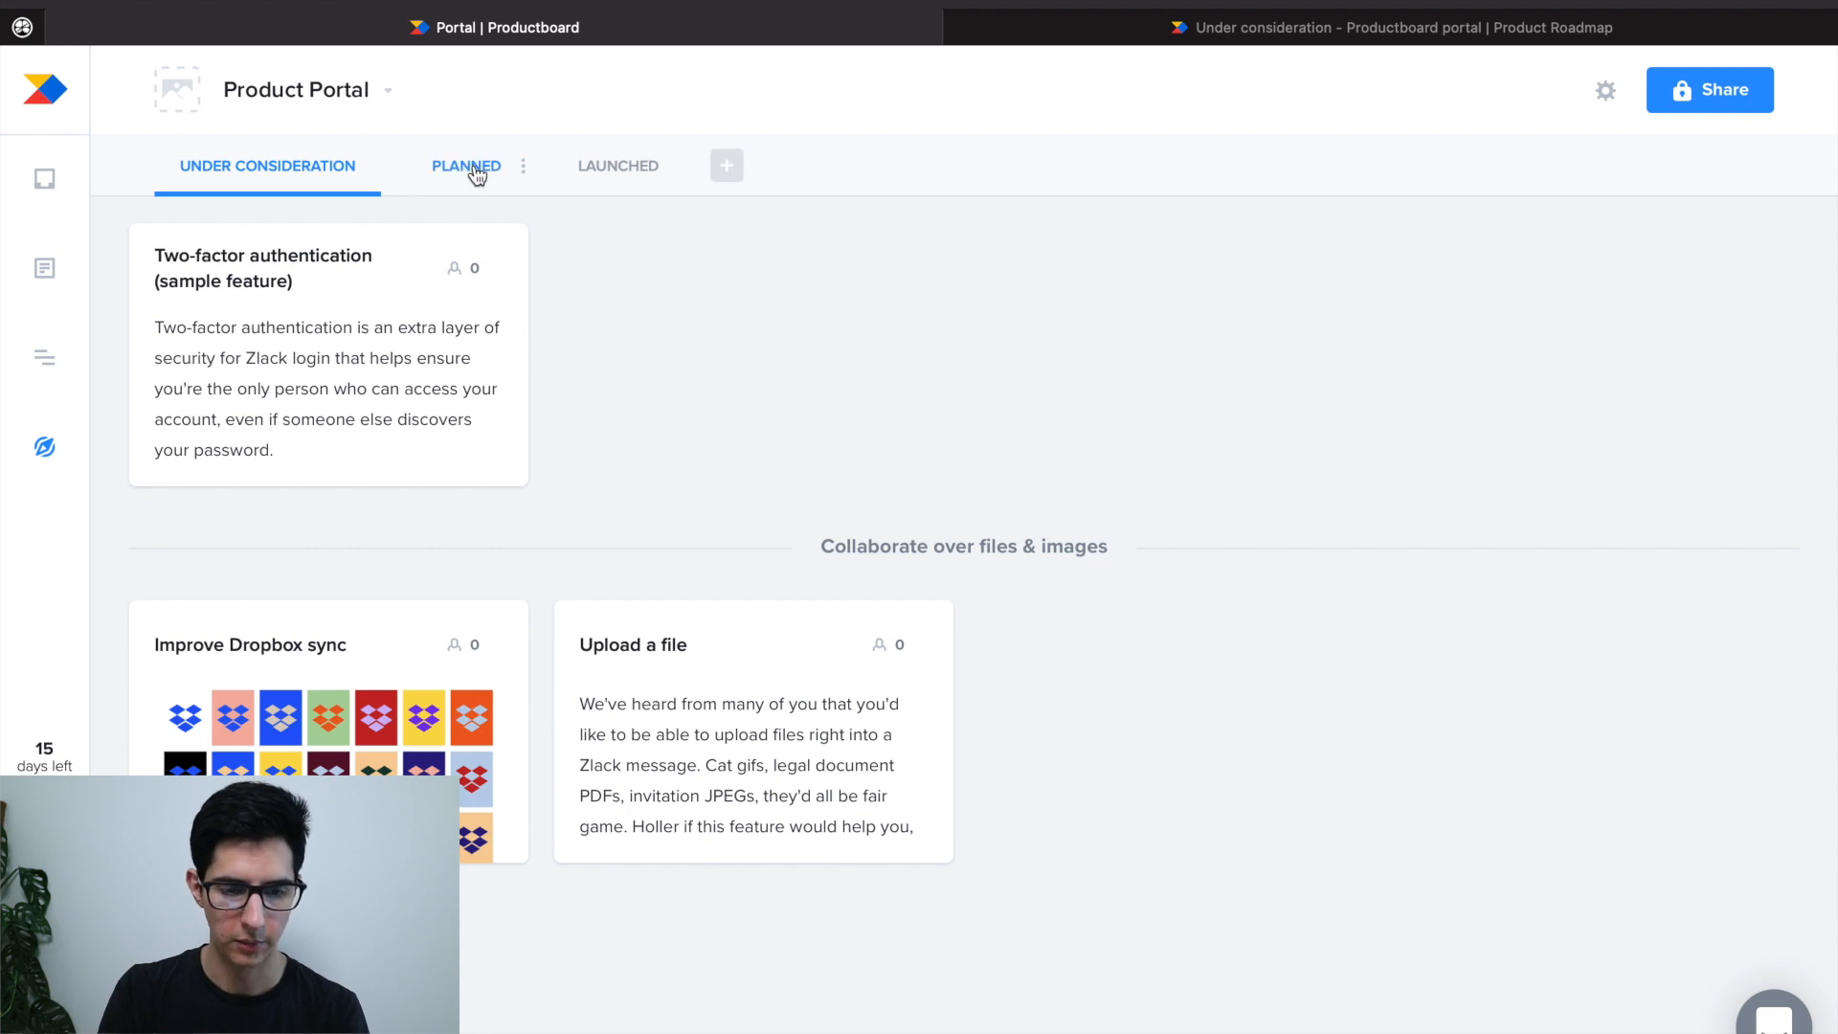
# Step: Show the Product Portal's Planned features, including the Messaging section
pyautogui.click(465, 165)
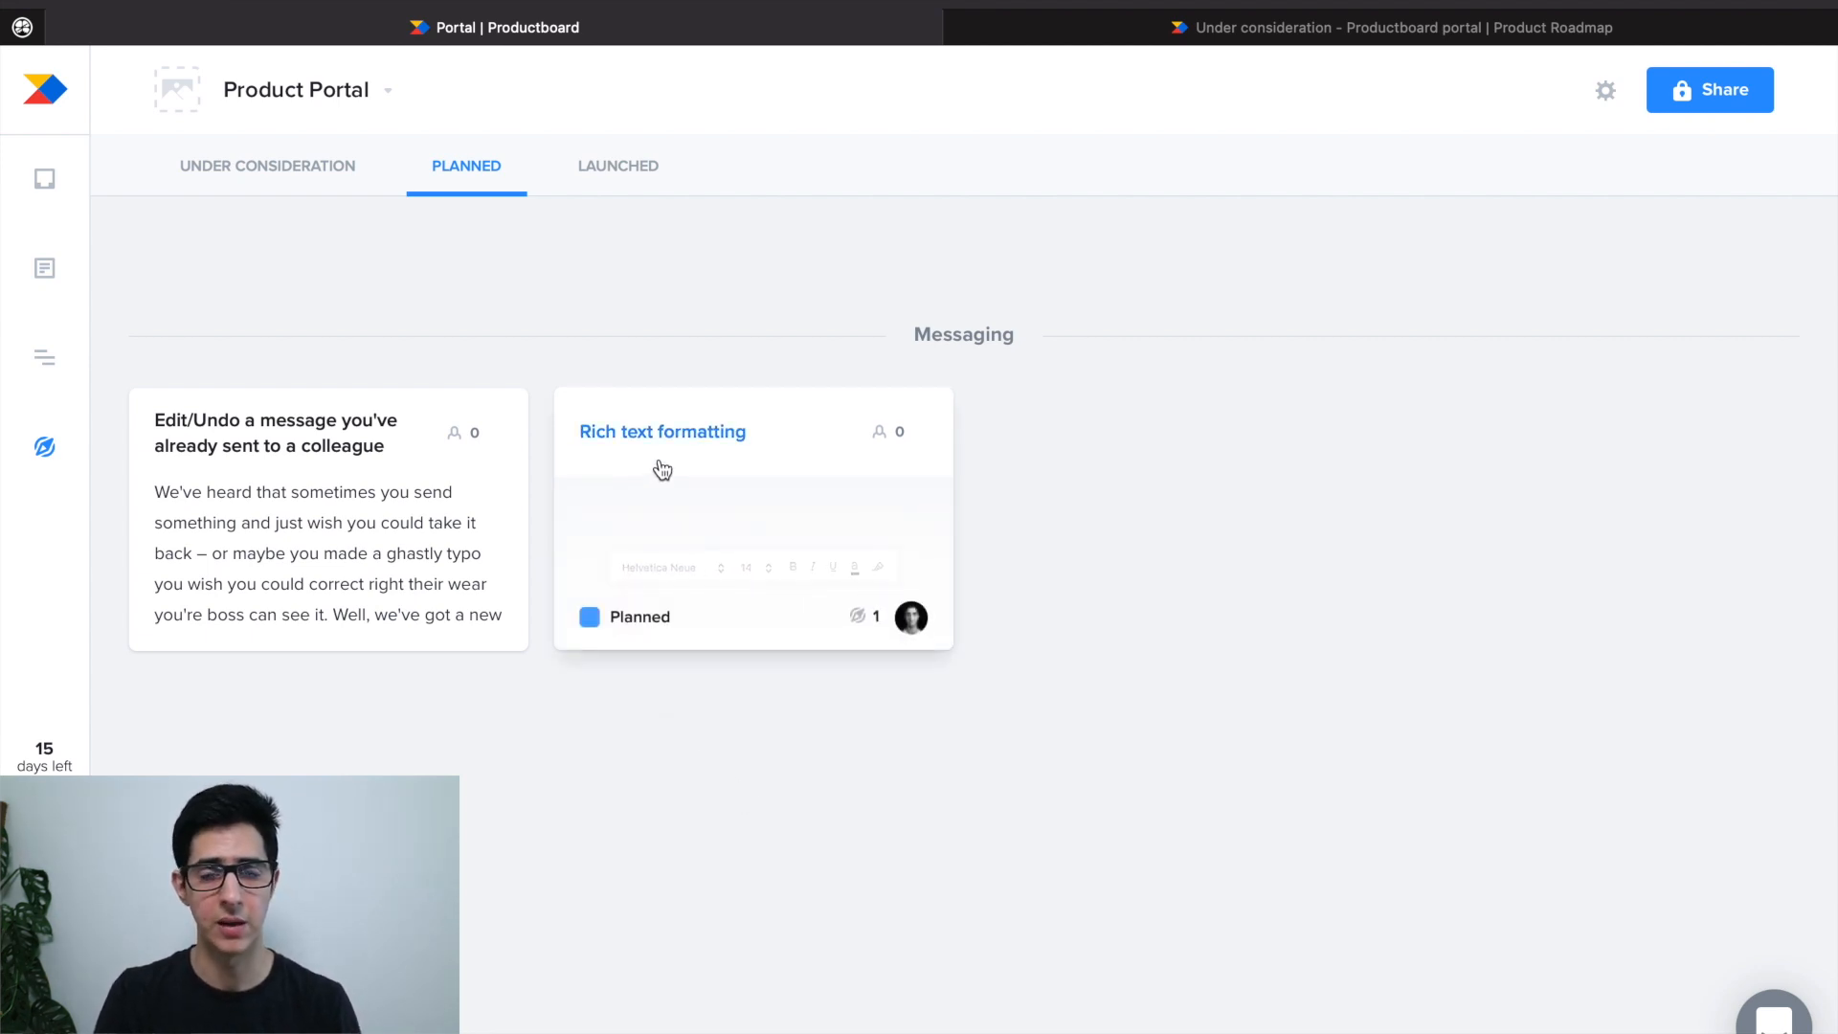
pyautogui.moveTo(630, 515)
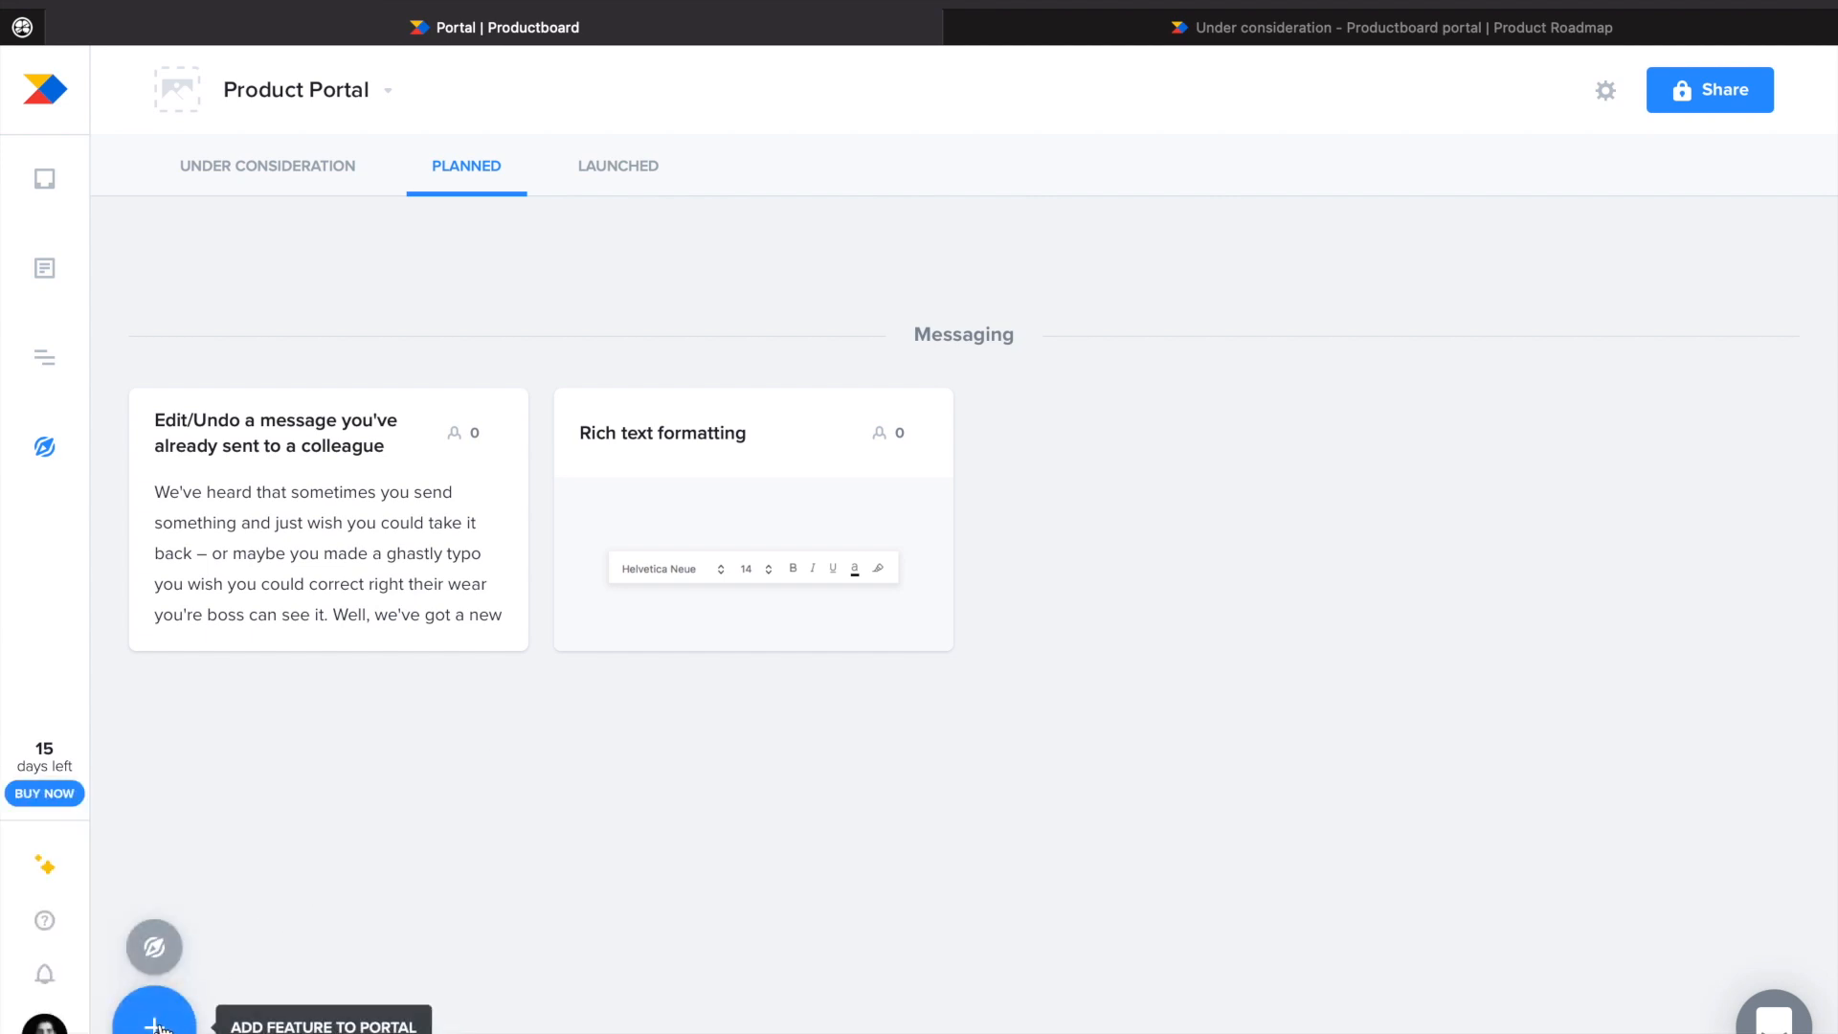
# Step: Add Discover new recipes to the portal with description 'Allowing users to discover new recipes when they log in to the app.'
pyautogui.click(153, 1014)
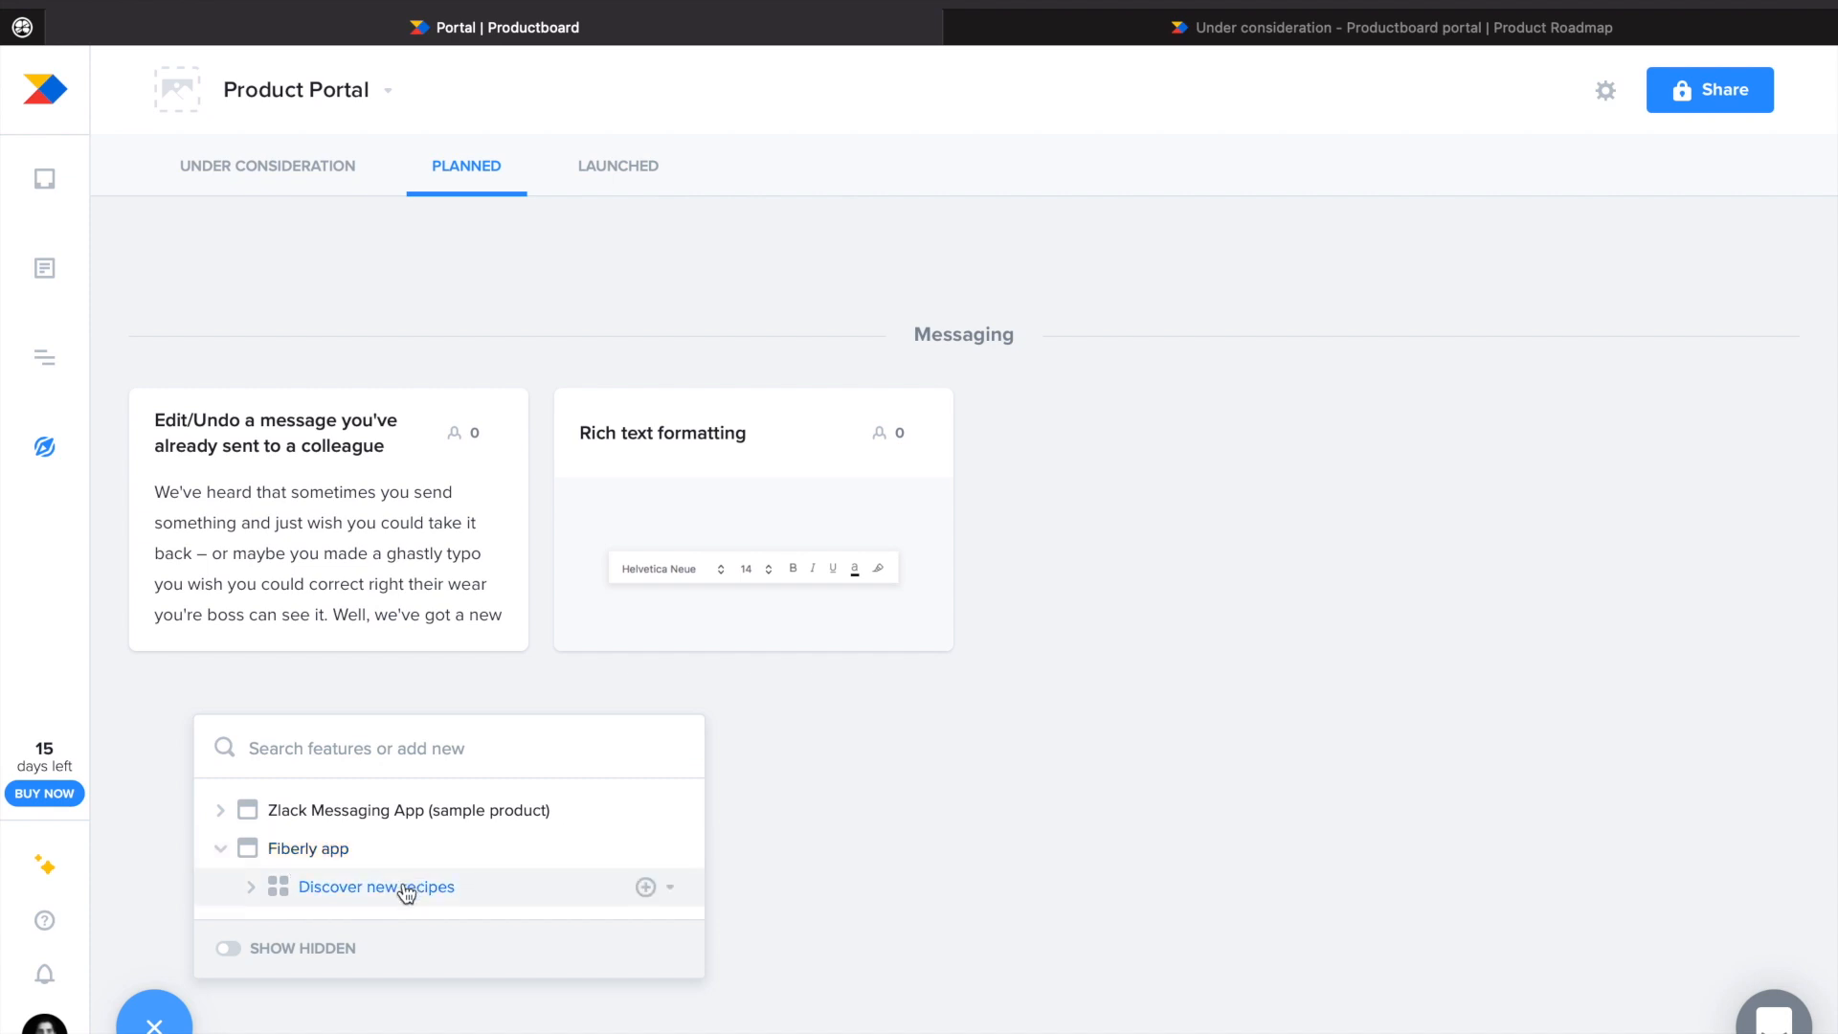
pyautogui.click(375, 887)
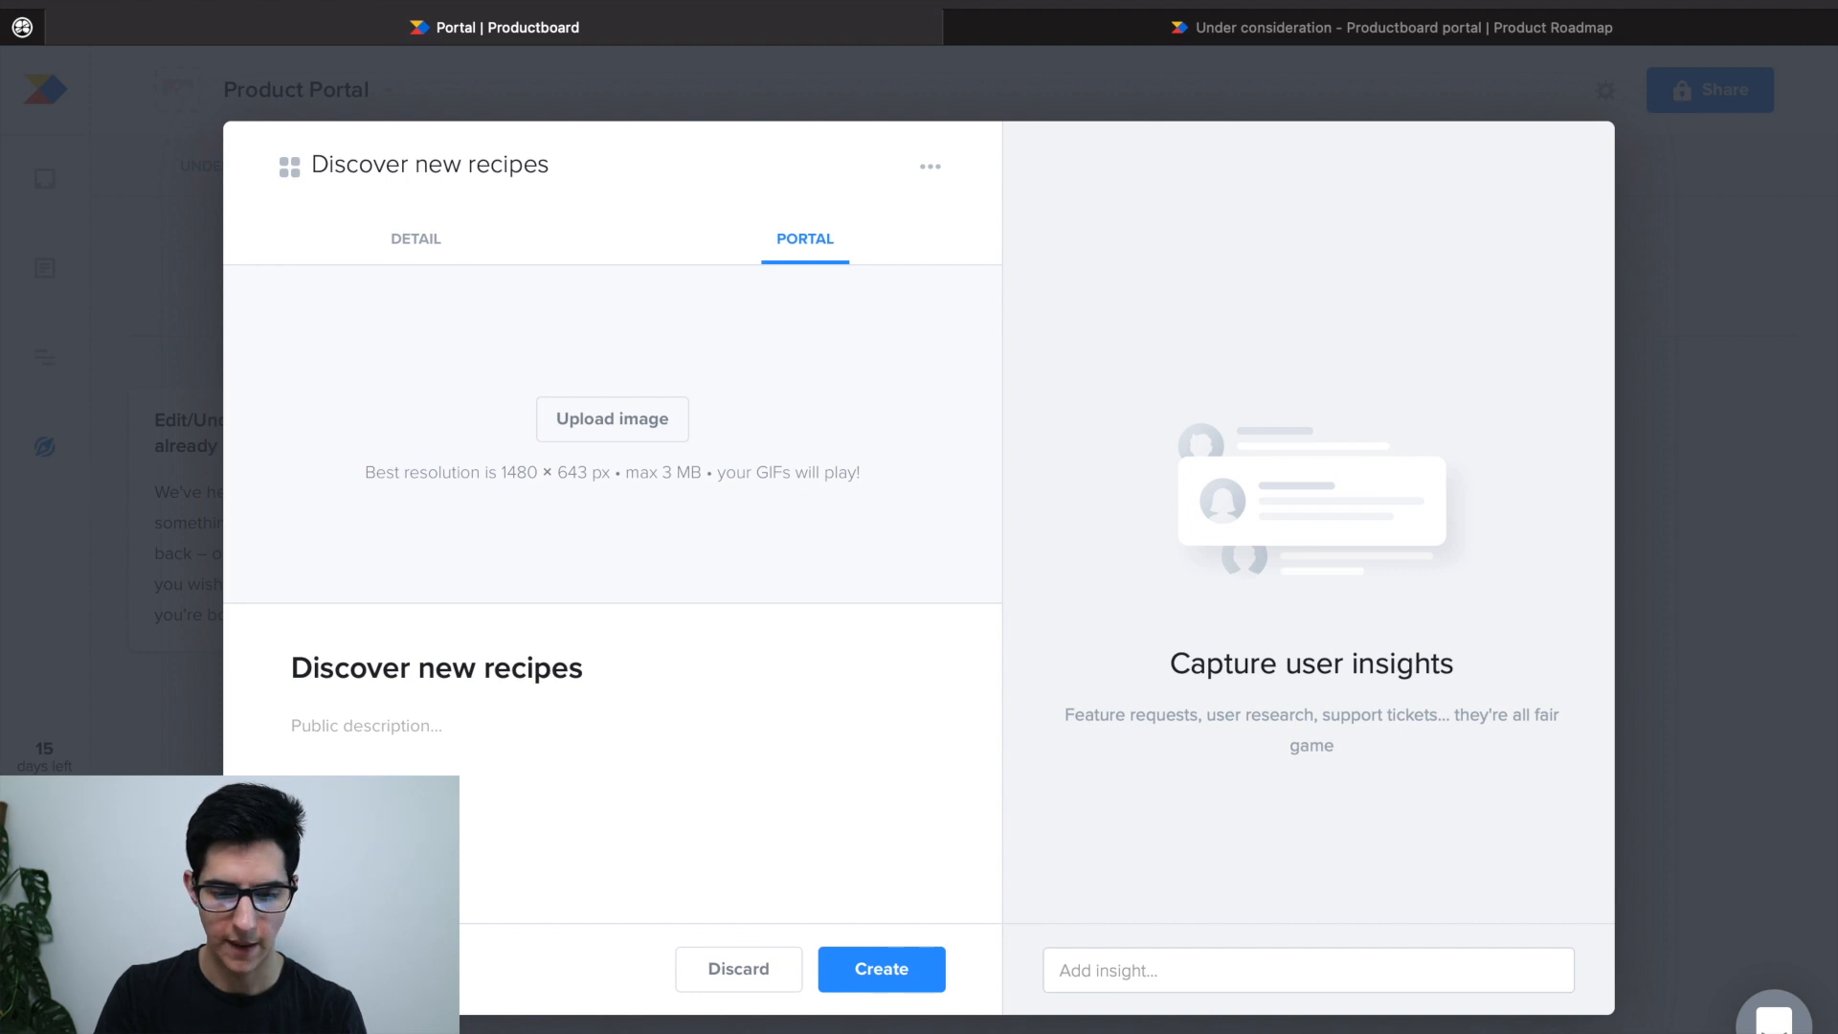
pyautogui.moveTo(619, 425)
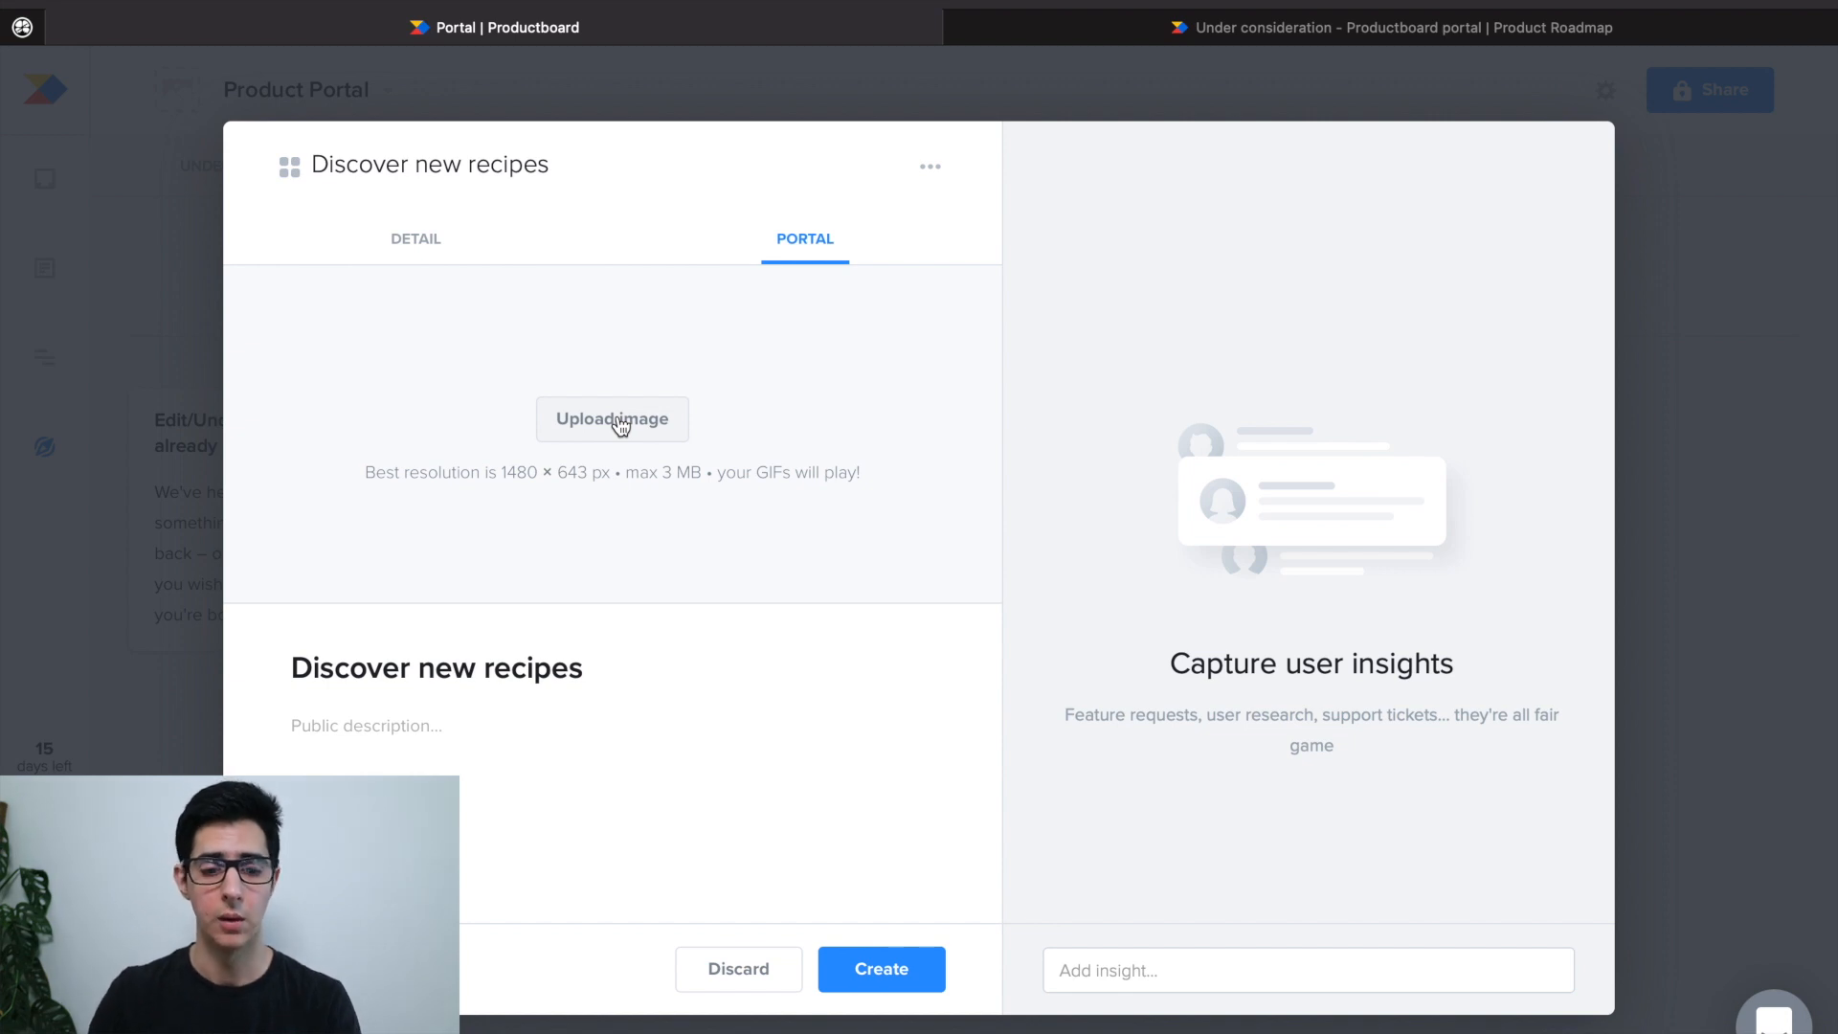
pyautogui.moveTo(571, 423)
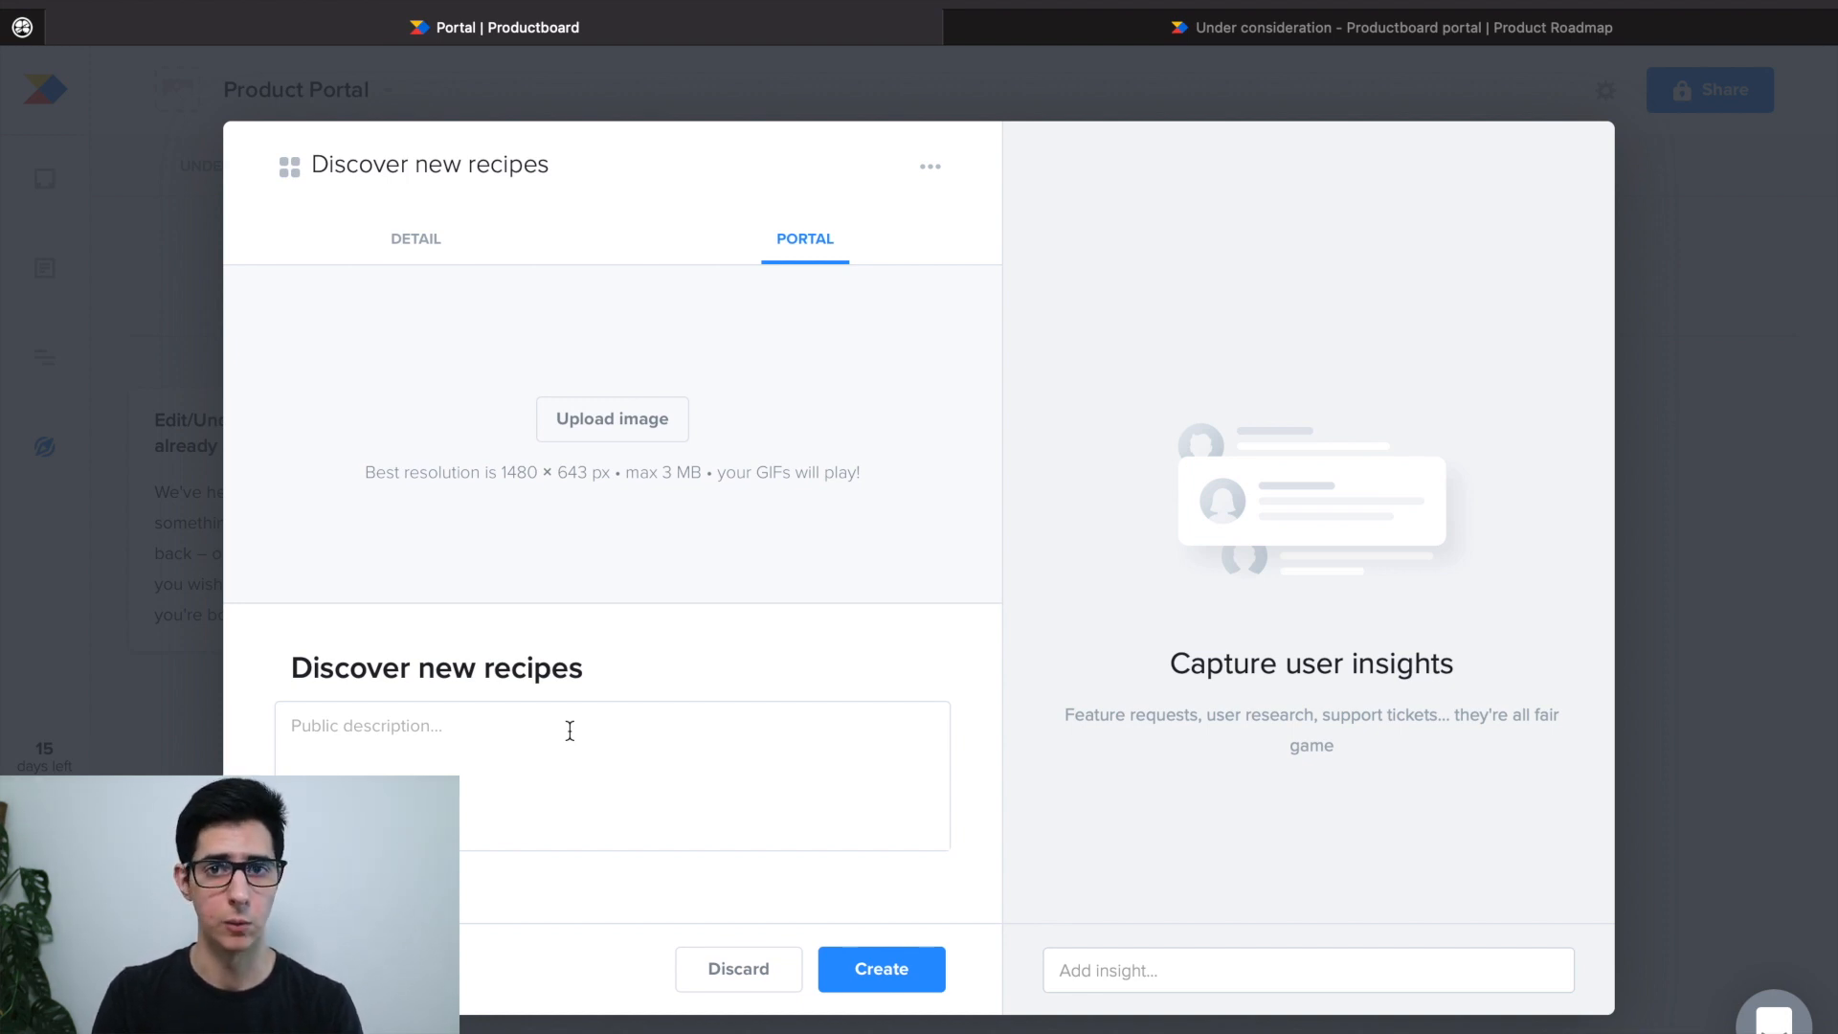
pyautogui.click(571, 726)
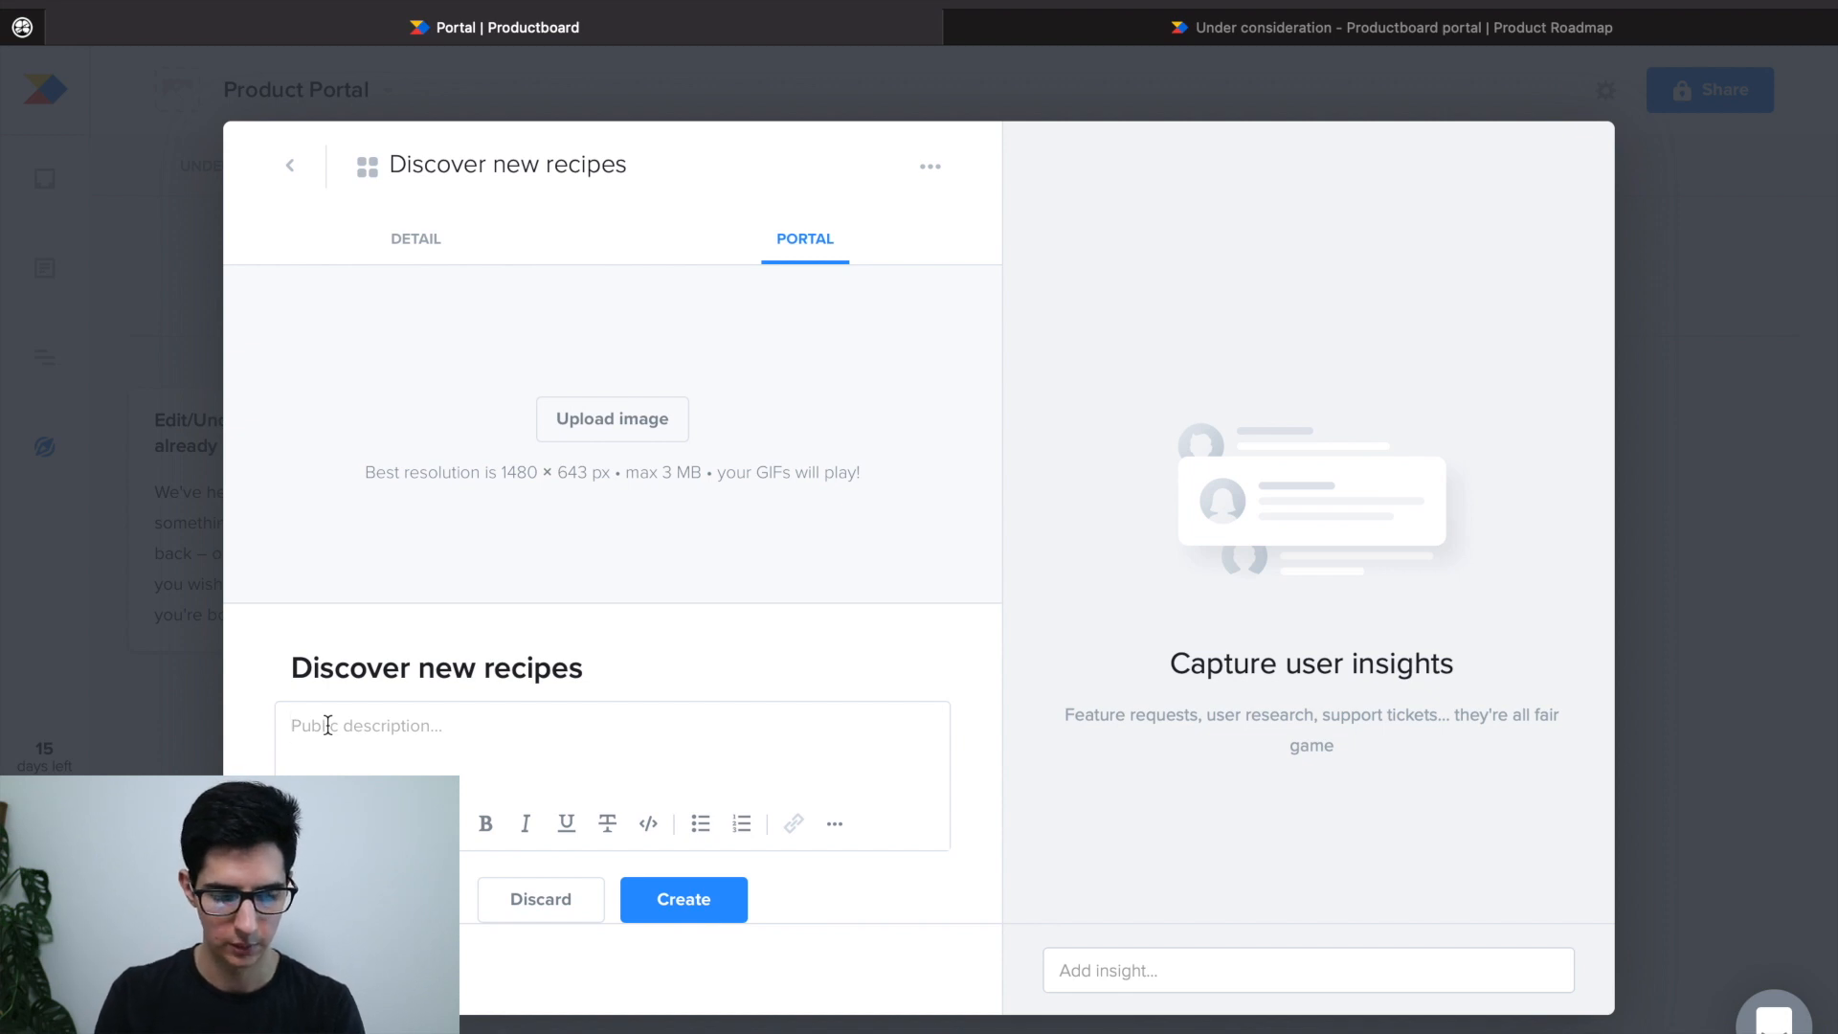
pyautogui.write('Allowing users to discover new recipes when they log in to the app.')
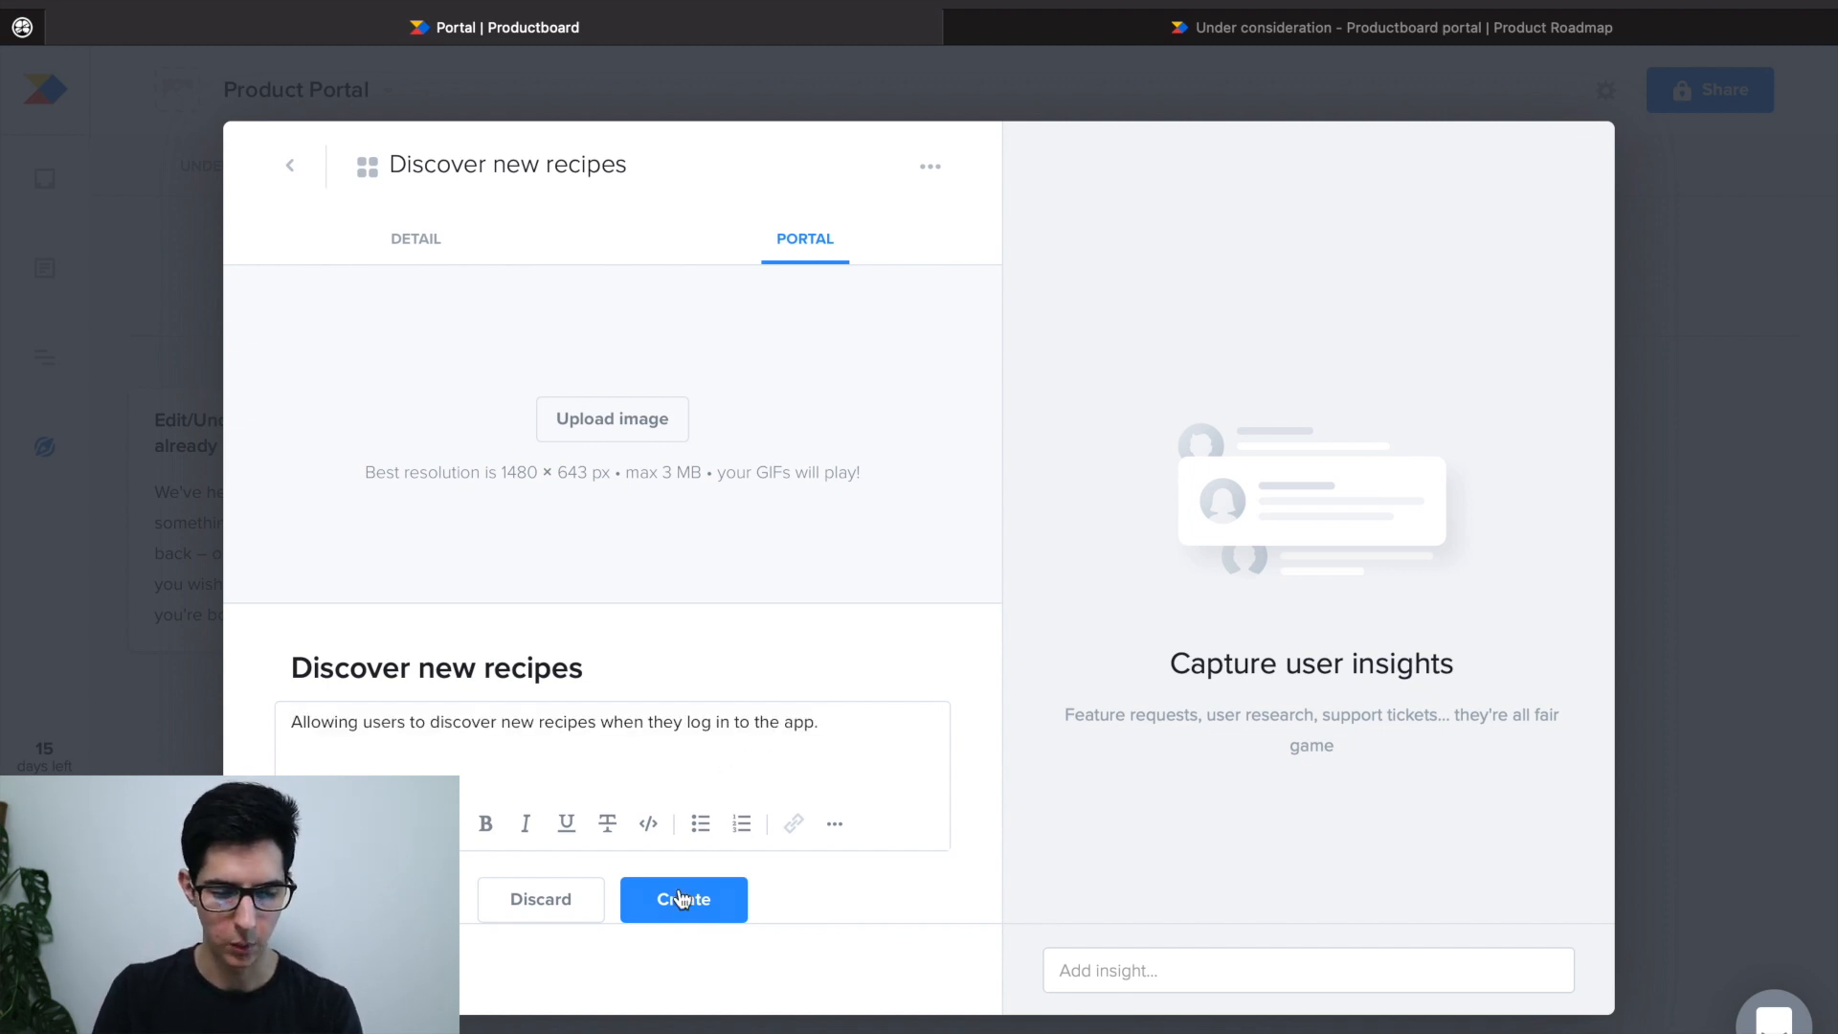
pyautogui.click(681, 900)
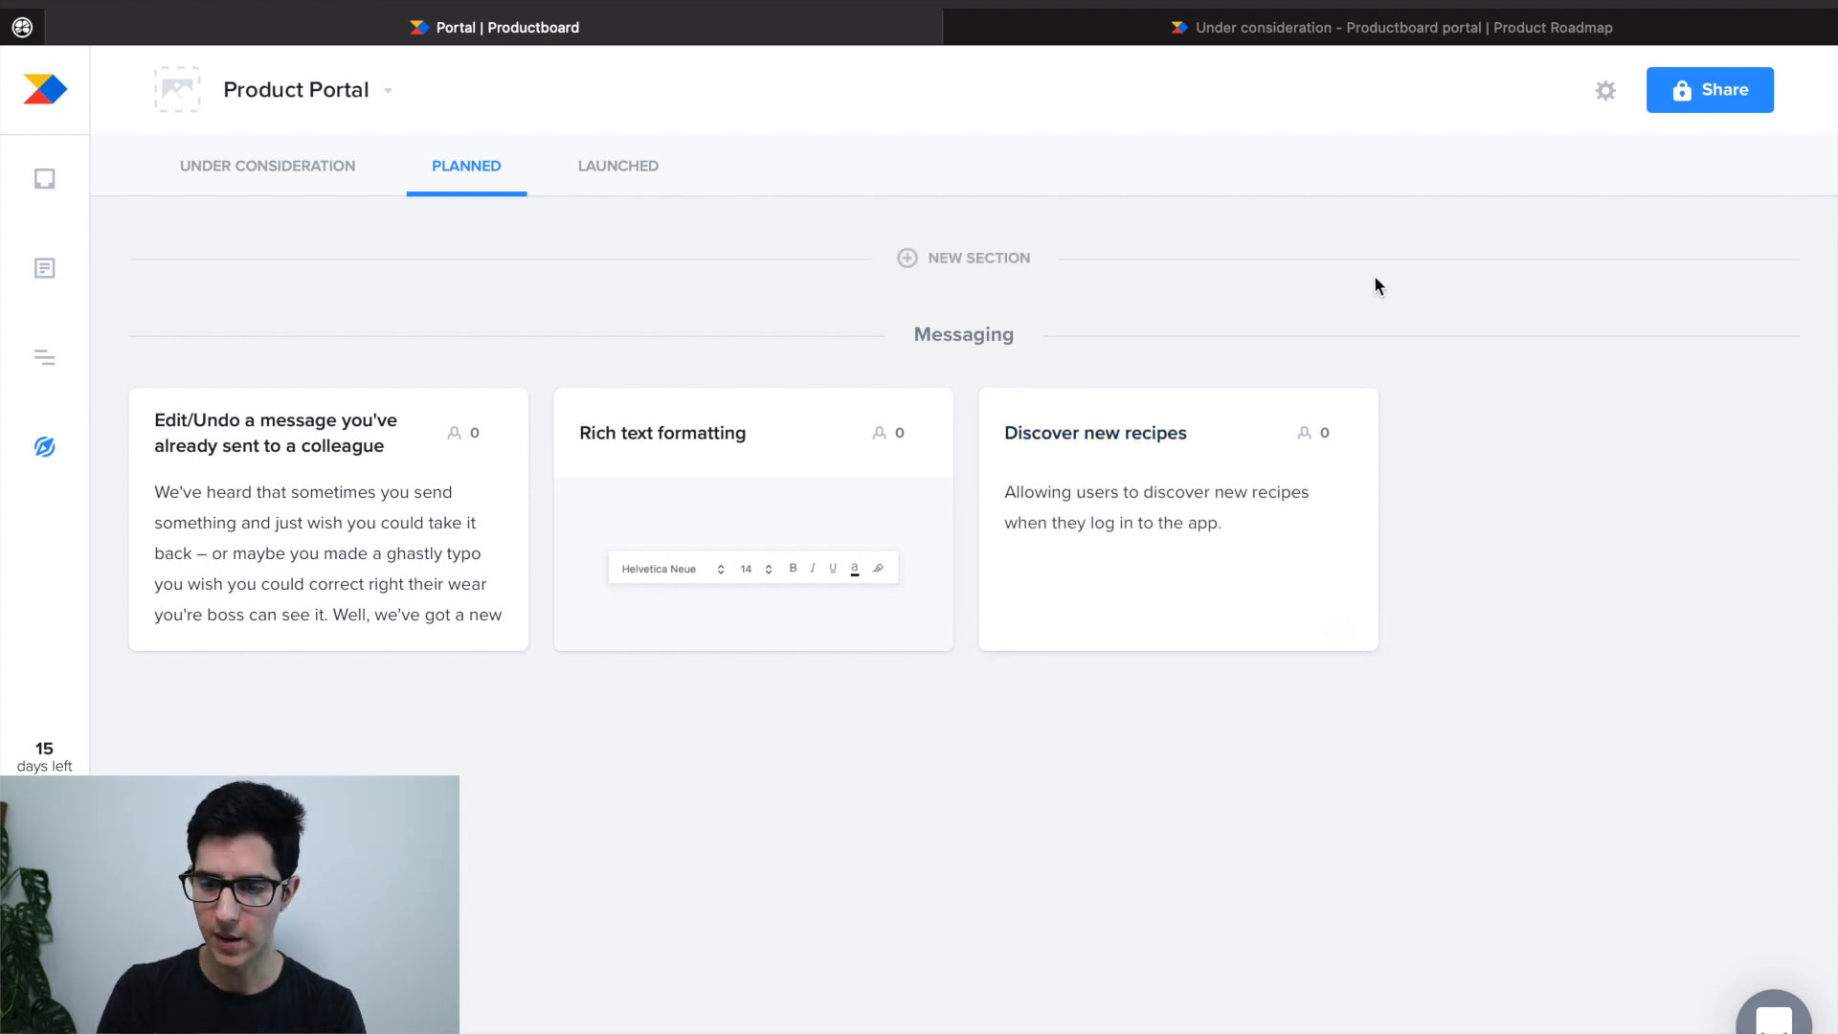
# Step: Review the portal's Public sharing settings, cancel without saving, and switch to the live Productboard portal tab
pyautogui.click(1708, 90)
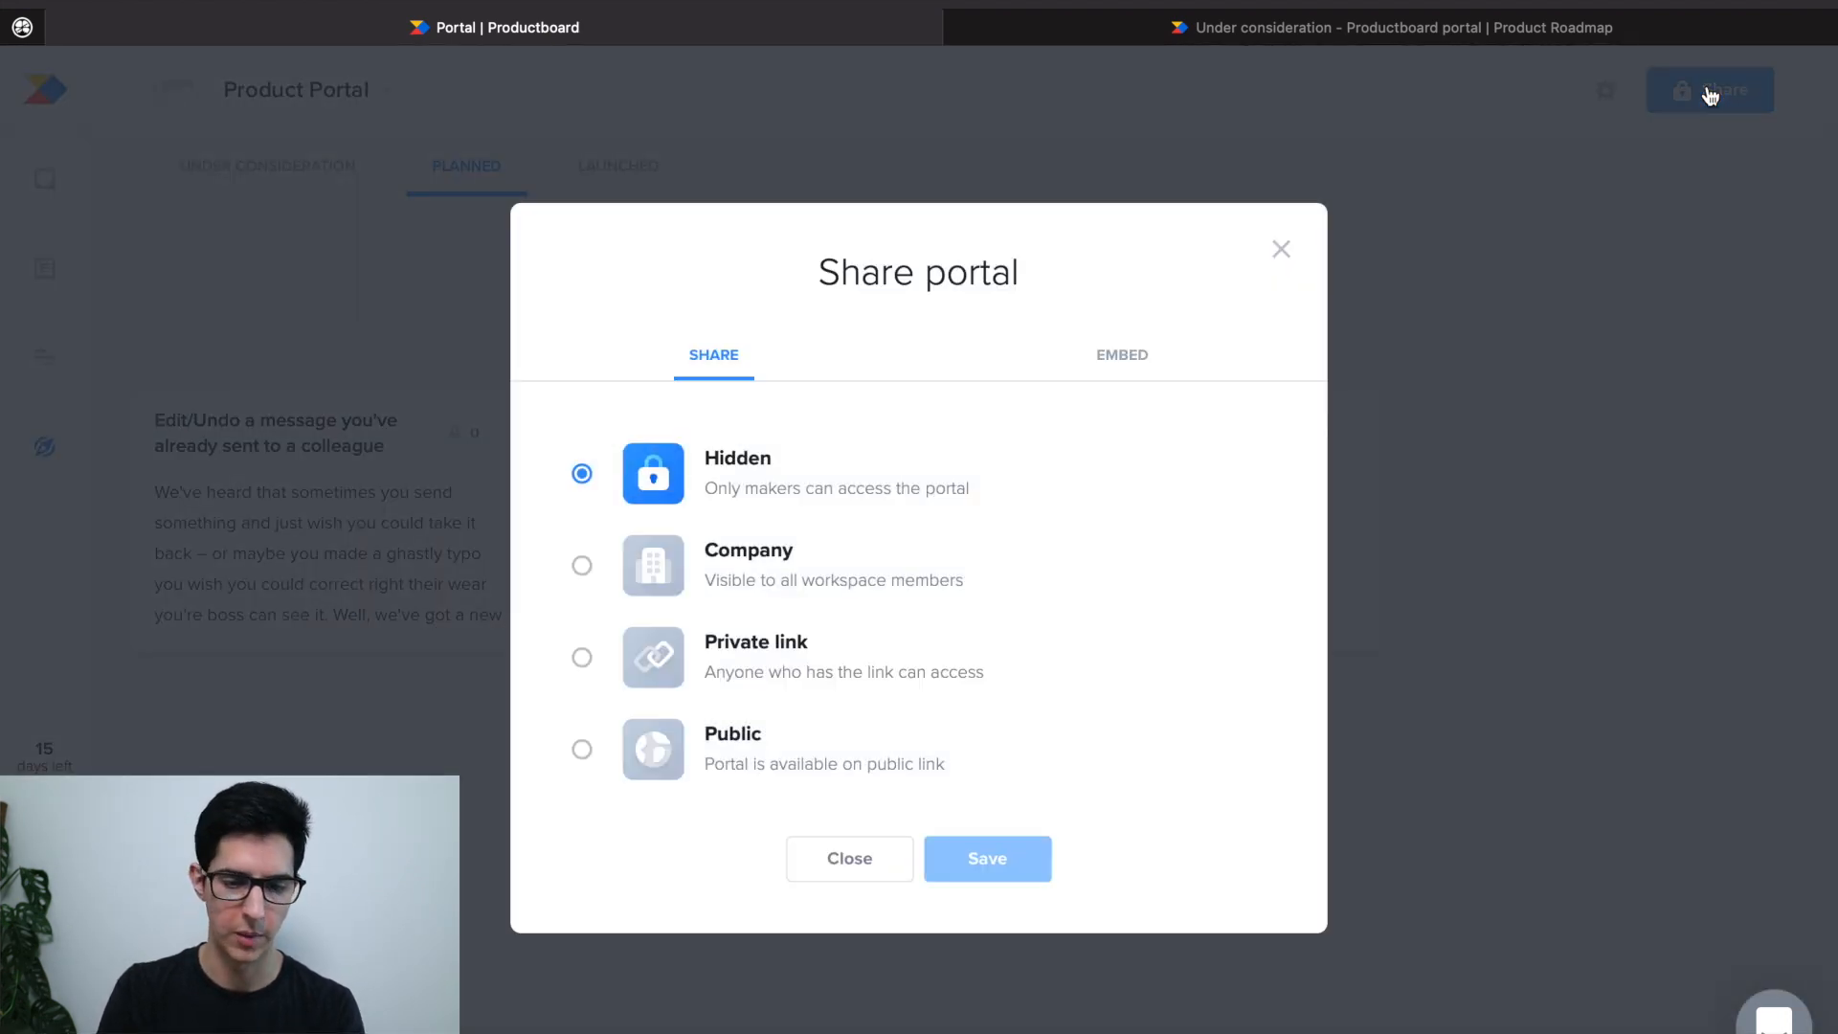
pyautogui.moveTo(1036, 341)
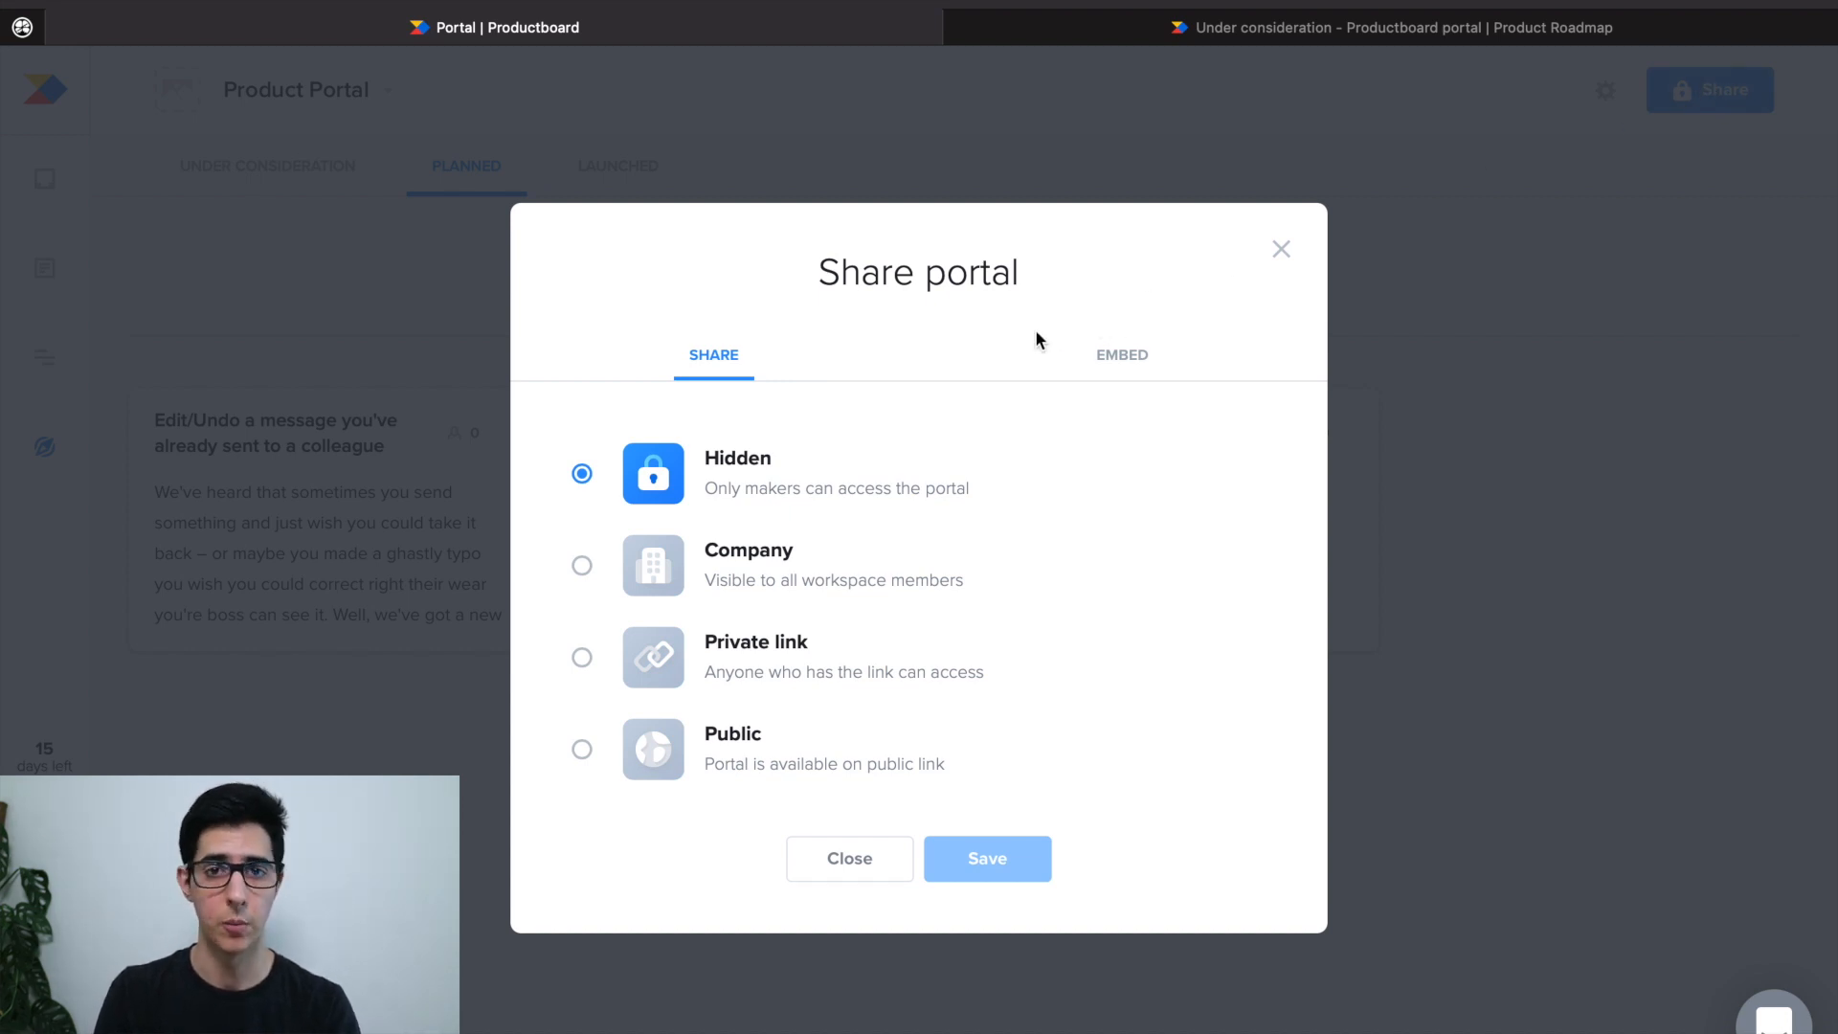
pyautogui.moveTo(890, 427)
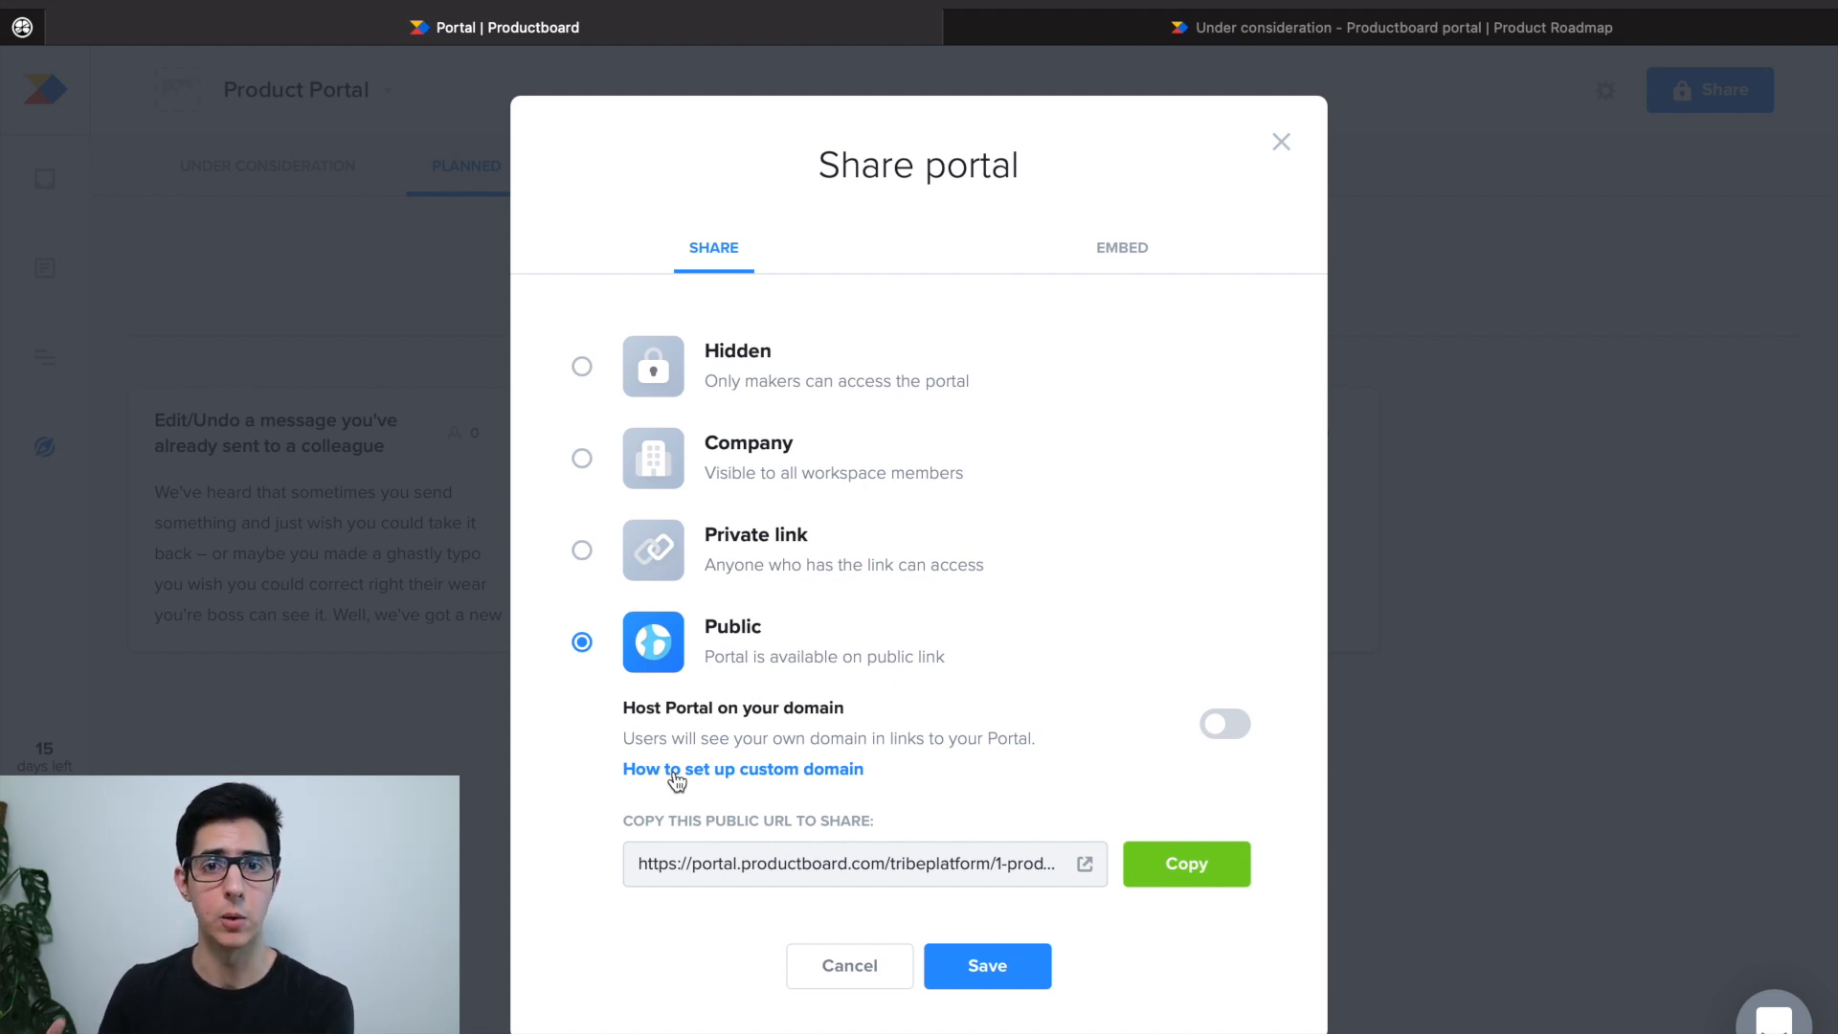
pyautogui.click(1281, 139)
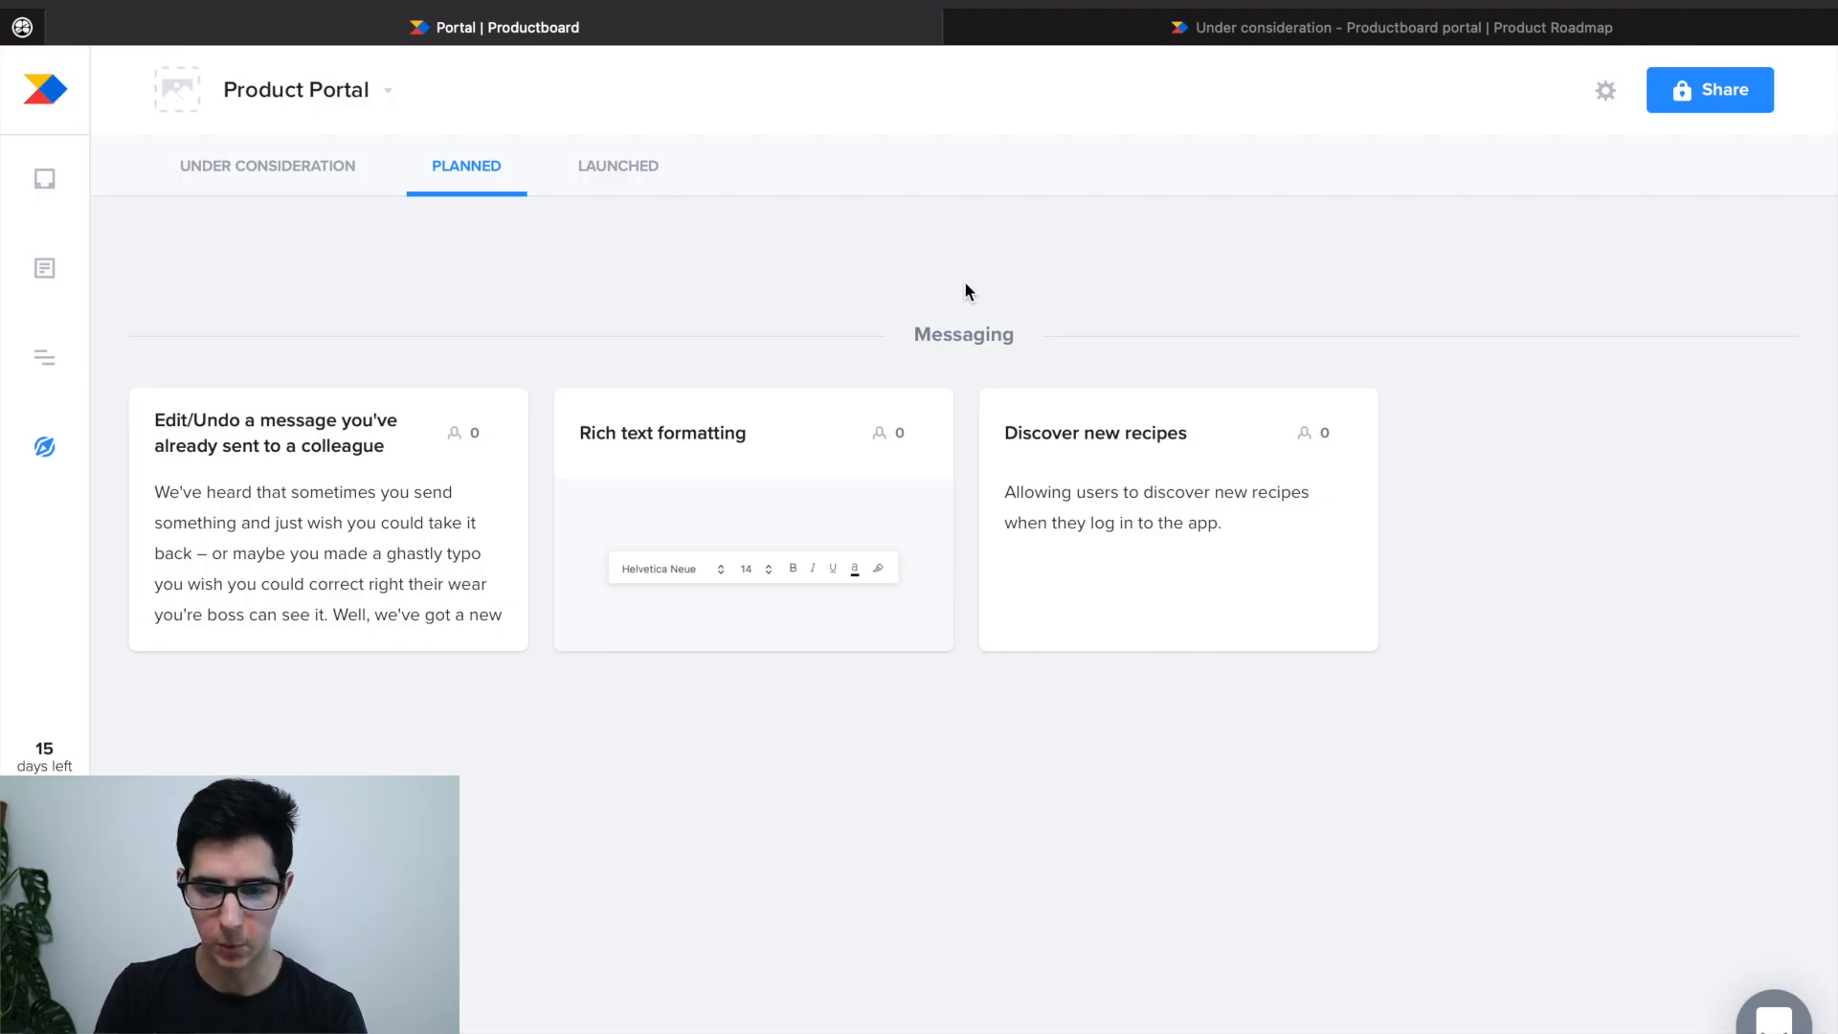
pyautogui.click(1390, 27)
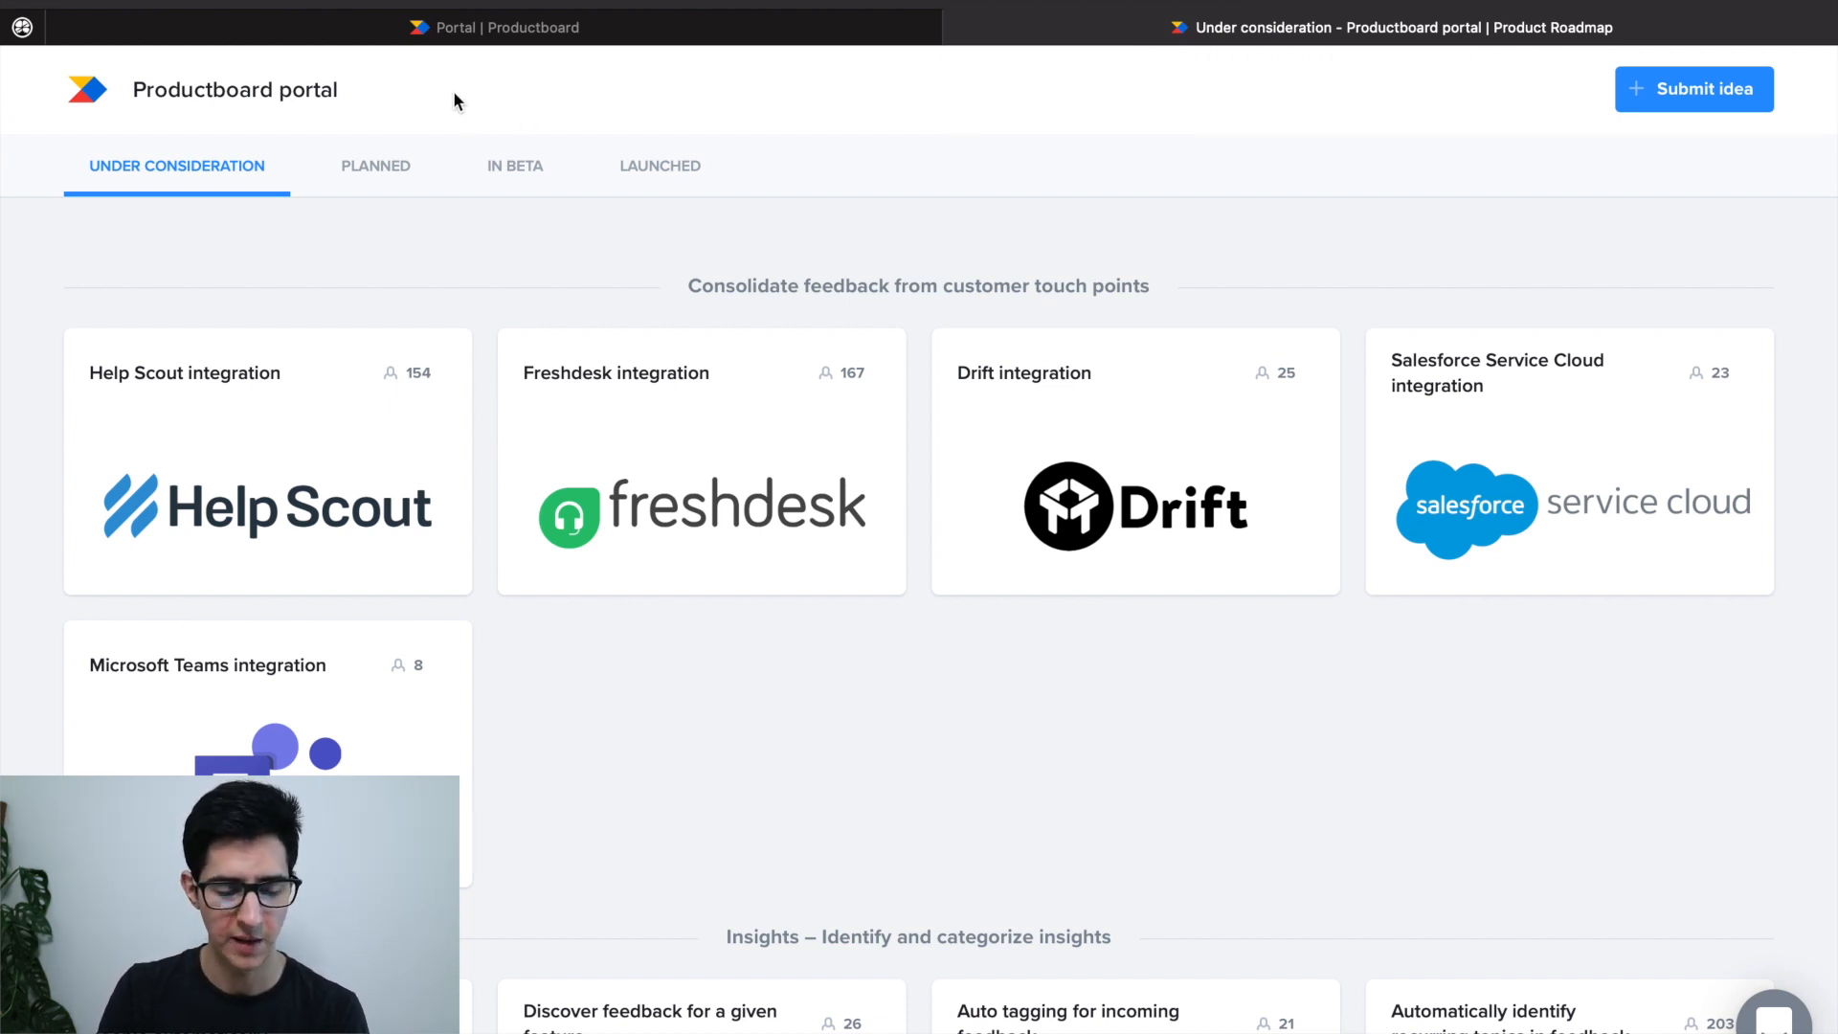
pyautogui.moveTo(375, 165)
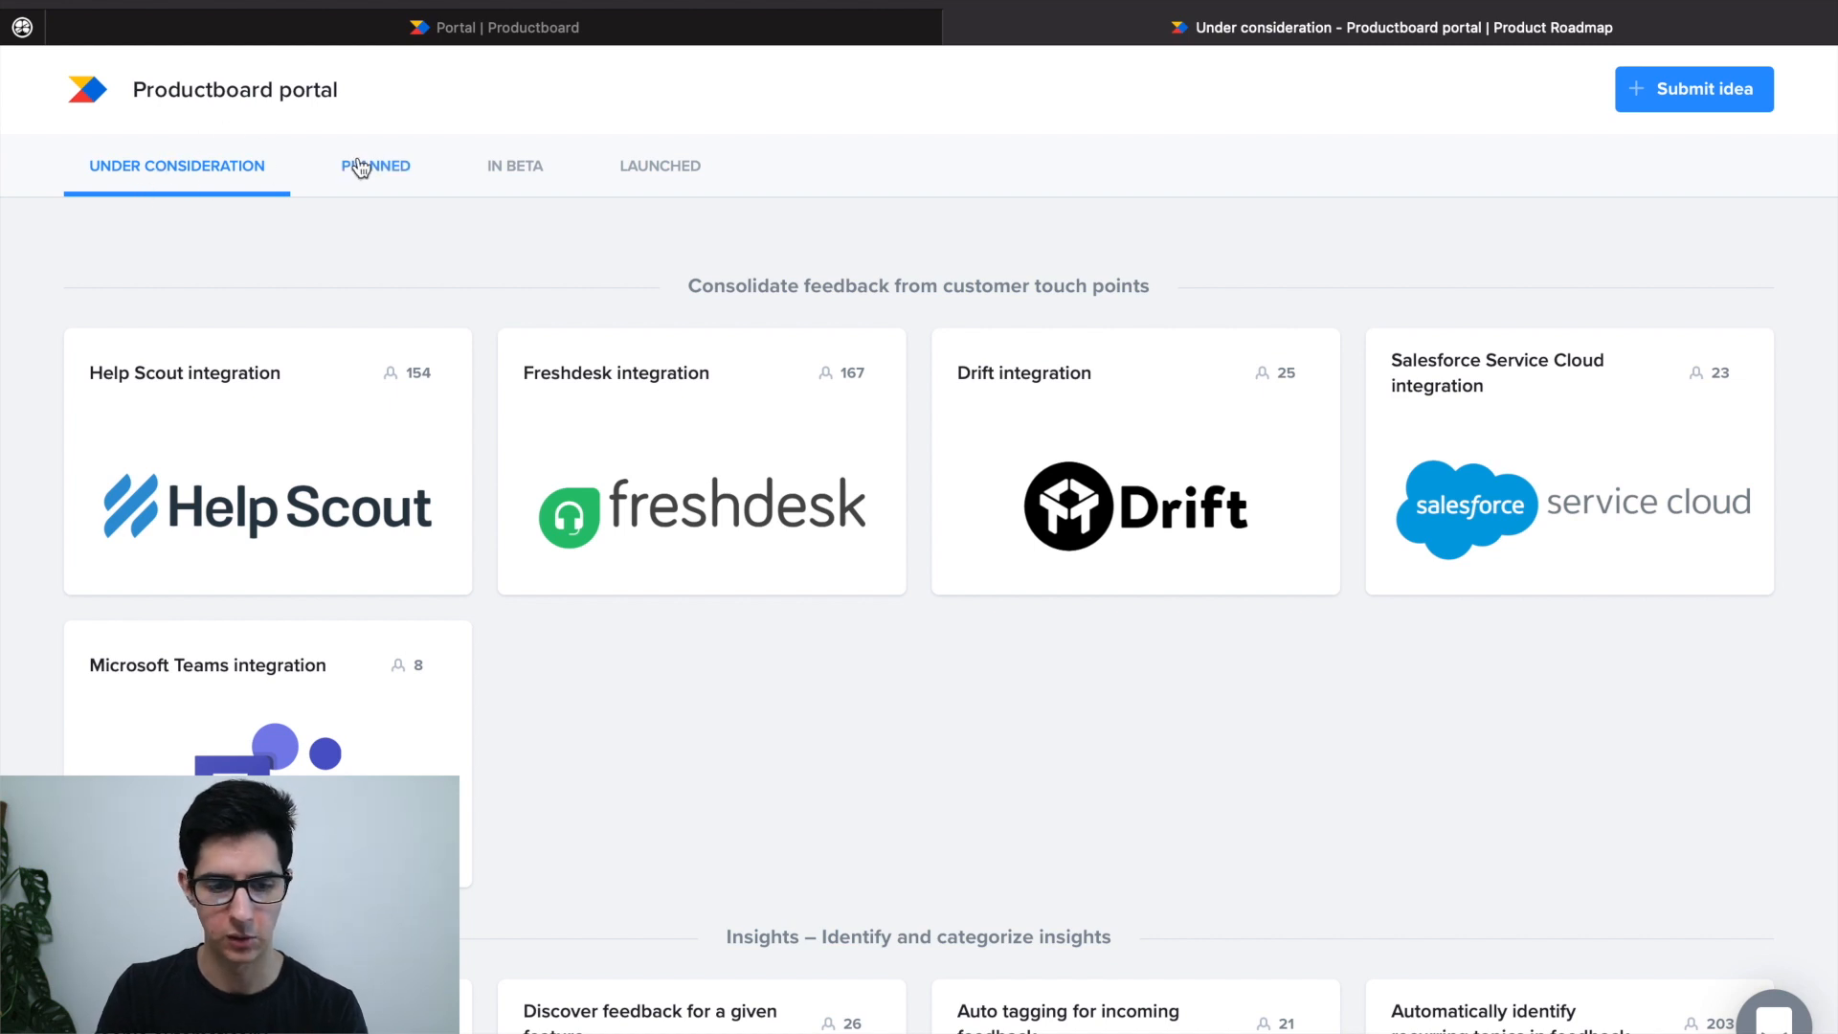
# Step: Browse the live portal's Planned and In Beta tabs, then return to Under Consideration
pyautogui.click(376, 164)
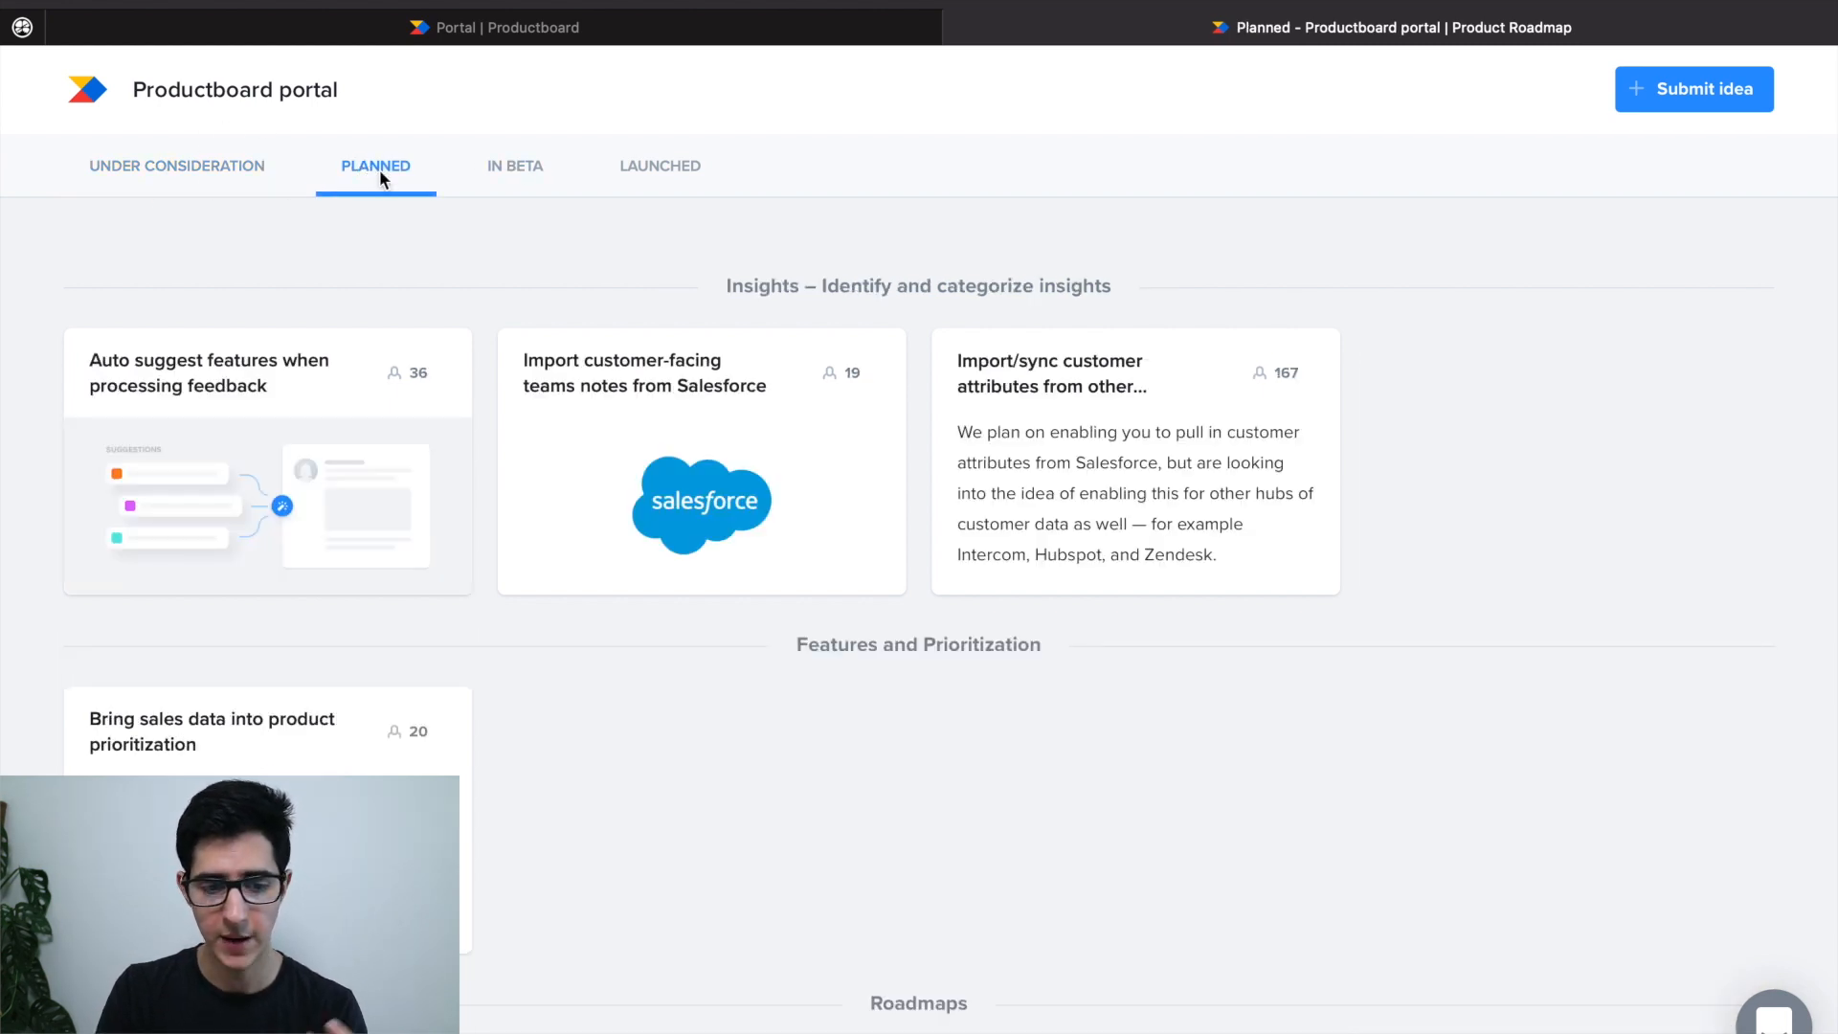
pyautogui.click(515, 164)
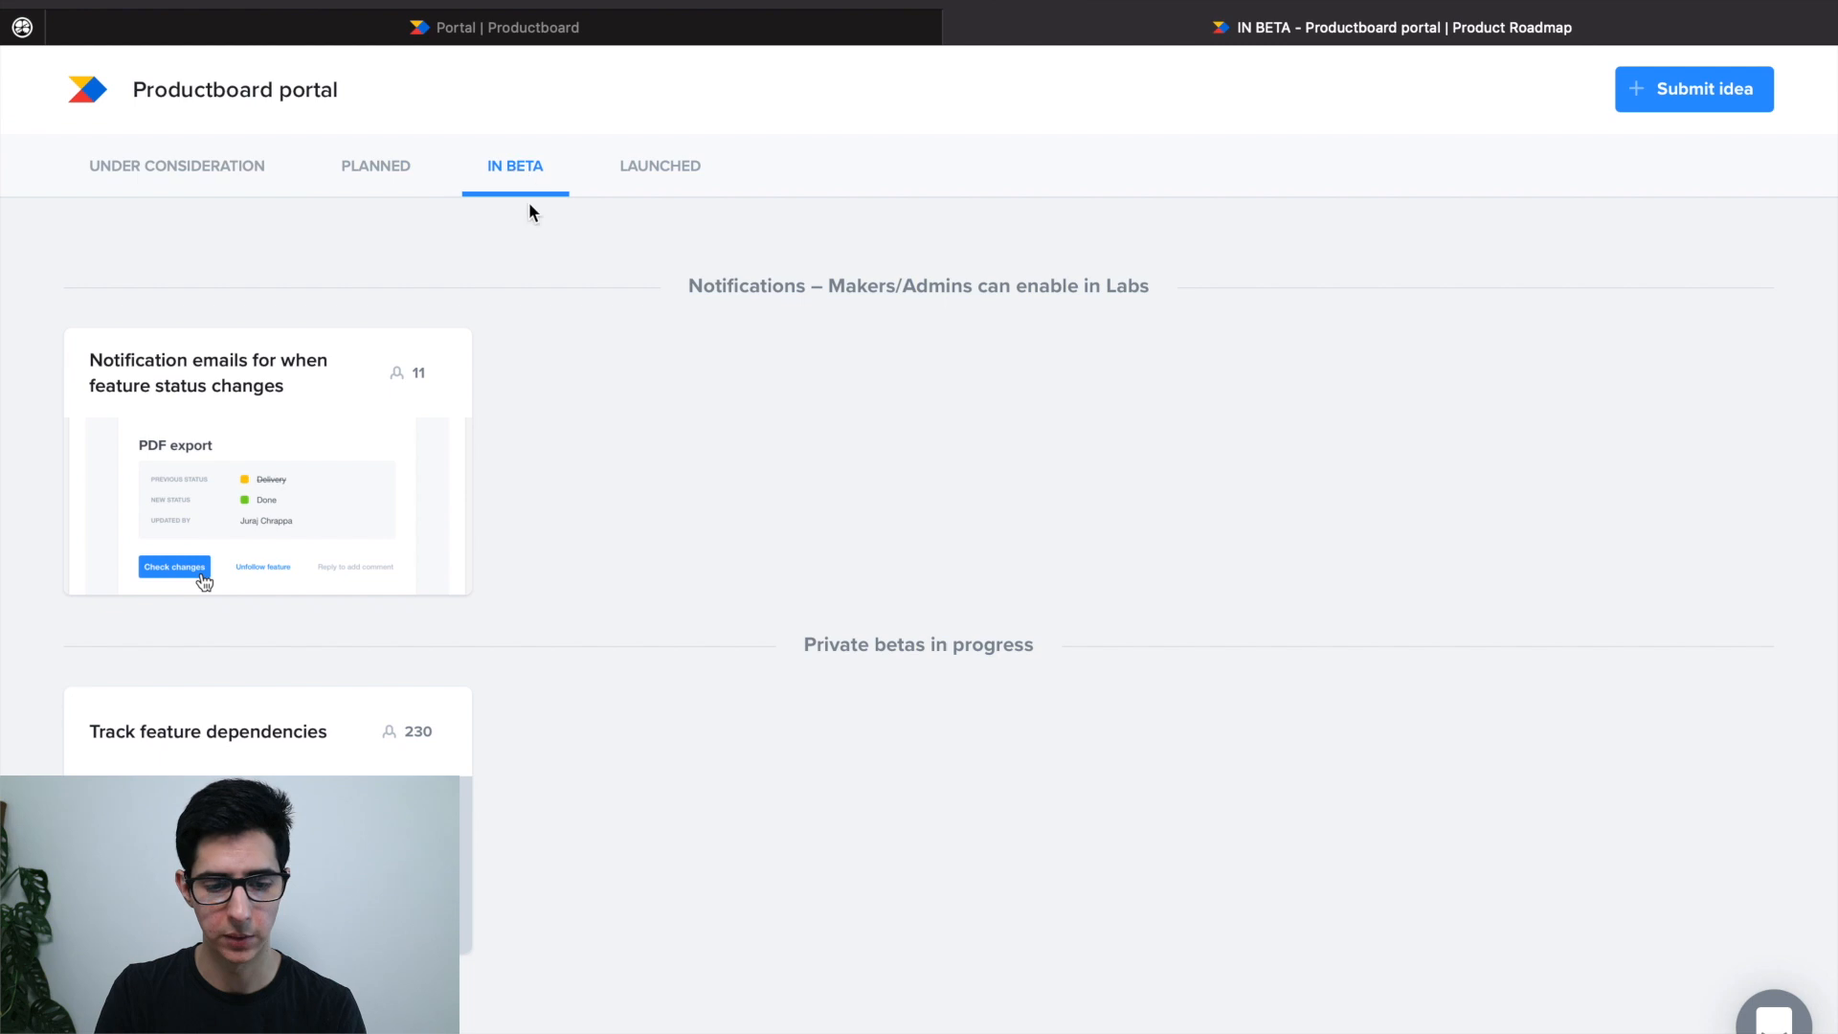
pyautogui.moveTo(588, 401)
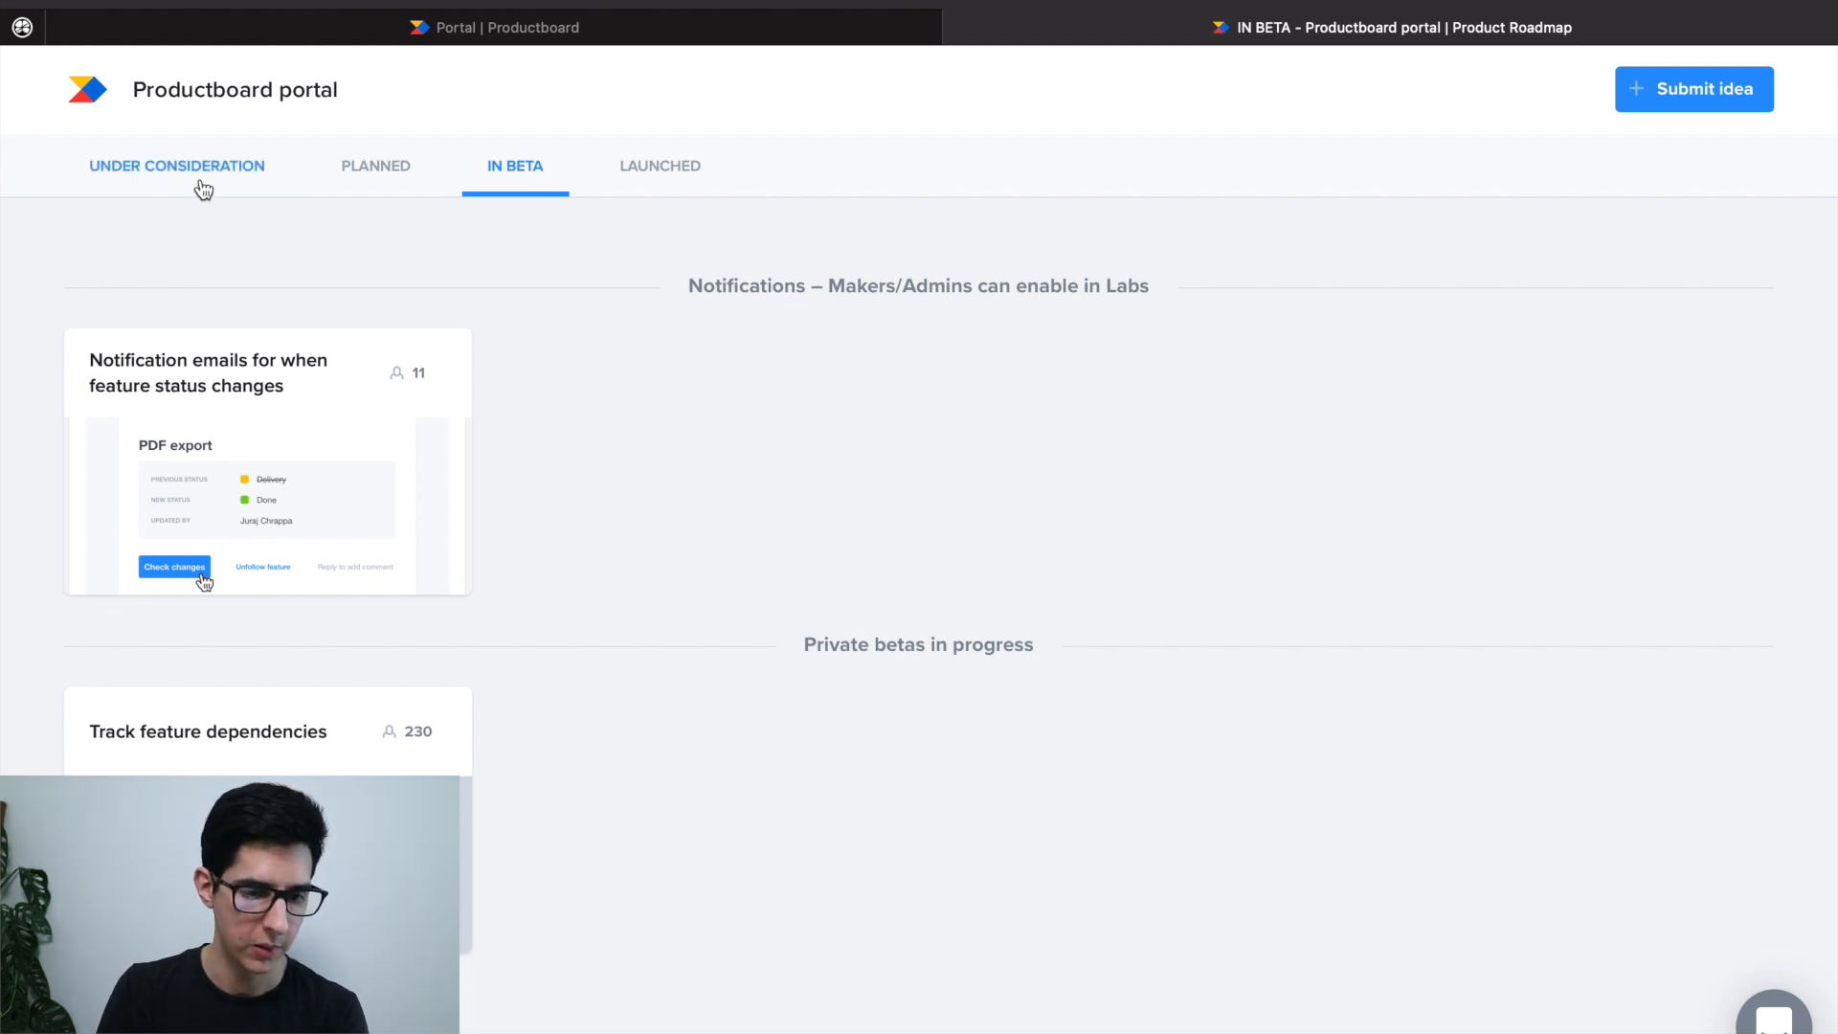
pyautogui.click(176, 165)
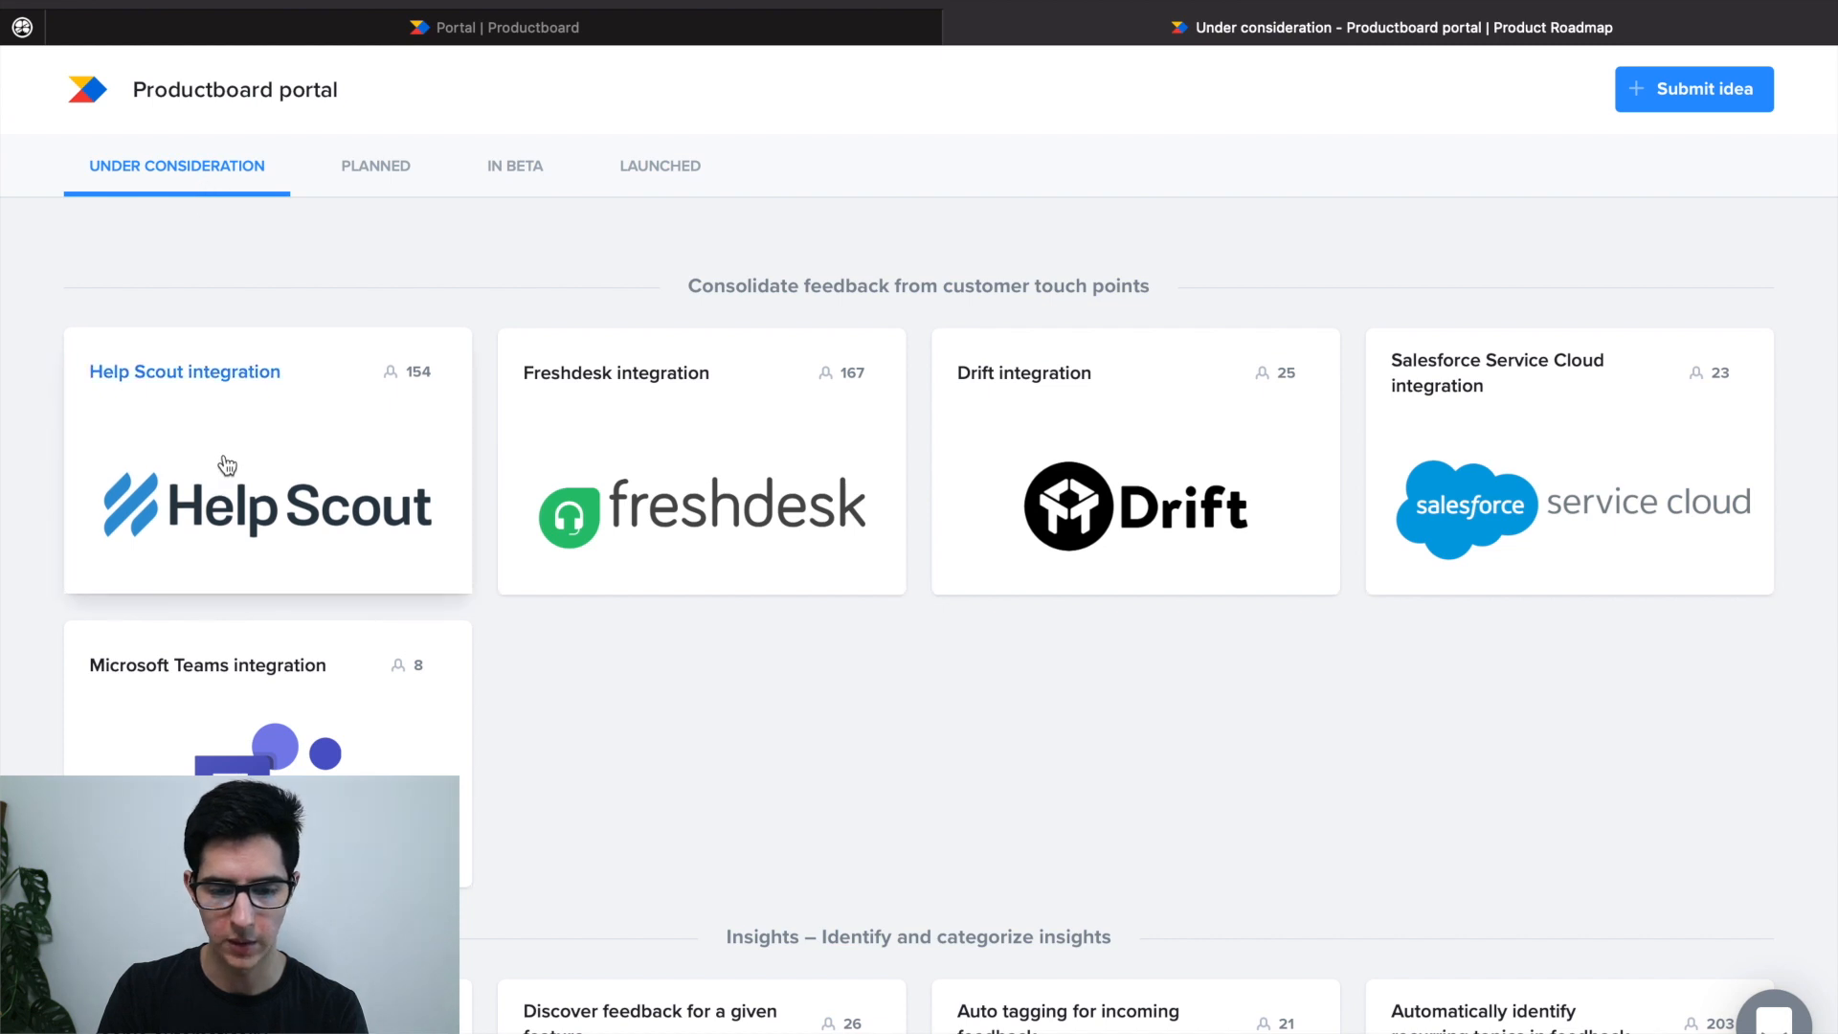
pyautogui.moveTo(691, 686)
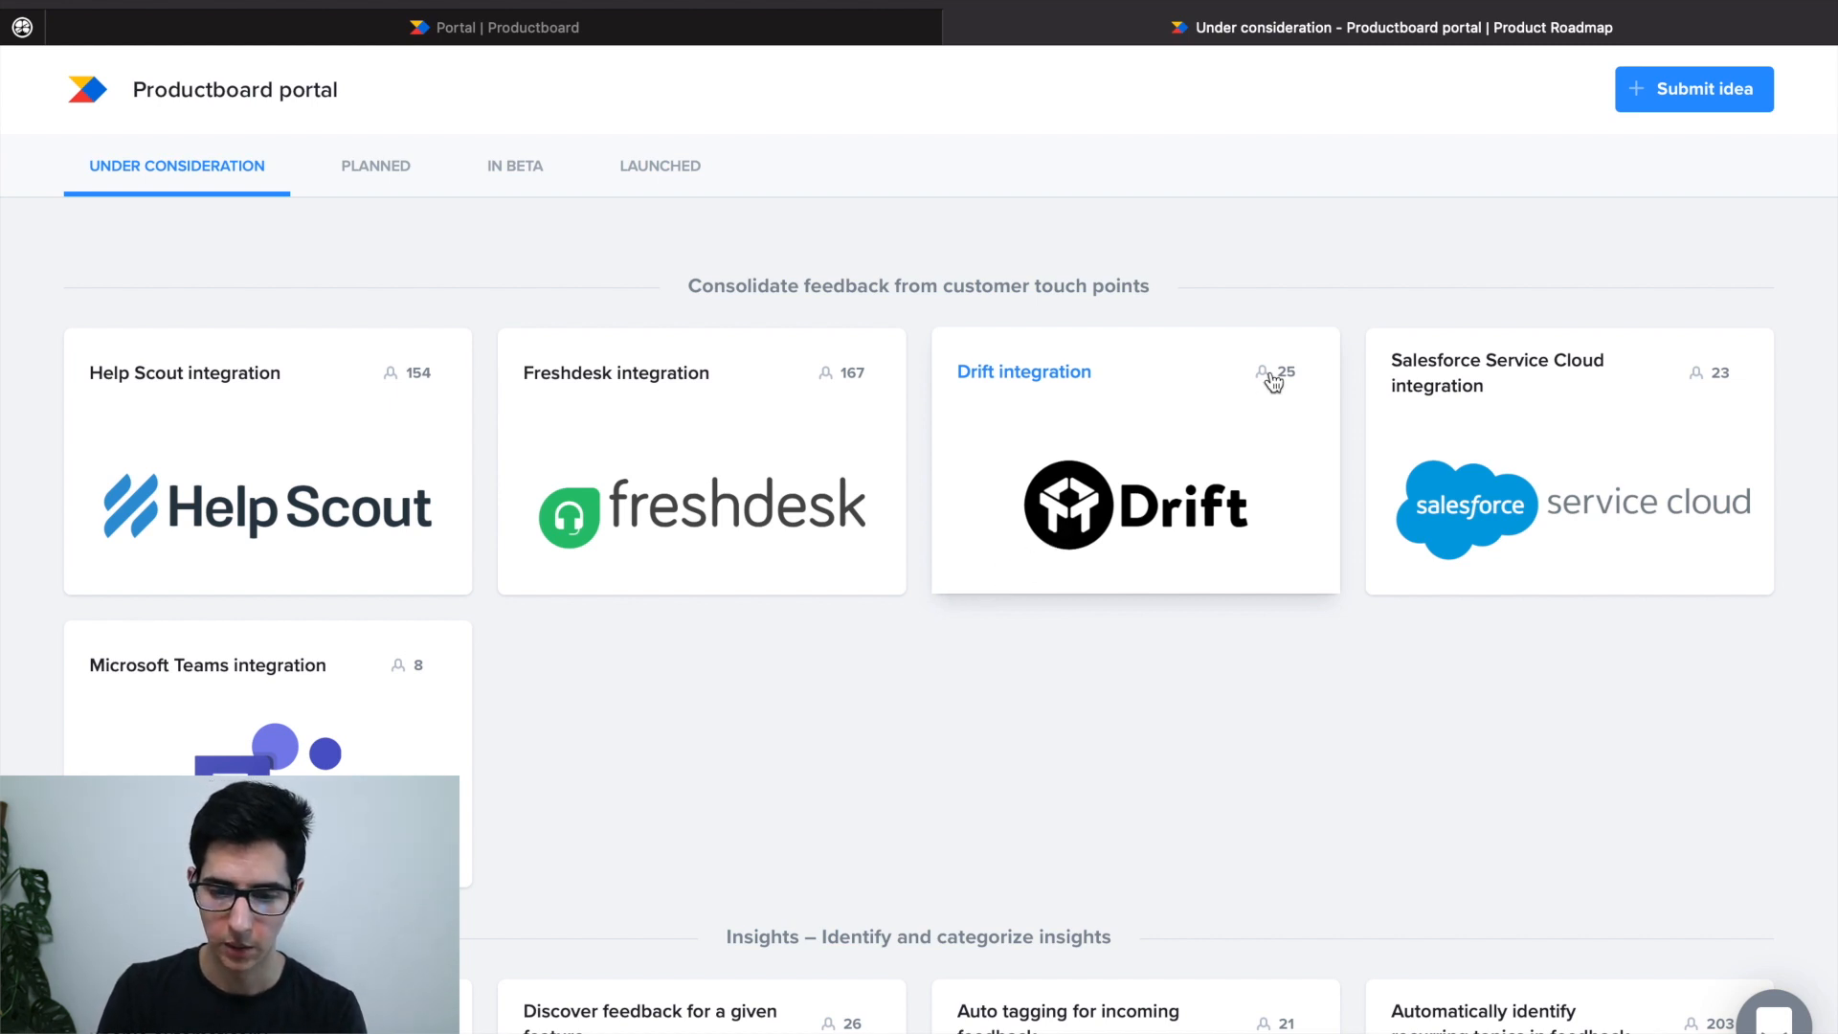
# Step: Rate the Drift integration idea as nice-to-have
pyautogui.click(1023, 371)
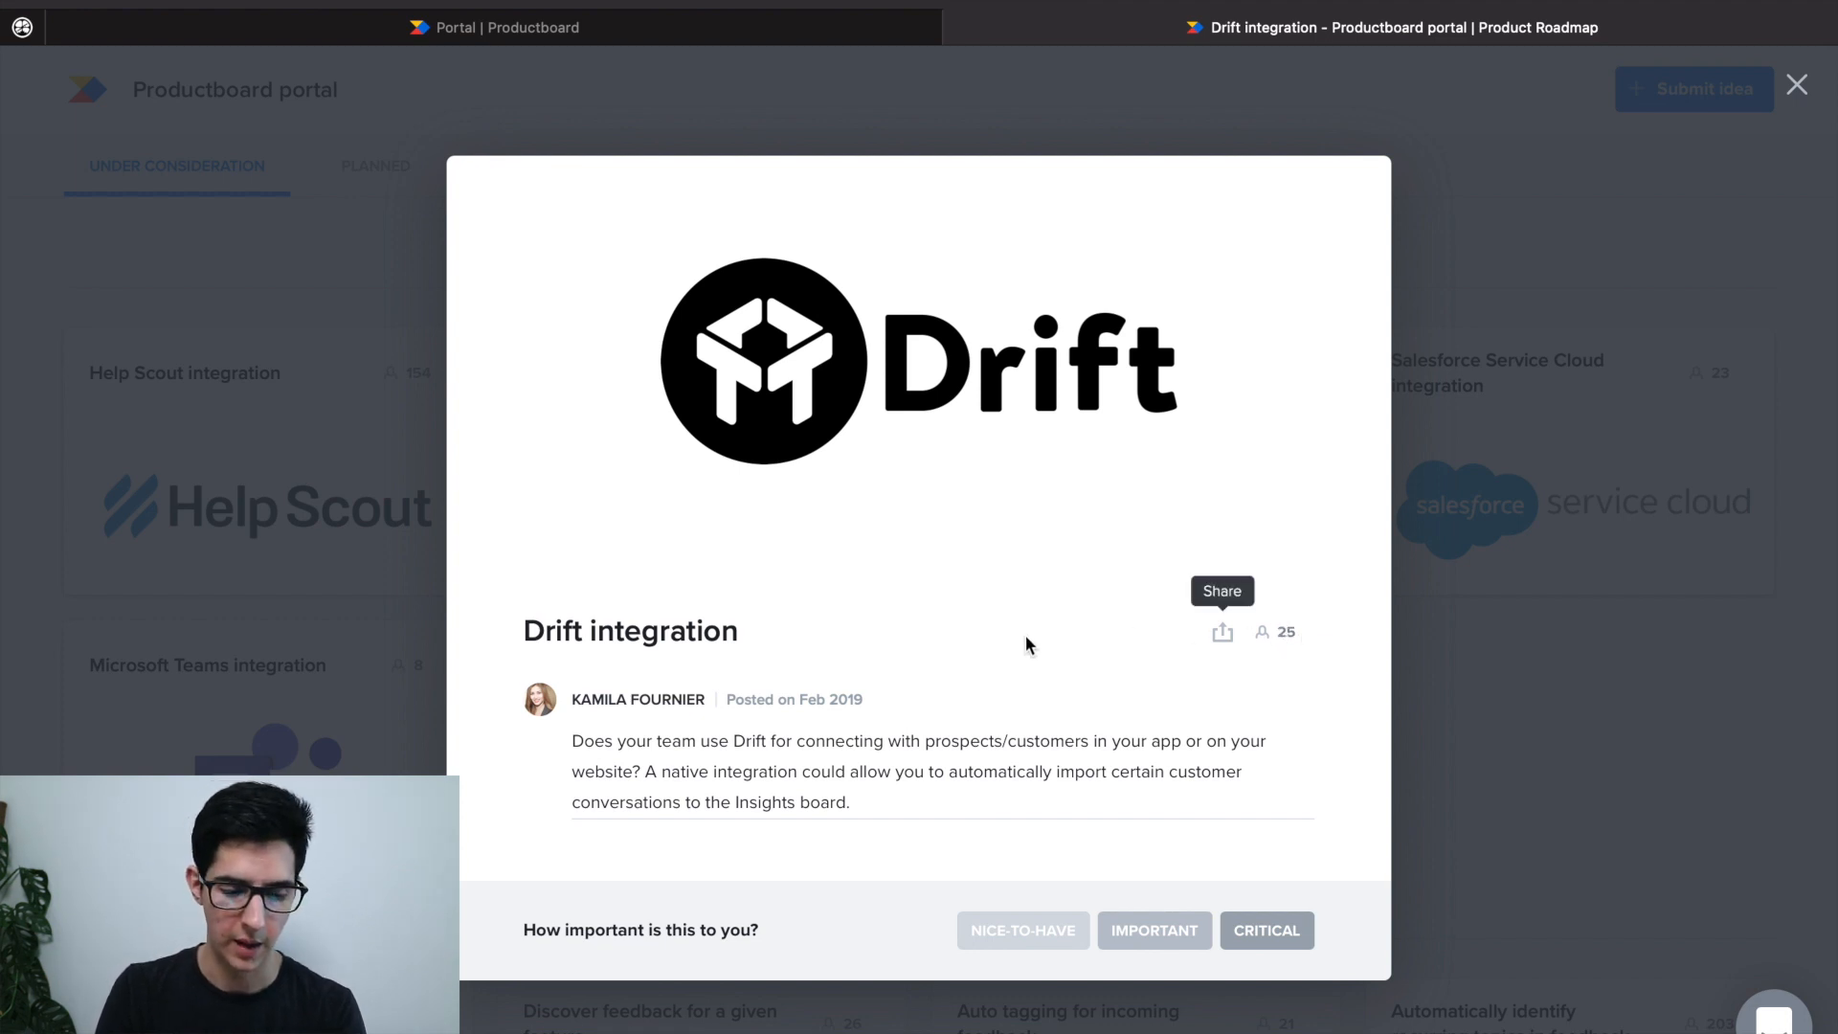
pyautogui.moveTo(949, 706)
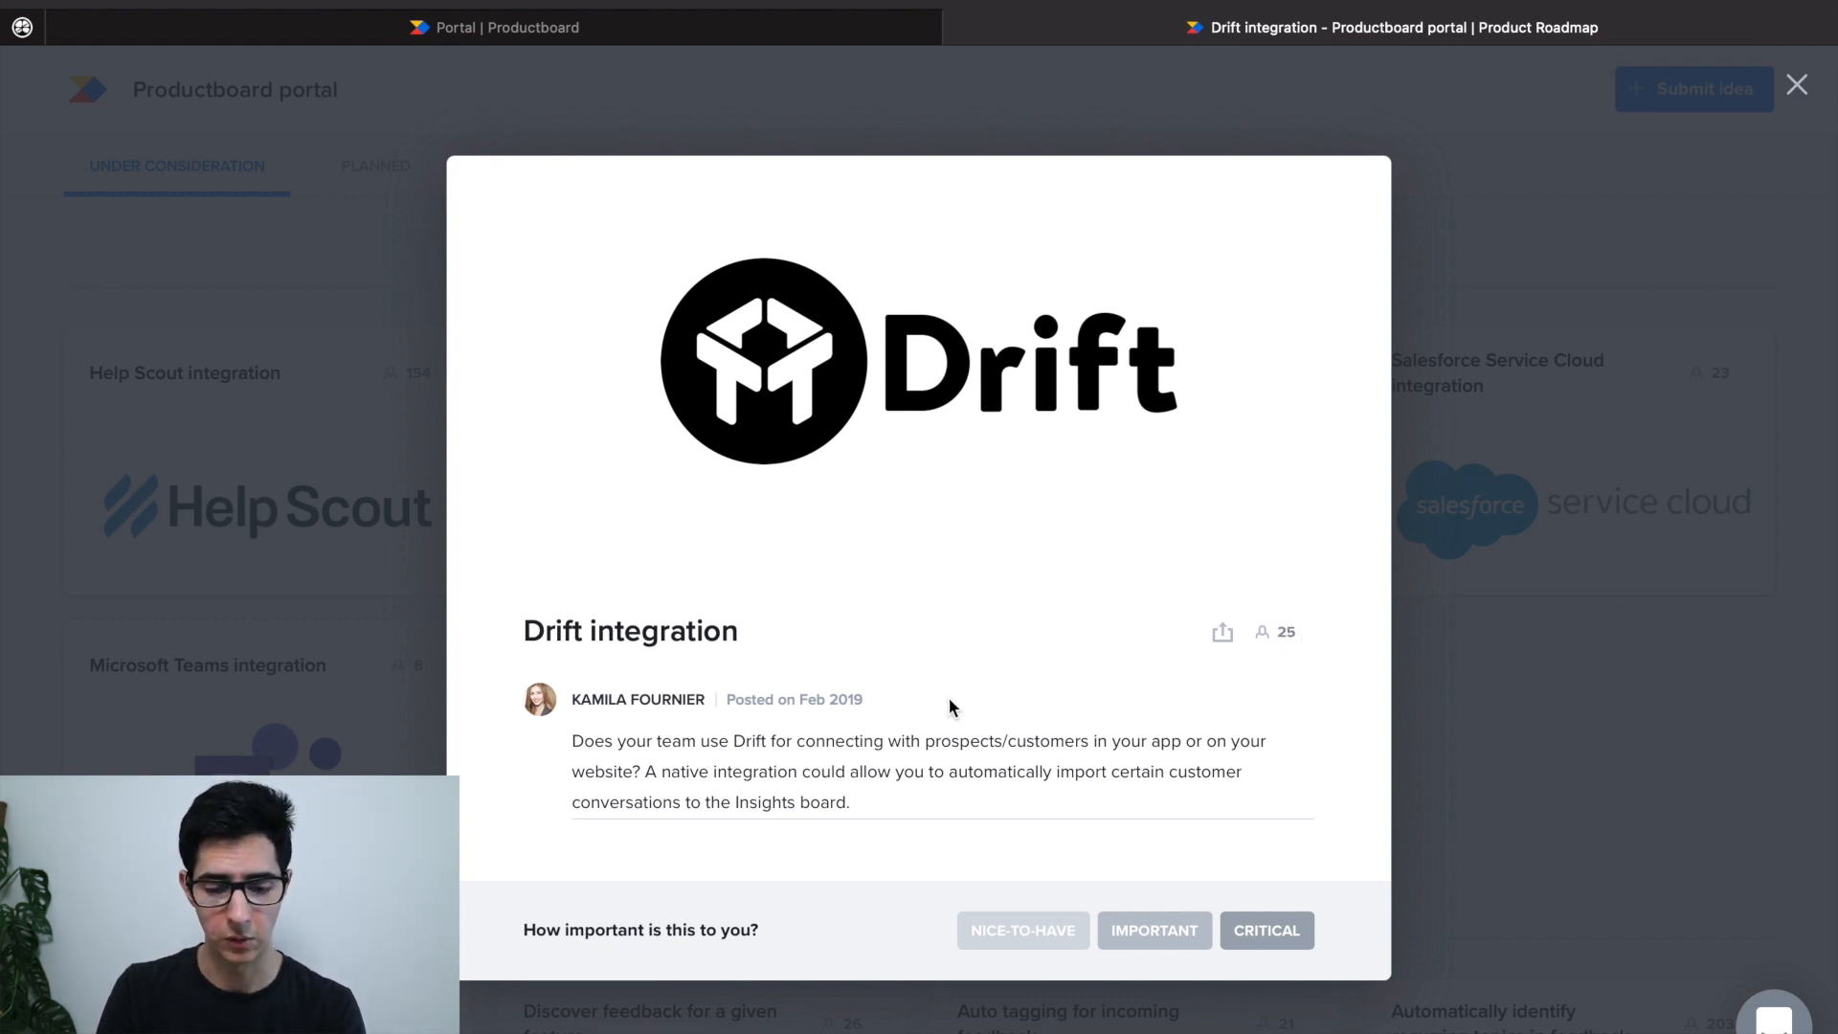
pyautogui.click(1020, 931)
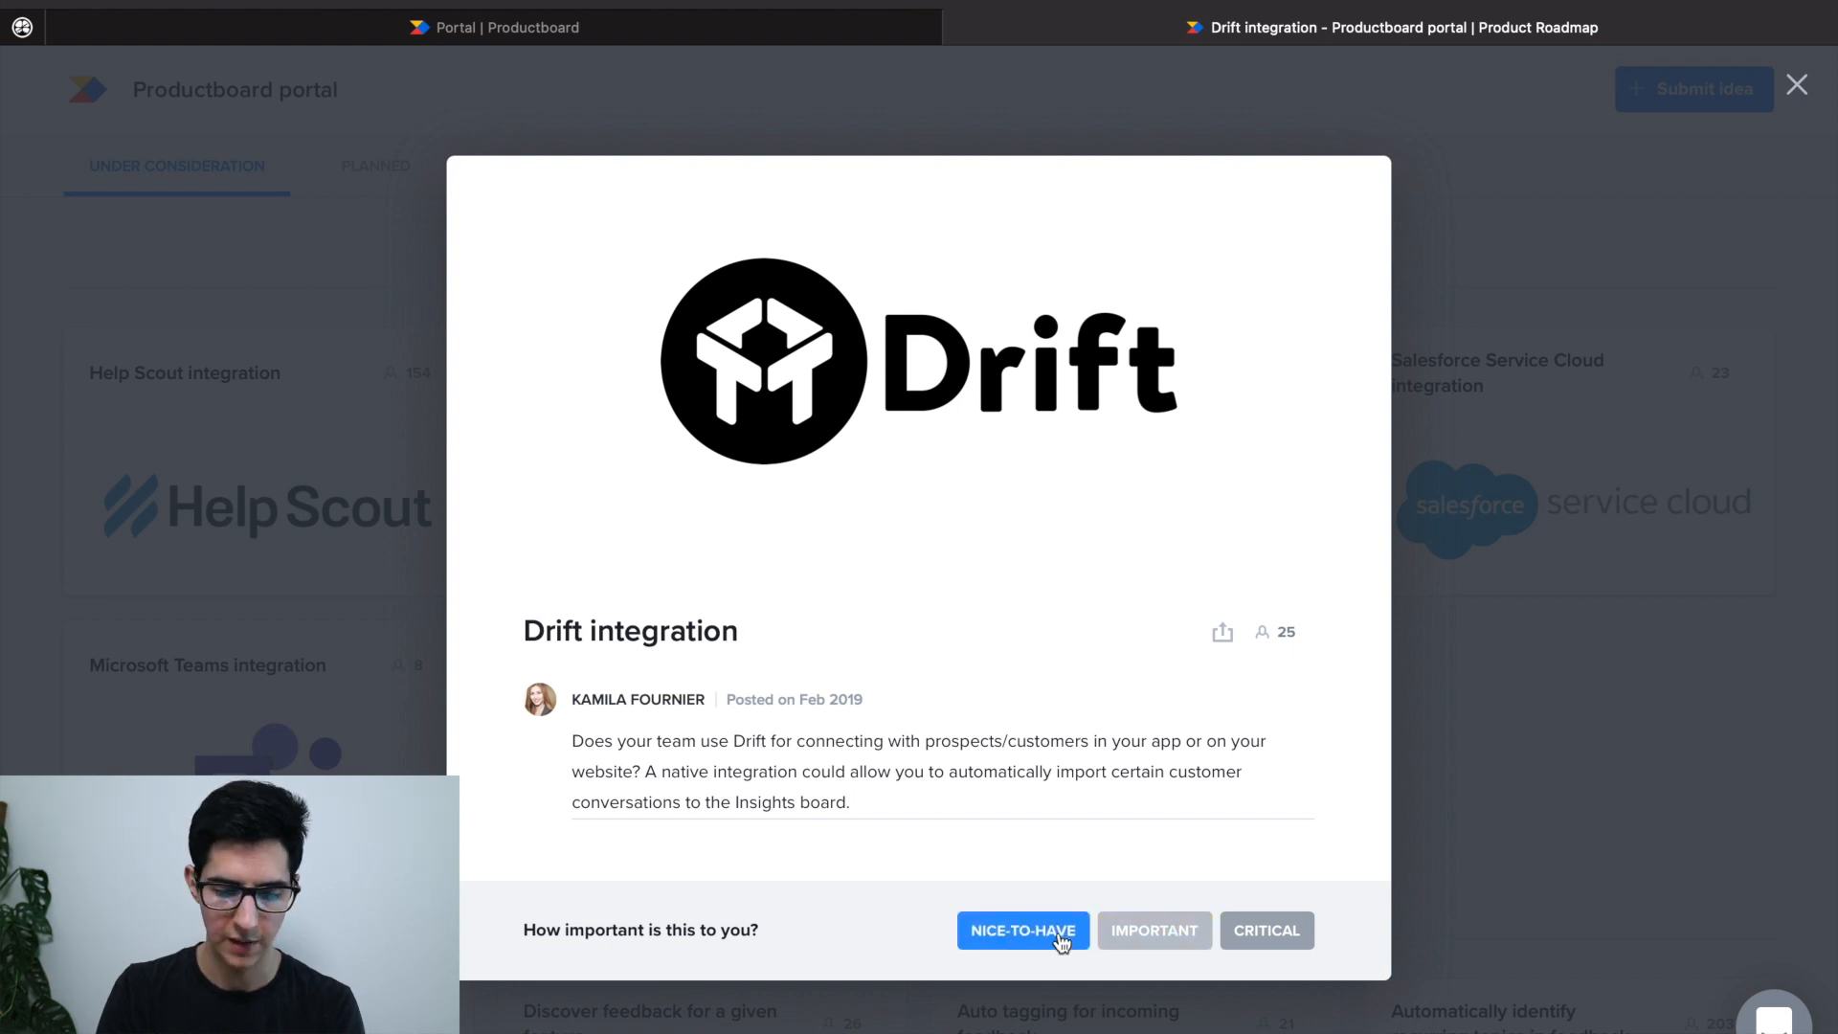
pyautogui.click(1023, 930)
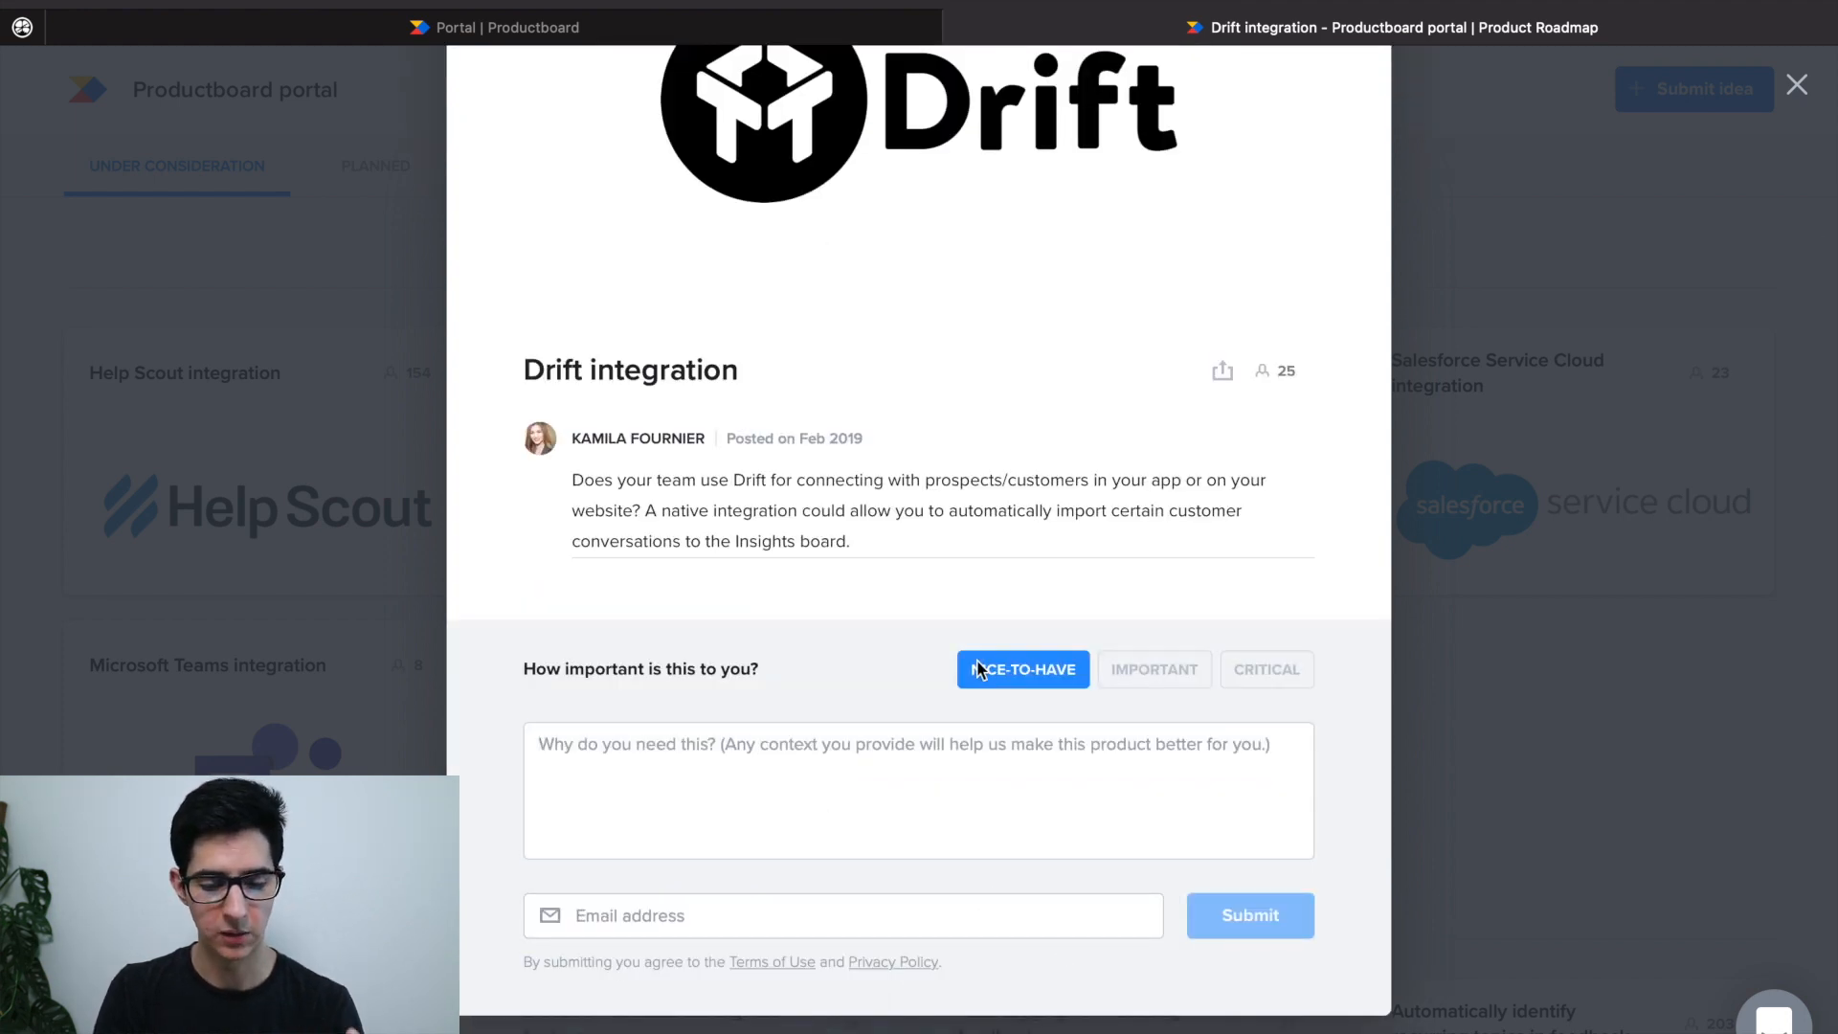